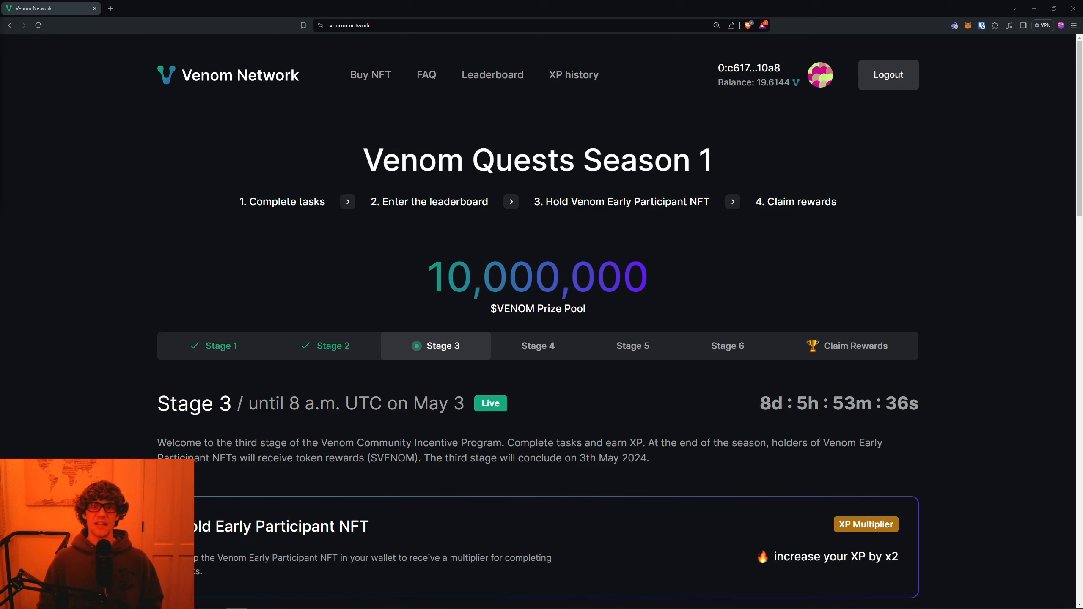
pyautogui.moveTo(330, 264)
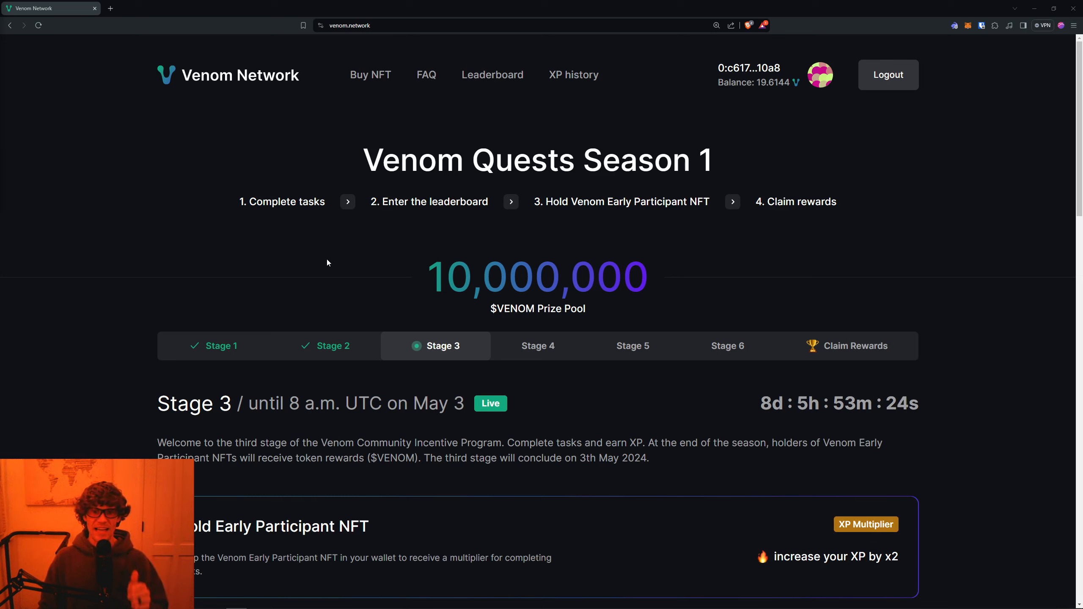
pyautogui.moveTo(330, 262)
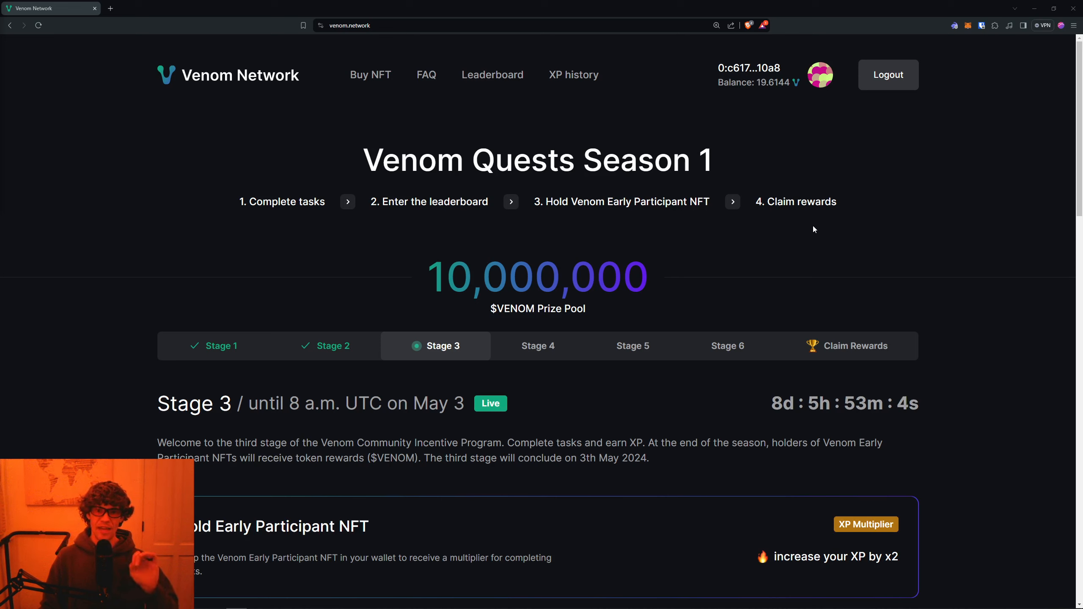
pyautogui.moveTo(862, 218)
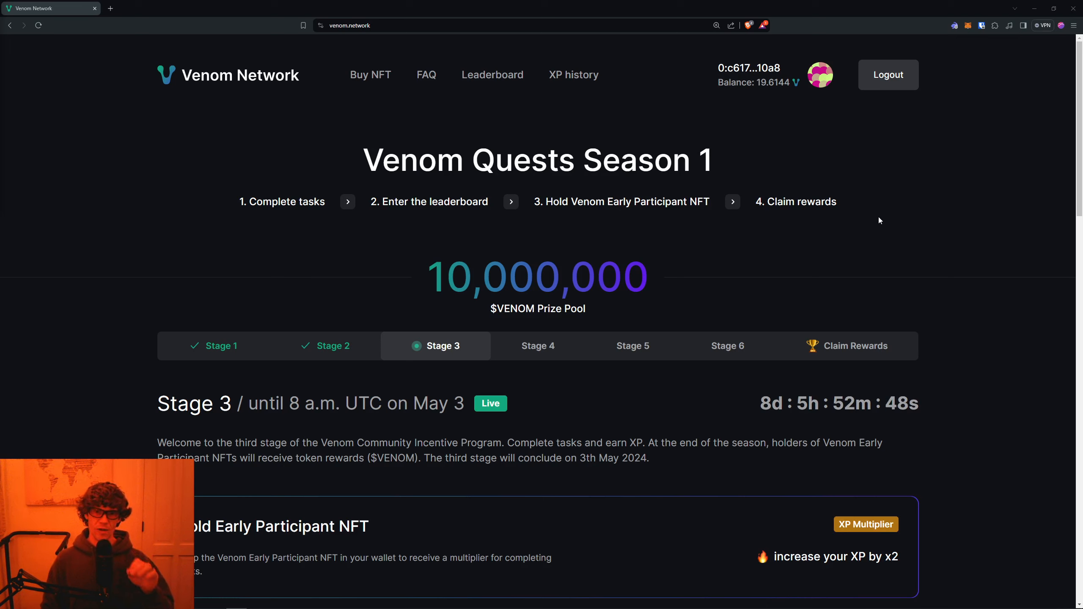
pyautogui.moveTo(887, 231)
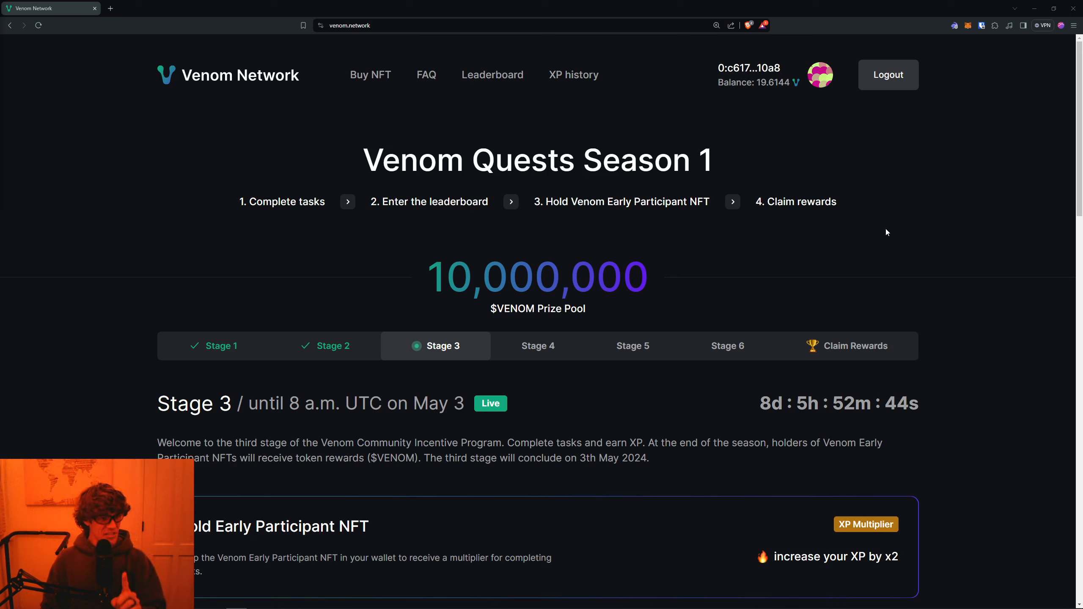
pyautogui.moveTo(922, 234)
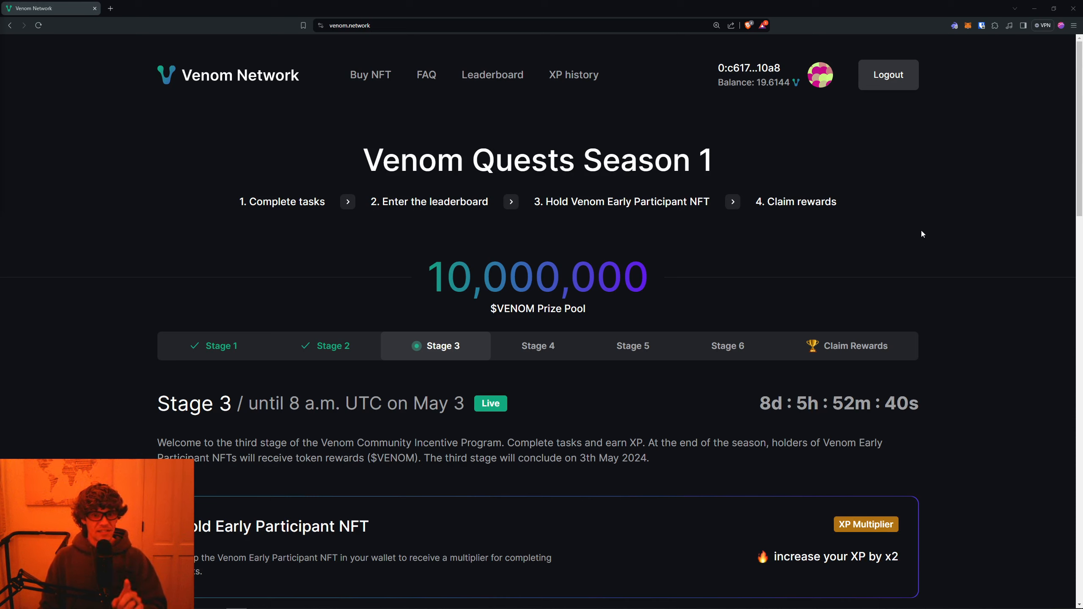
pyautogui.moveTo(939, 316)
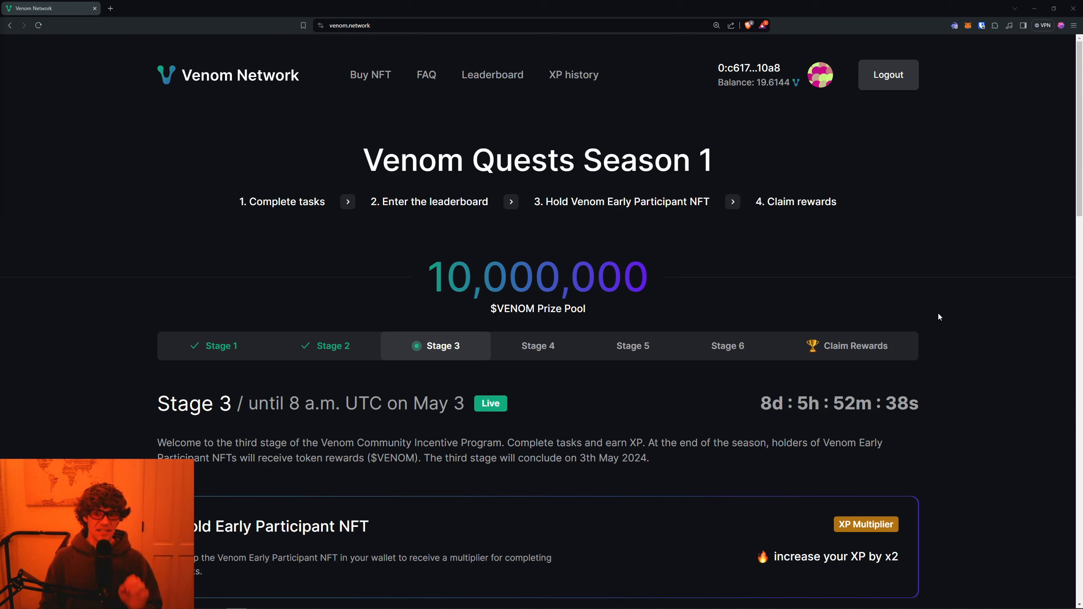
pyautogui.moveTo(781, 337)
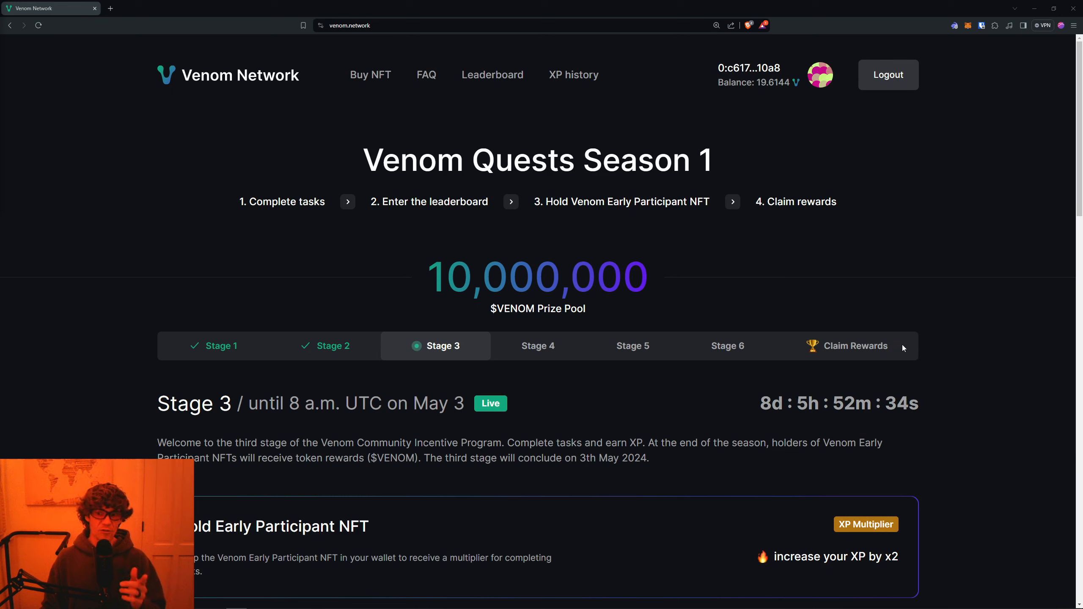
pyautogui.moveTo(937, 350)
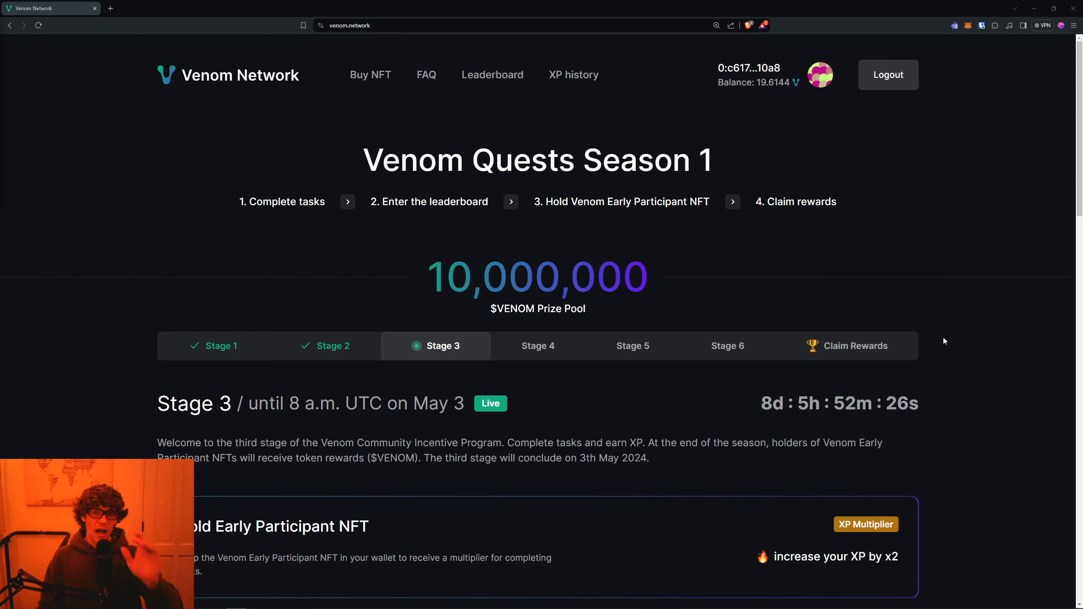
pyautogui.moveTo(717, 292)
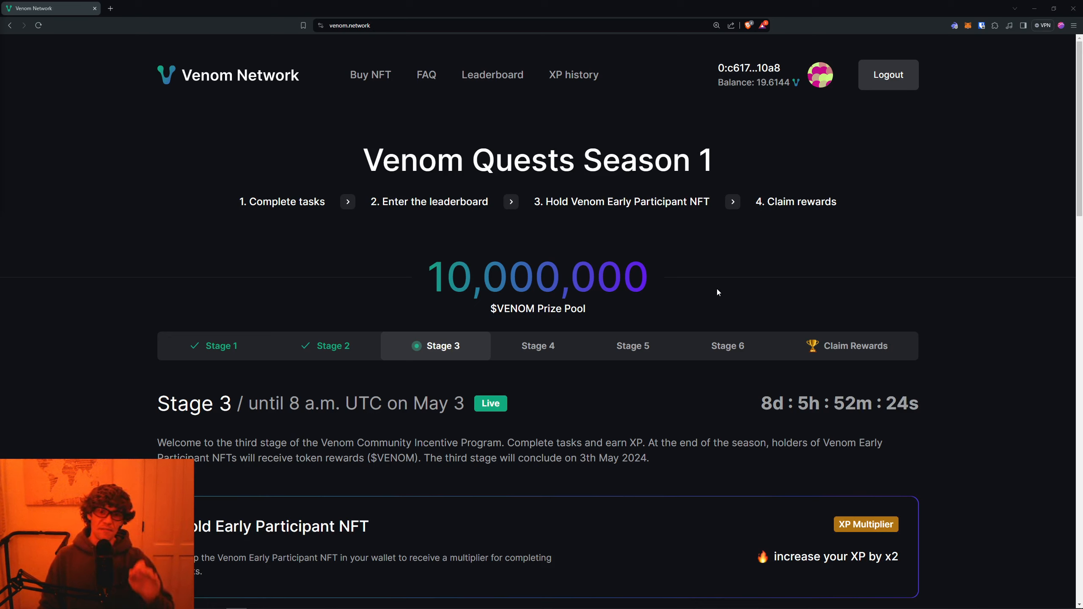
pyautogui.moveTo(966, 285)
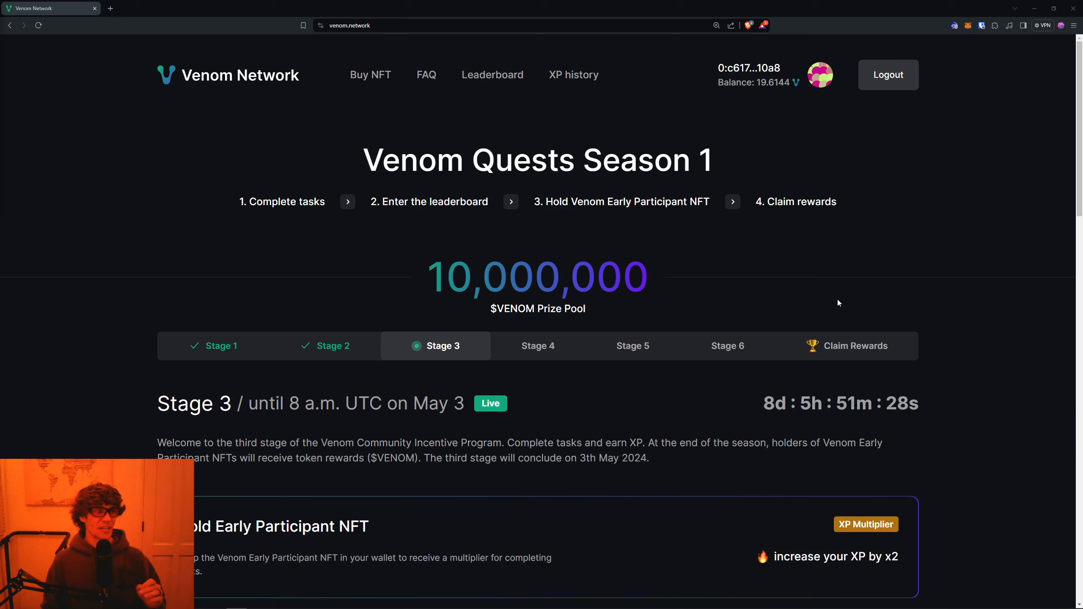
pyautogui.moveTo(939, 340)
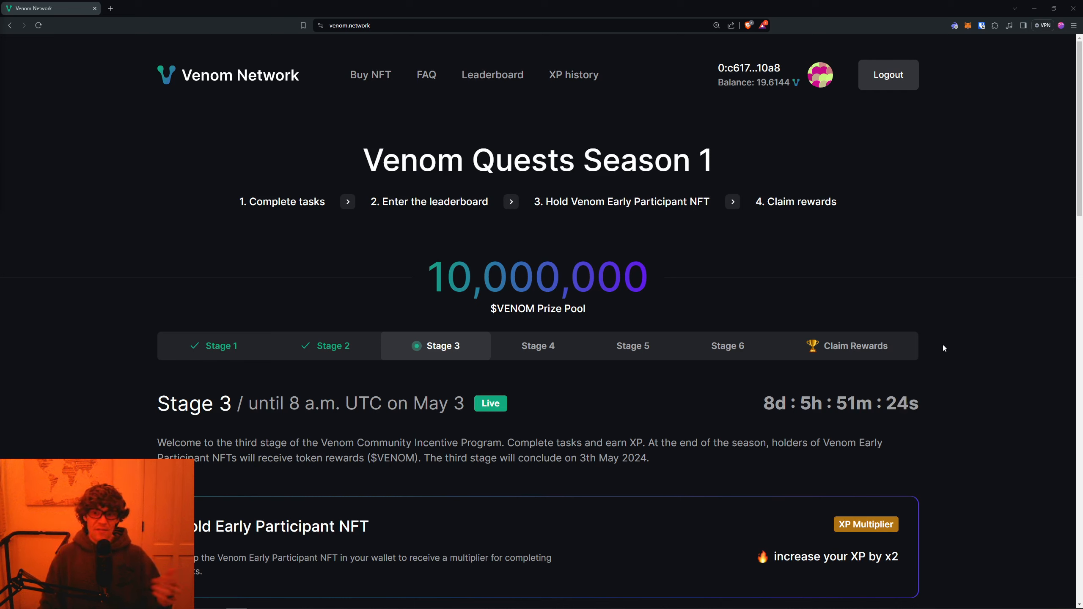
pyautogui.moveTo(908, 361)
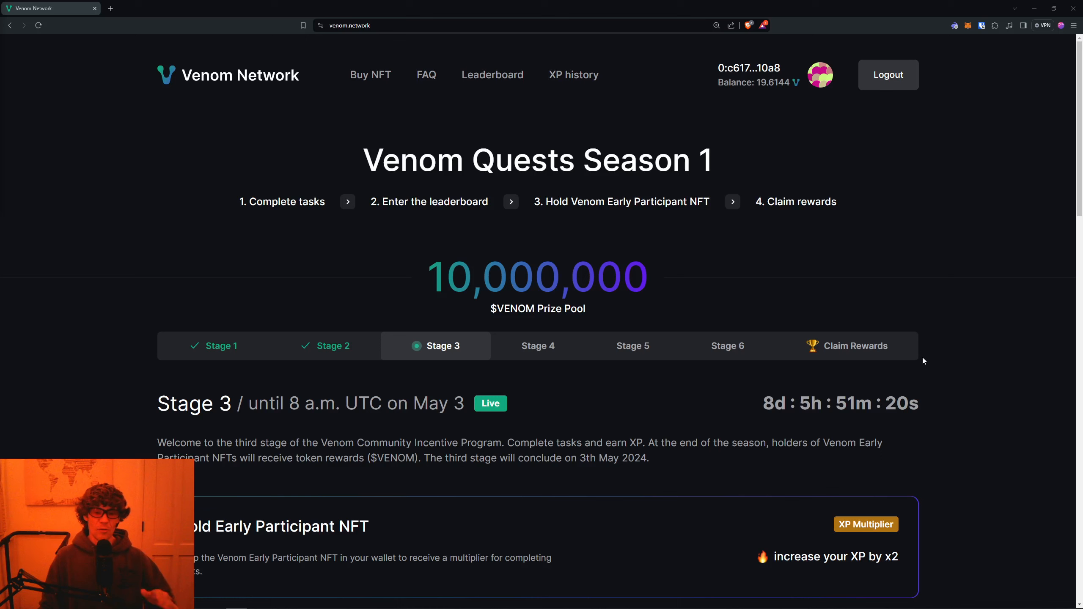
pyautogui.moveTo(935, 359)
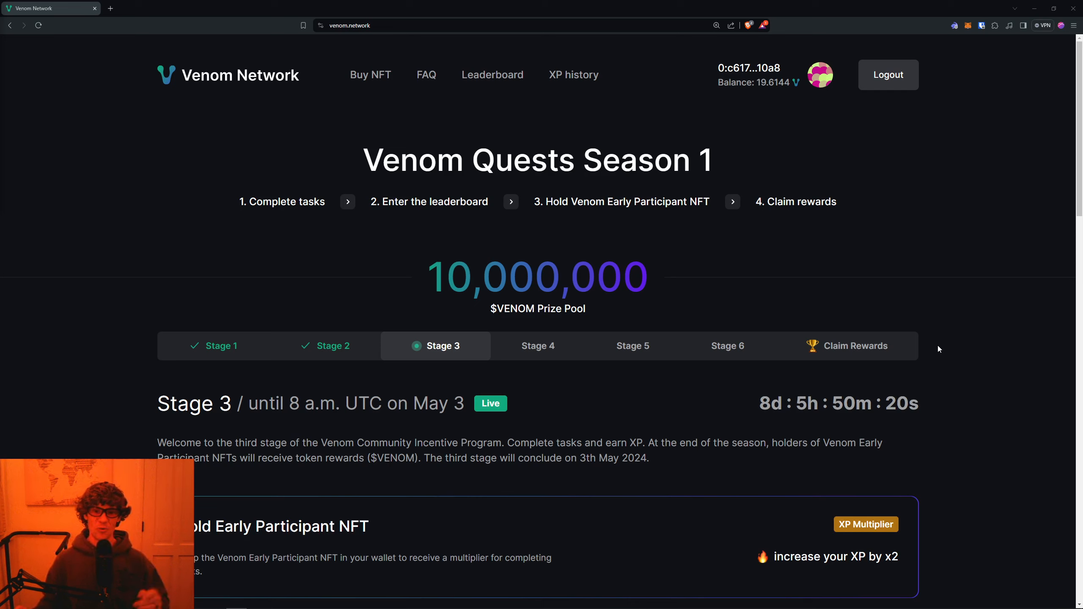
pyautogui.moveTo(952, 325)
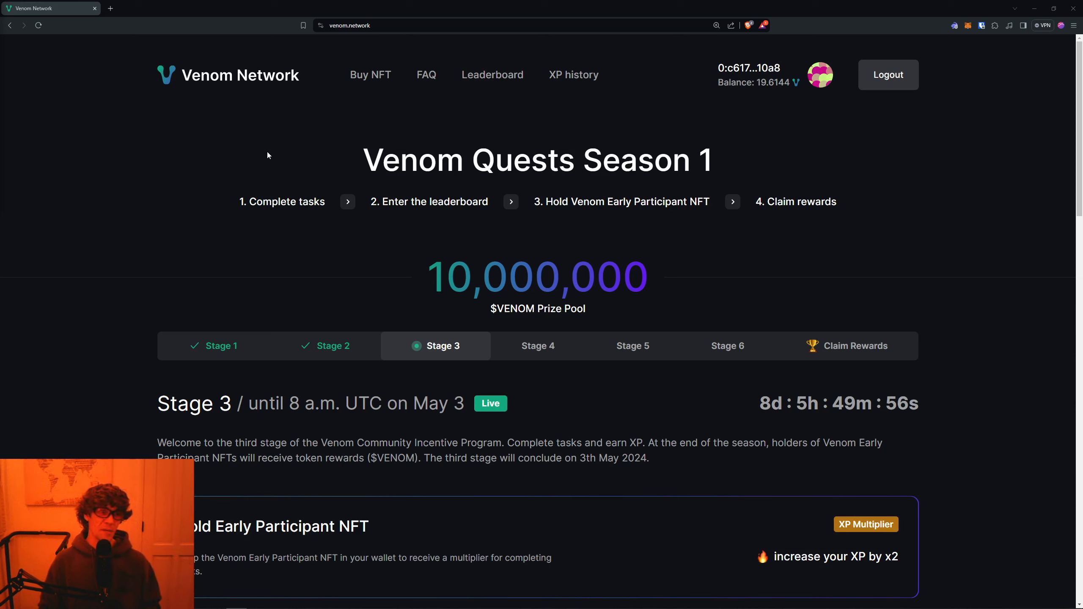
pyautogui.moveTo(618, 379)
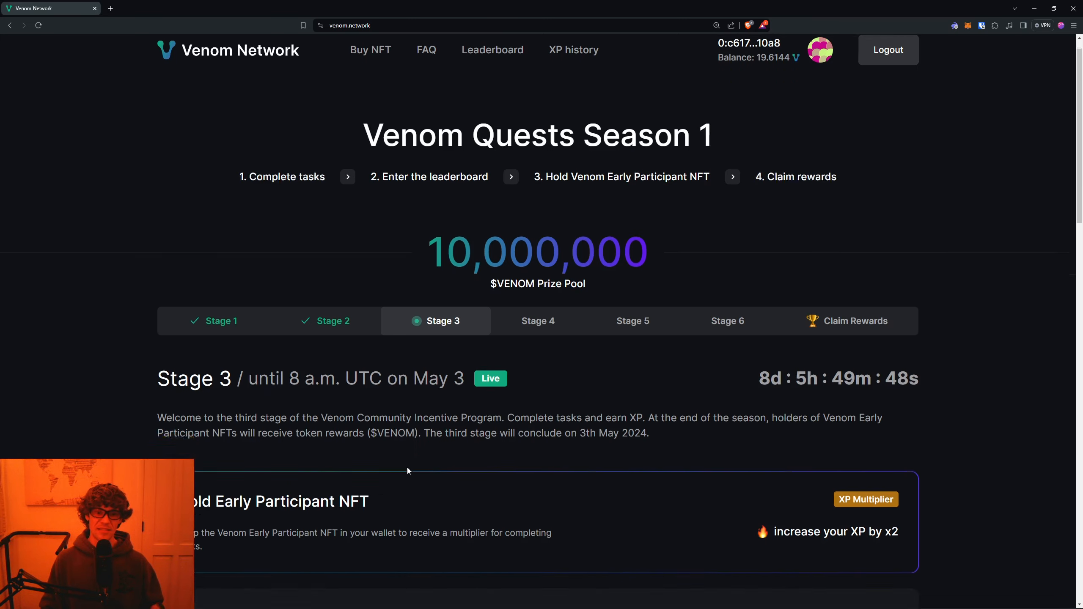
# Step: Scroll through the Stage 3 task list: NFT XP multiplier, DEX swaps and liquidity provision
pyautogui.scroll(-3)
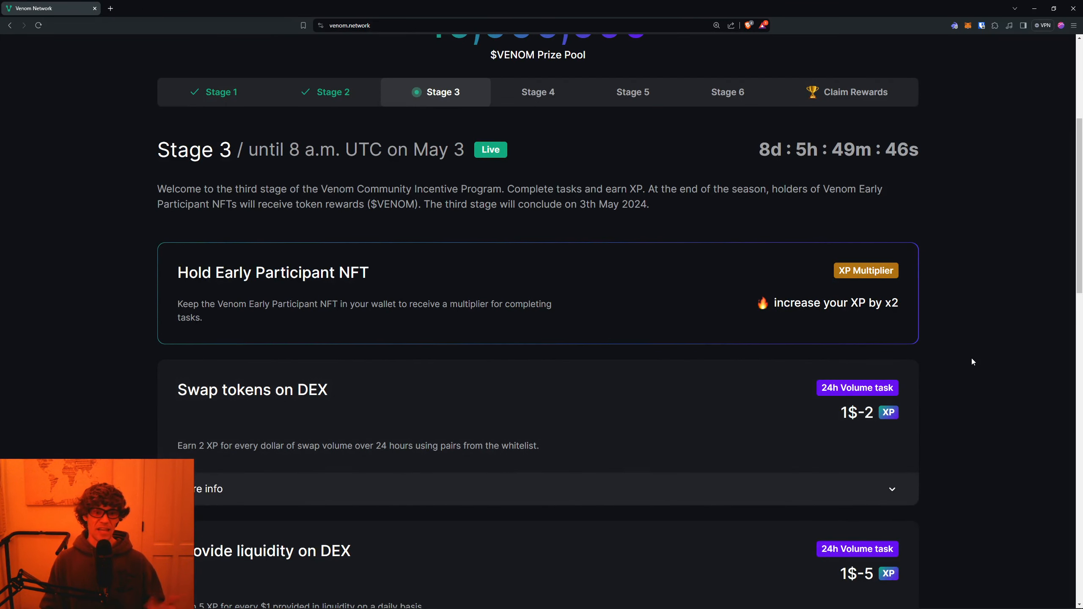
pyautogui.scroll(-3)
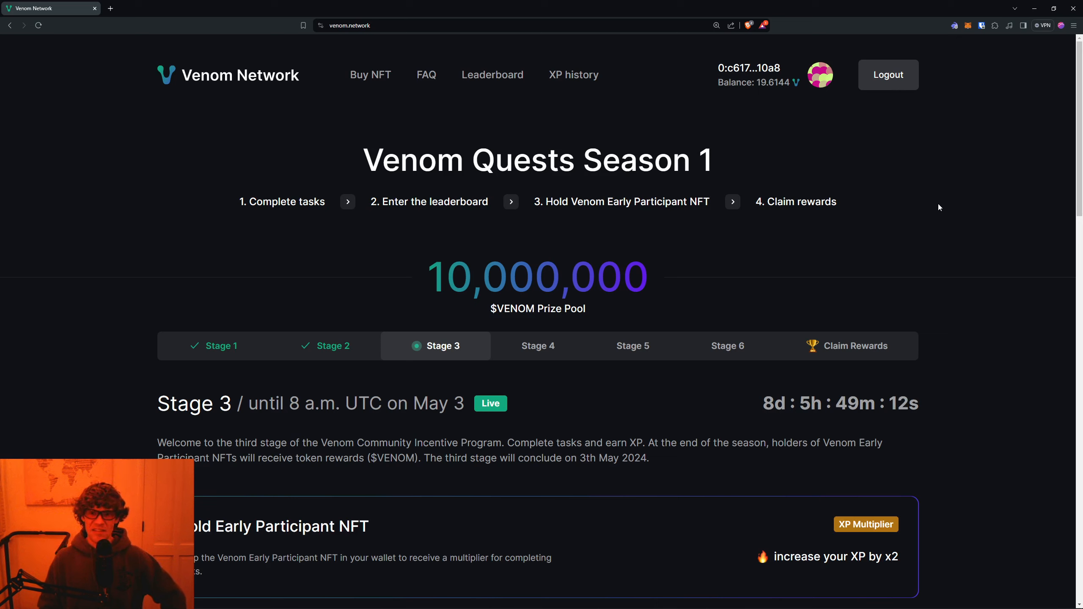
pyautogui.moveTo(976, 271)
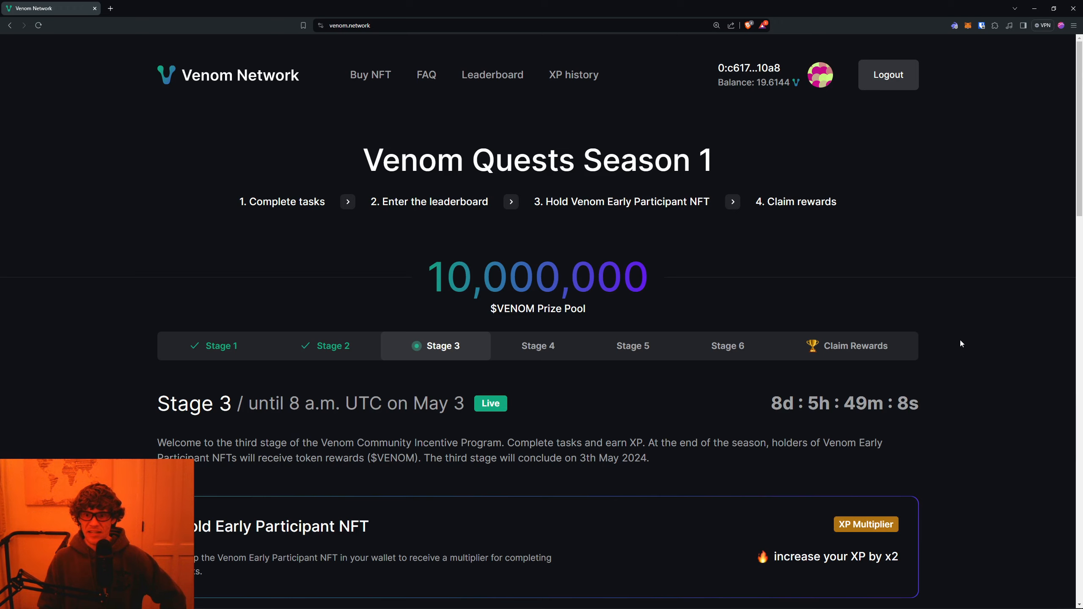
pyautogui.moveTo(920, 371)
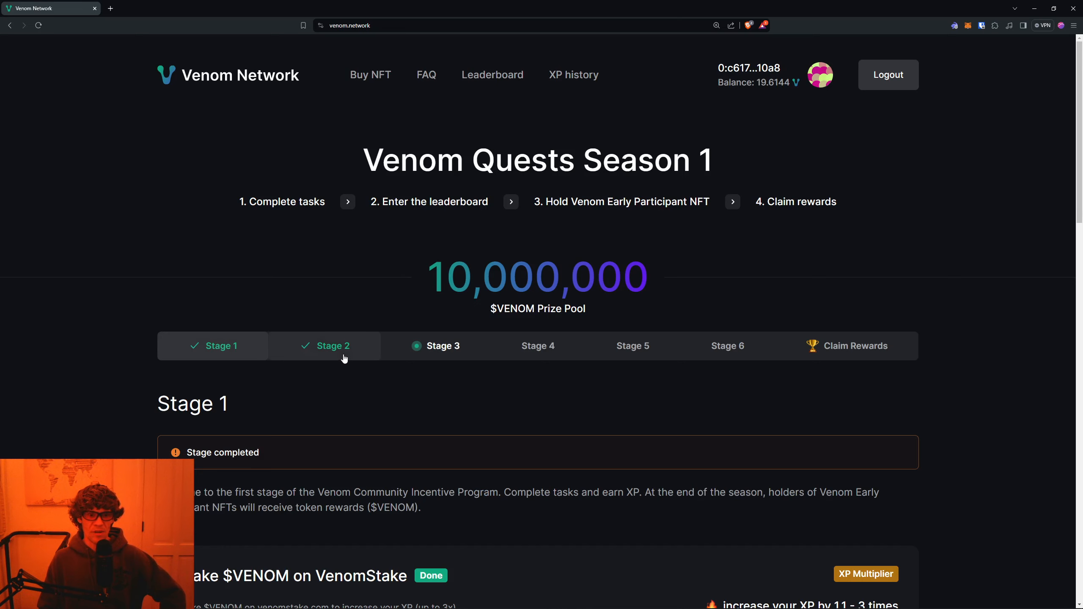
# Step: View the completed Stage 2 staking and swap tasks, then return to the live Stage 3 quests
pyautogui.scroll(-3)
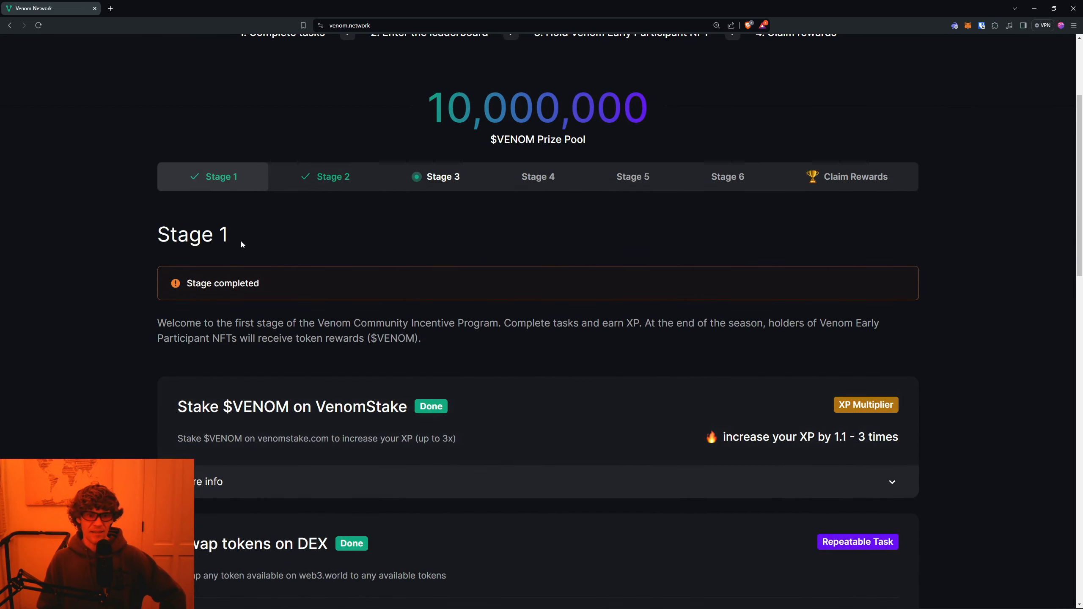
pyautogui.click(332, 177)
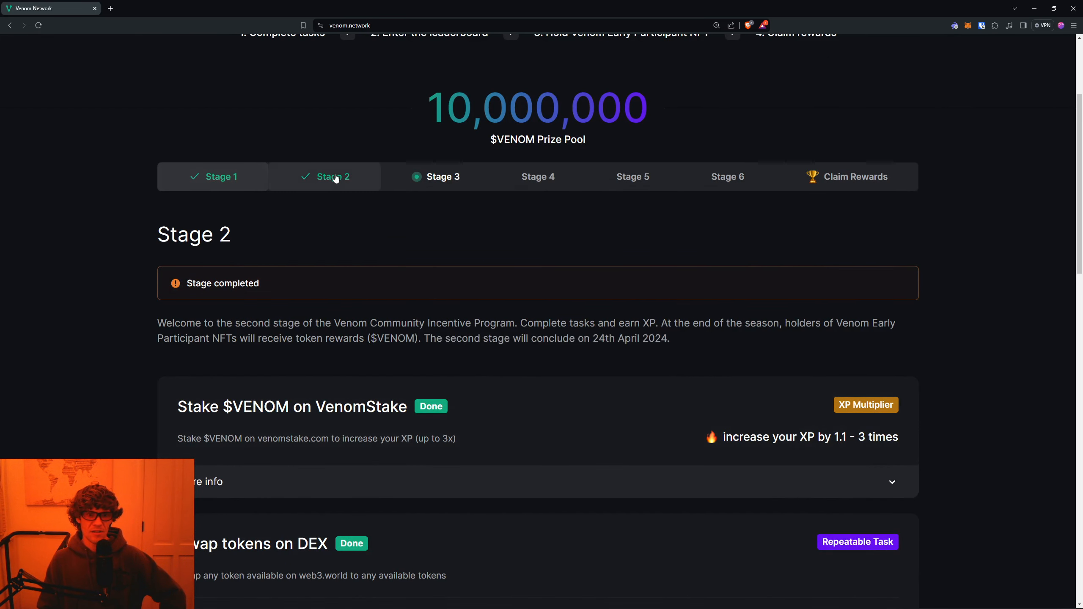
pyautogui.moveTo(376, 269)
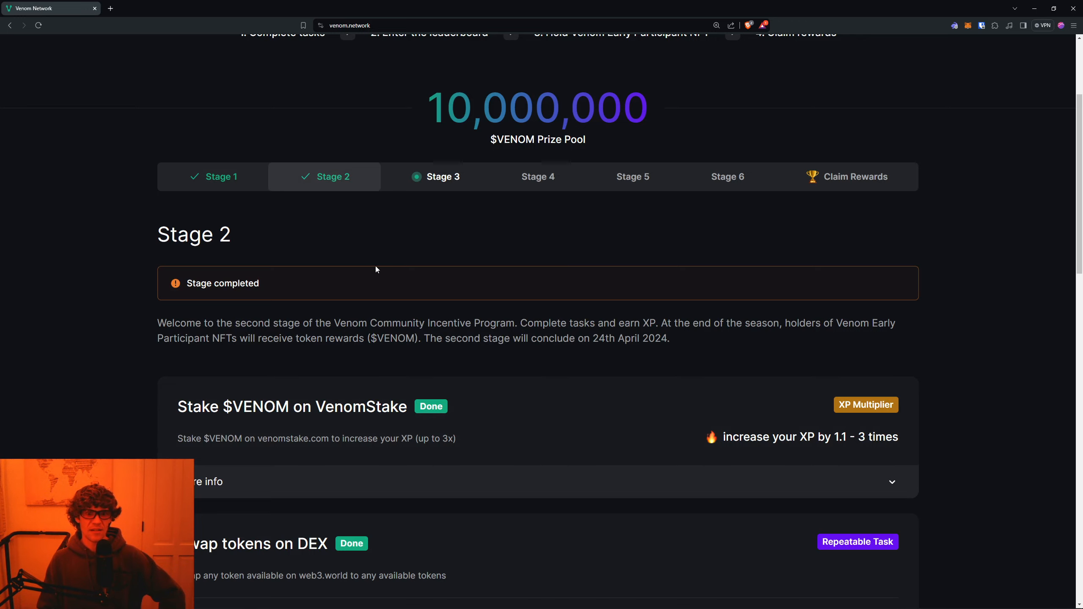
pyautogui.click(436, 176)
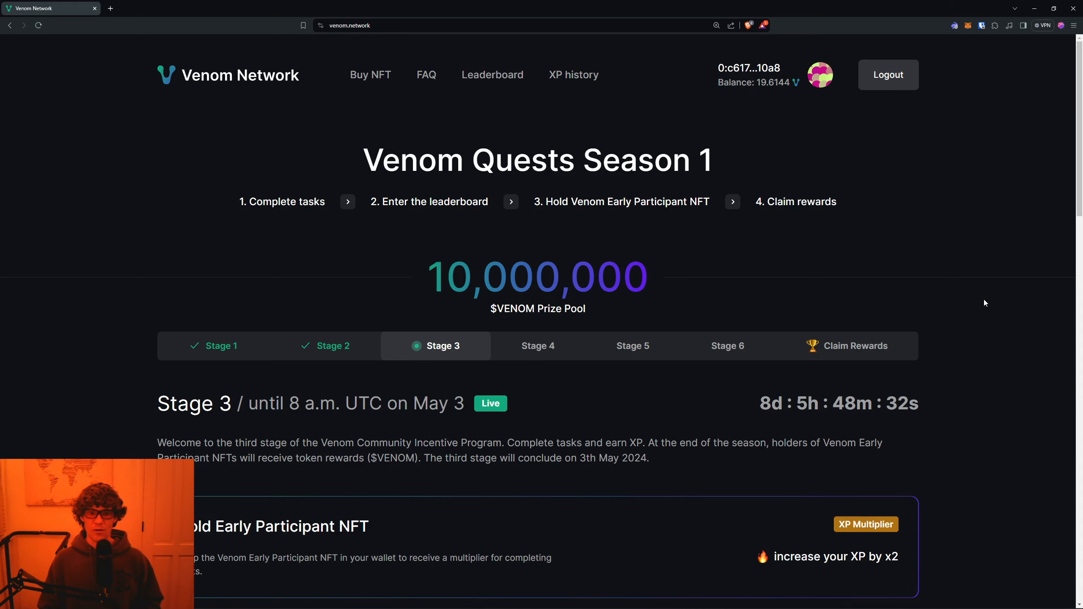
pyautogui.scroll(-3)
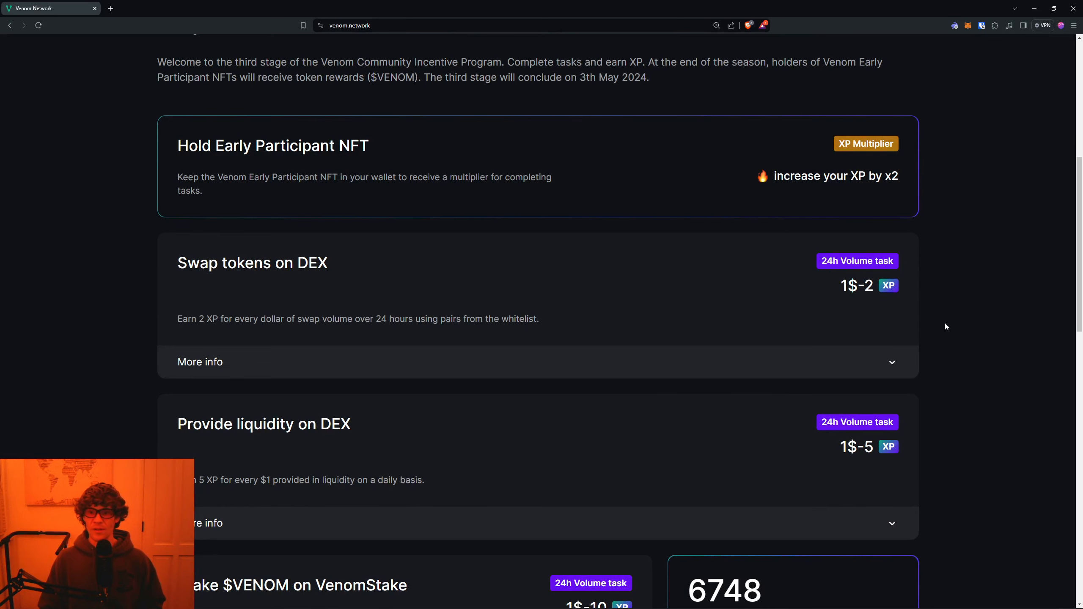
pyautogui.moveTo(945, 380)
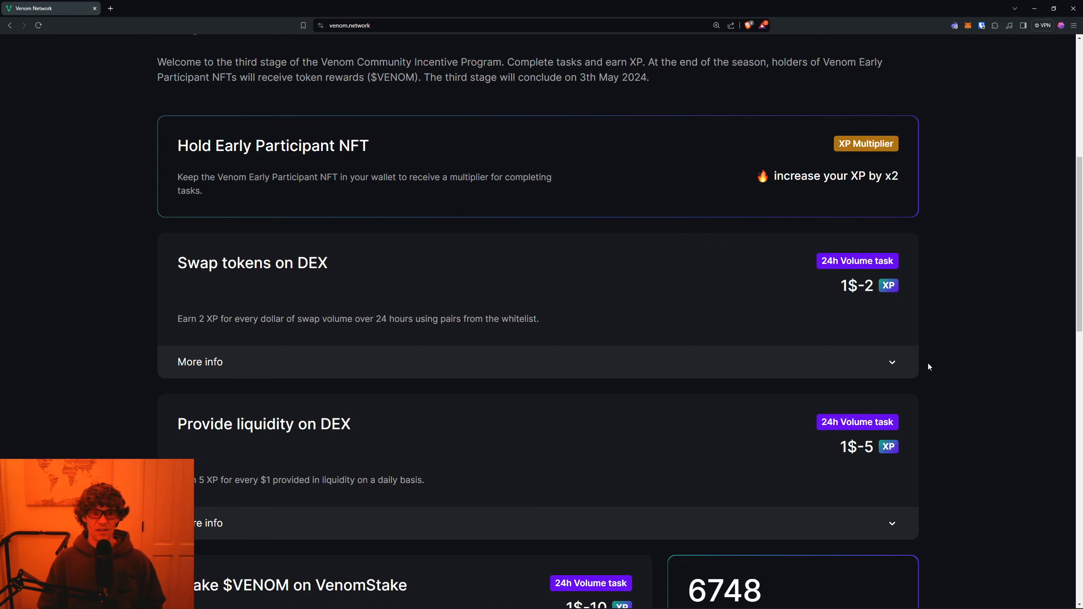
pyautogui.moveTo(894, 366)
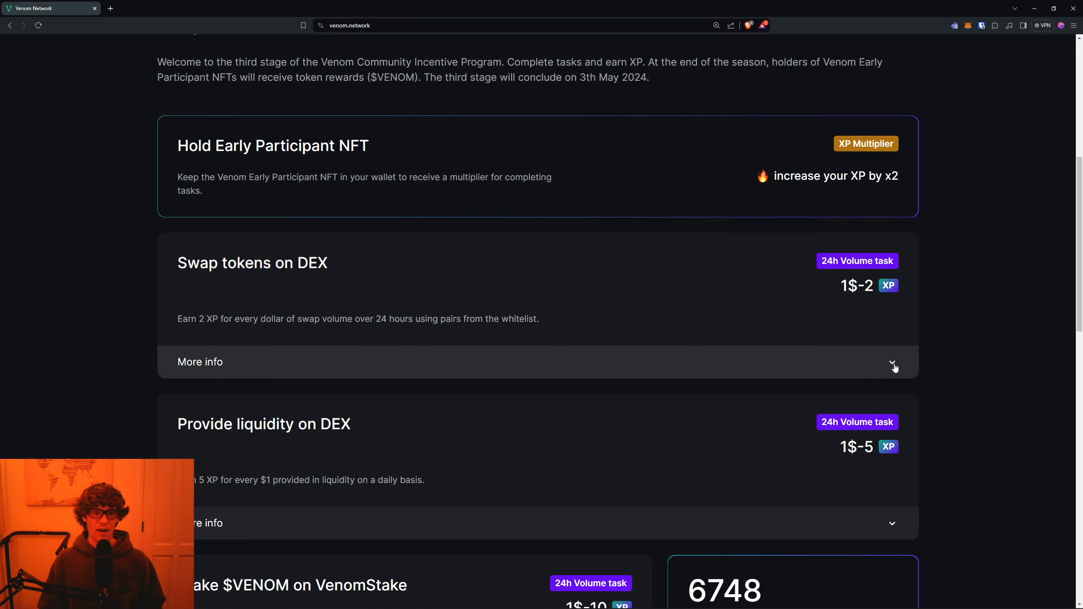
pyautogui.moveTo(587, 202)
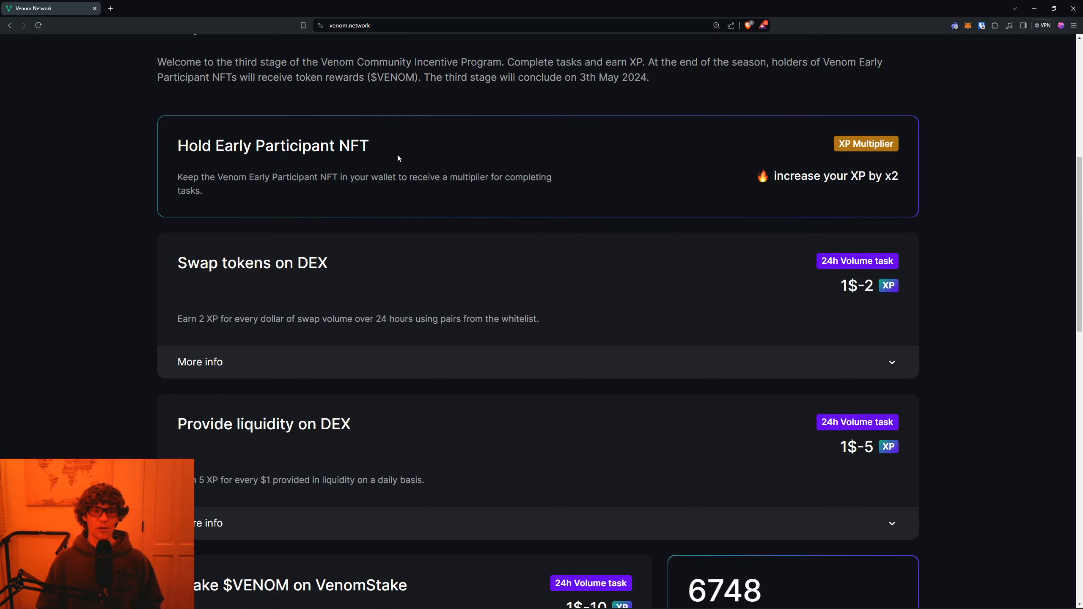
pyautogui.moveTo(337, 146)
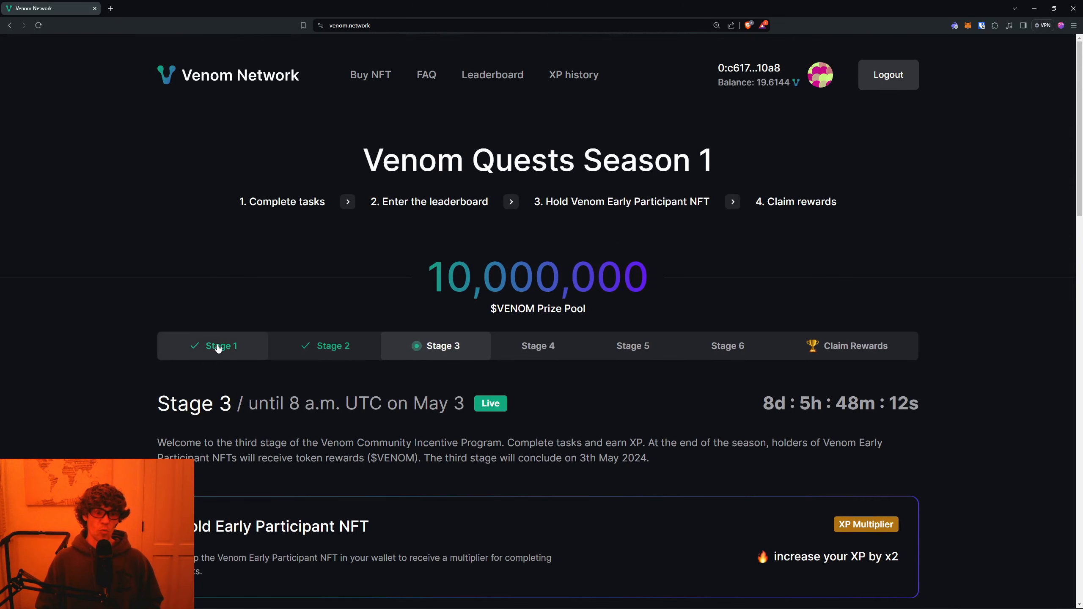
pyautogui.scroll(-3)
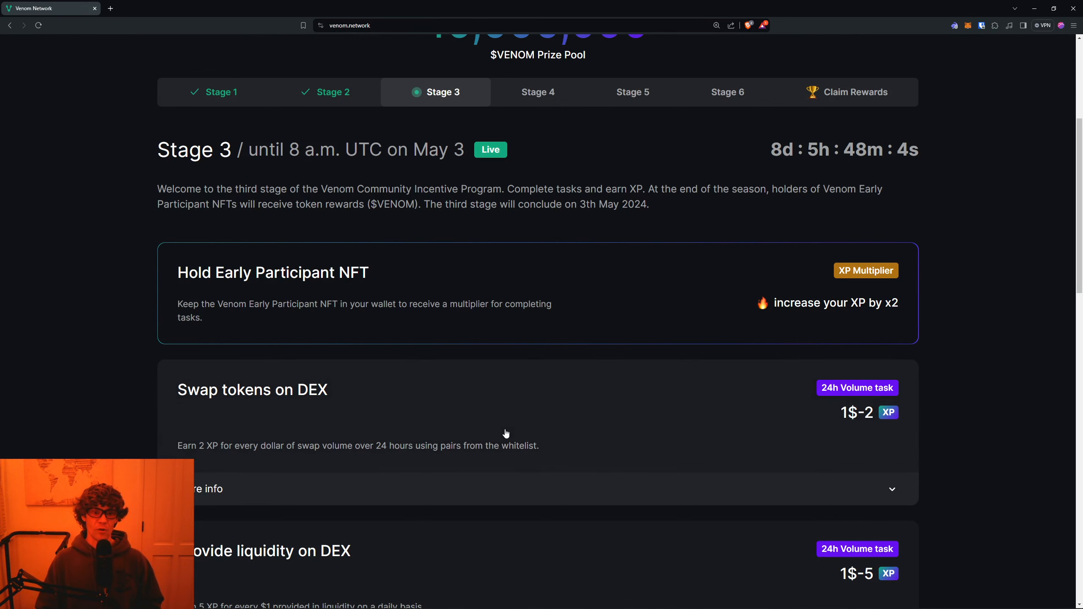
pyautogui.scroll(-3)
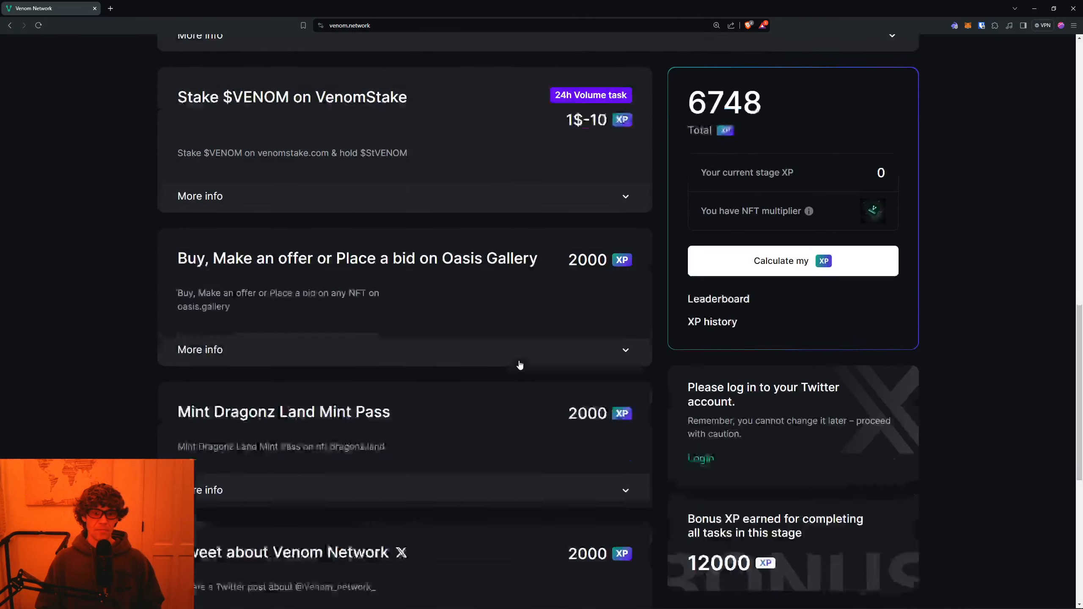
pyautogui.scroll(-3)
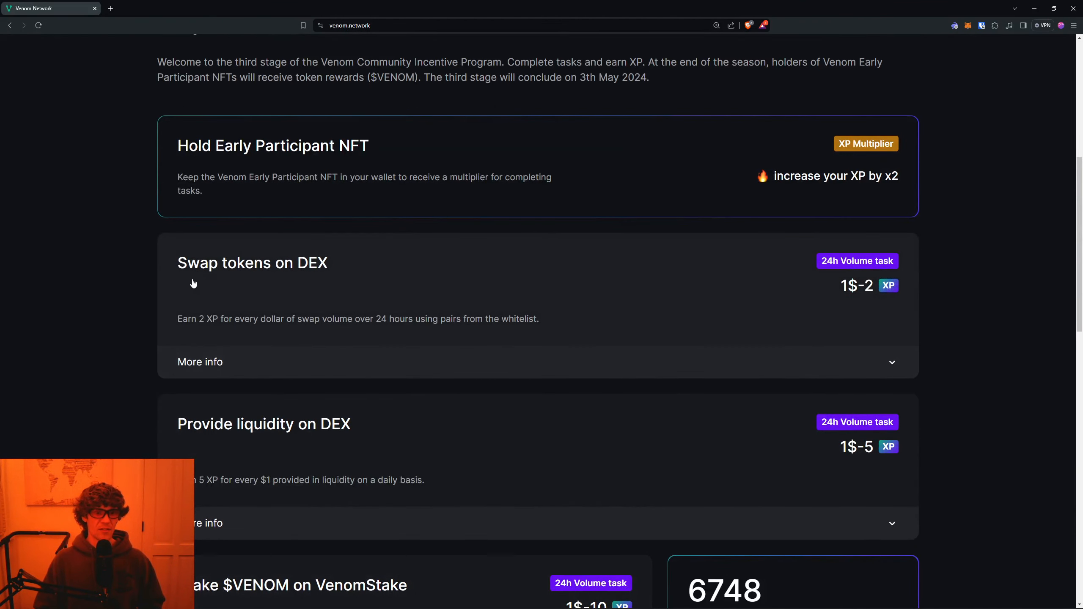
pyautogui.moveTo(785, 299)
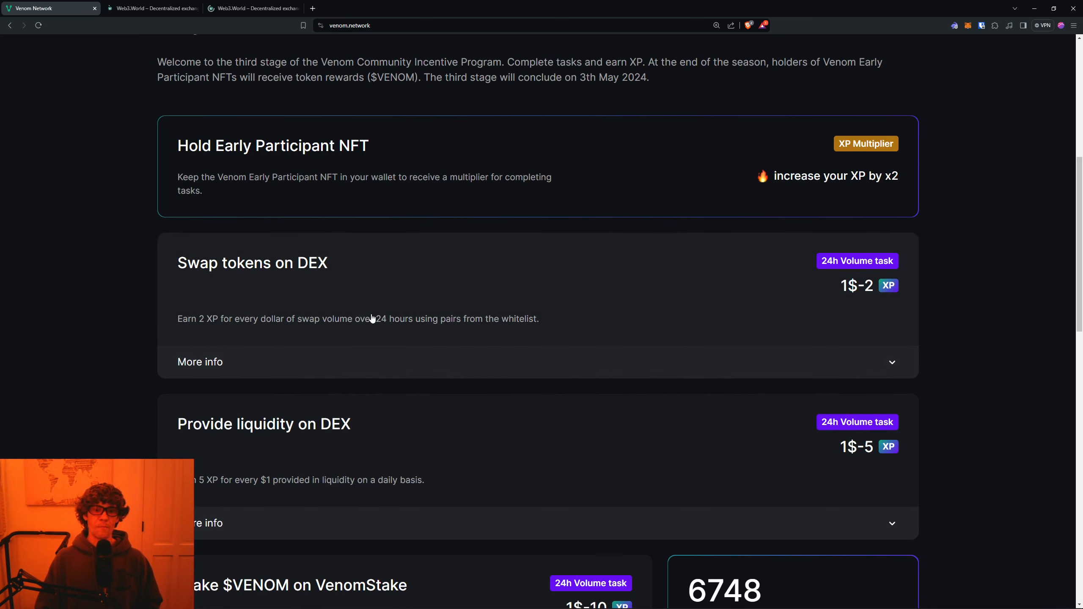
pyautogui.moveTo(483, 331)
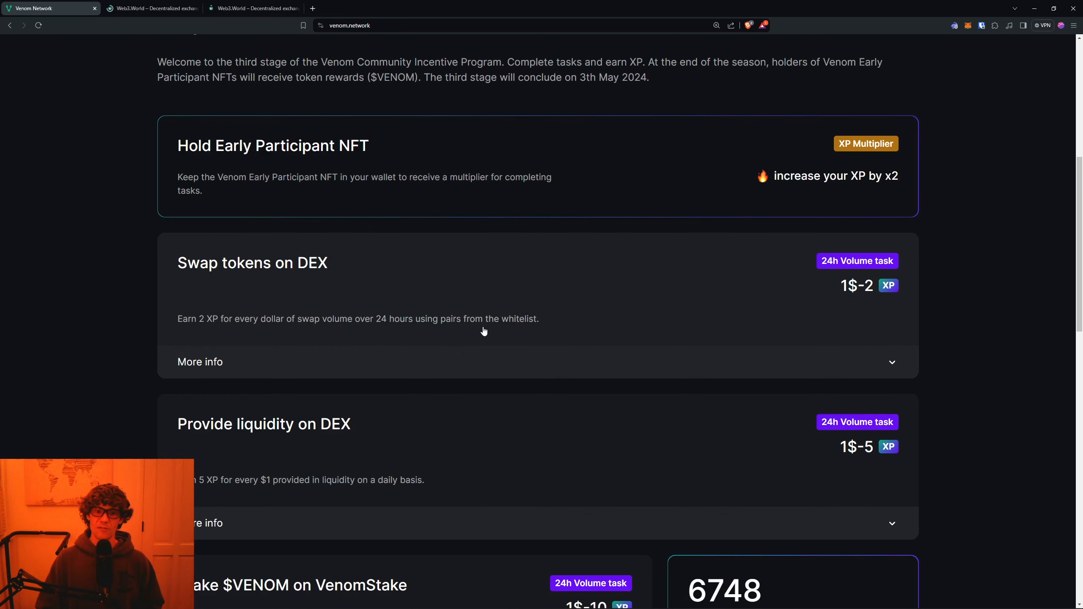
pyautogui.moveTo(872, 311)
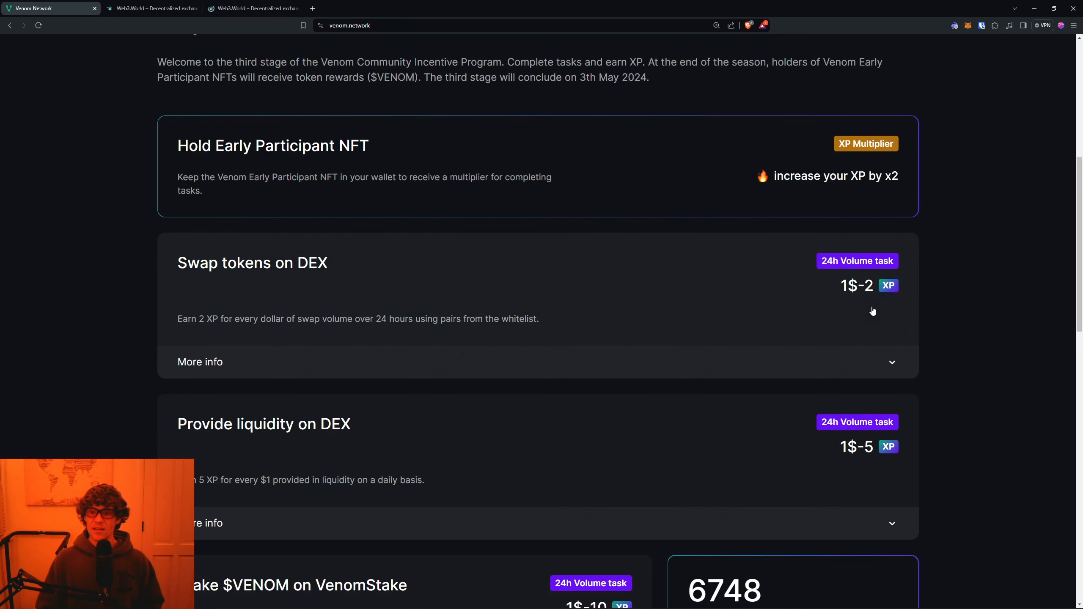
pyautogui.moveTo(854, 301)
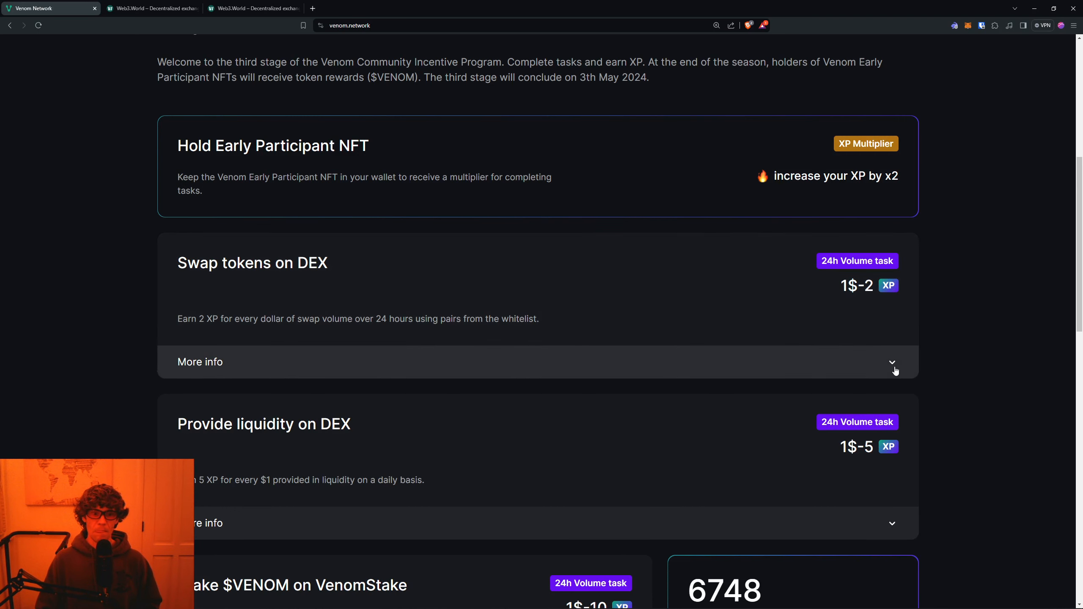
# Step: Expand the Swap tokens on DEX rules, visit the Web3.World swap form and come back to the task page
pyautogui.click(201, 362)
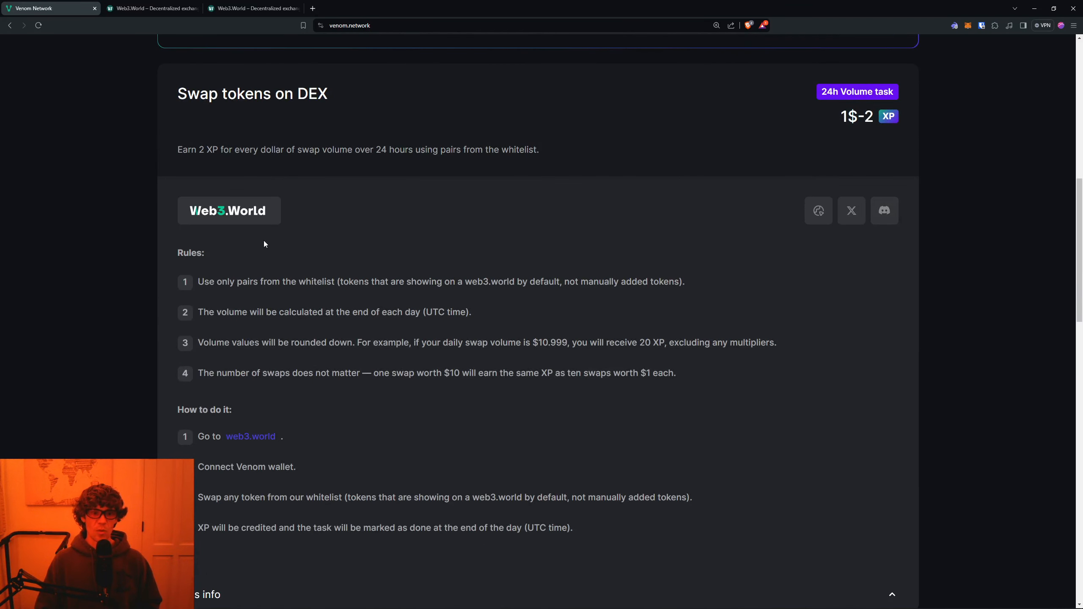
pyautogui.moveTo(246, 303)
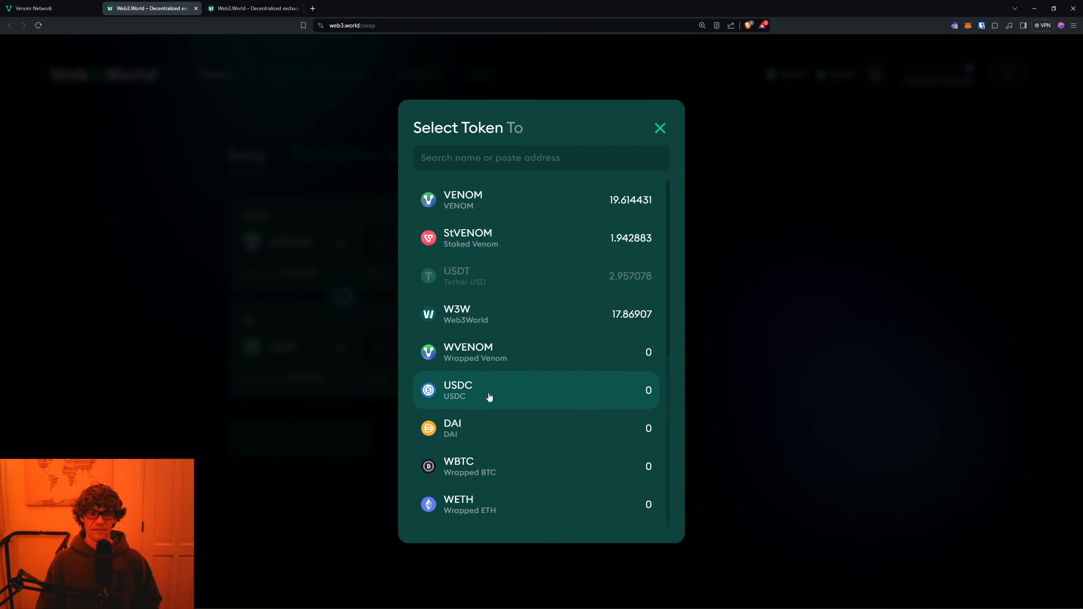
pyautogui.click(457, 276)
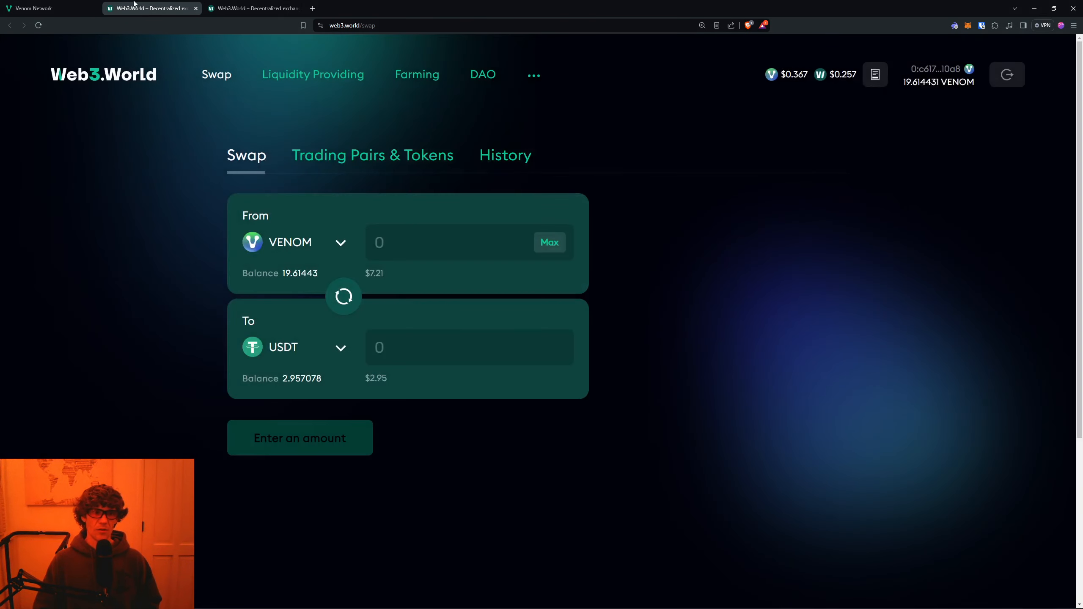
pyautogui.click(48, 8)
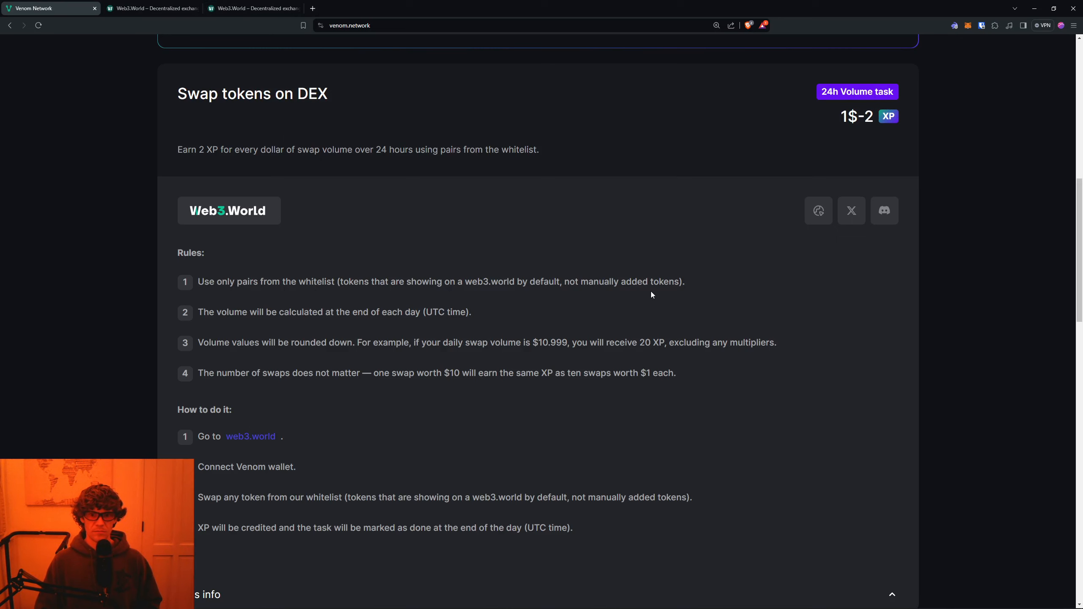
pyautogui.moveTo(494, 282)
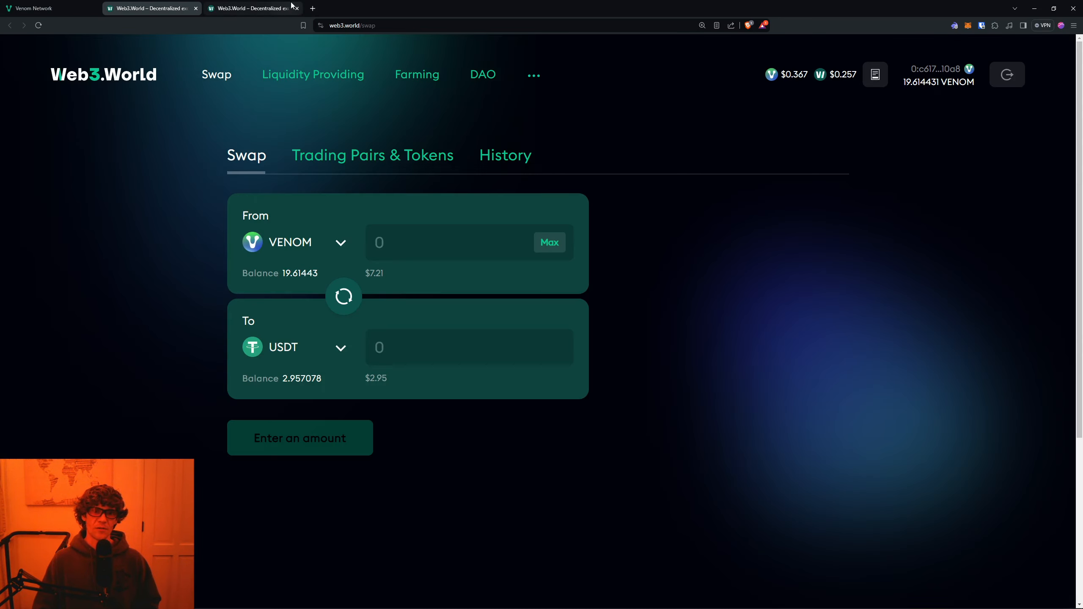
# Step: Fill the swap form with 15 VENOM to MATIC after rechecking the task instructions
pyautogui.click(340, 347)
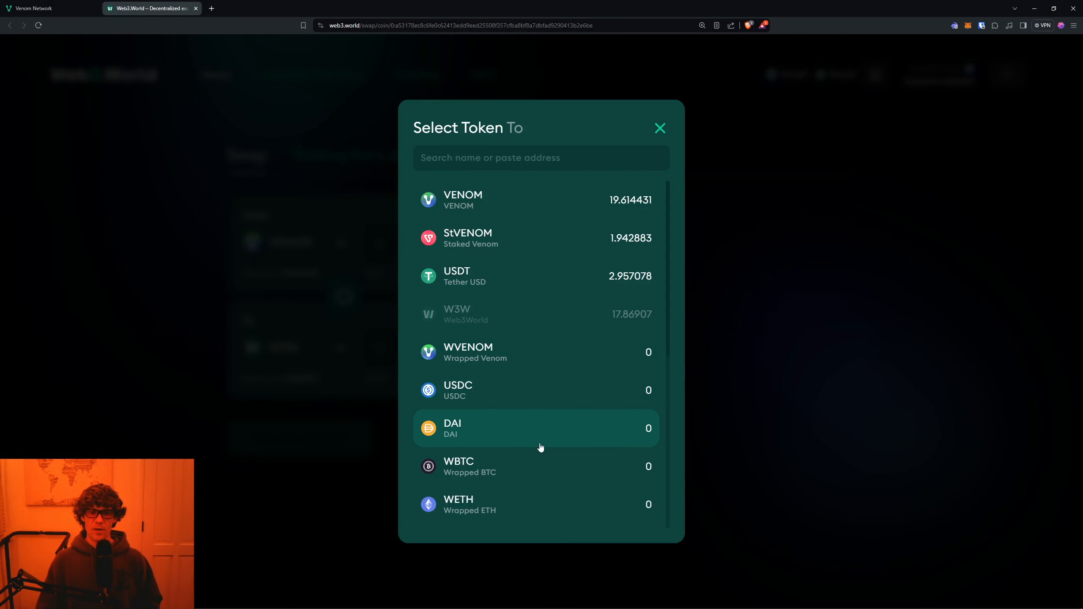
pyautogui.scroll(-3)
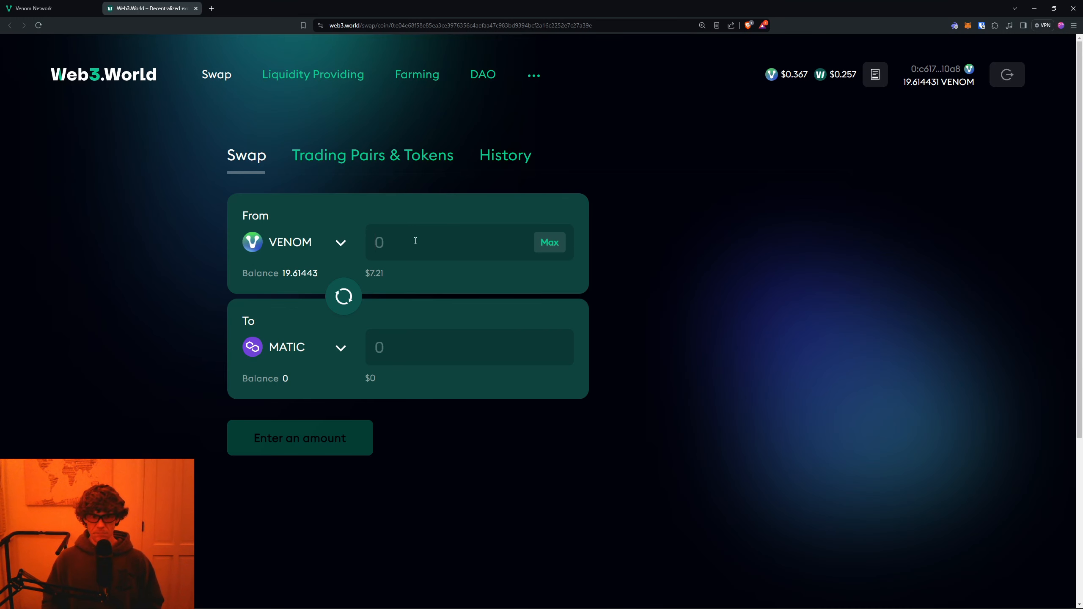
pyautogui.write('1')
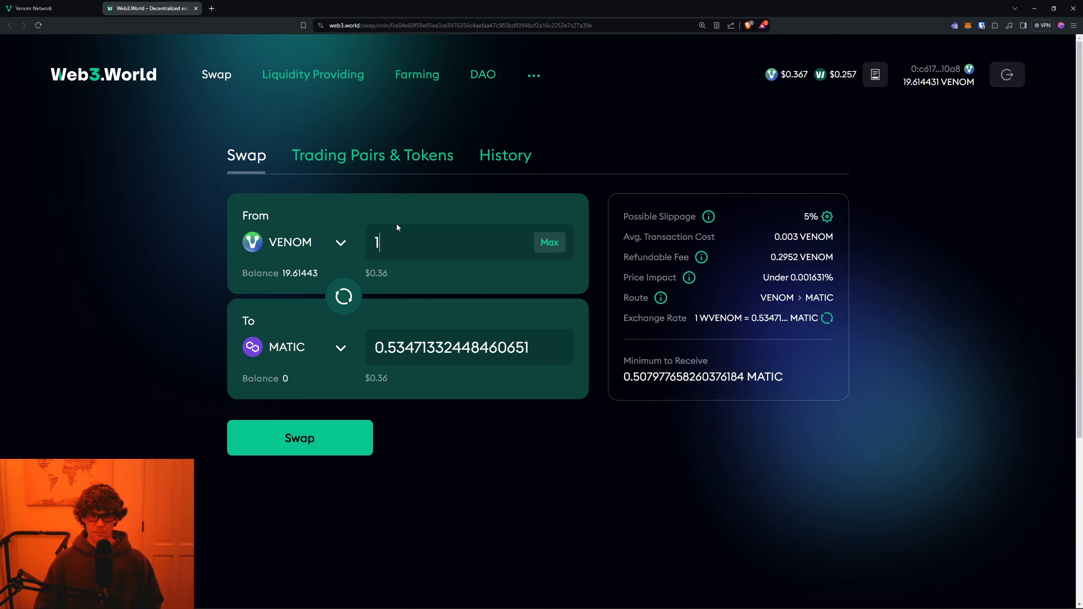
pyautogui.write('2')
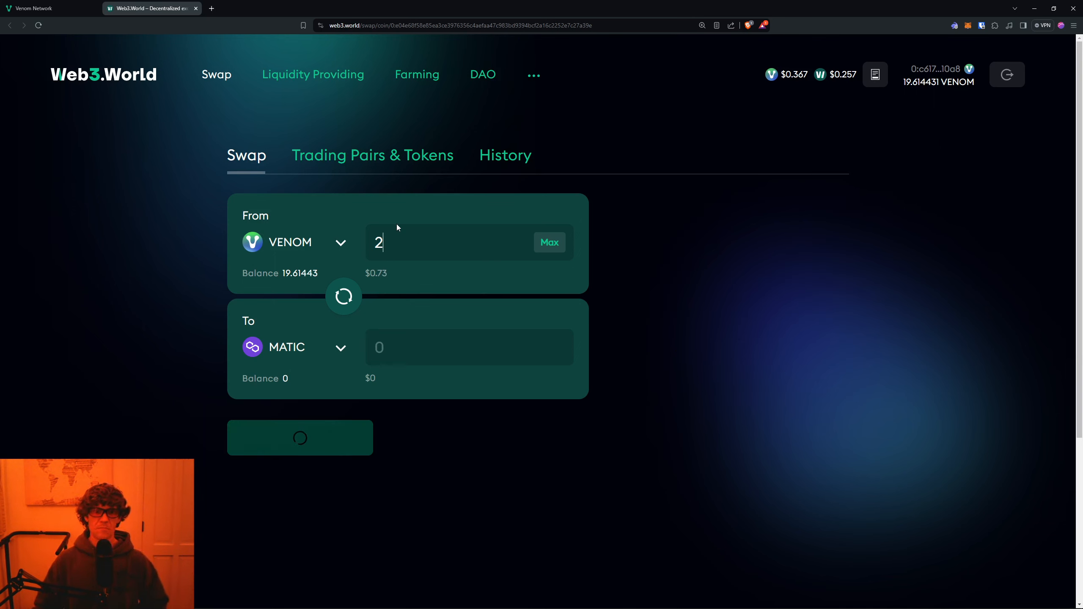
pyautogui.click(48, 8)
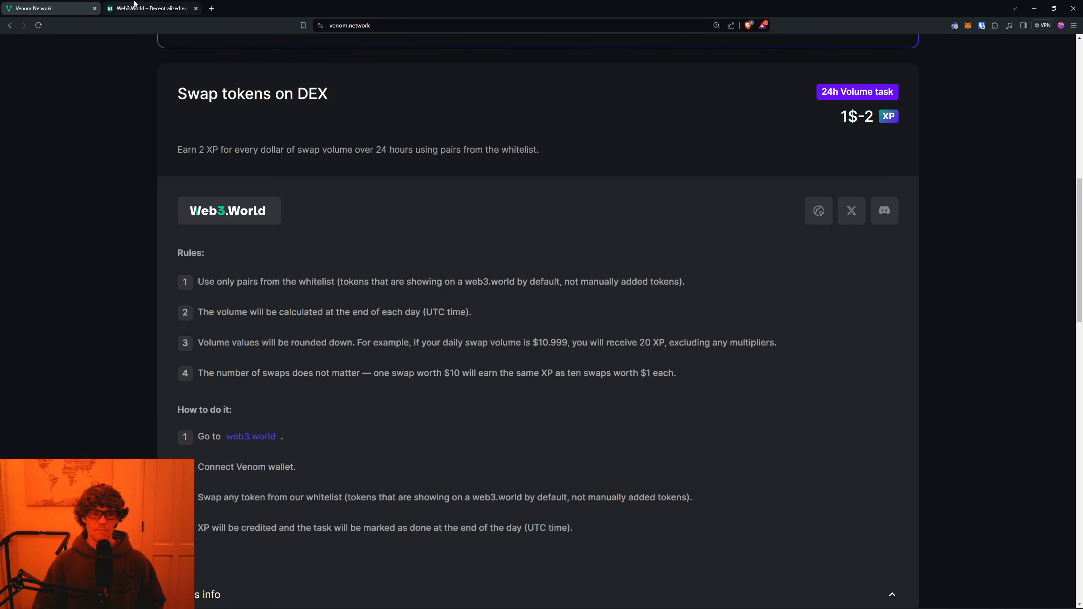
pyautogui.click(147, 8)
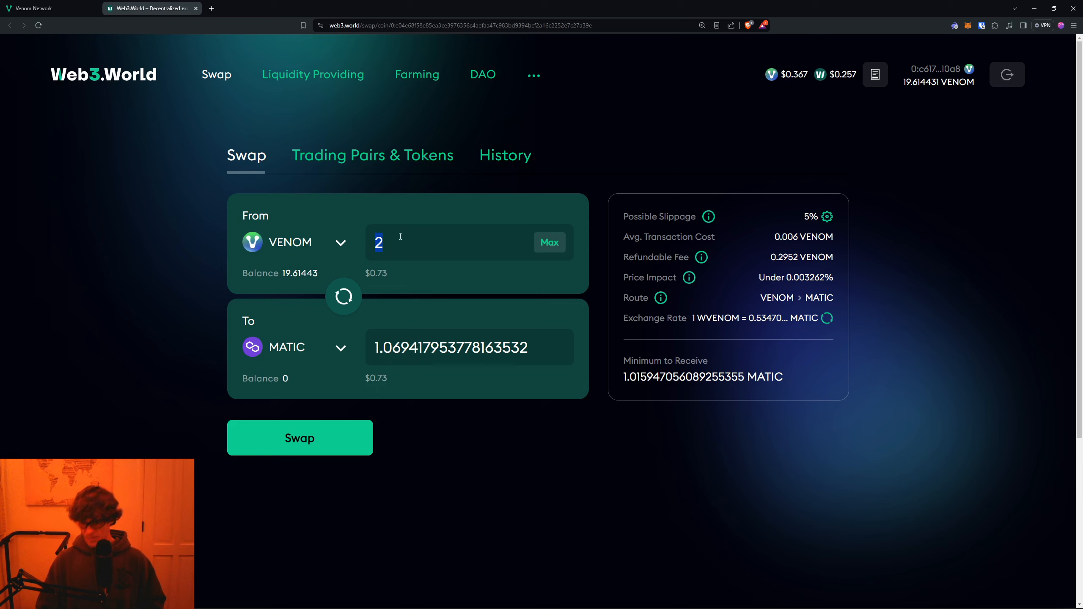
pyautogui.write('10')
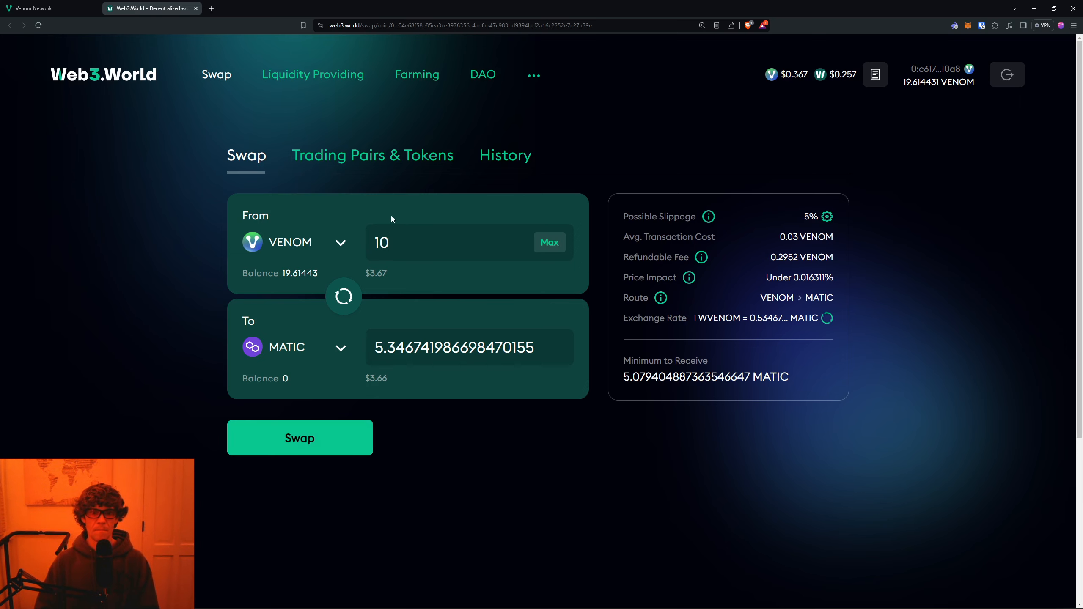
pyautogui.write('5')
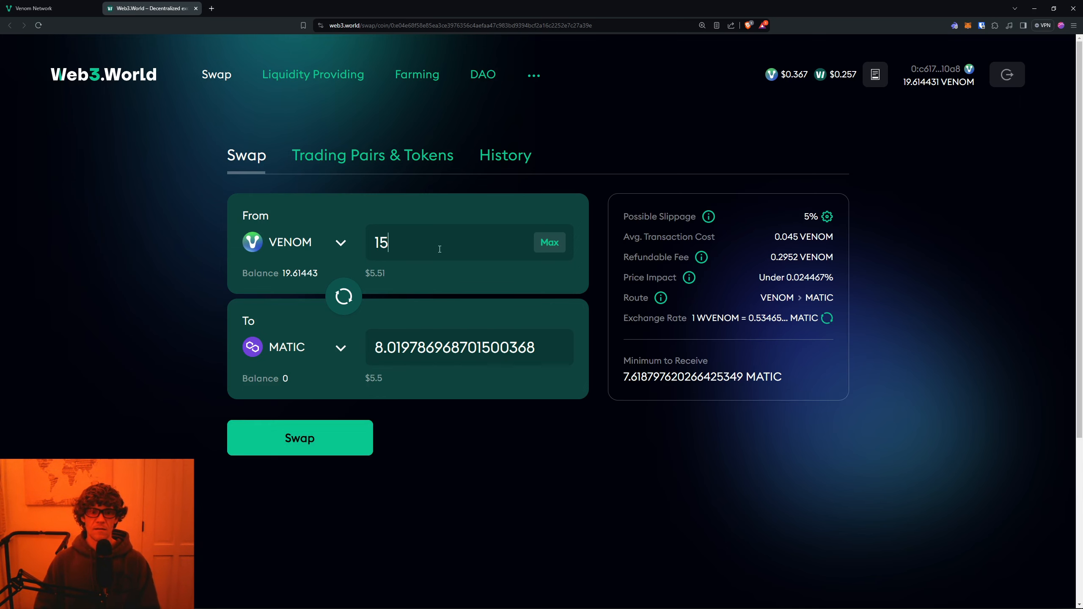
# Step: Submit the 15 VENOM to MATIC swap and approve it in Venom Wallet, leaving one pending transaction
pyautogui.click(299, 439)
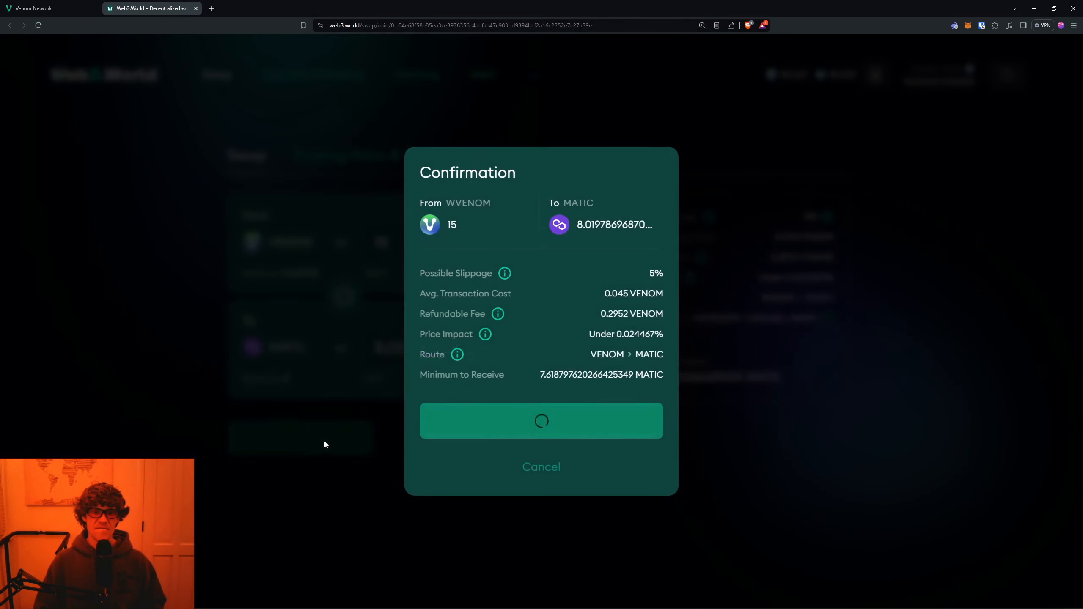
pyautogui.click(541, 422)
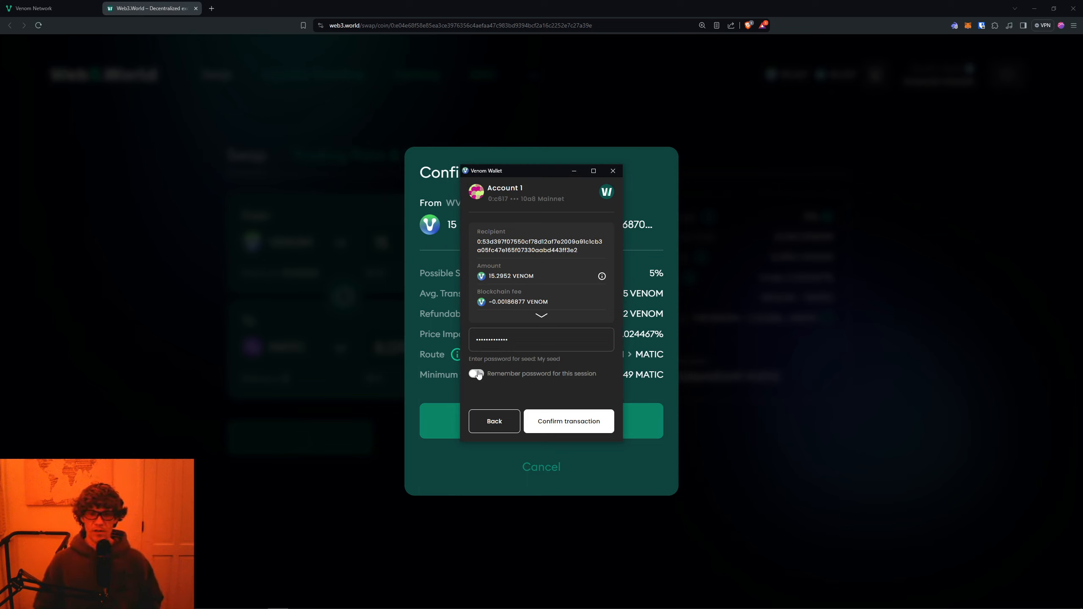
pyautogui.click(568, 420)
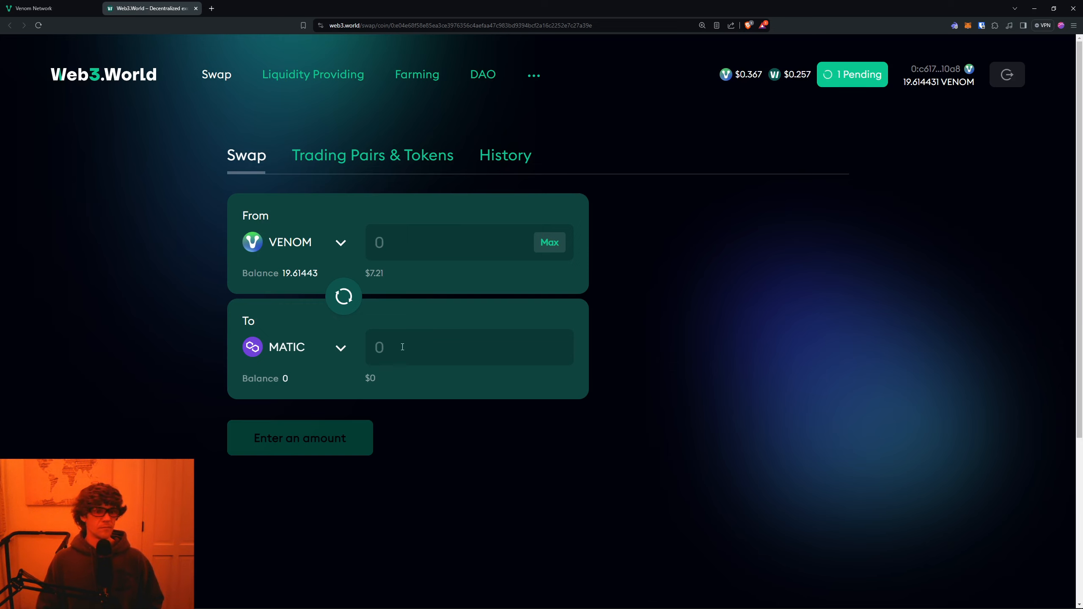
# Step: Check the swap in transaction history and on VenomScan: successful, 8.019786 MATIC received
pyautogui.click(852, 75)
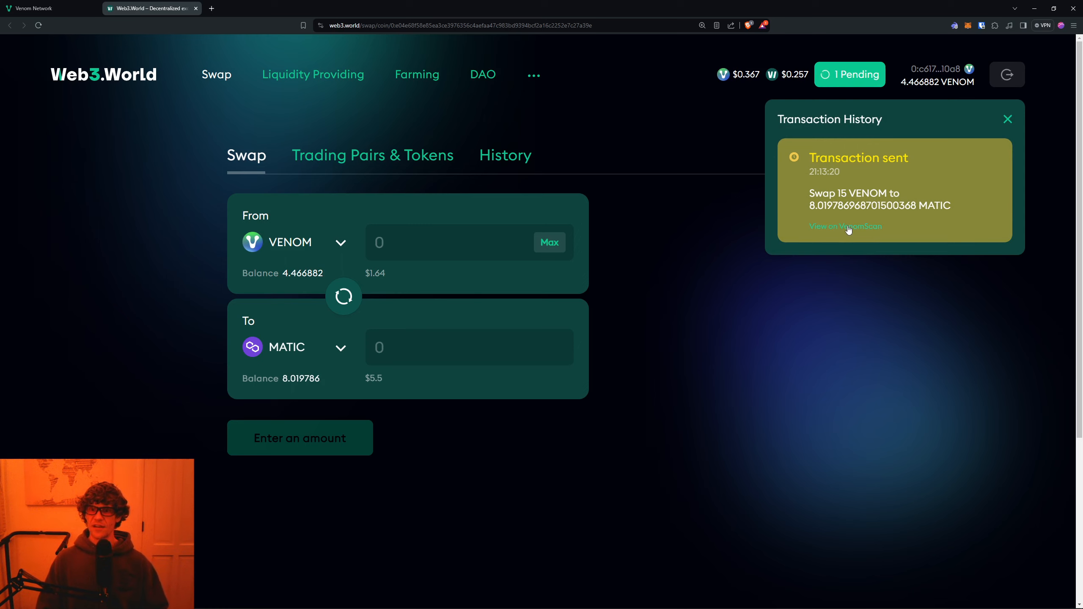
pyautogui.click(844, 226)
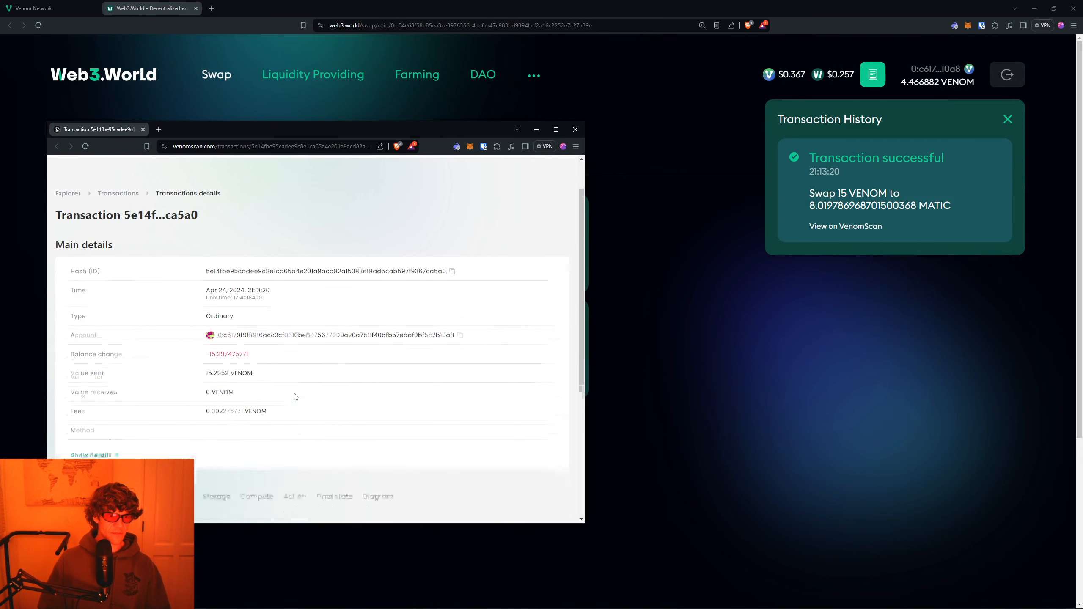
pyautogui.scroll(-3)
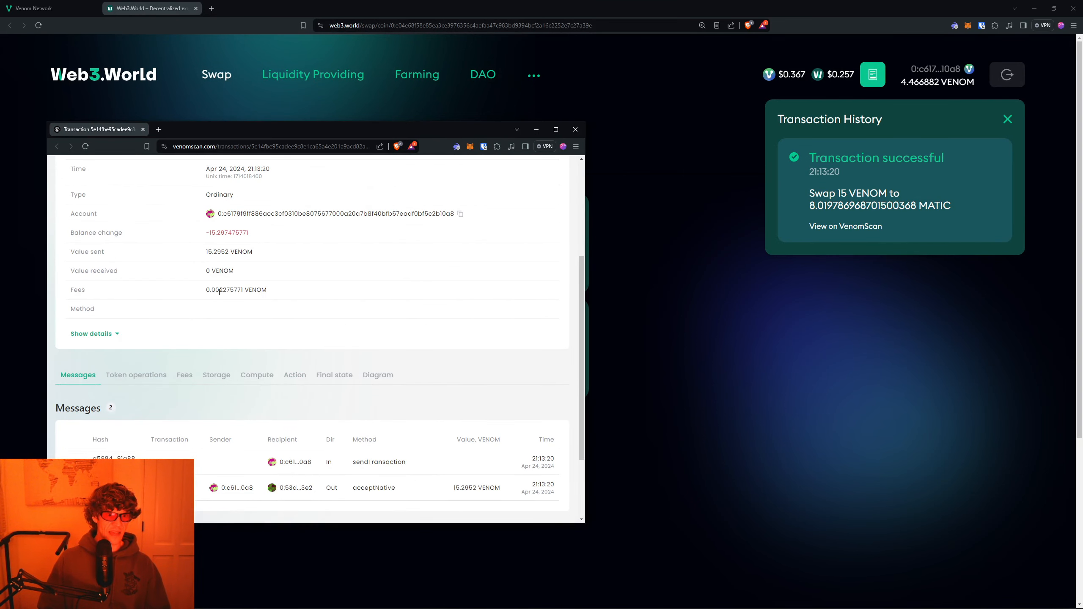
pyautogui.doubleClick(231, 290)
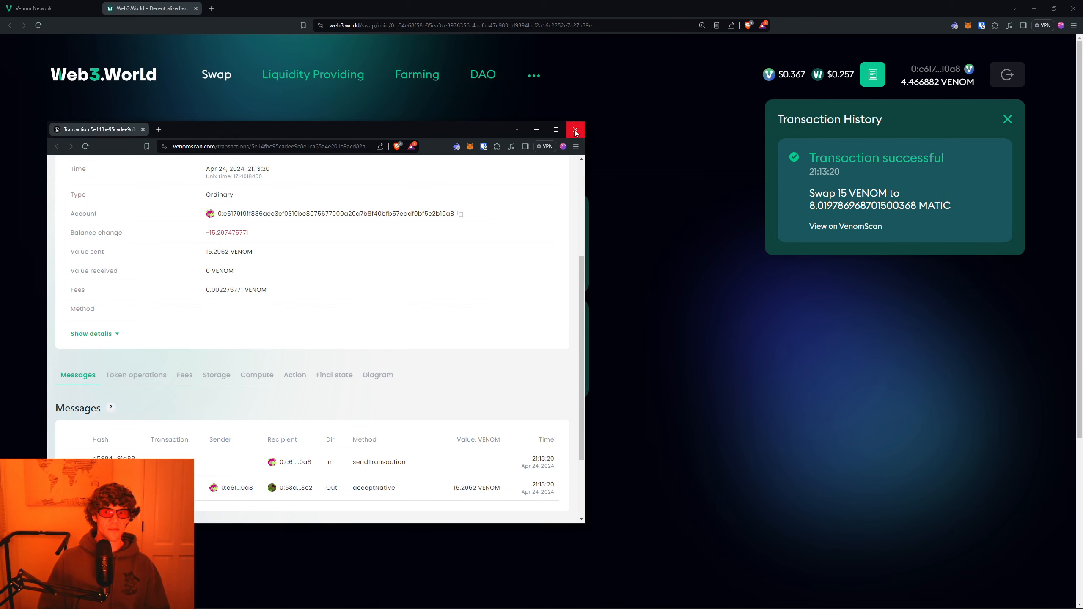
pyautogui.click(574, 129)
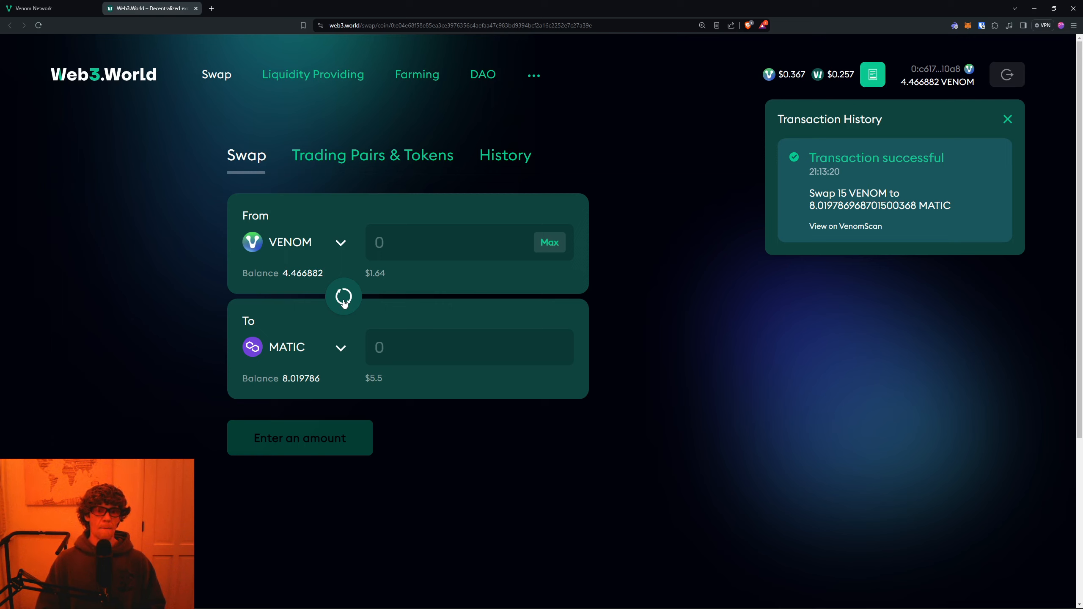
# Step: Reverse the pair and start swapping the whole 8.019786 MATIC balance for about 14.91 VENOM
pyautogui.click(343, 296)
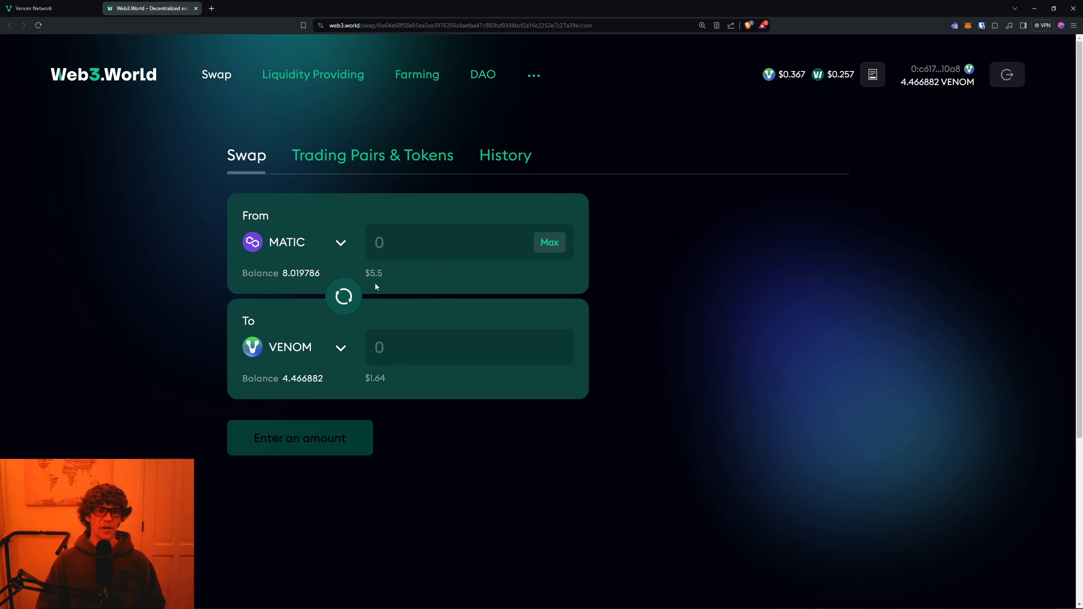
pyautogui.click(549, 243)
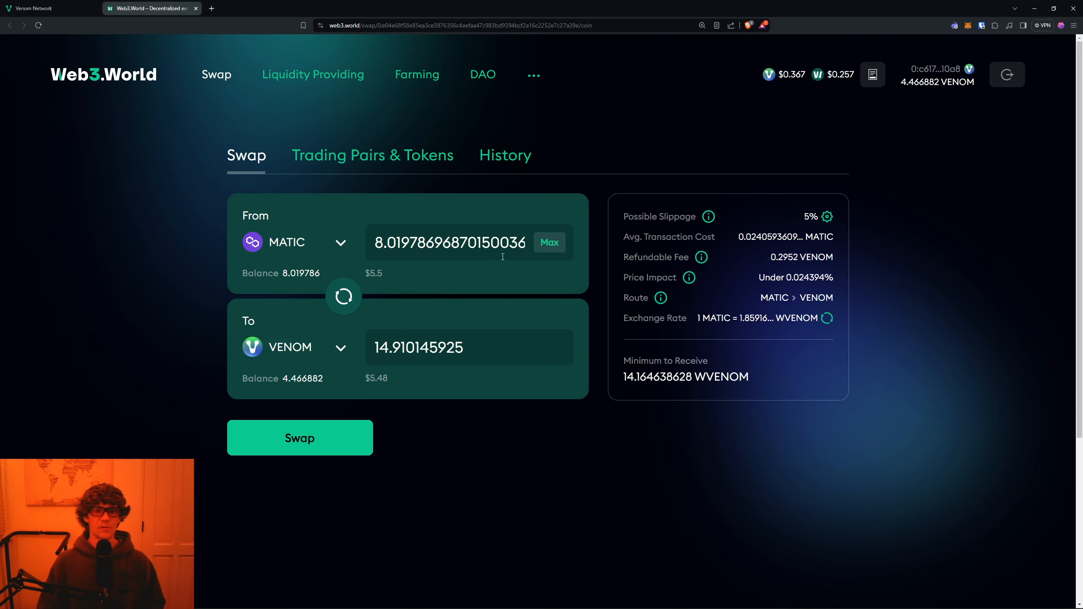
pyautogui.click(299, 438)
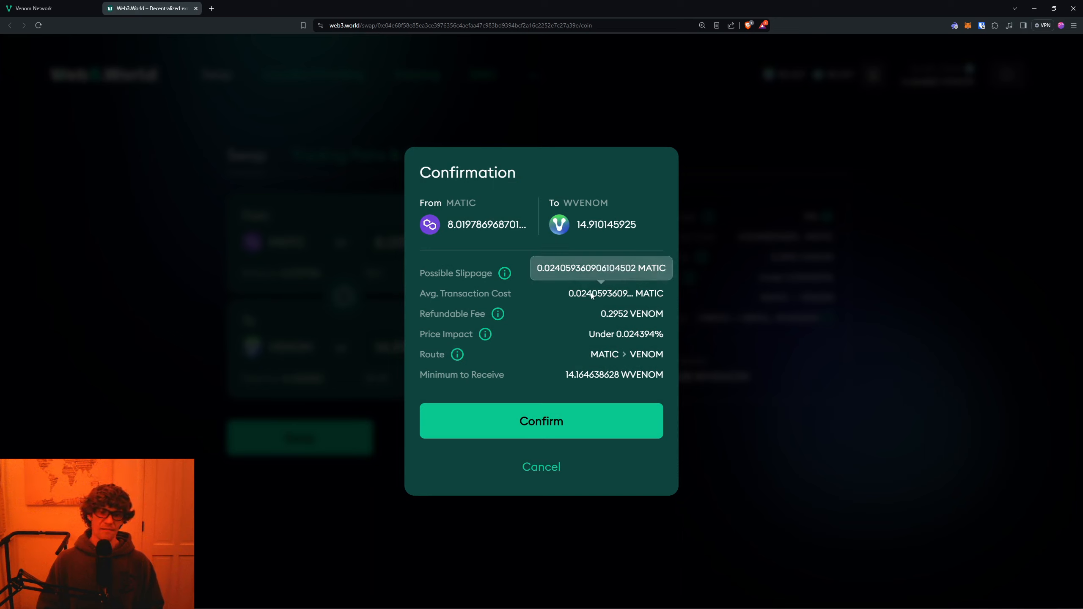
pyautogui.moveTo(579, 300)
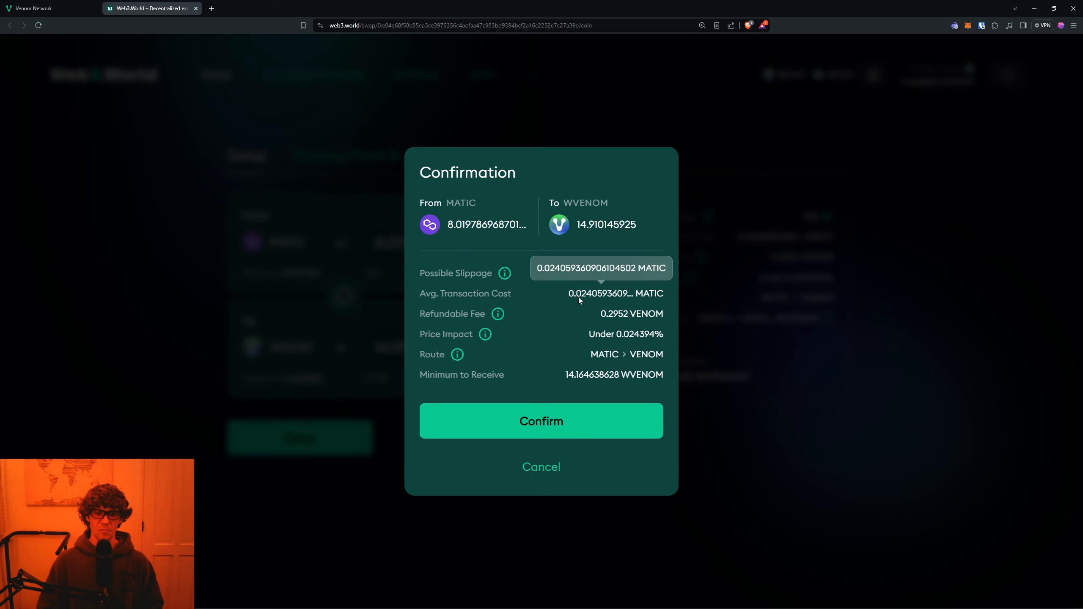
pyautogui.moveTo(499, 315)
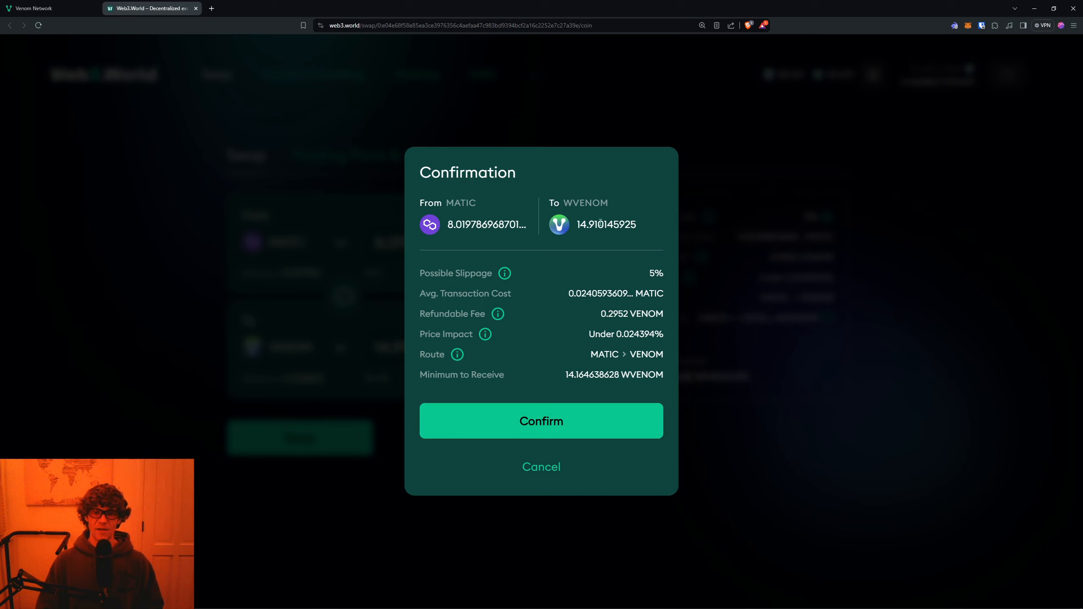
pyautogui.moveTo(613, 221)
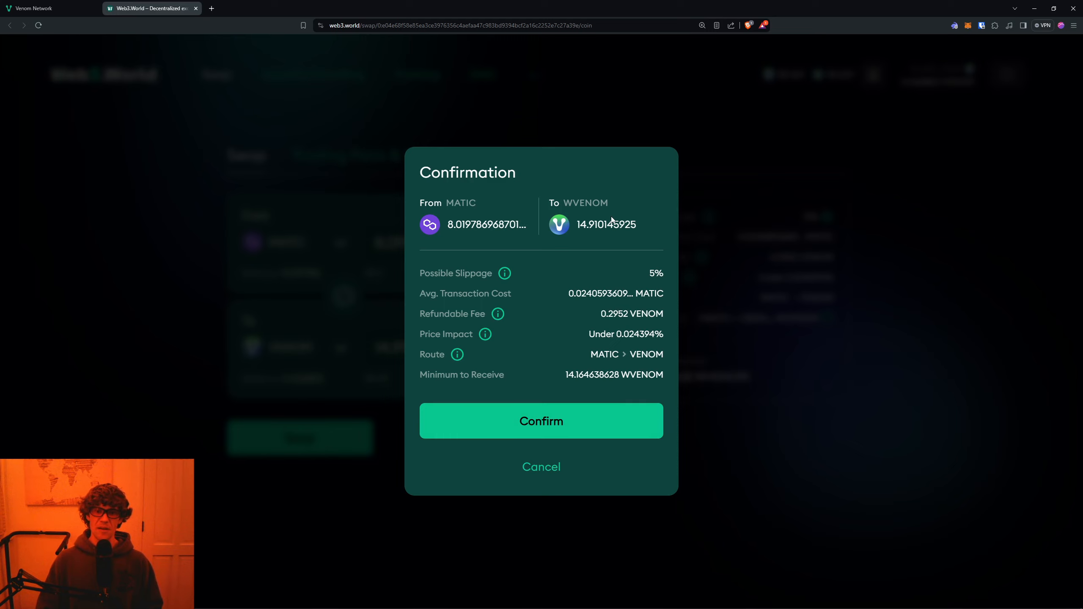
# Step: Confirm the swap details and approve the transaction in Venom Wallet with the password
pyautogui.click(541, 421)
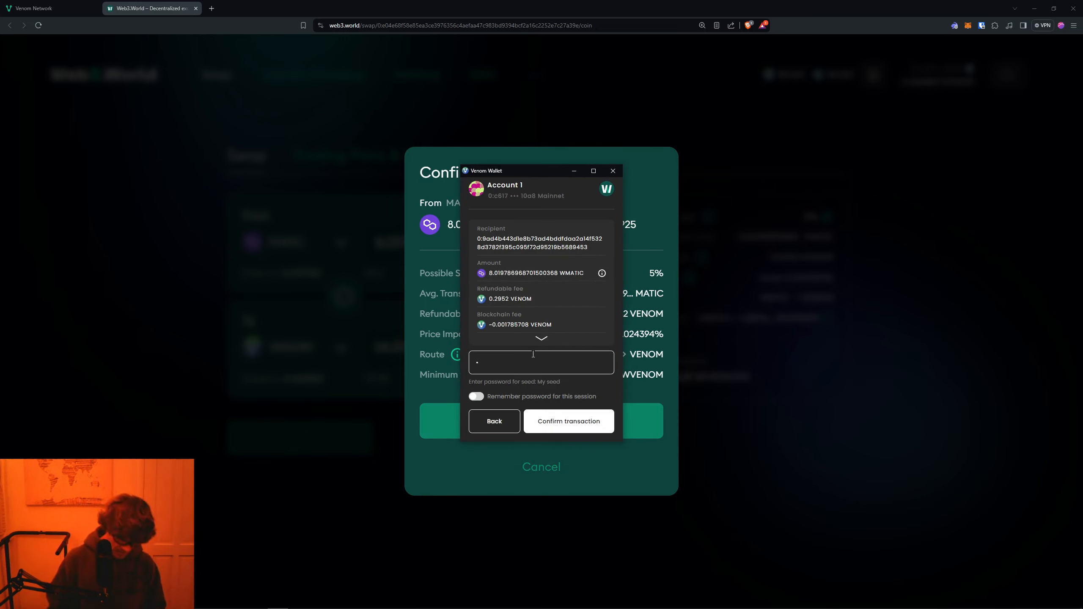
pyautogui.click(568, 420)
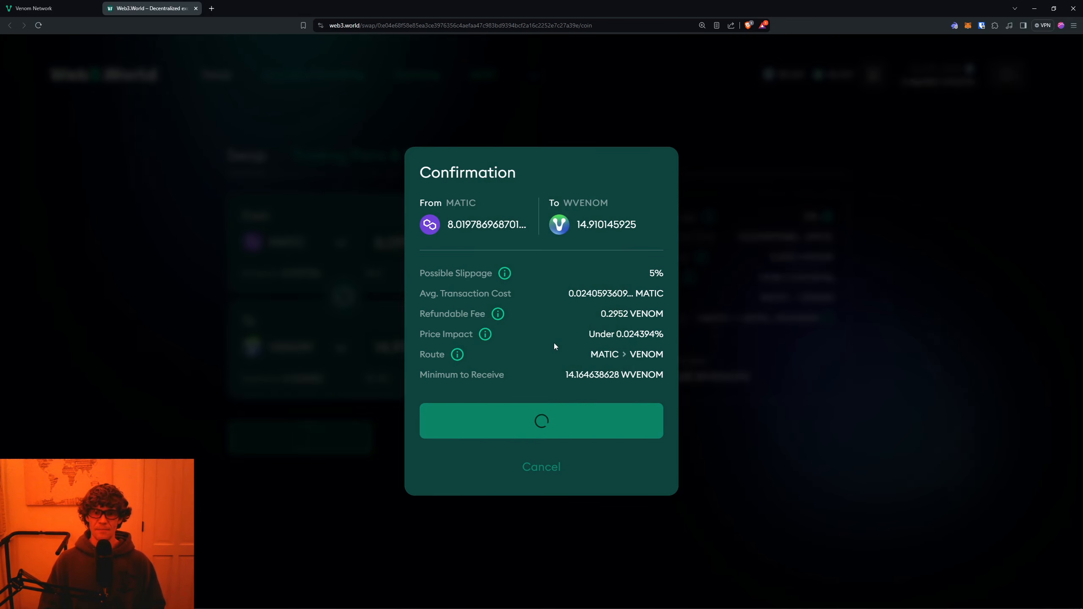
pyautogui.click(541, 421)
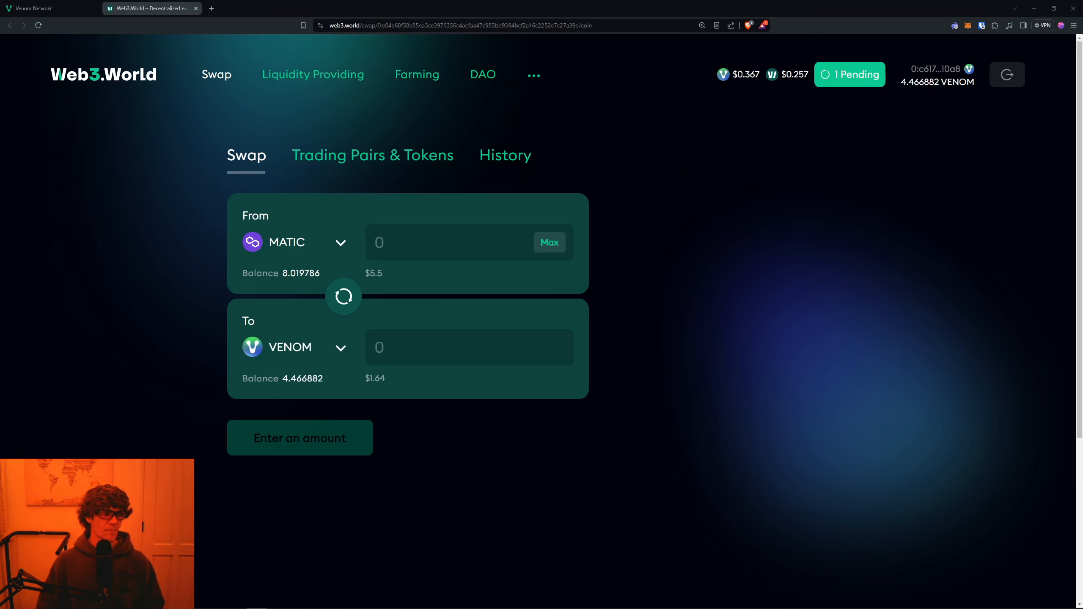
pyautogui.moveTo(805, 208)
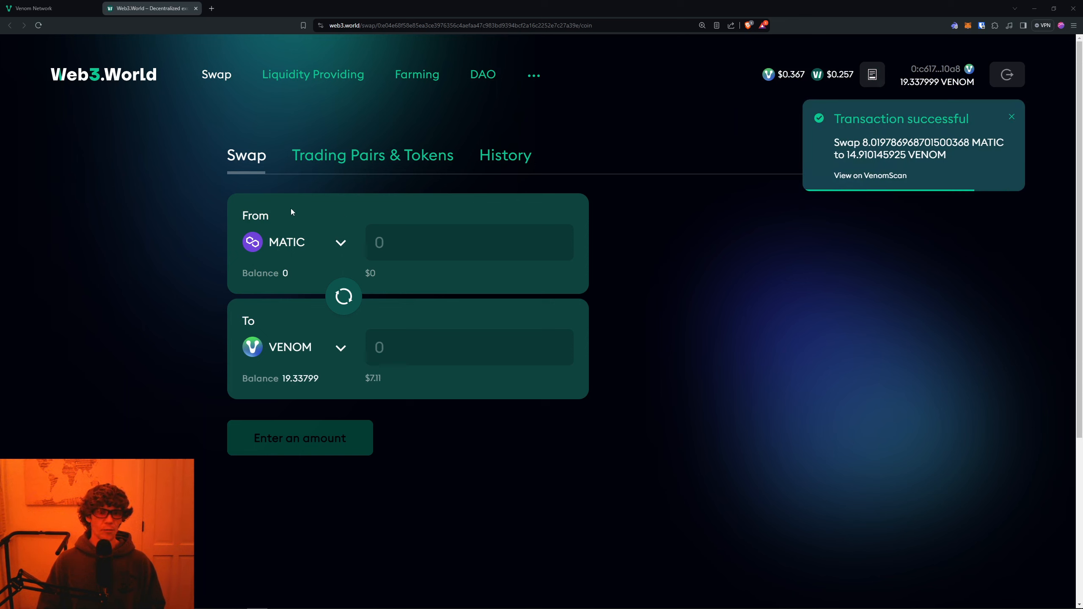
pyautogui.click(42, 8)
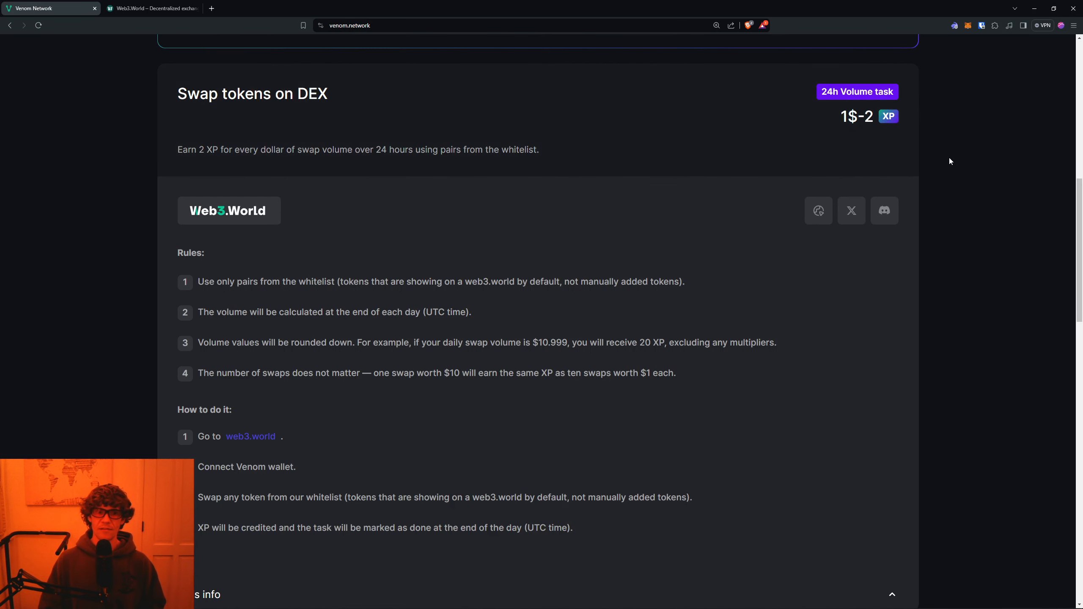
pyautogui.scroll(-3)
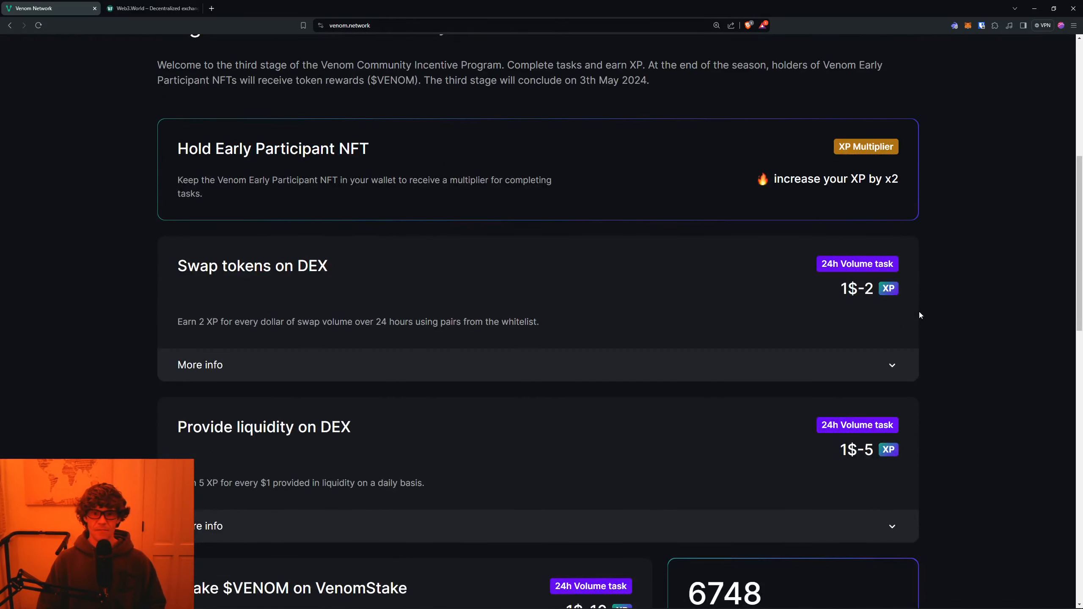
pyautogui.scroll(-3)
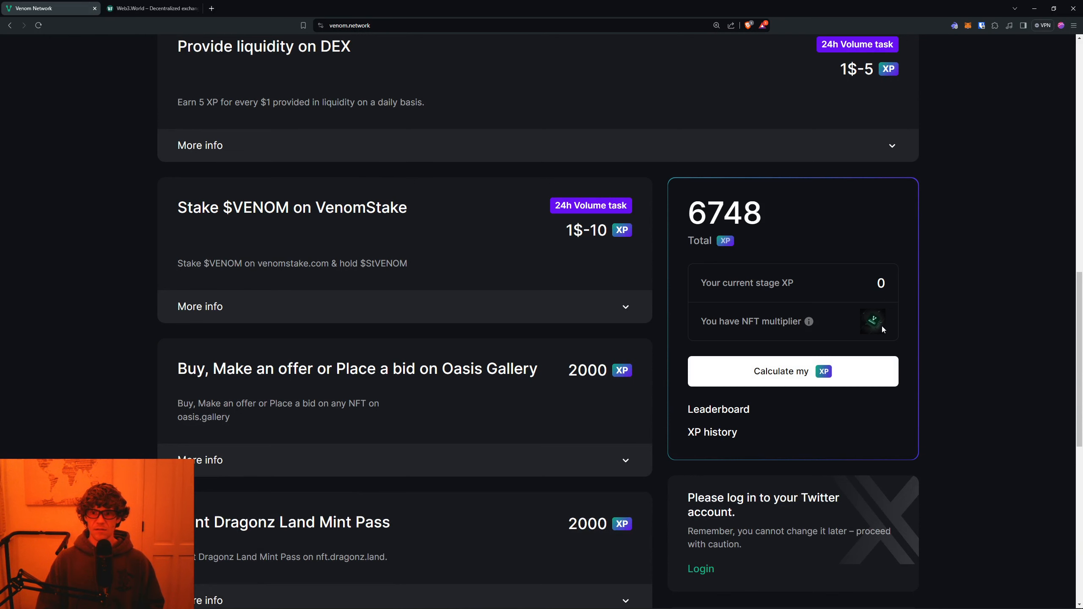
pyautogui.click(792, 370)
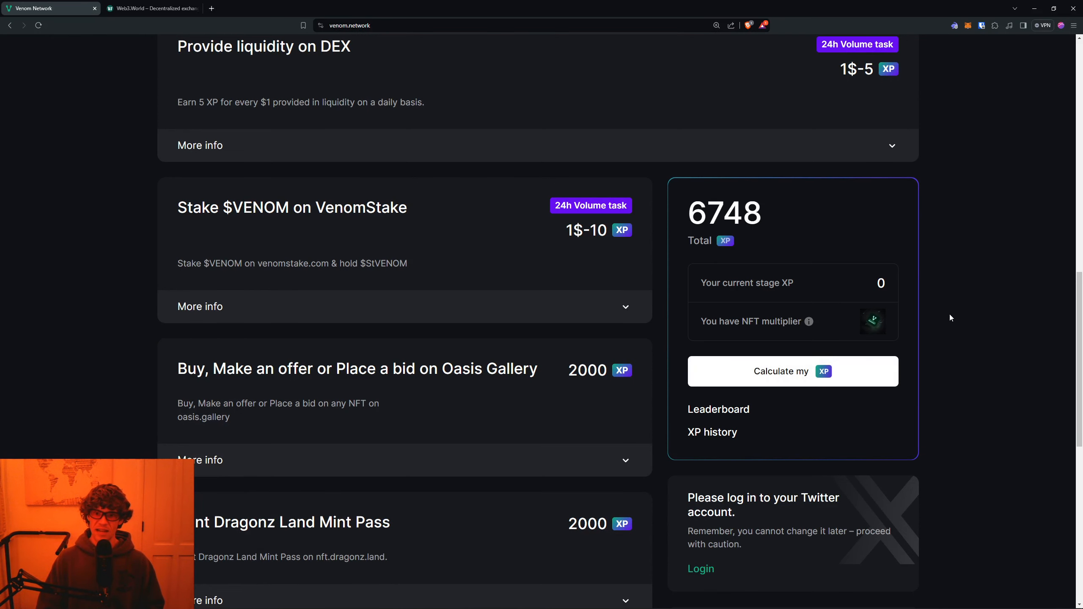
pyautogui.scroll(-3)
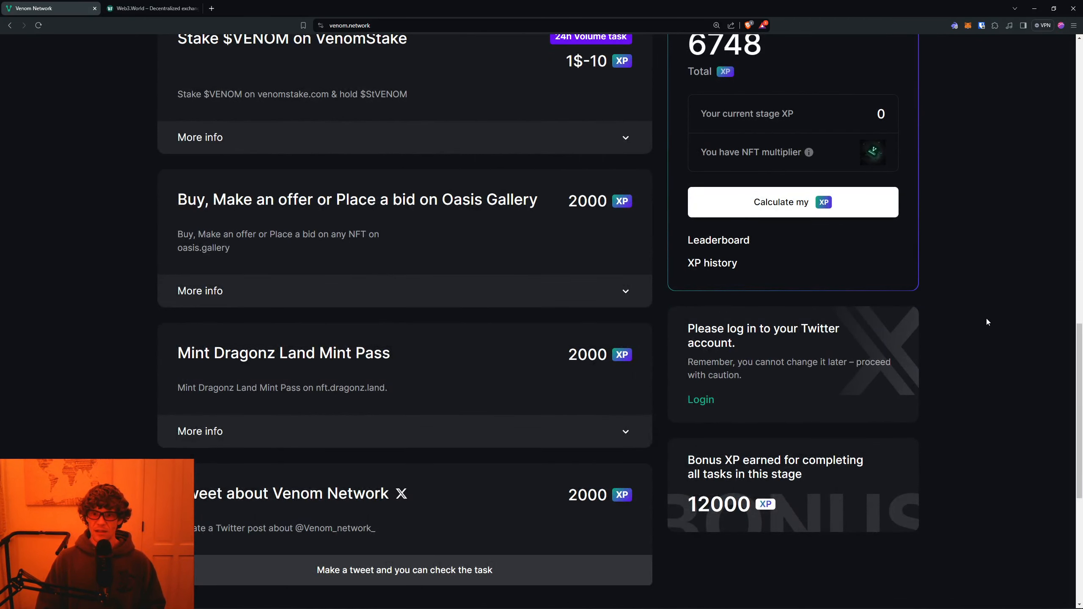
pyautogui.scroll(3)
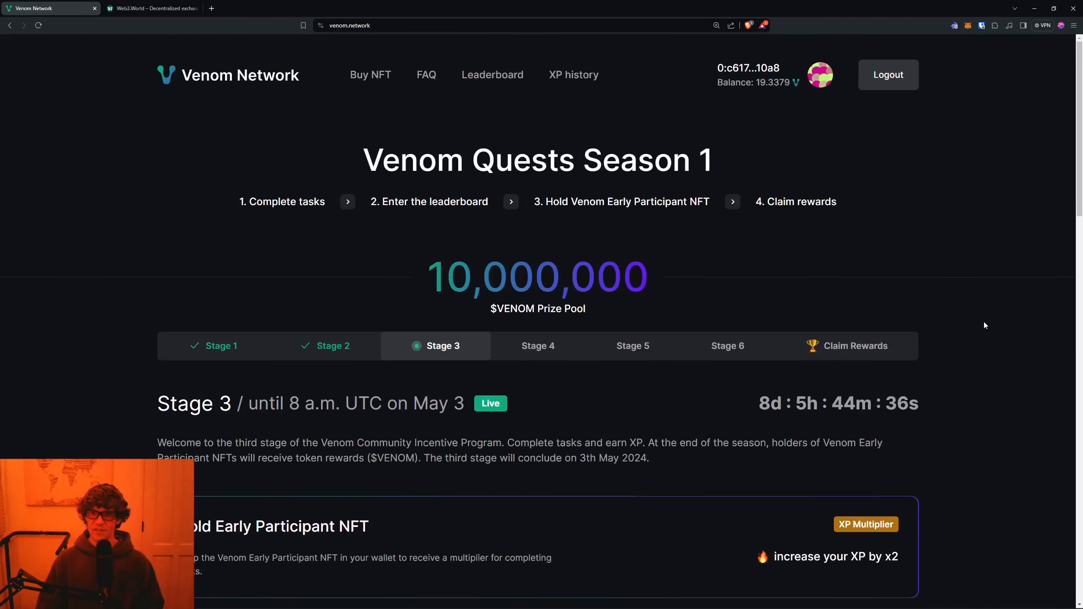
pyautogui.scroll(-3)
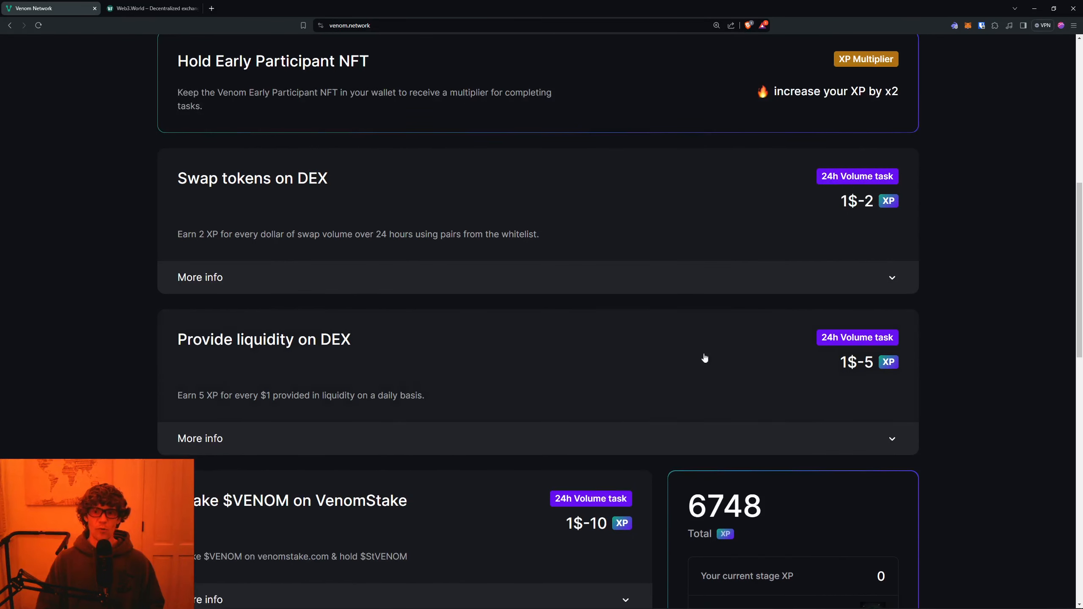
pyautogui.scroll(-3)
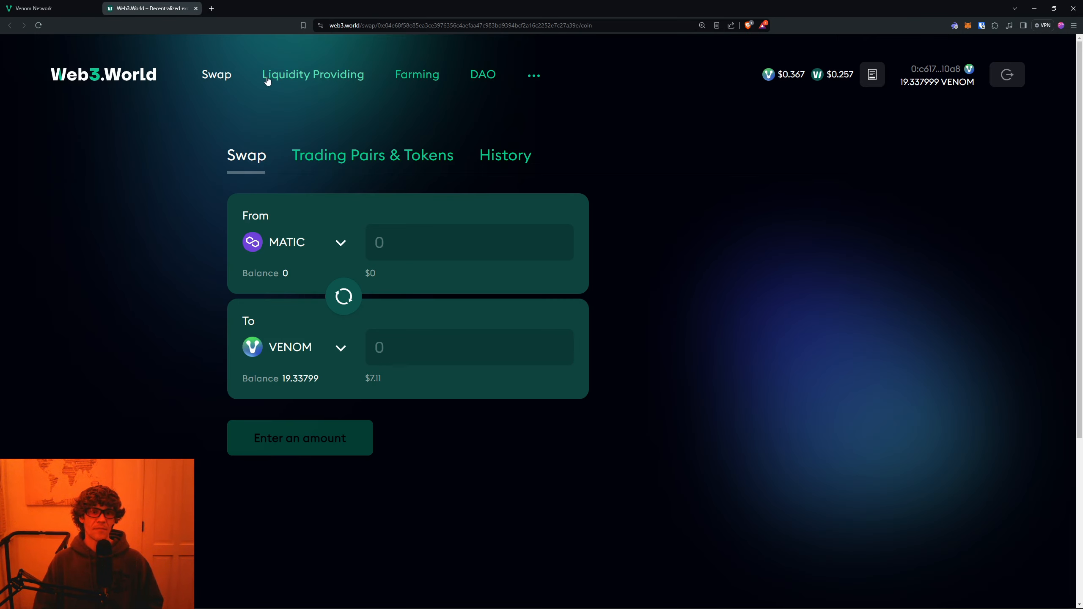
# Step: Start a new liquidity position from Liquidity Providing with W3W as the left token
pyautogui.click(313, 75)
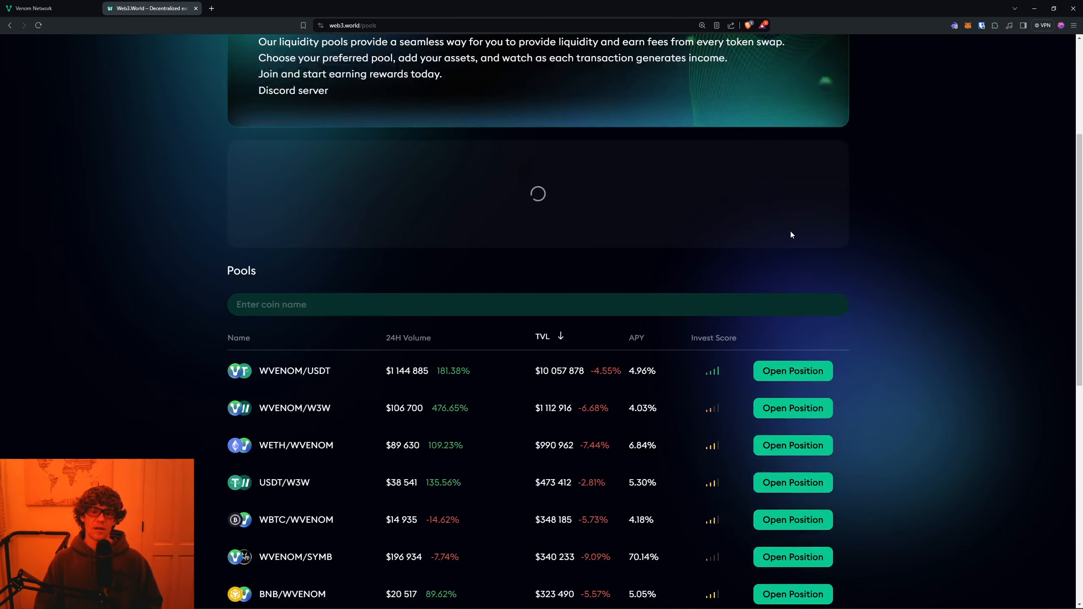
pyautogui.scroll(-3)
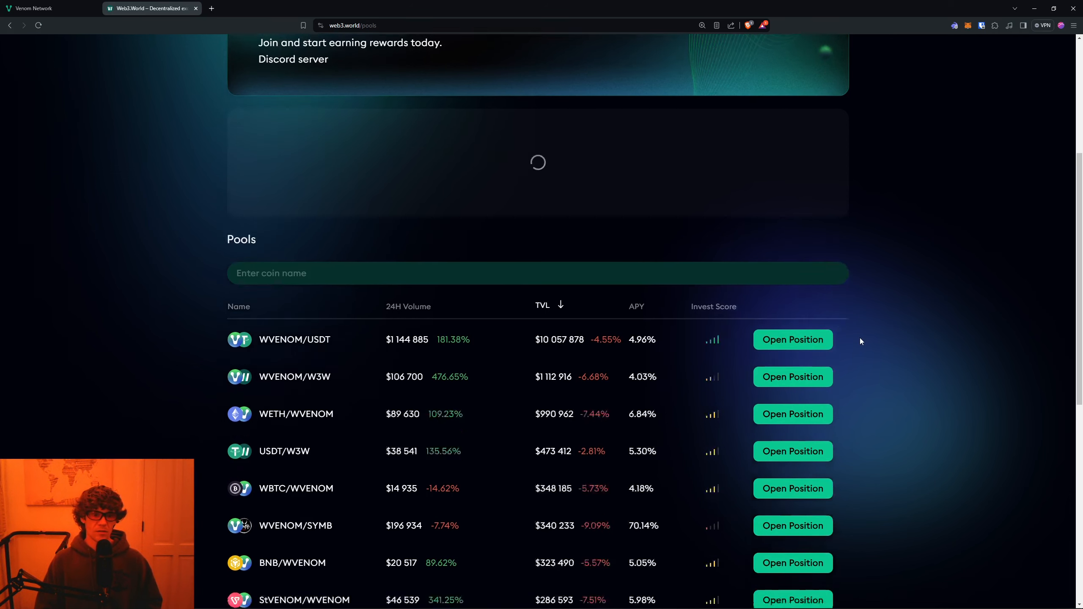
pyautogui.click(792, 340)
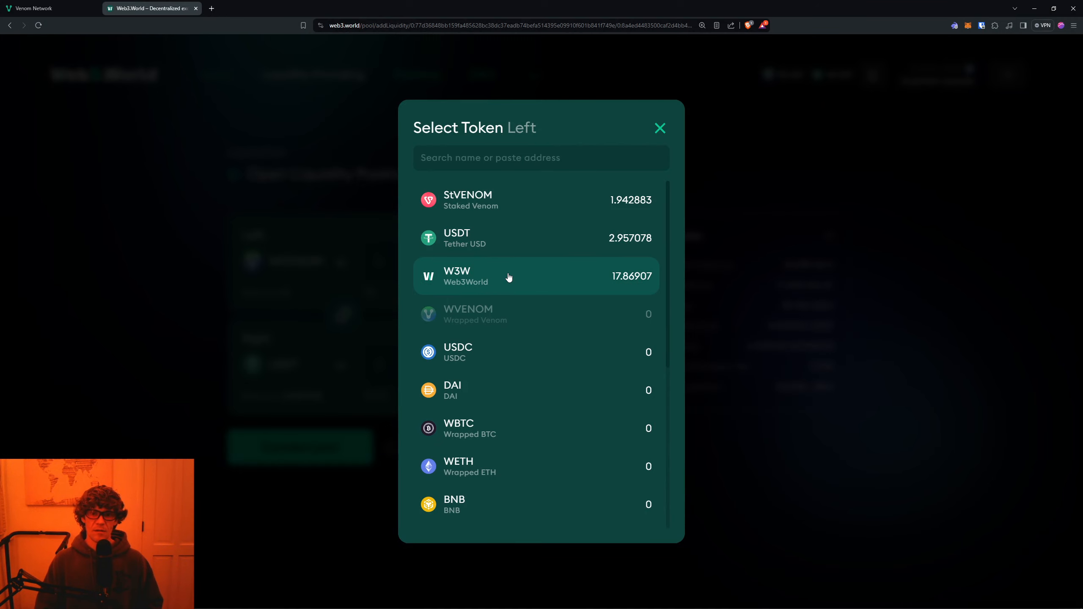
pyautogui.click(508, 277)
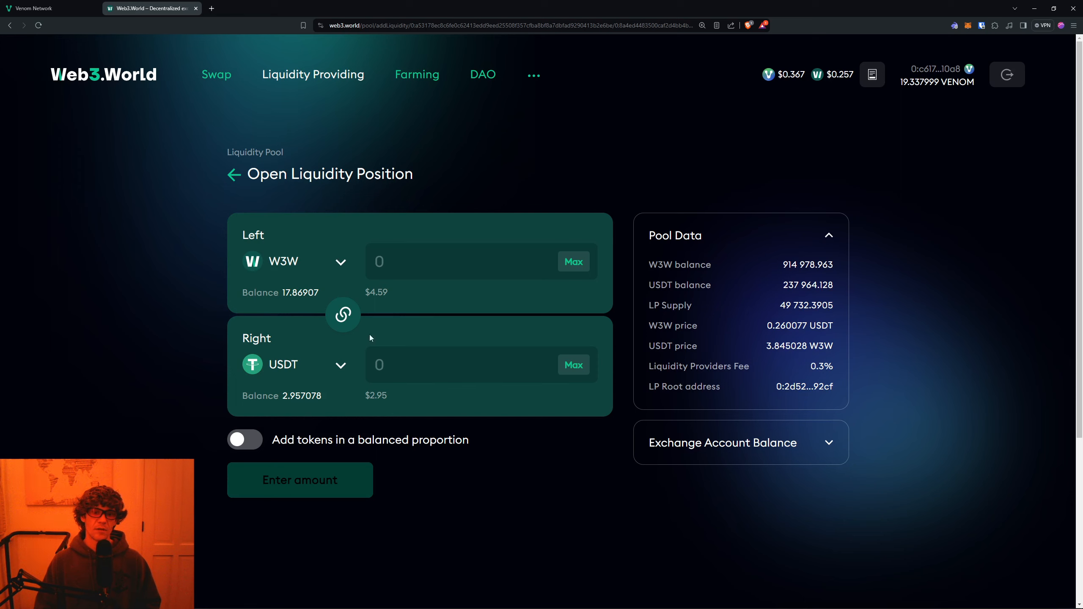
# Step: Set 1 USDT in balanced proportion, pairing about 3.845 W3W, and show exchange account balance
pyautogui.click(573, 365)
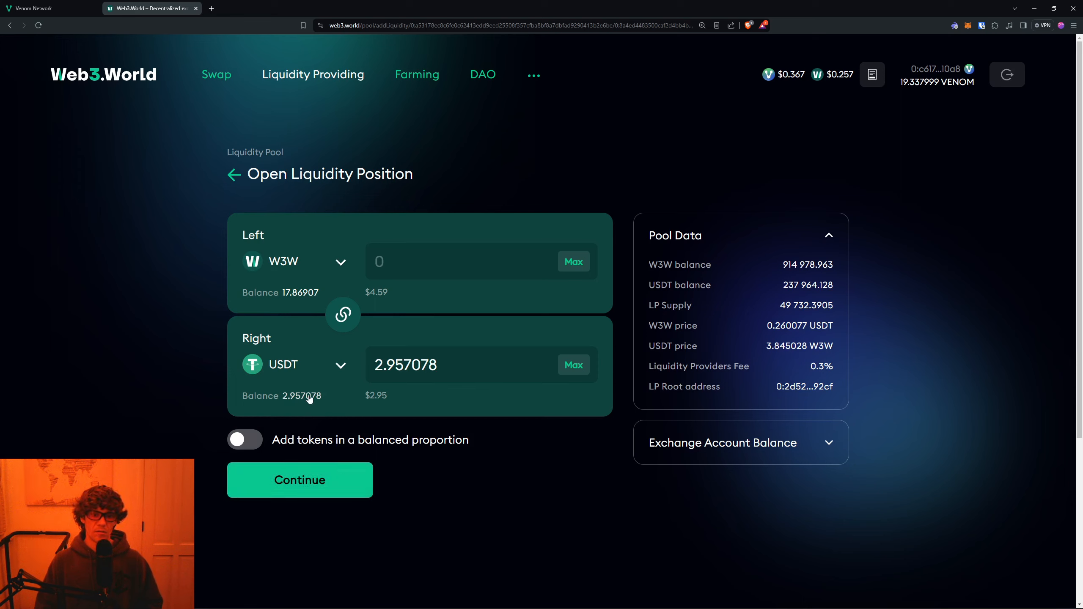
pyautogui.click(243, 440)
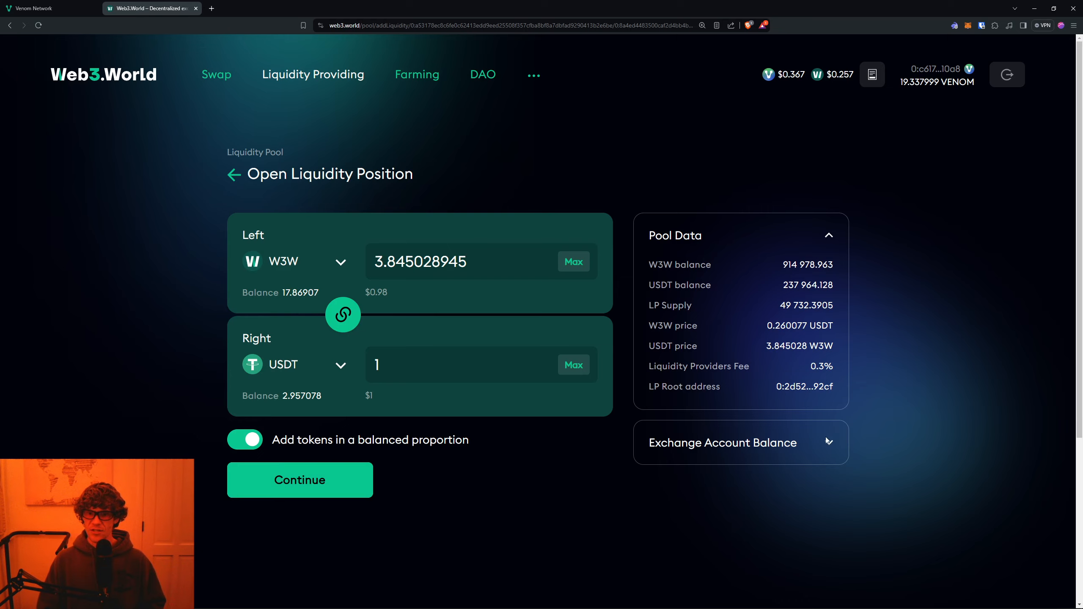
pyautogui.click(740, 443)
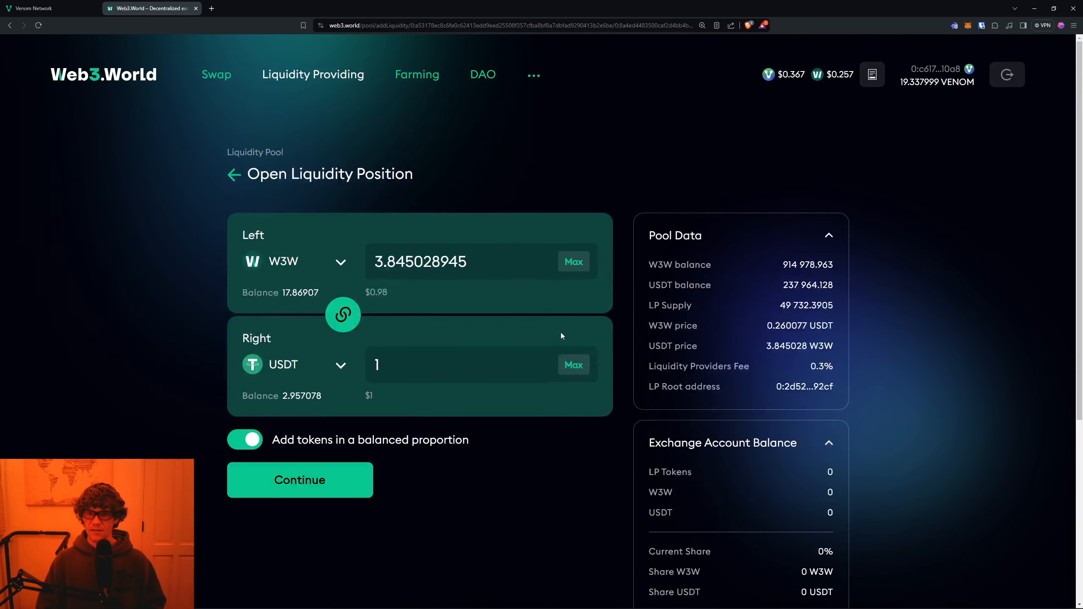
# Step: Proceed to the deposit steps and deposit 3.845028945 W3W, approved in the wallet
pyautogui.click(299, 480)
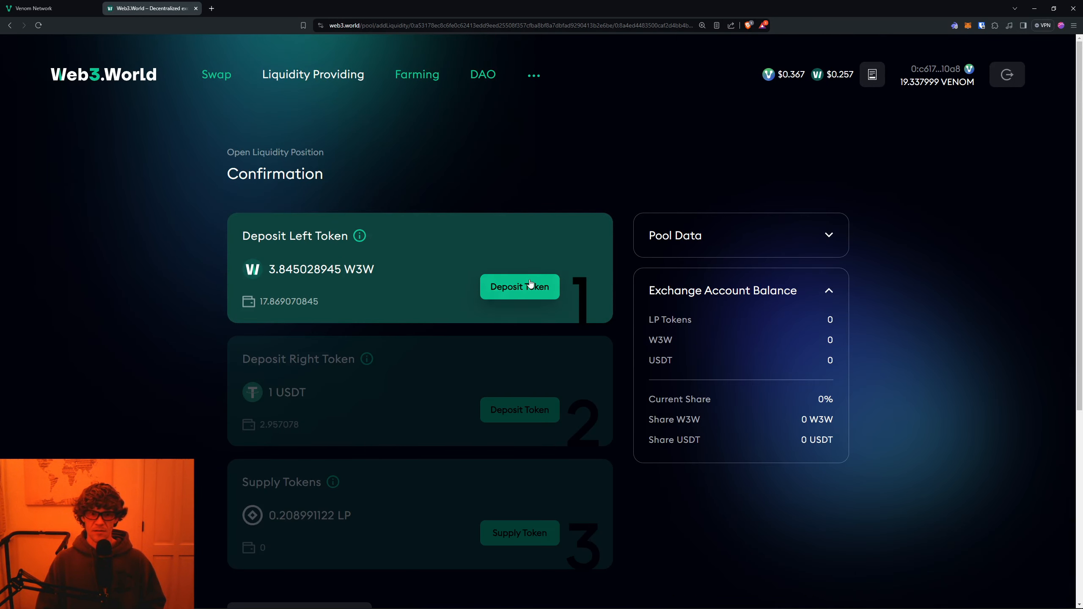
pyautogui.click(519, 287)
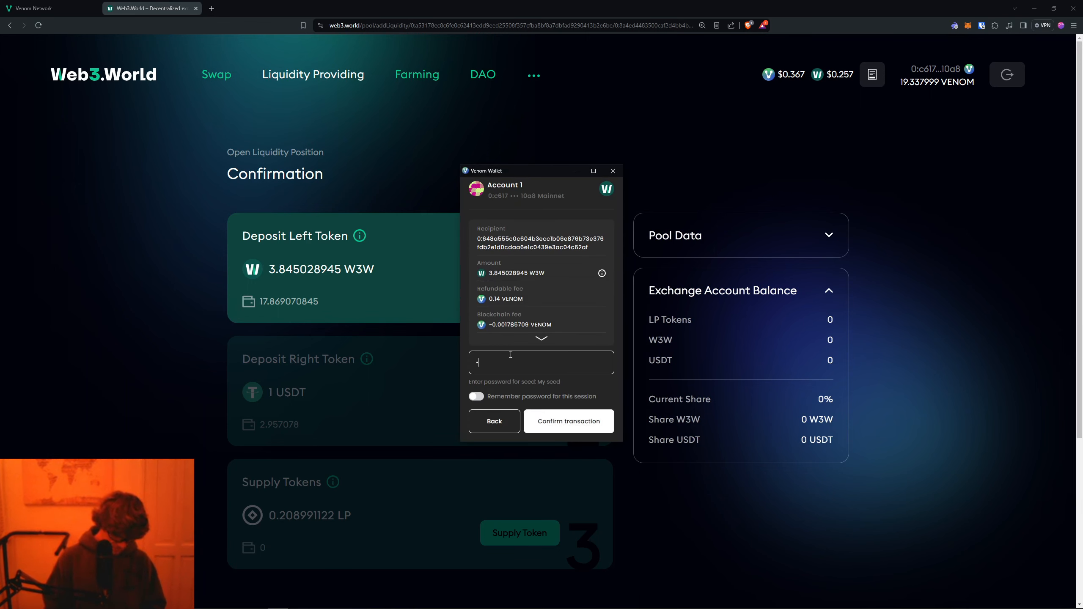
pyautogui.click(568, 420)
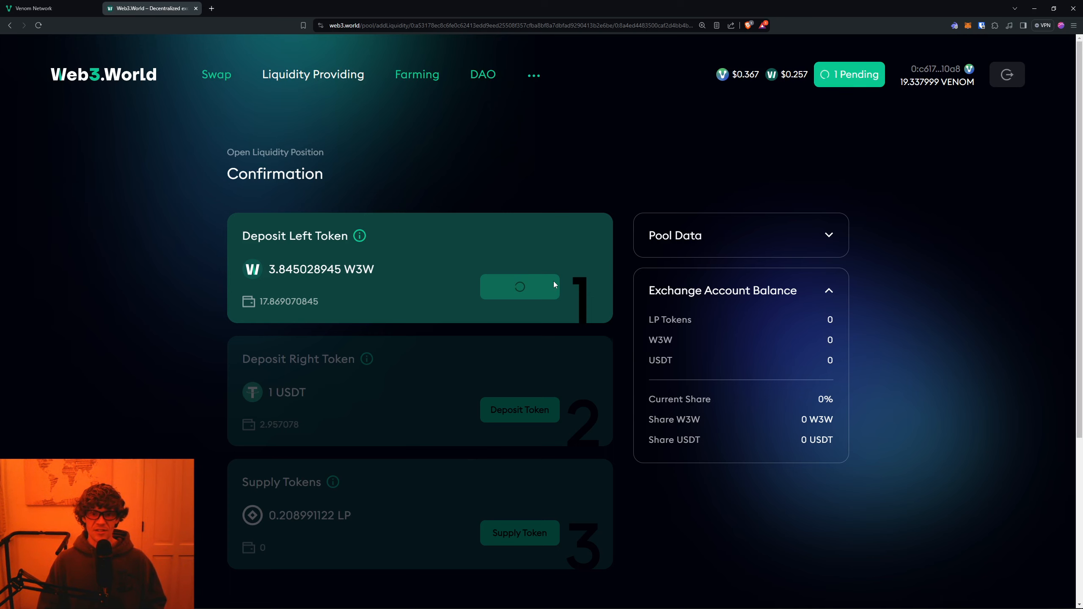
pyautogui.click(520, 287)
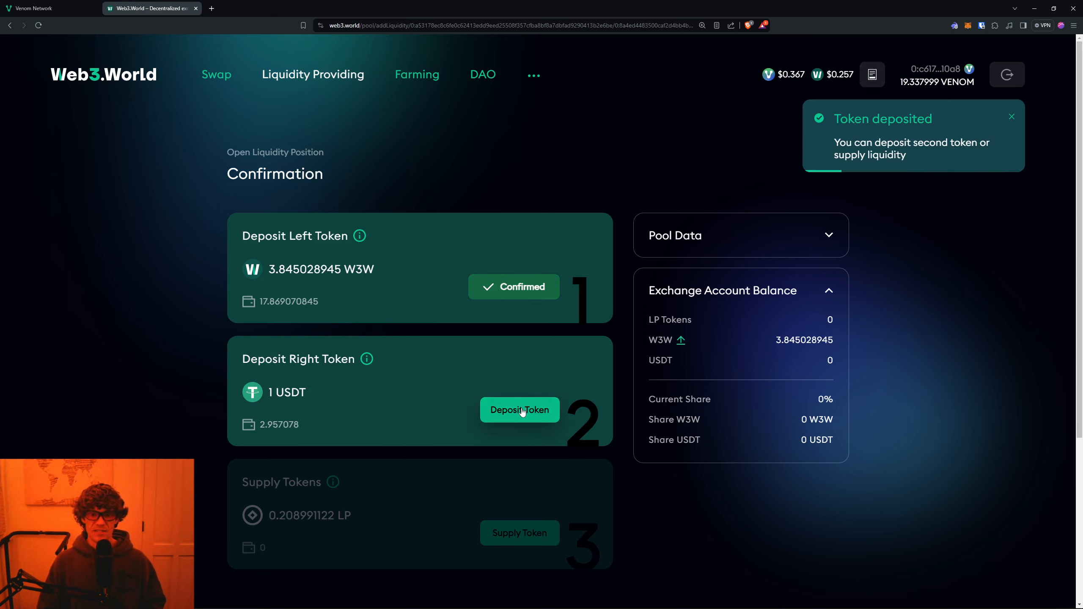
# Step: Deposit the 1 USDT with the wallet password so supplying 0.208991122 LP becomes available
pyautogui.click(519, 410)
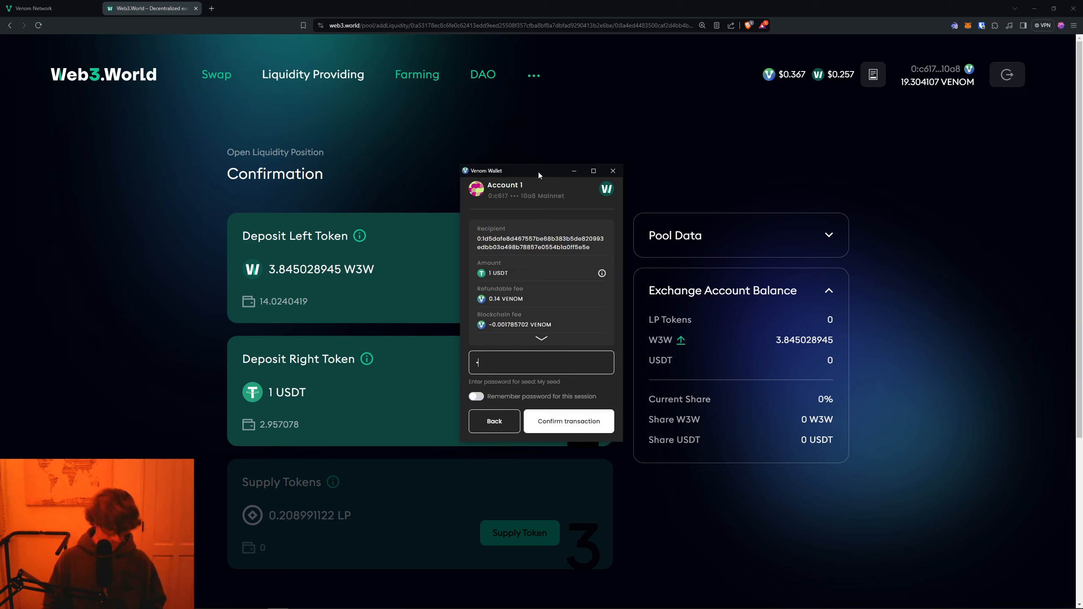
pyautogui.write('password')
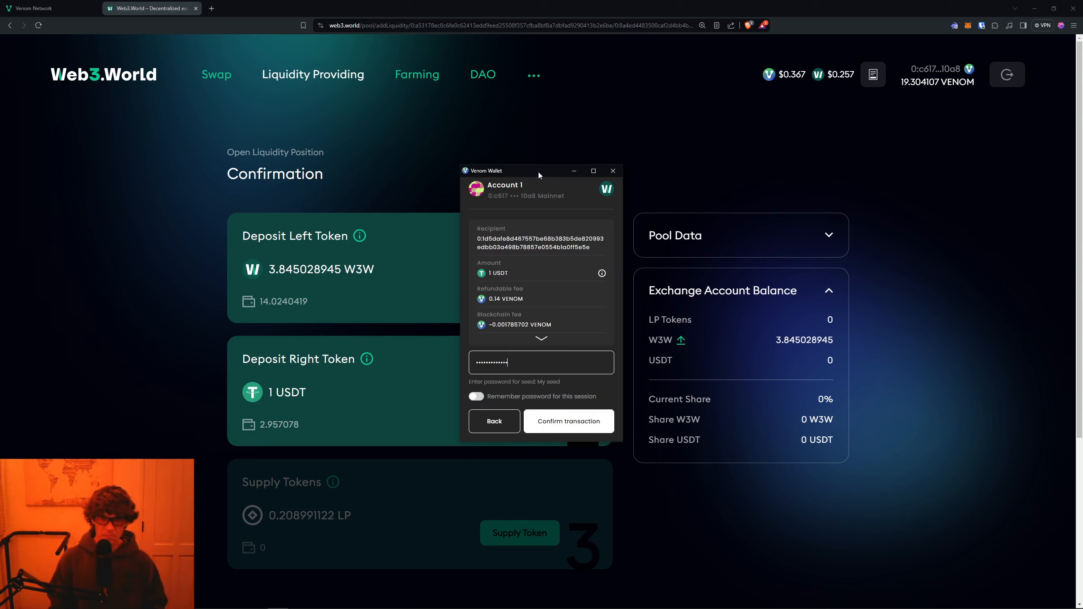
pyautogui.click(569, 422)
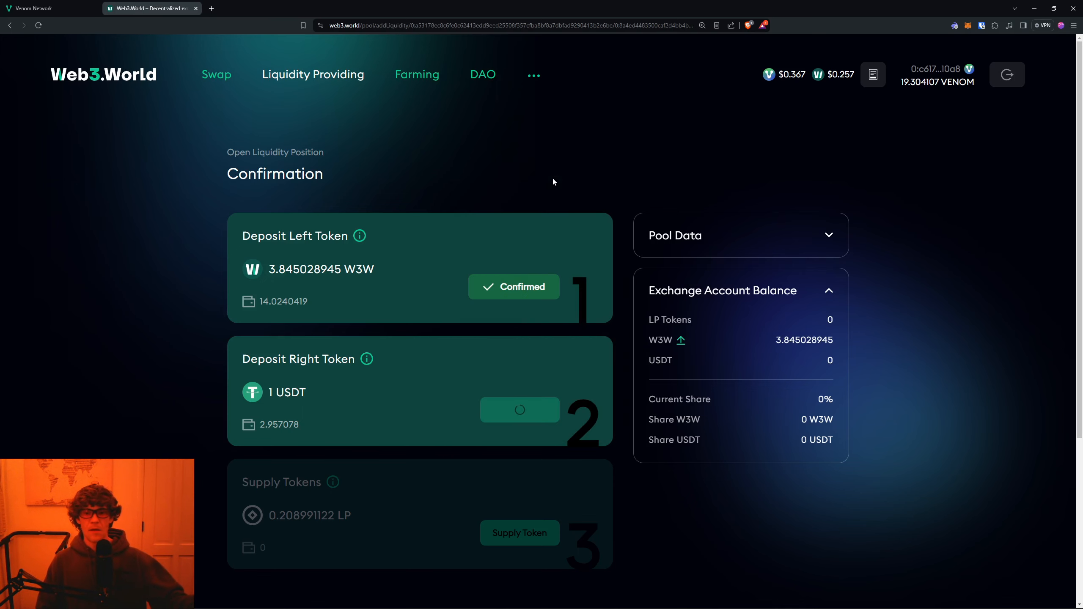
pyautogui.click(520, 410)
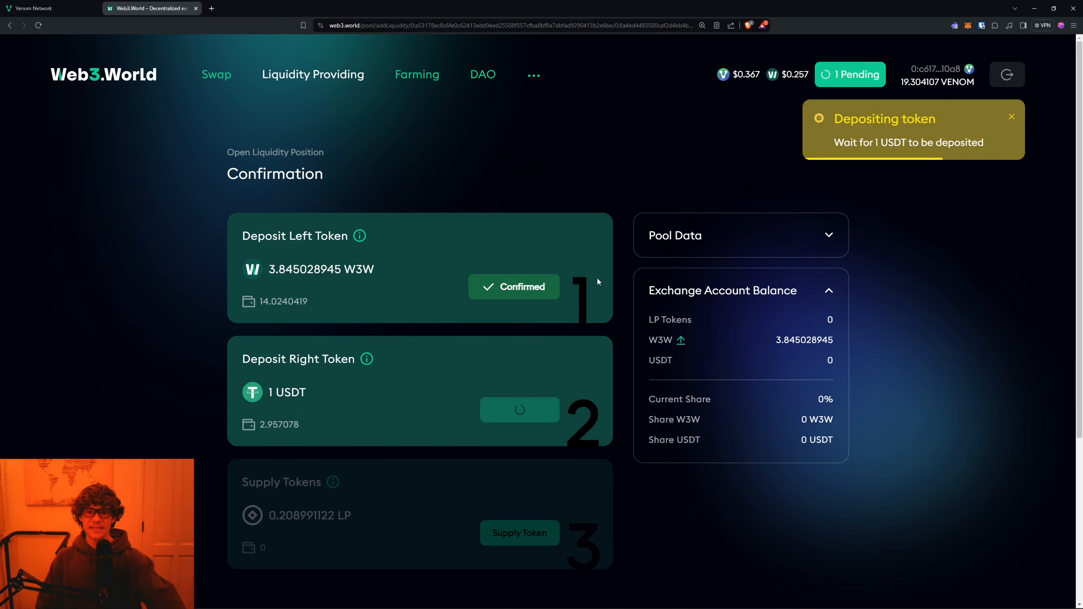
pyautogui.scroll(-3)
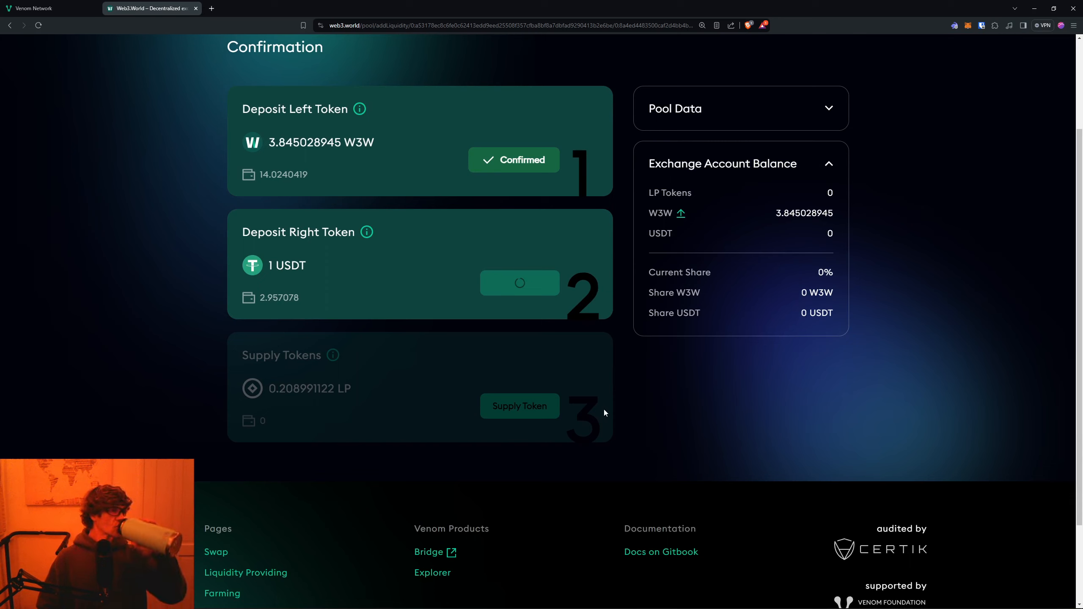
pyautogui.moveTo(607, 412)
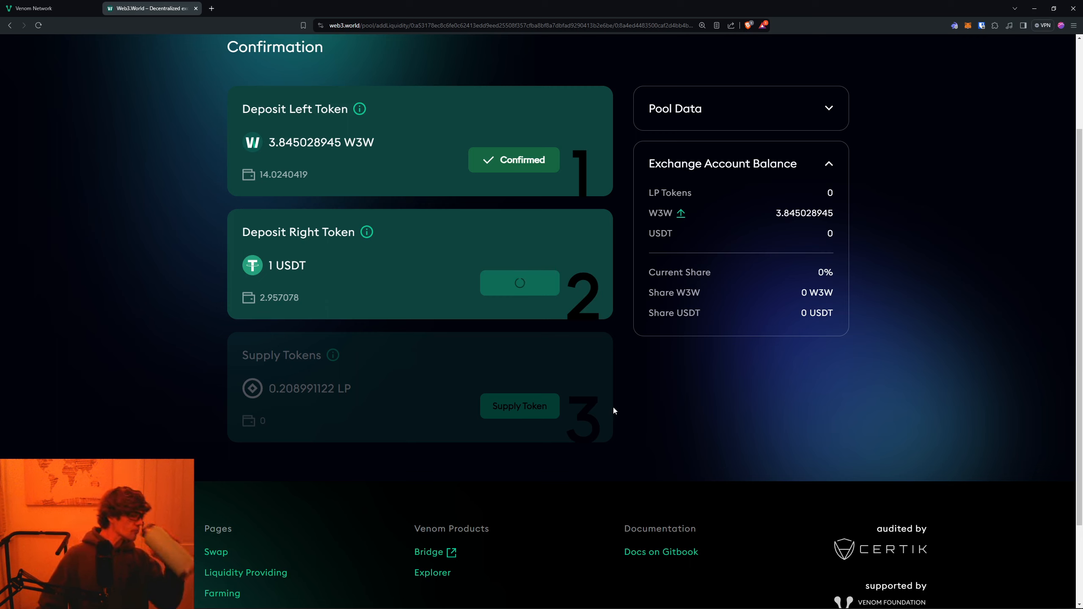
pyautogui.moveTo(708, 405)
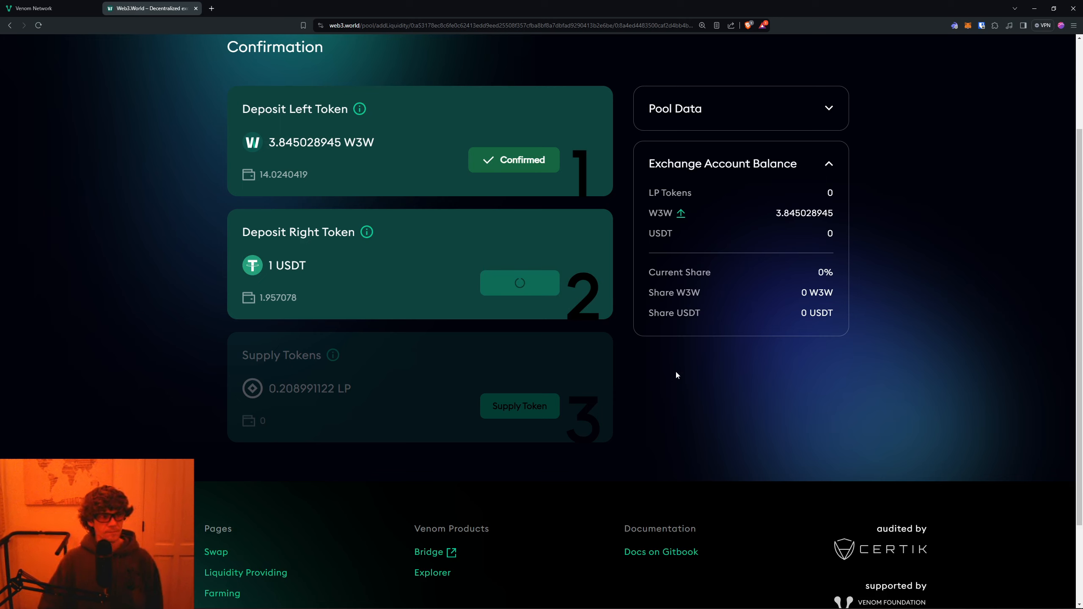
pyautogui.moveTo(673, 369)
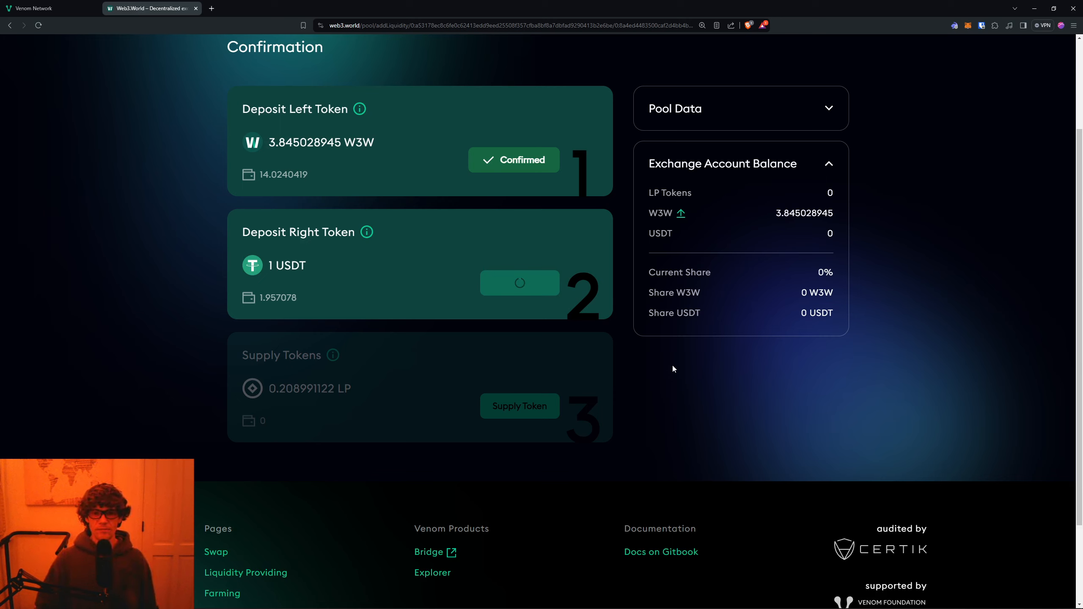
pyautogui.moveTo(629, 387)
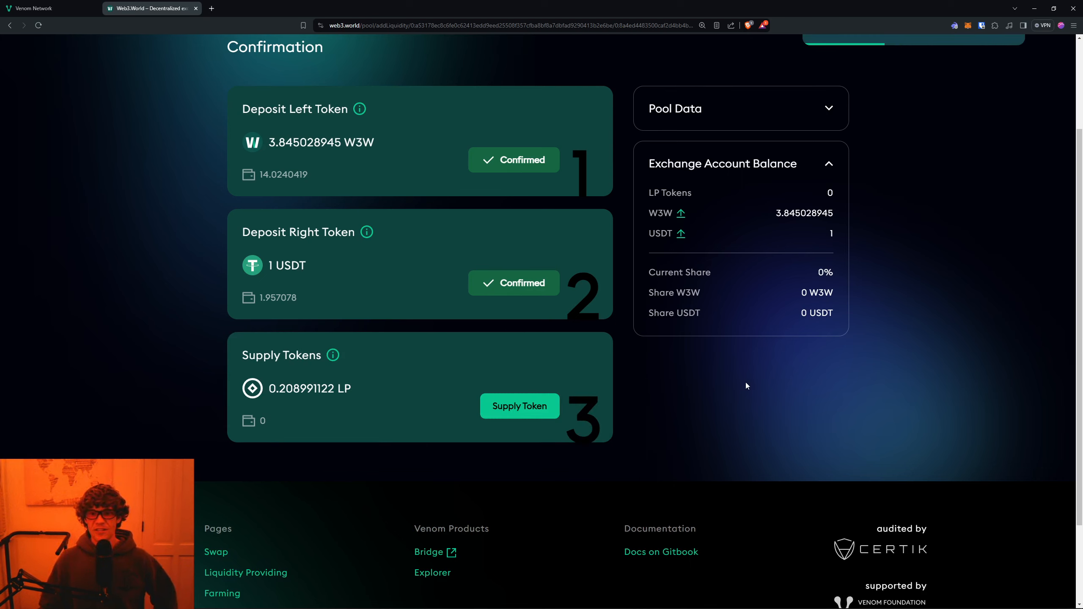
pyautogui.click(42, 7)
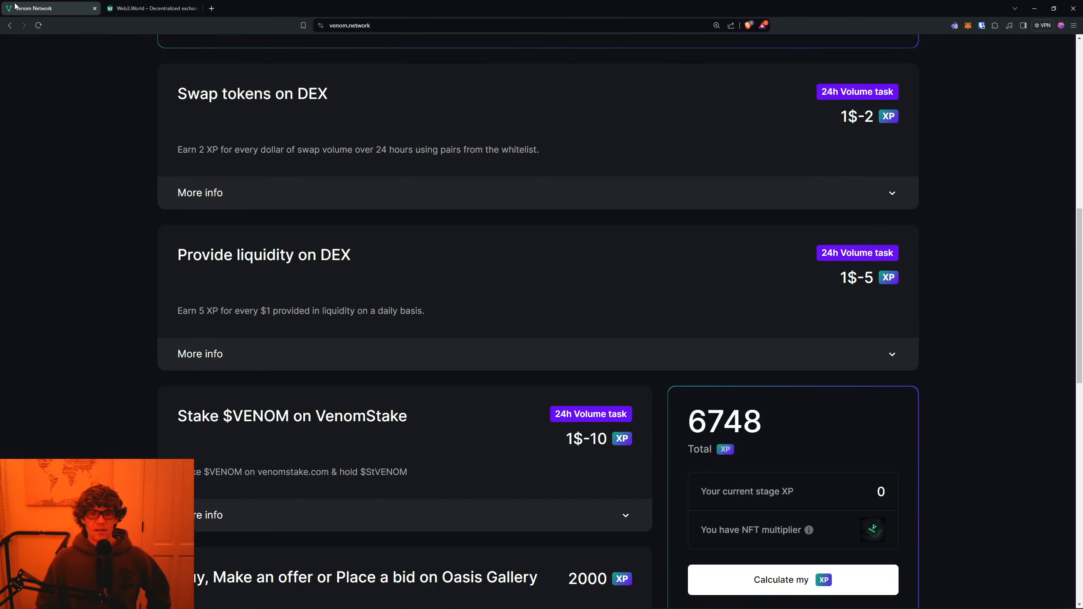
pyautogui.click(150, 8)
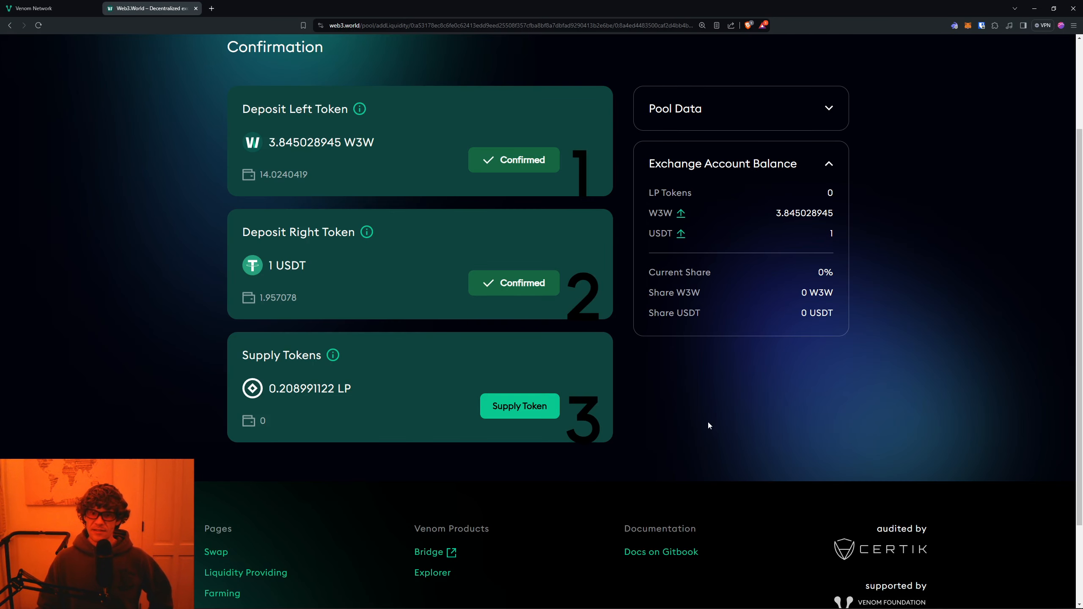
pyautogui.moveTo(717, 420)
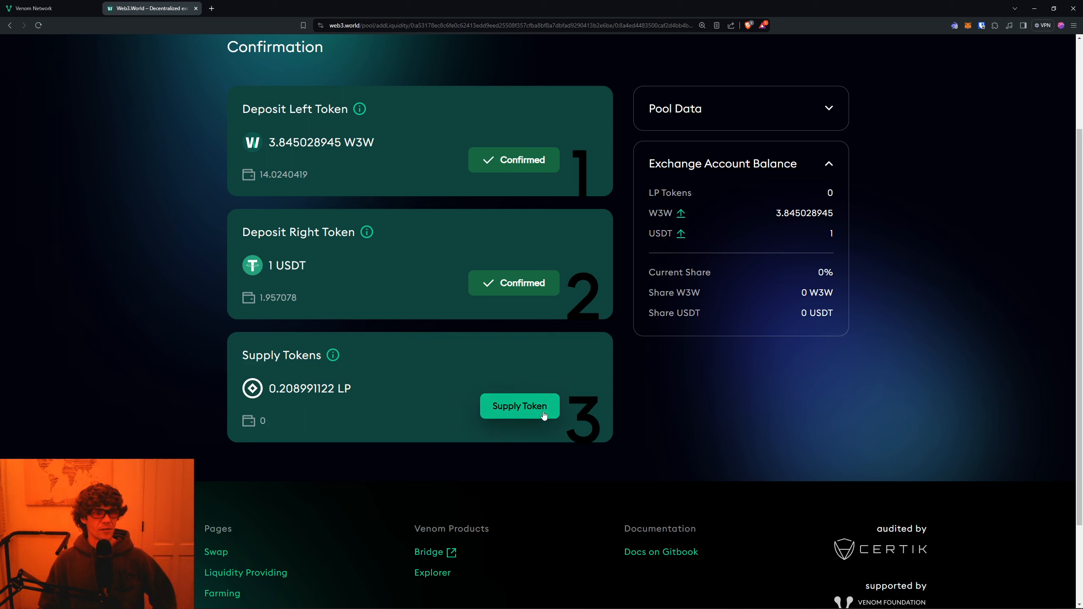
# Step: Supply the W3W and USDT to the pool for 0.208991026 LP tokens, then return to Venom Network quests
pyautogui.click(520, 407)
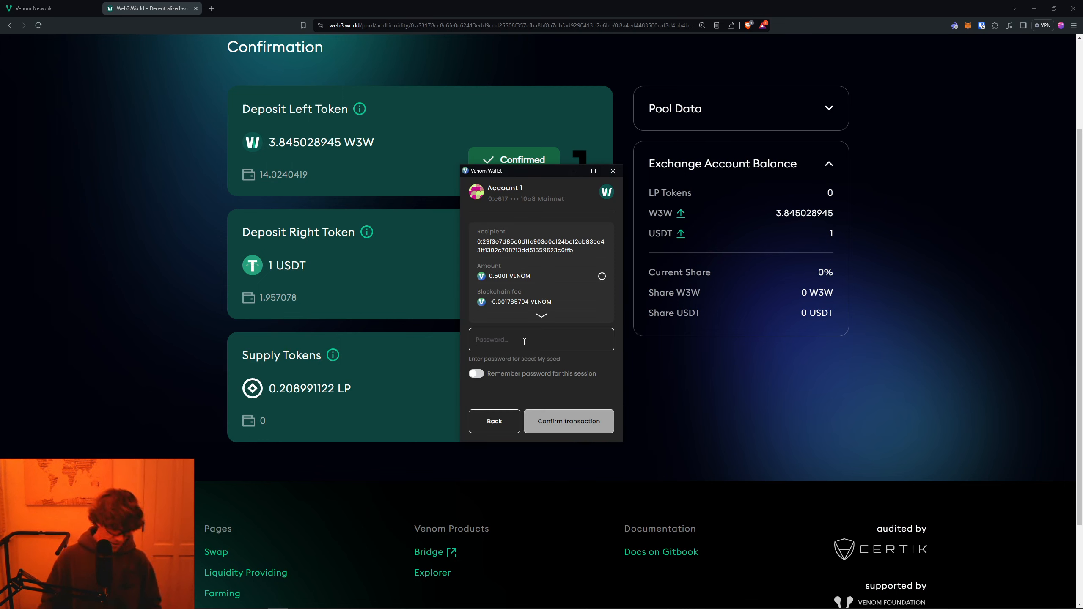
pyautogui.write('•••••')
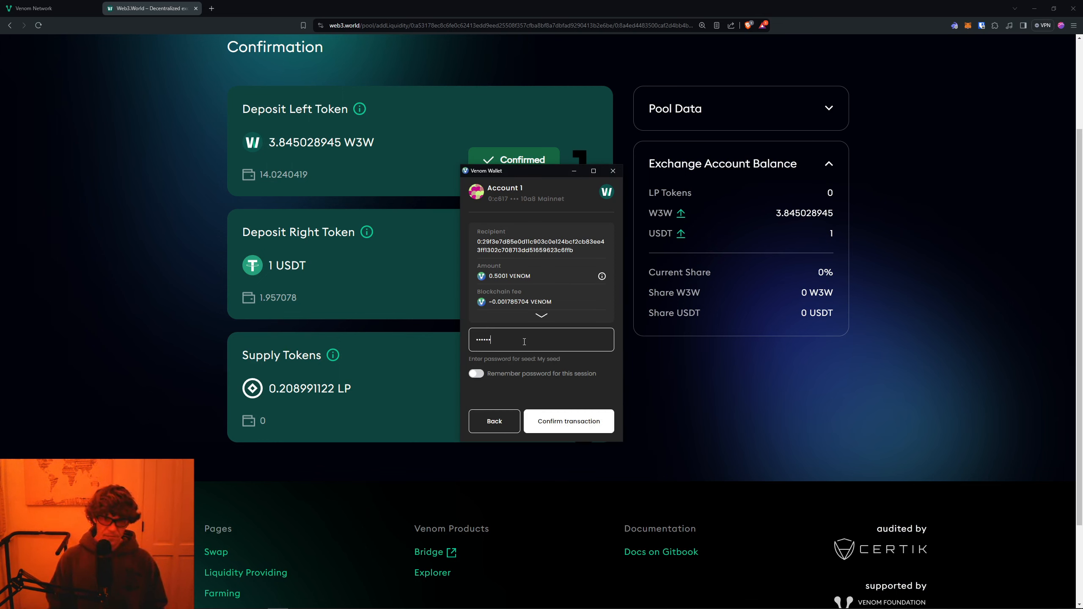
pyautogui.click(568, 422)
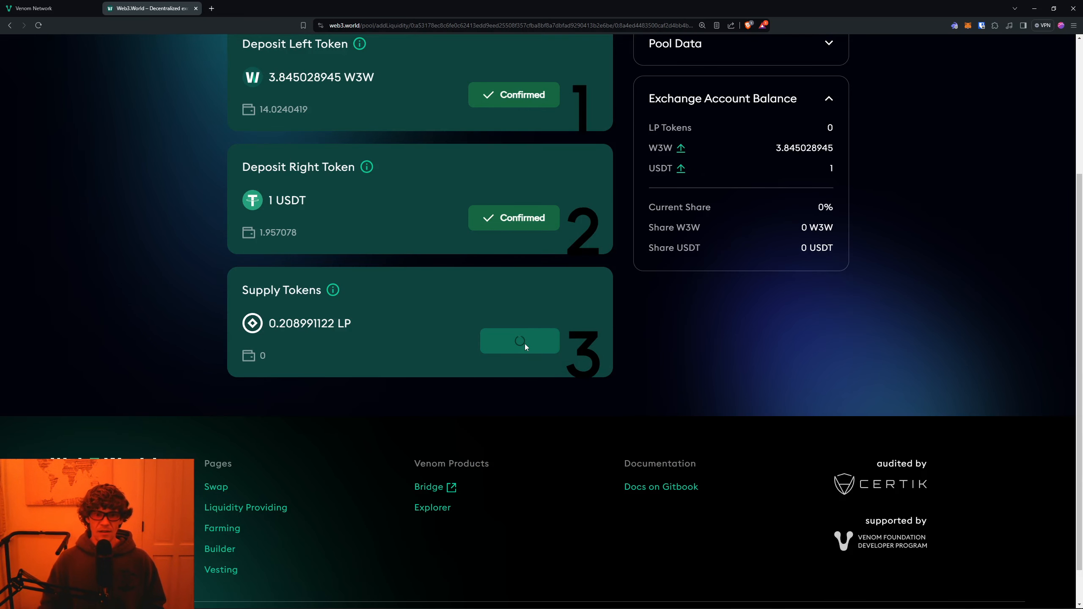
pyautogui.moveTo(861, 360)
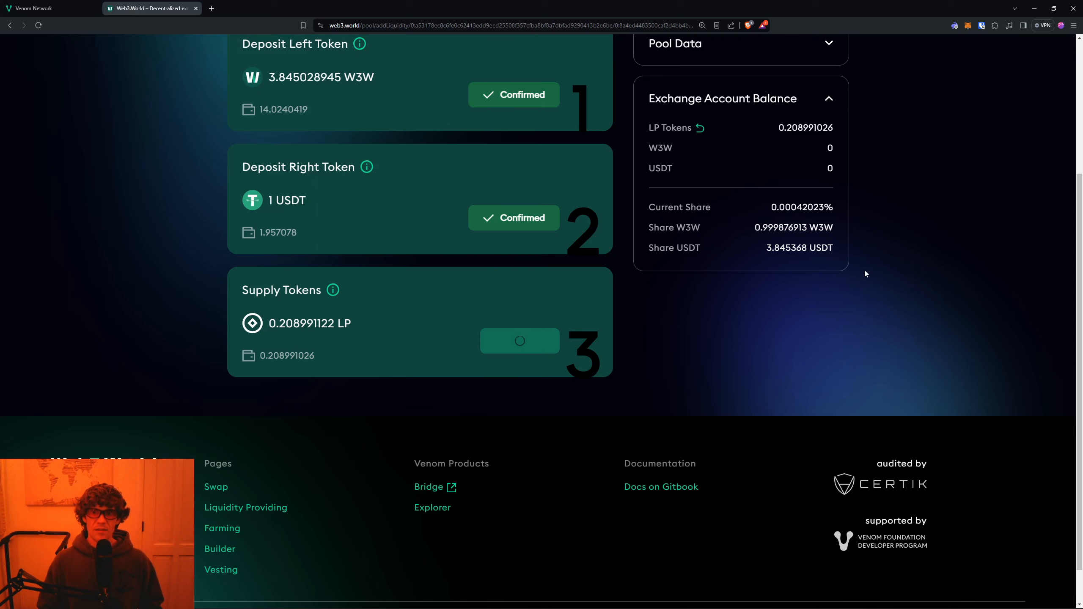
pyautogui.click(520, 340)
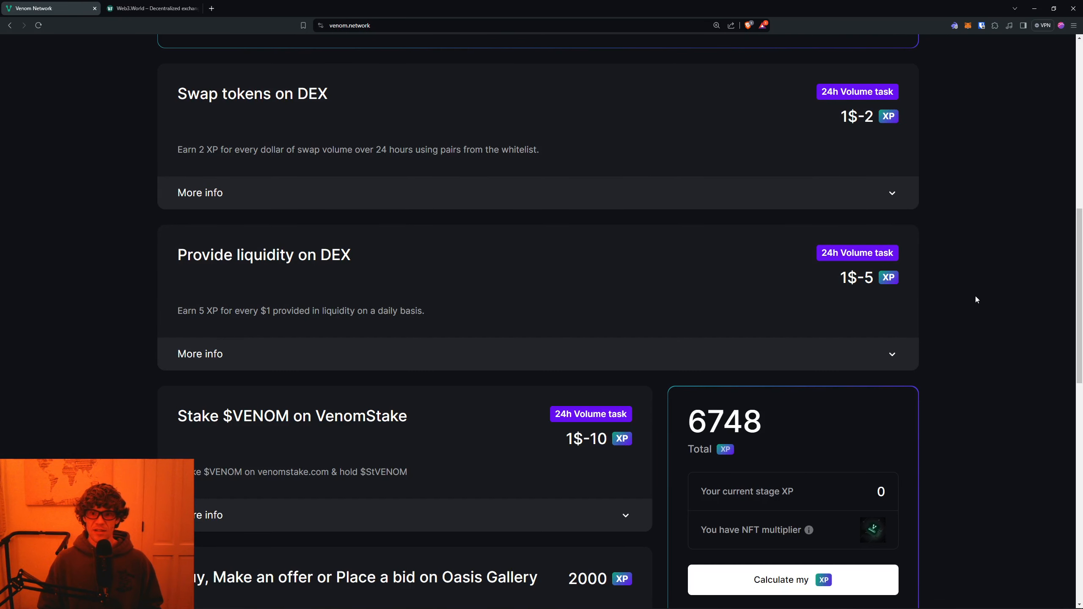
# Step: Scroll the quest list and return to the Web3.World liquidity page with the USDT/W3W position
pyautogui.scroll(-3)
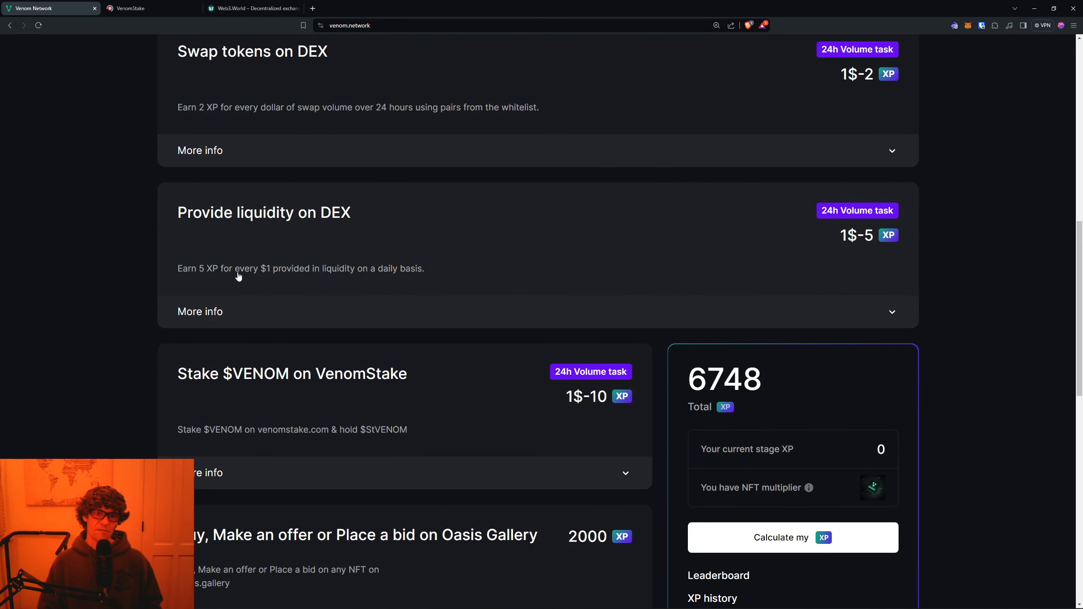
pyautogui.moveTo(843, 314)
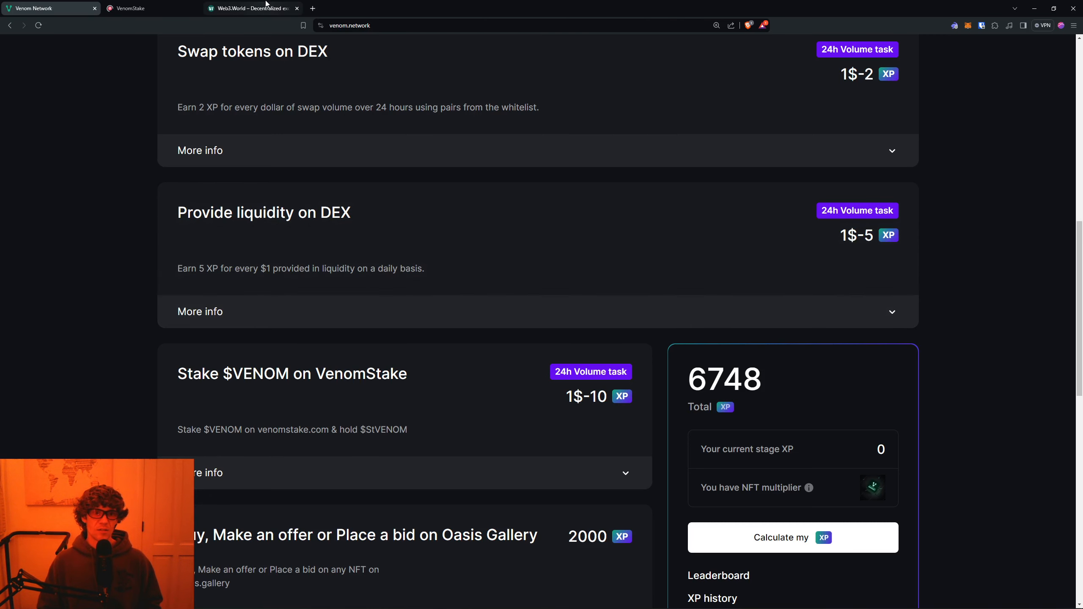
pyautogui.click(249, 8)
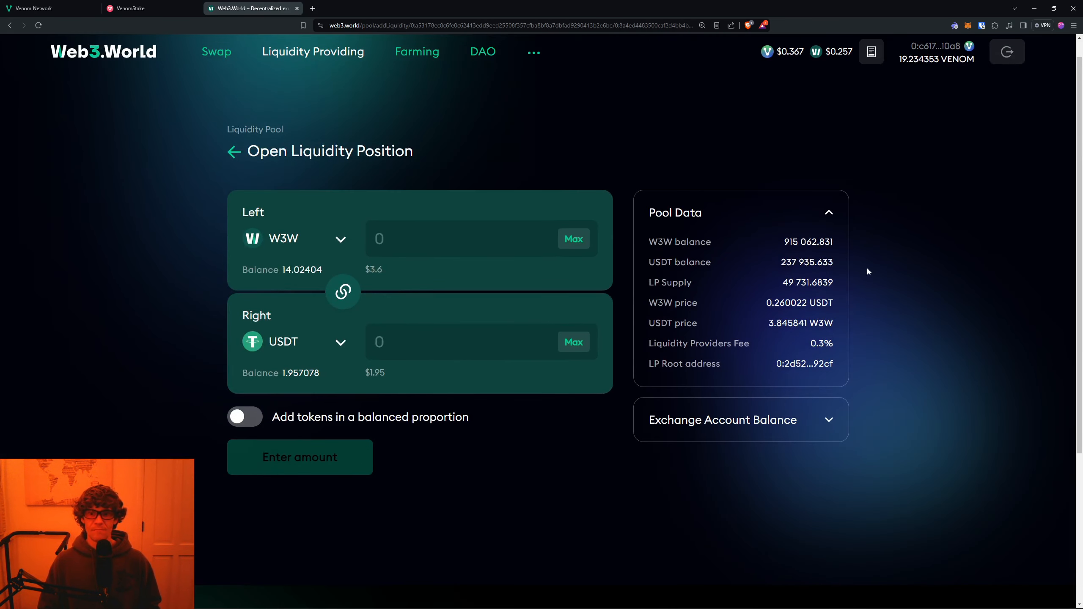
pyautogui.moveTo(194, 93)
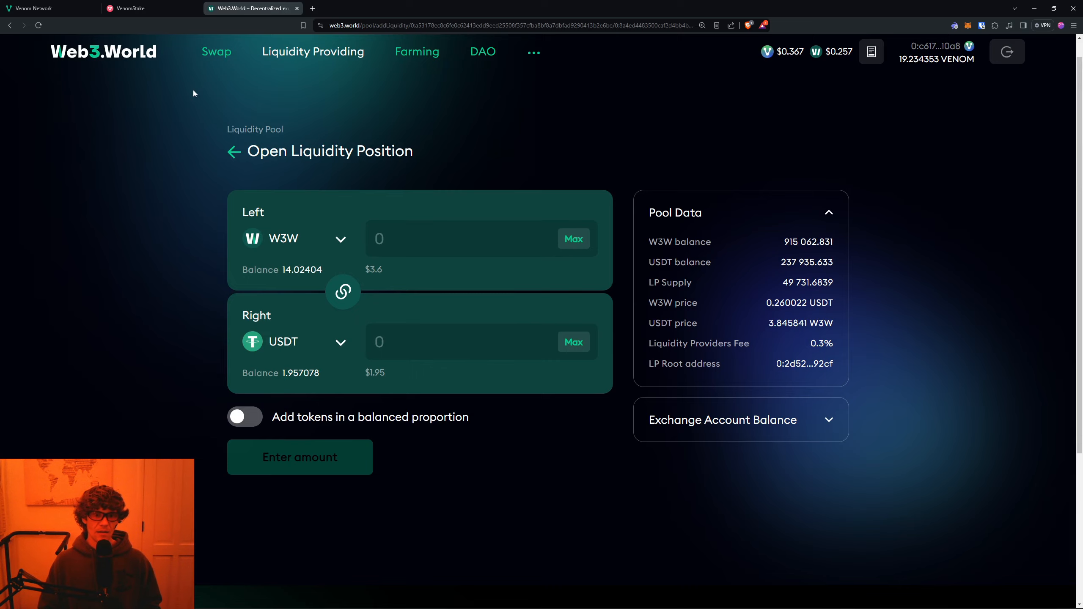
pyautogui.moveTo(226, 197)
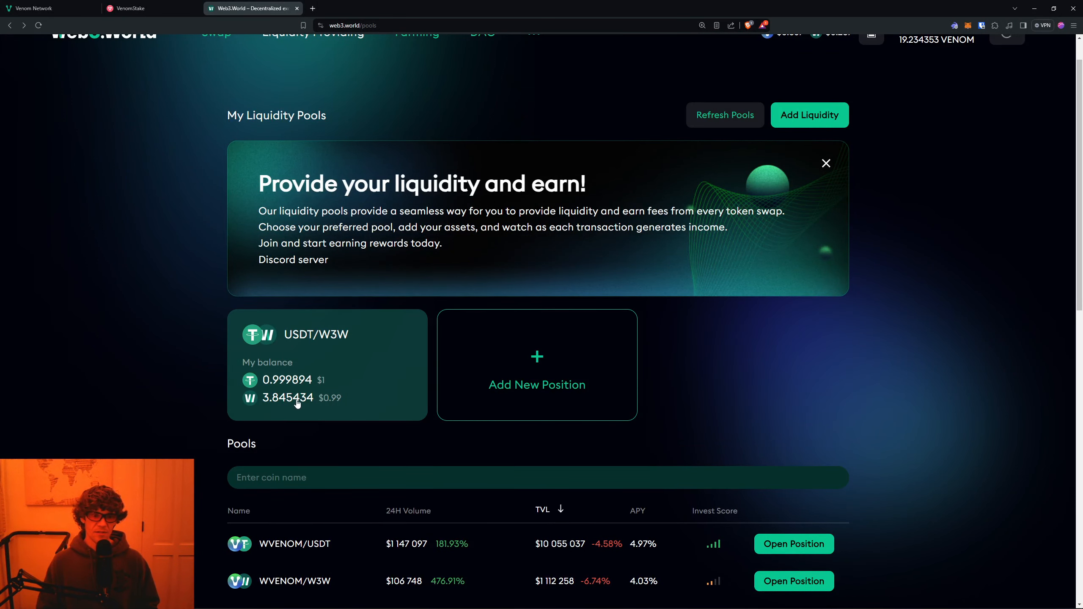
# Step: Review the staking task on the Stage 3 quest list and switch to the VenomStake tab
pyautogui.click(131, 8)
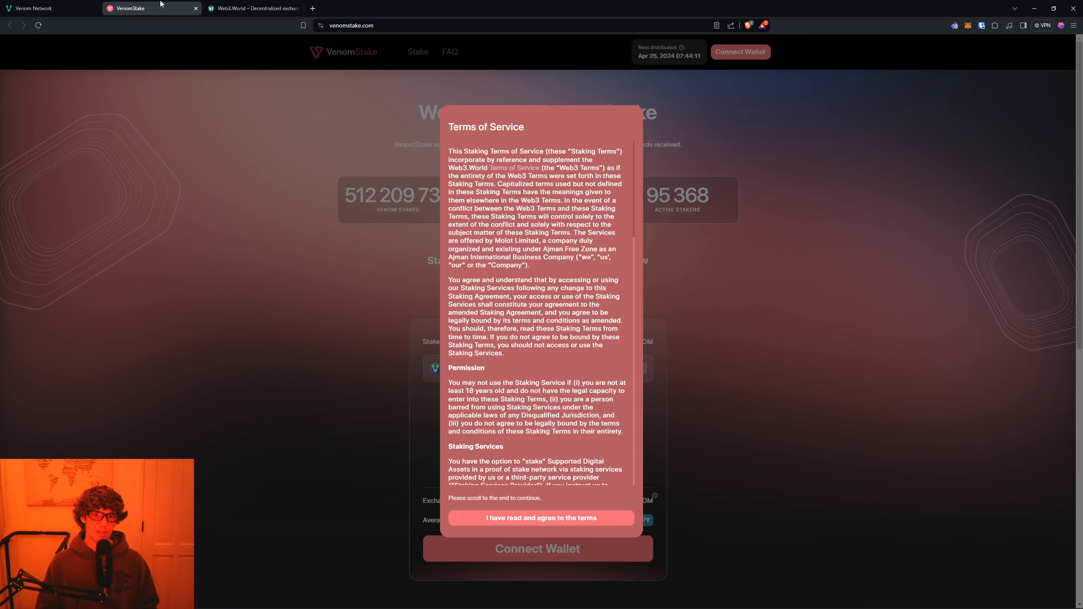
pyautogui.click(42, 8)
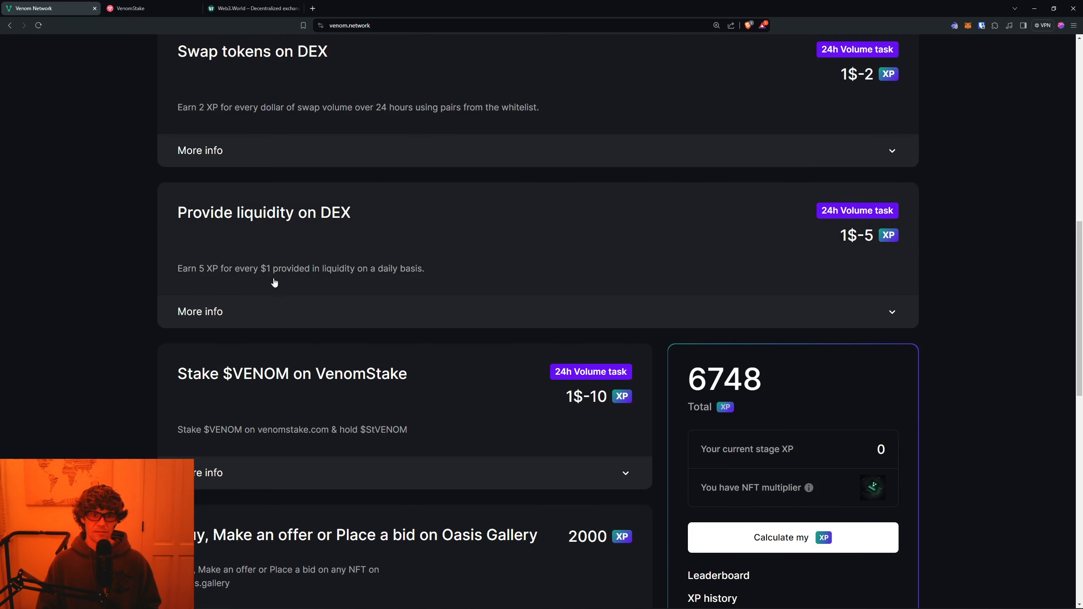
pyautogui.moveTo(211, 280)
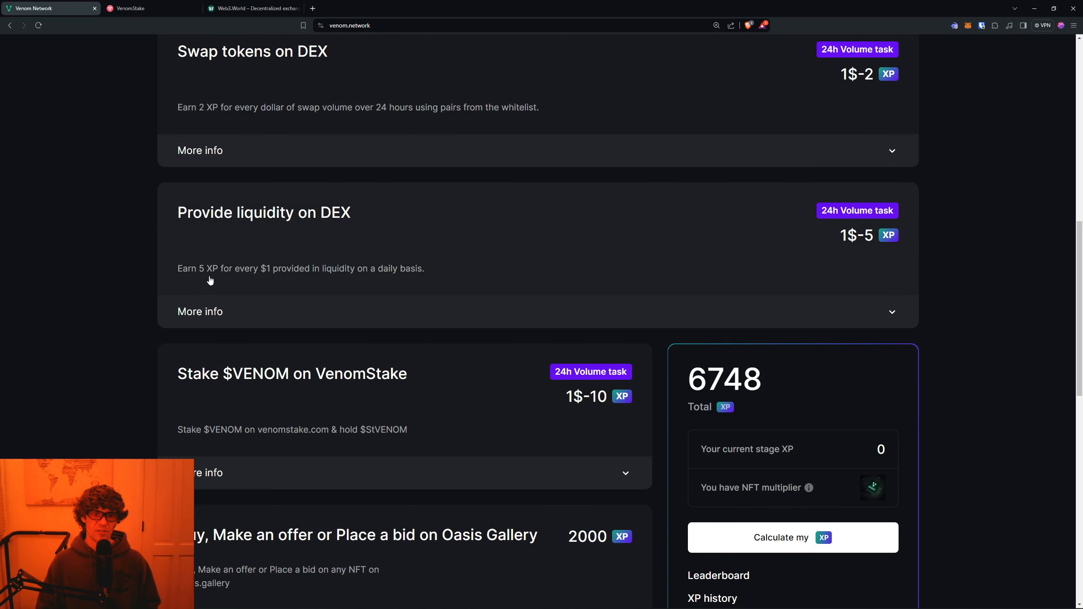
pyautogui.moveTo(214, 284)
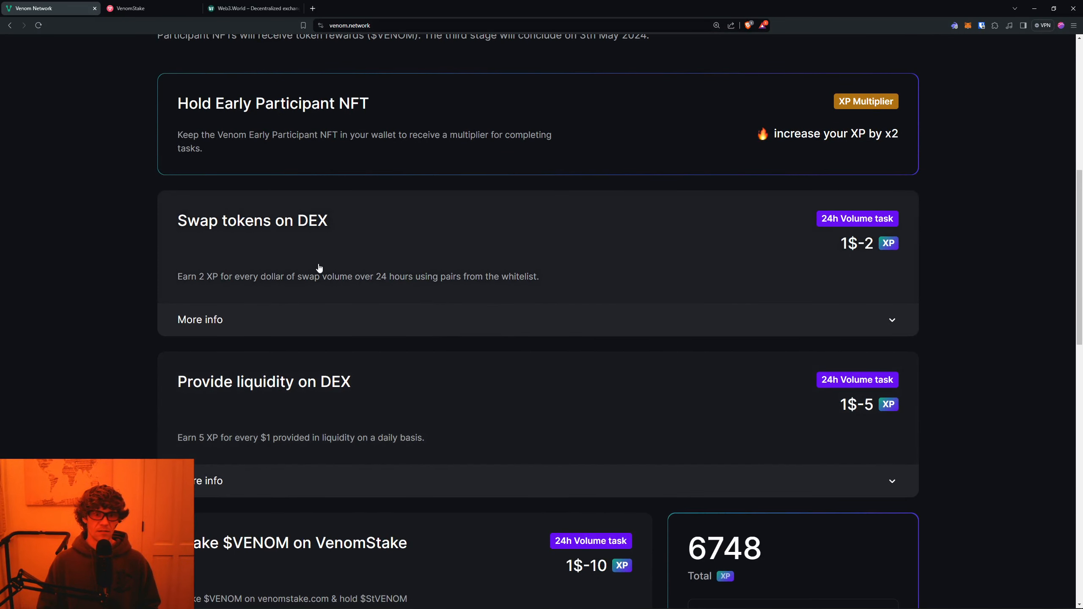
pyautogui.moveTo(252, 306)
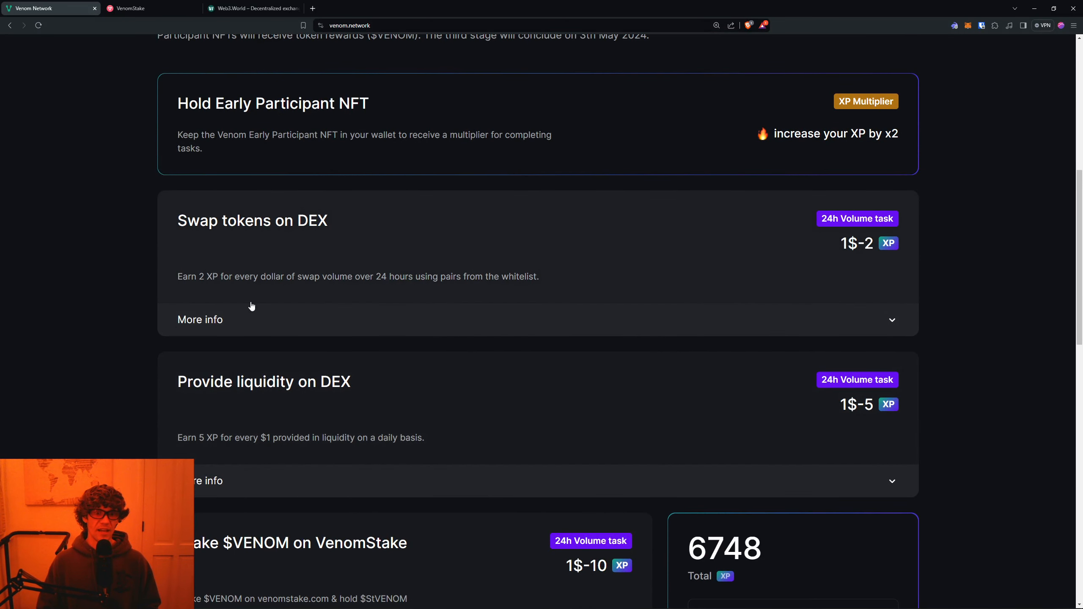
pyautogui.moveTo(442, 260)
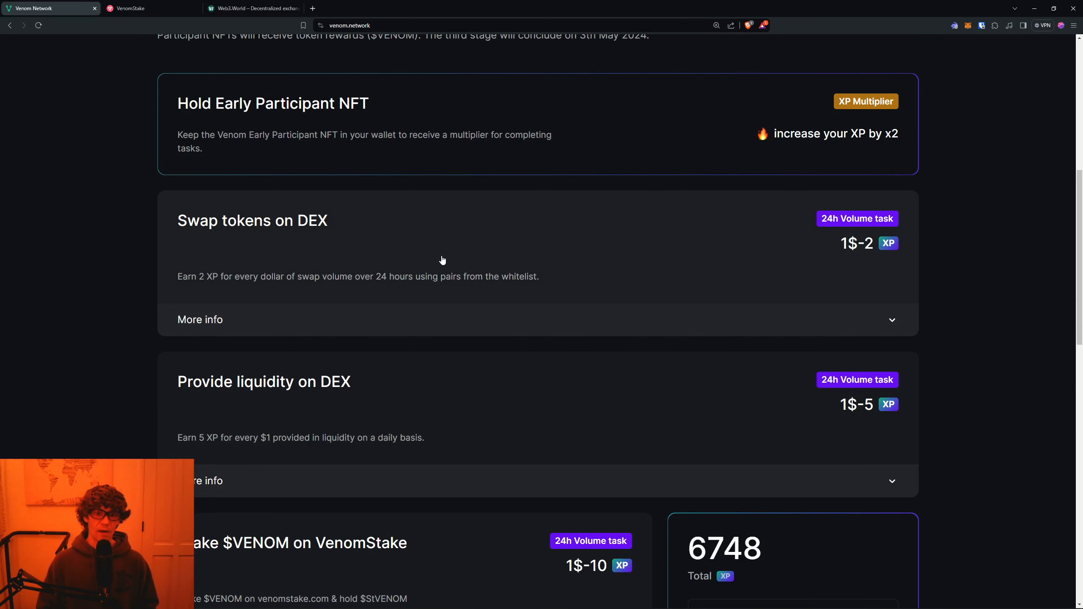
pyautogui.scroll(-3)
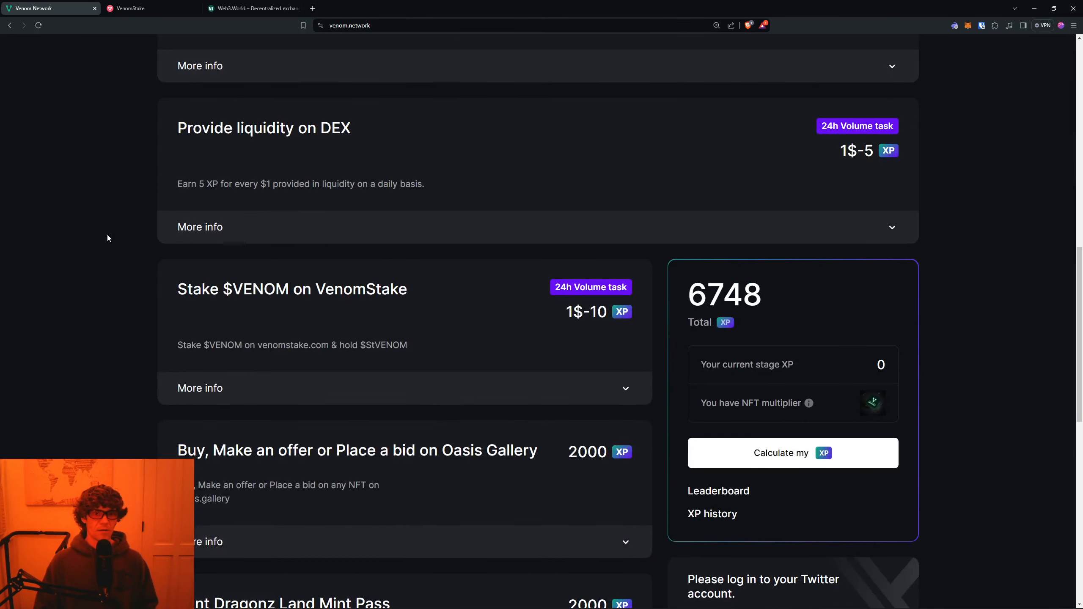
pyautogui.moveTo(489, 160)
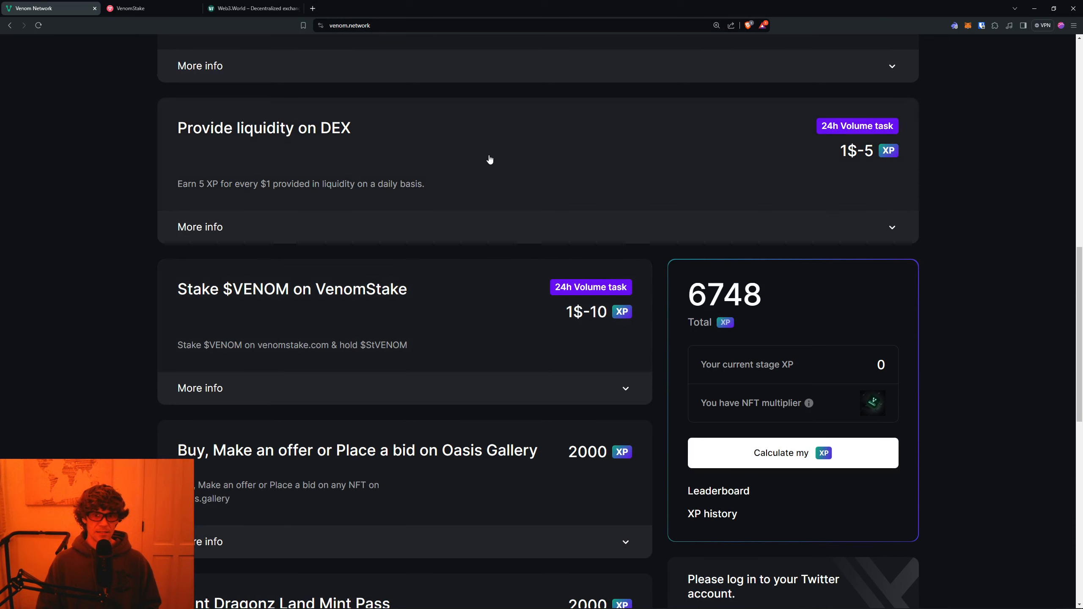
pyautogui.click(252, 8)
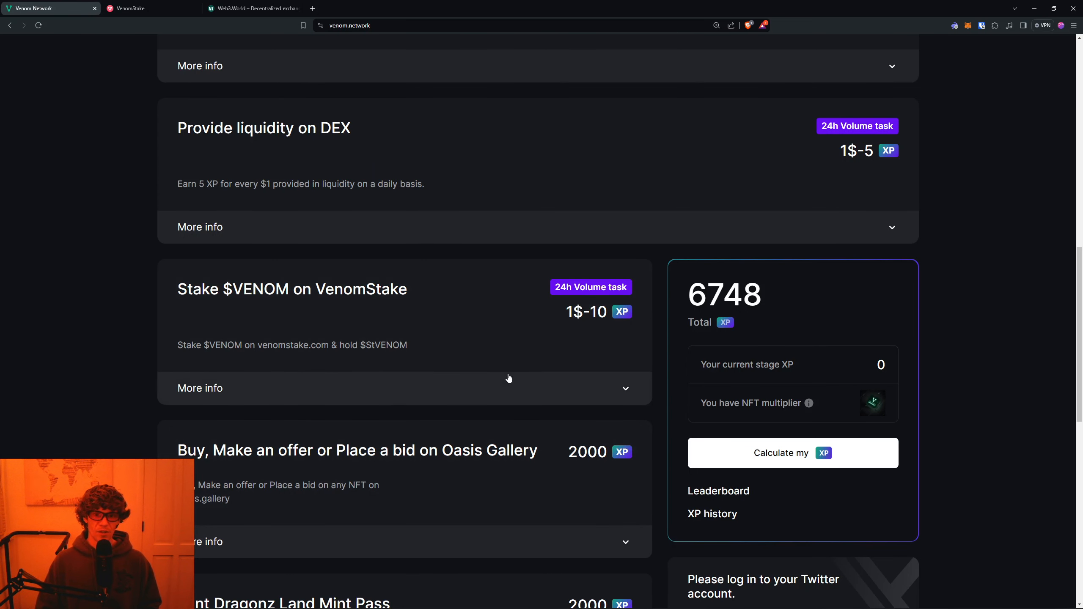
pyautogui.click(131, 9)
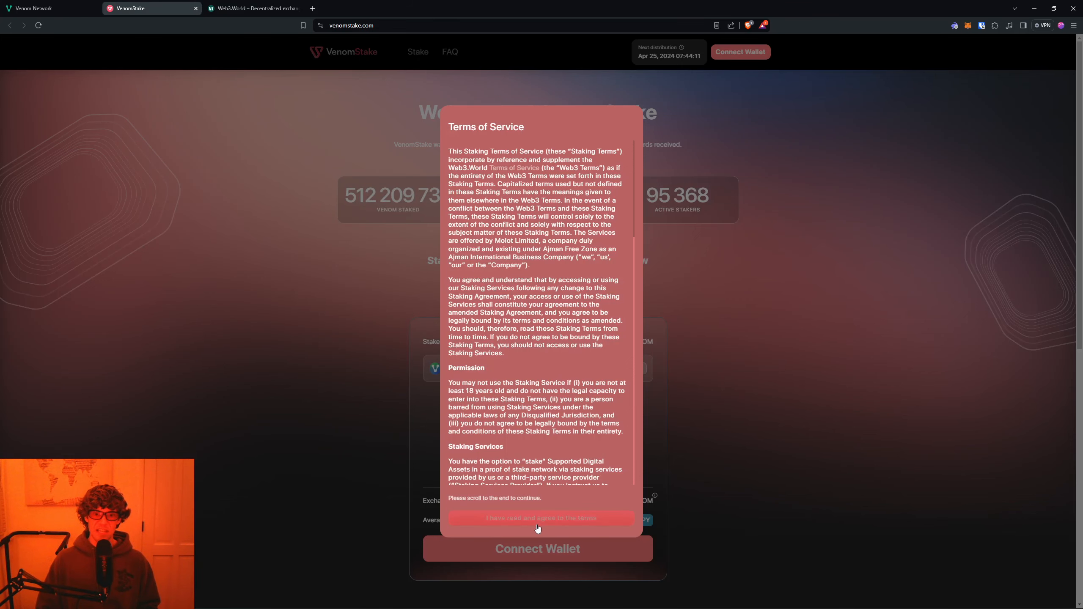
# Step: Accept the VenomStake terms of service and connect the Venom wallet account
pyautogui.click(538, 518)
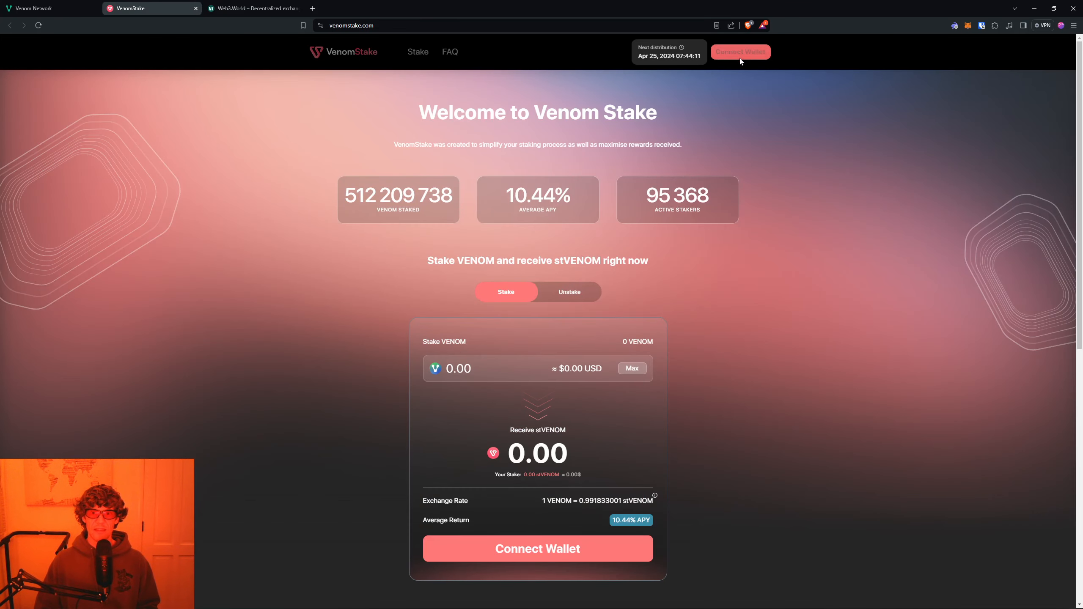
pyautogui.click(740, 52)
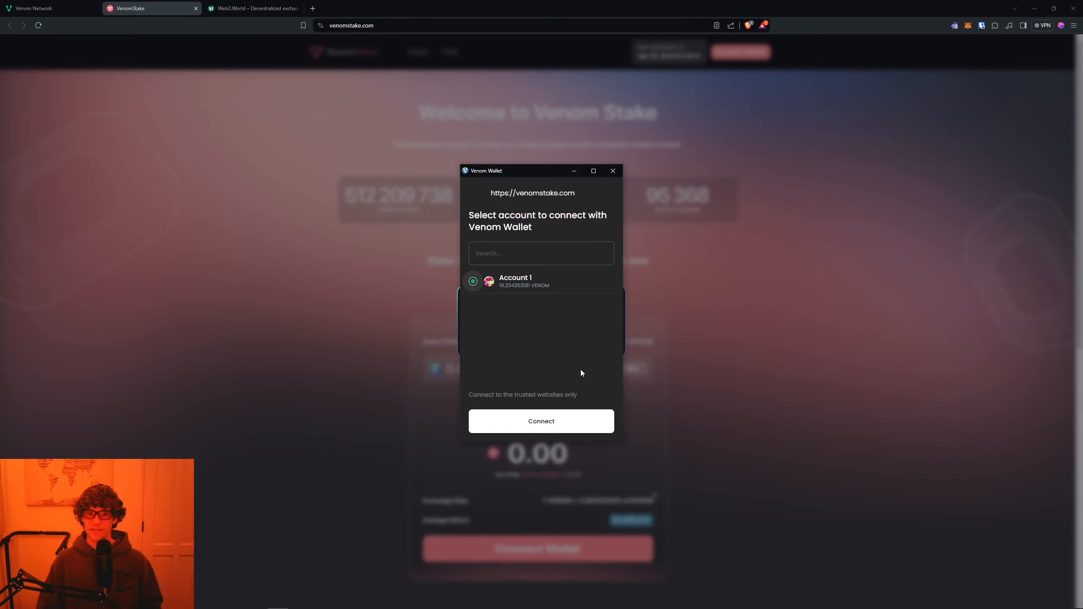
pyautogui.click(541, 422)
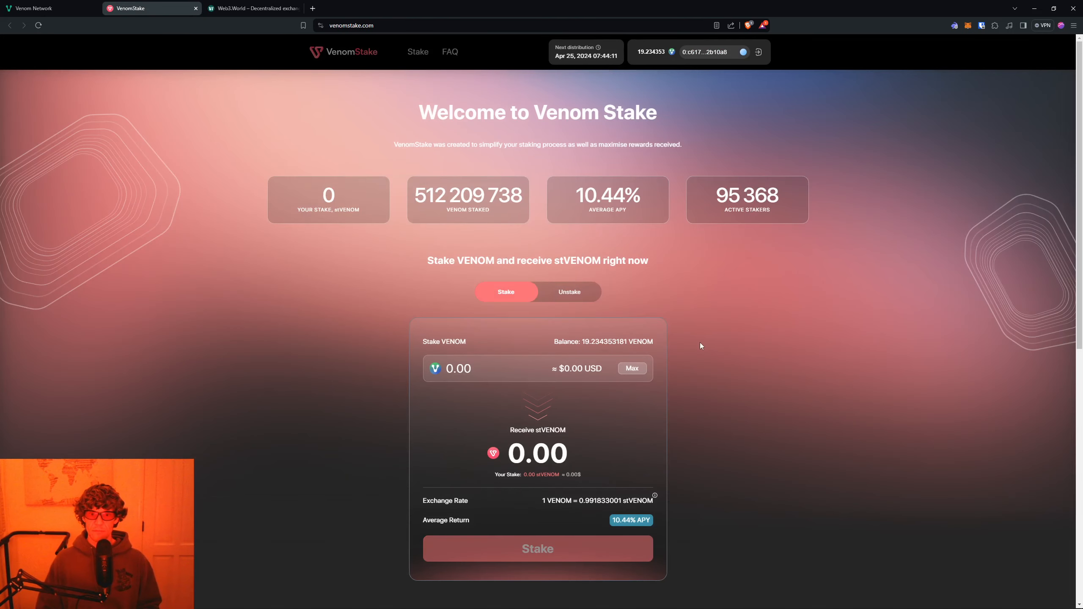
# Step: Enter a stake amount of 1.42 VENOM and submit the stake
pyautogui.write('1')
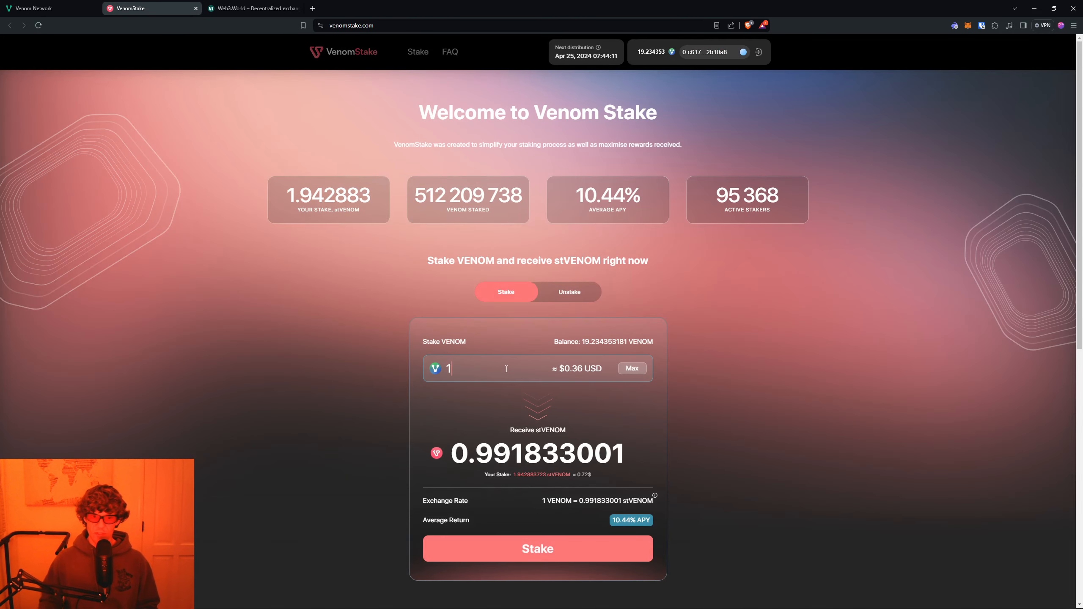
pyautogui.write('.')
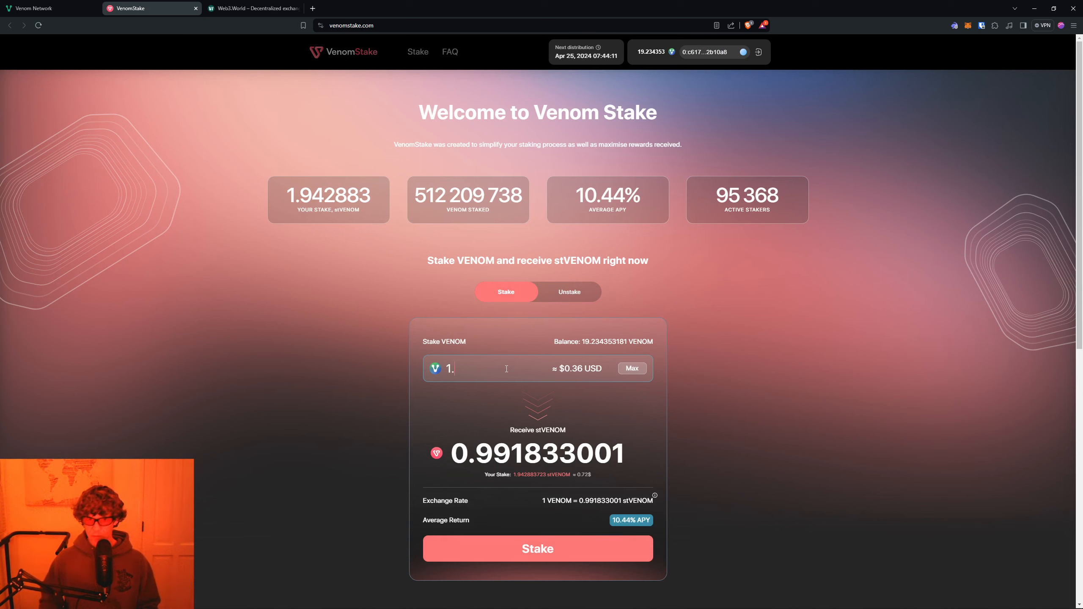
pyautogui.write('2')
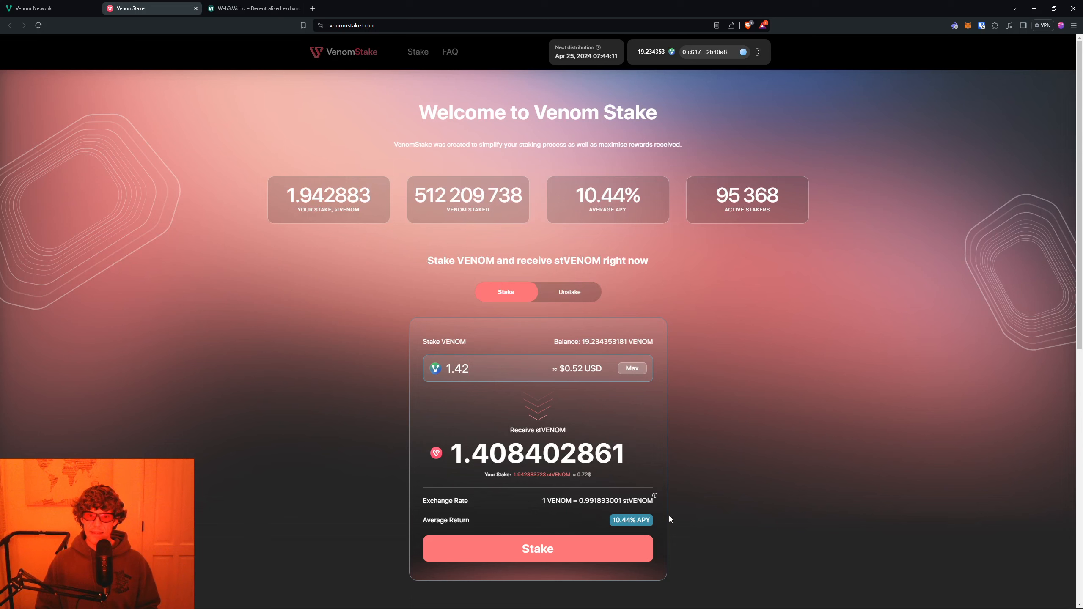
pyautogui.click(537, 548)
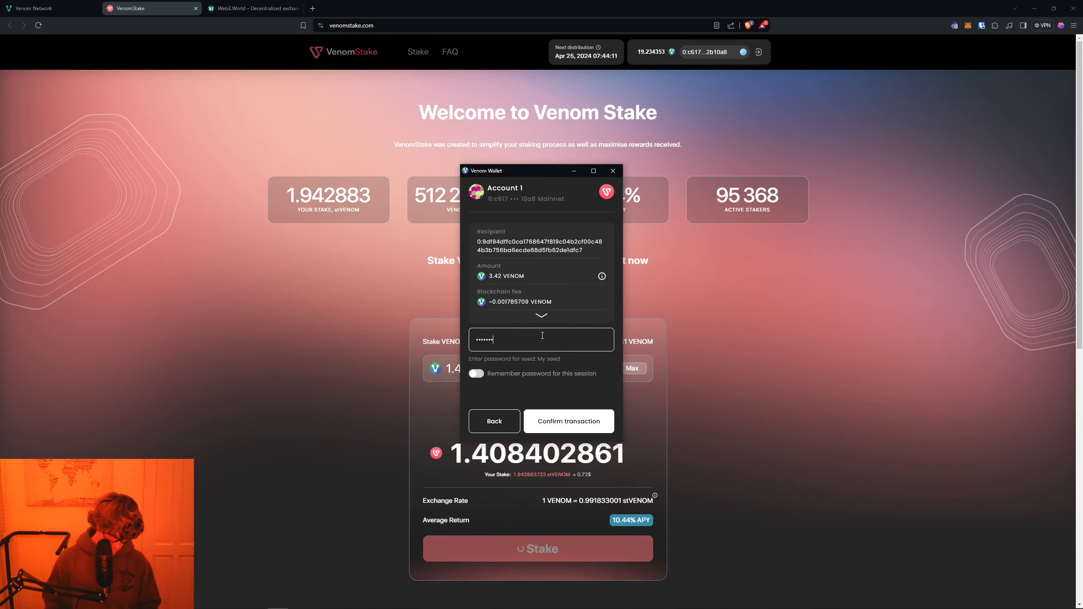
# Step: Confirm the 1.42 VENOM staking transaction in the wallet, receiving about 1.408 stVENOM
pyautogui.click(569, 421)
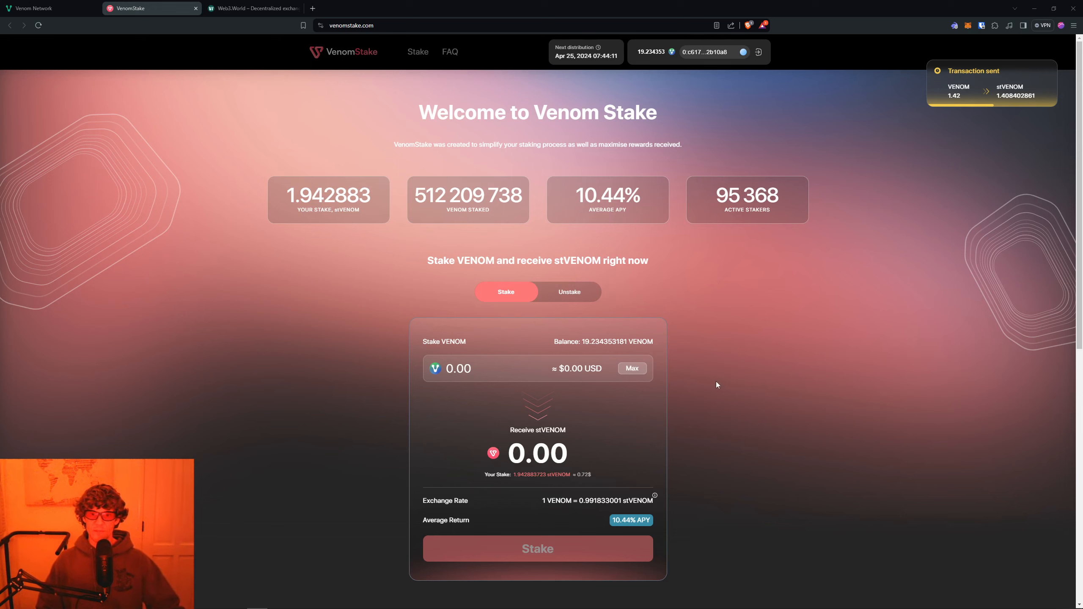
pyautogui.click(570, 291)
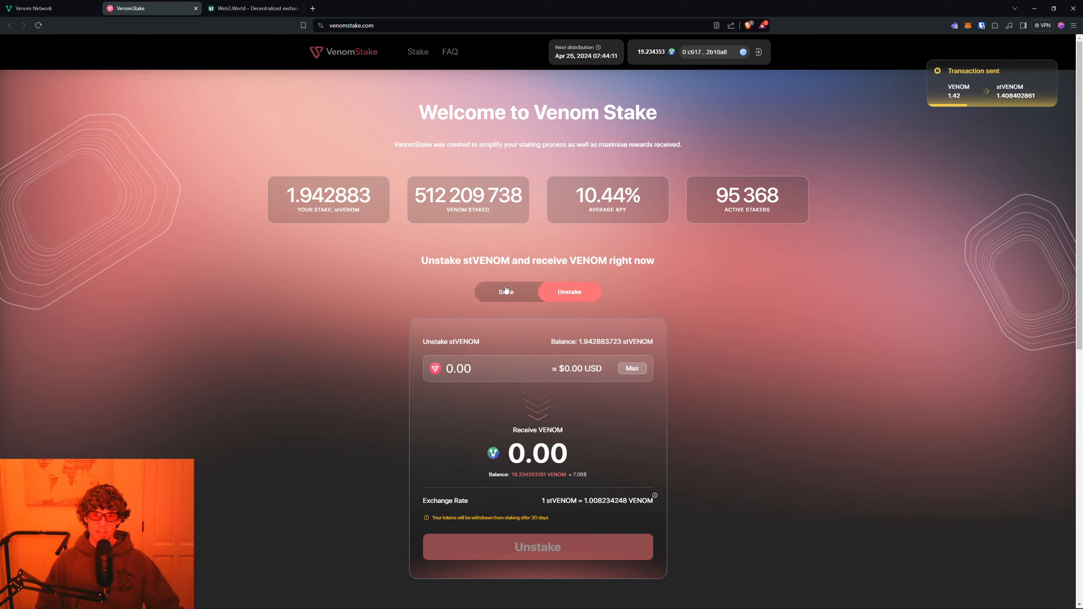
pyautogui.click(506, 291)
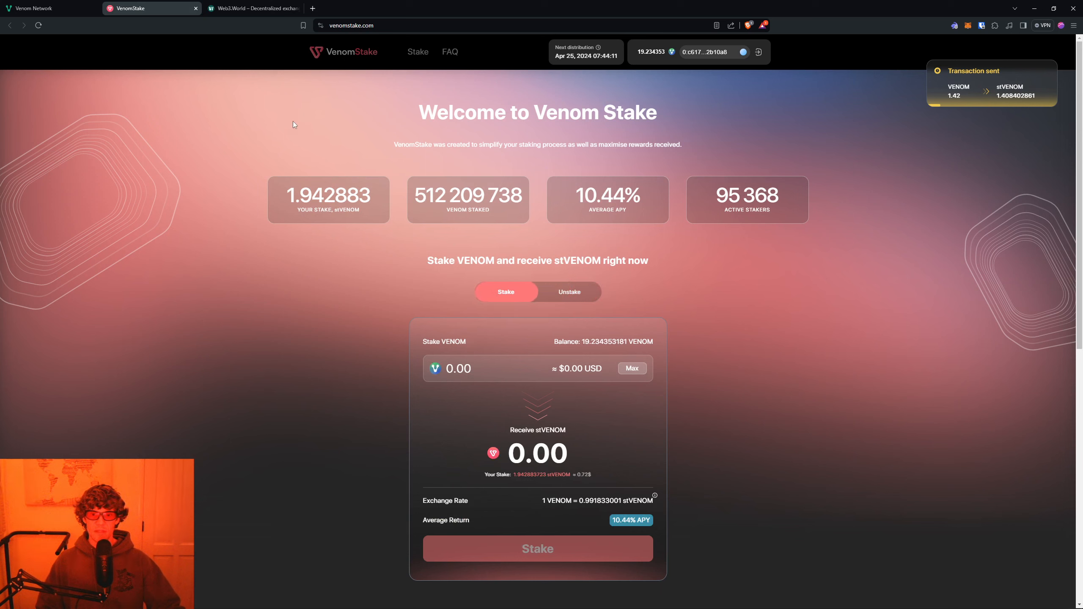
pyautogui.click(42, 8)
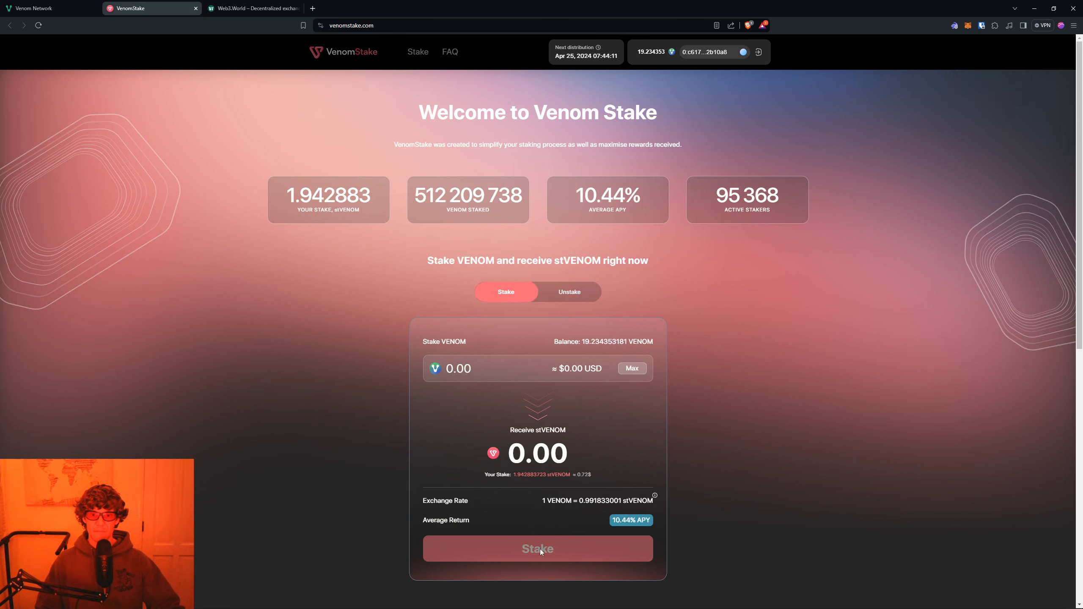
# Step: Expand the staking task details on the Stage 3 quest list and scroll to the Oasis Gallery task, XP still 6748
pyautogui.click(35, 9)
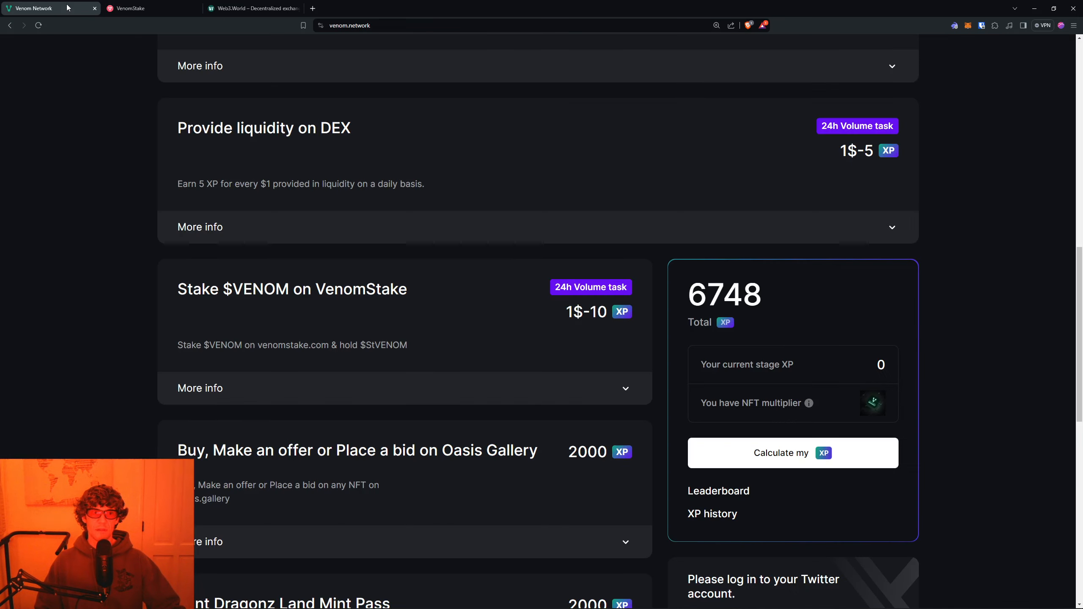
pyautogui.moveTo(253, 367)
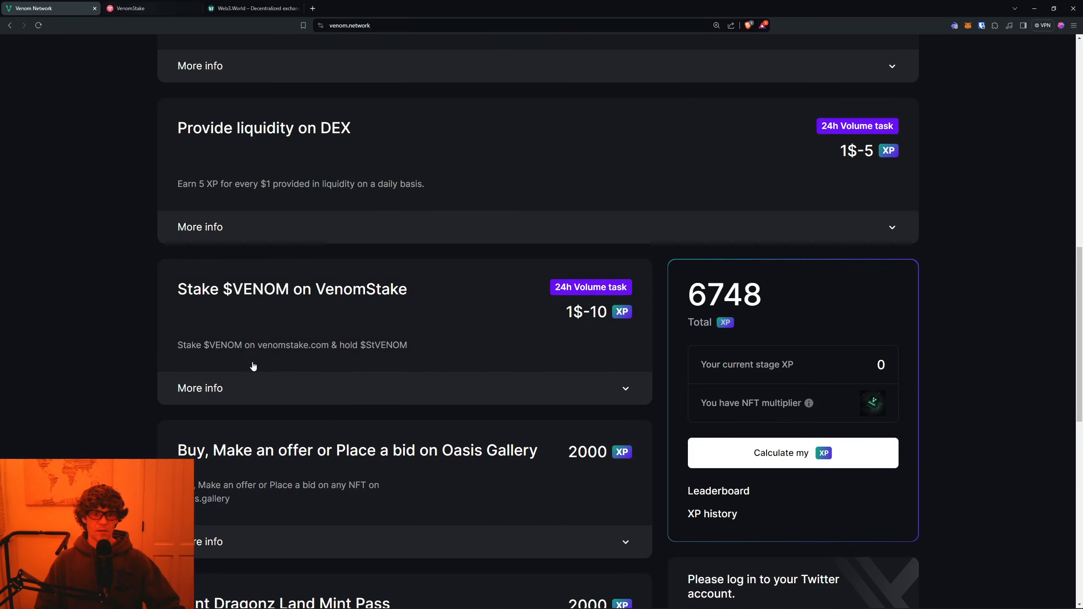
pyautogui.click(200, 387)
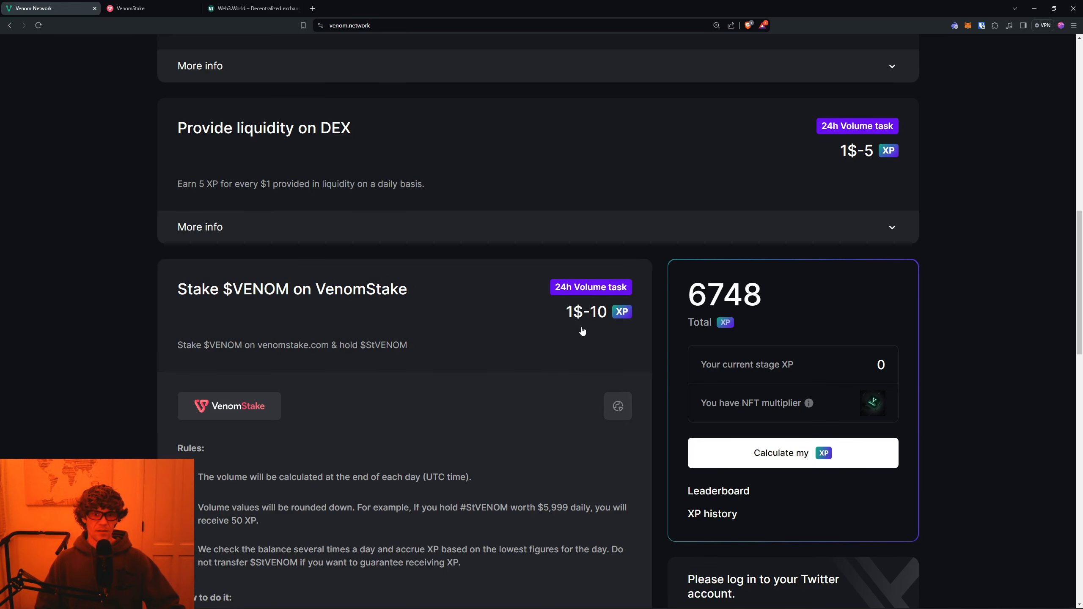
pyautogui.scroll(-3)
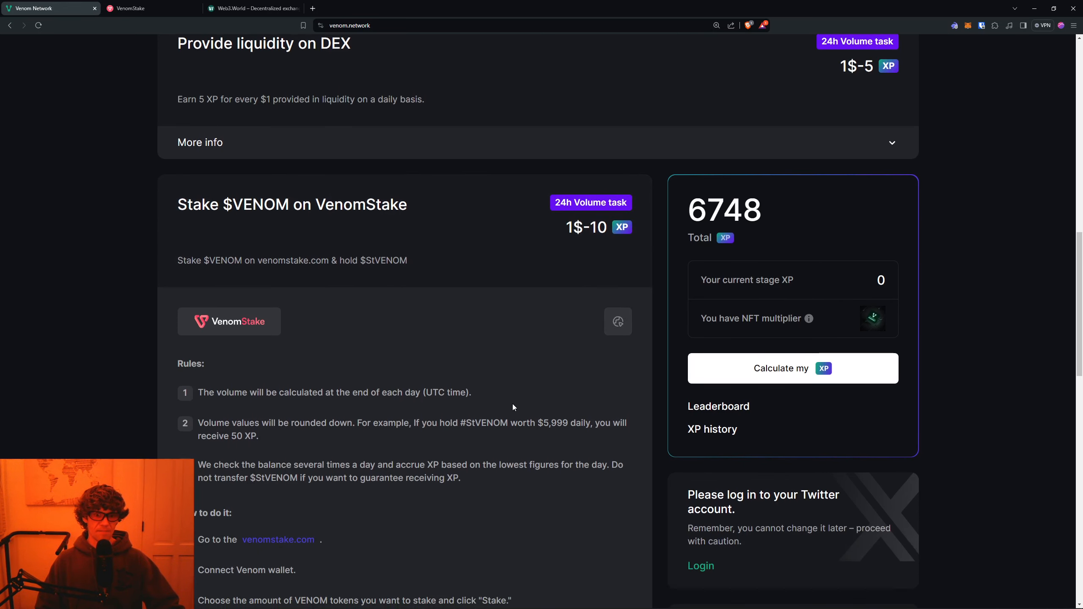
pyautogui.moveTo(472, 425)
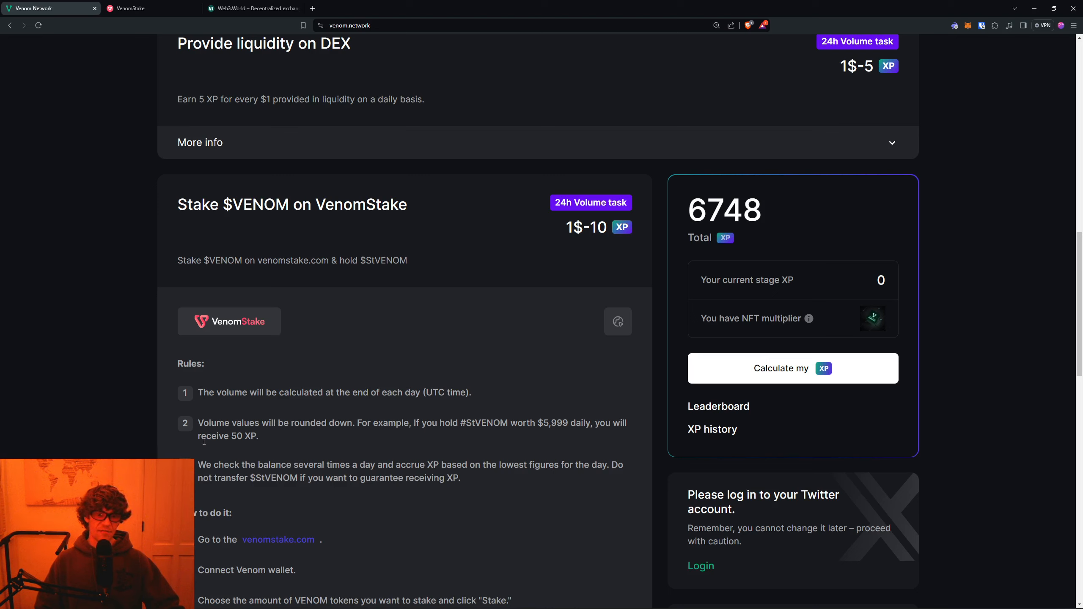
pyautogui.moveTo(382, 441)
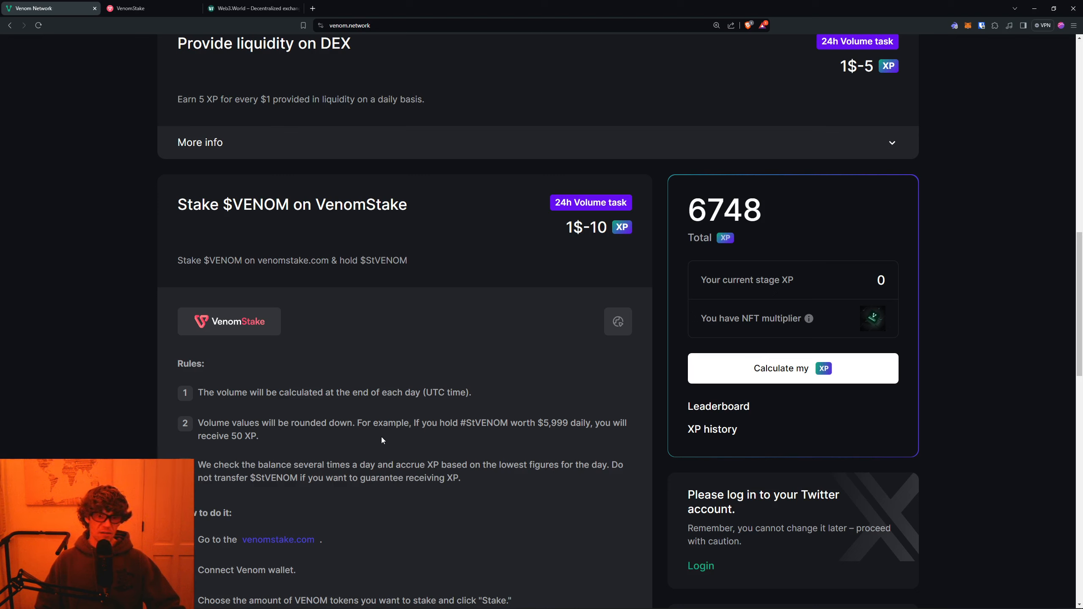
pyautogui.moveTo(551, 444)
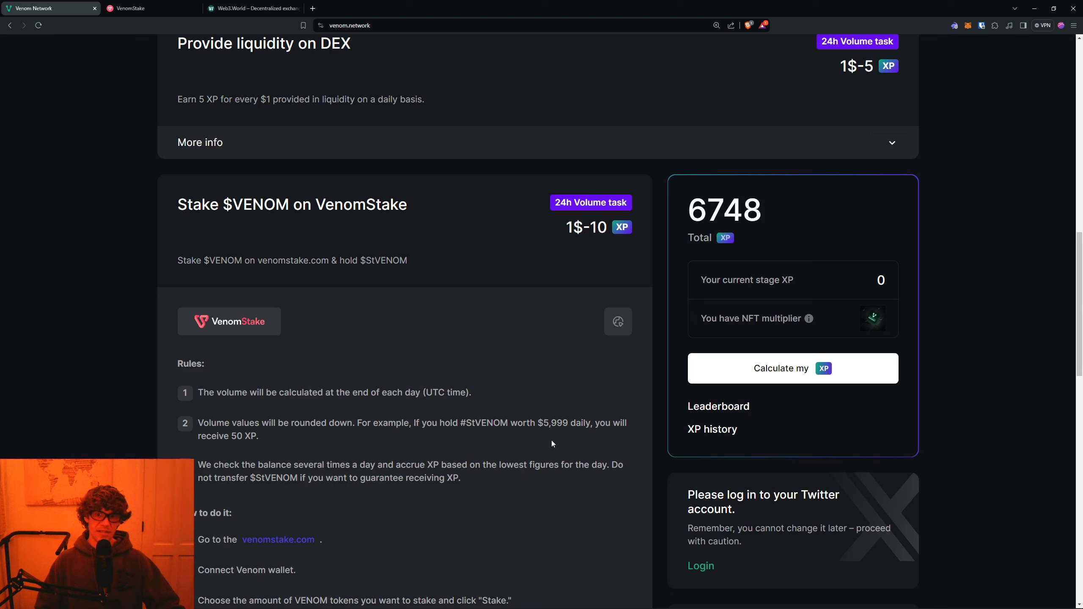
pyautogui.moveTo(591, 450)
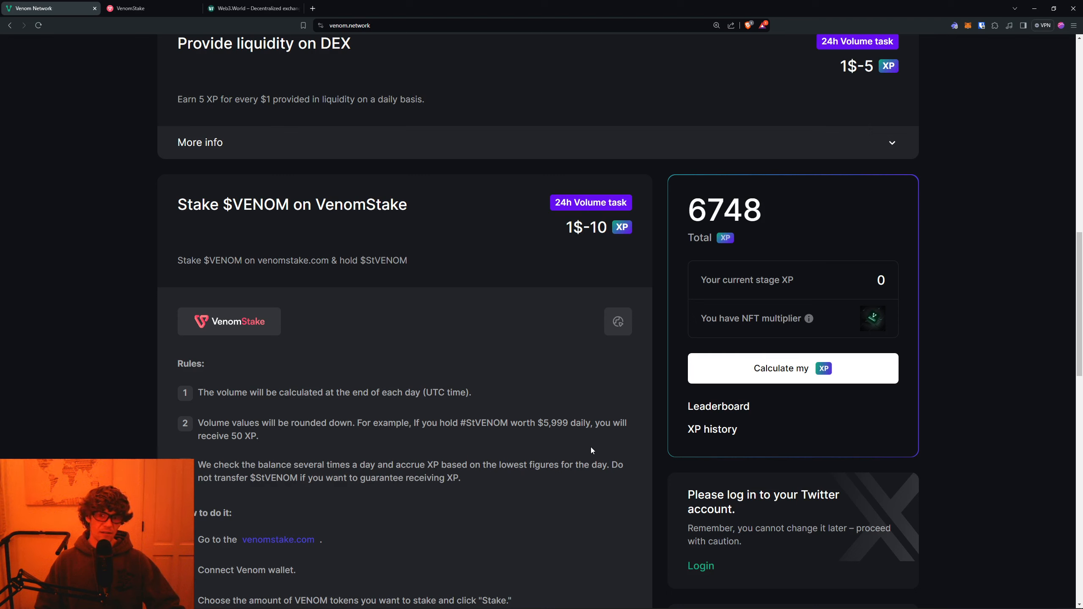
pyautogui.moveTo(574, 449)
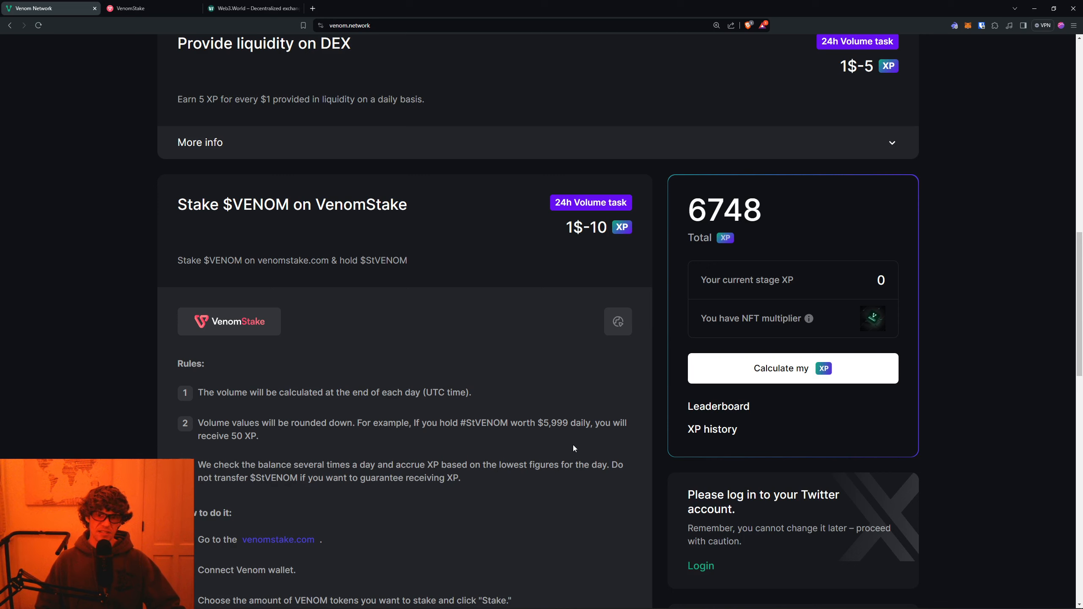
pyautogui.moveTo(534, 445)
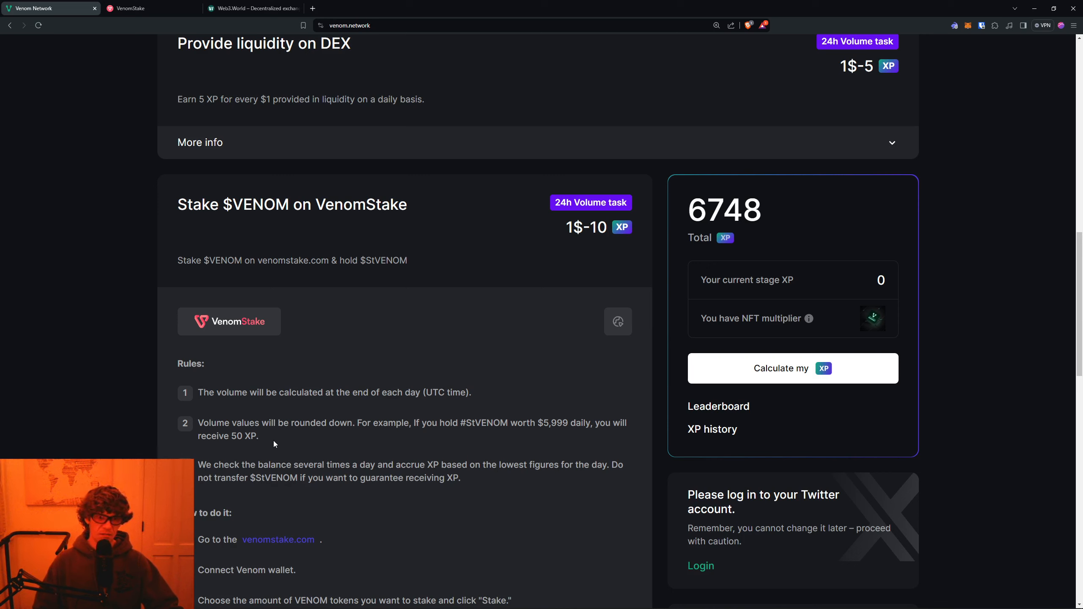
pyautogui.moveTo(445, 457)
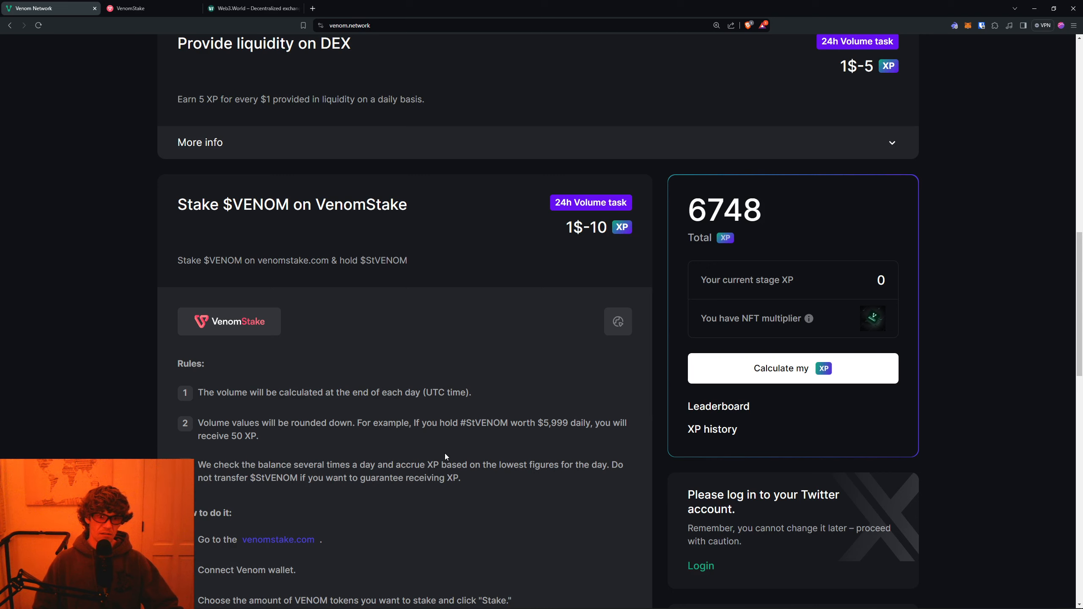
pyautogui.moveTo(475, 476)
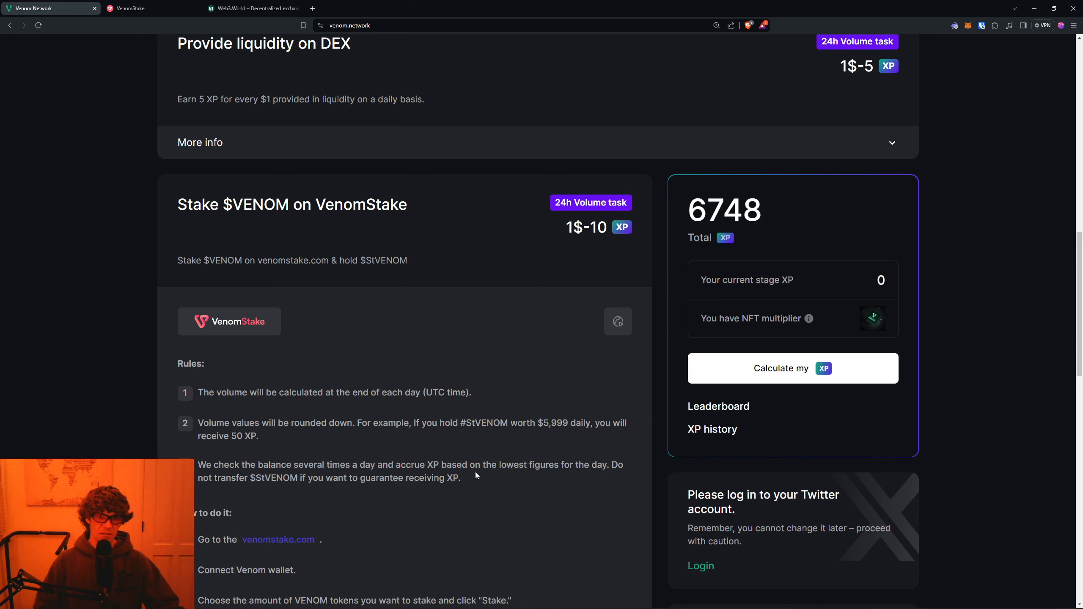
pyautogui.scroll(-3)
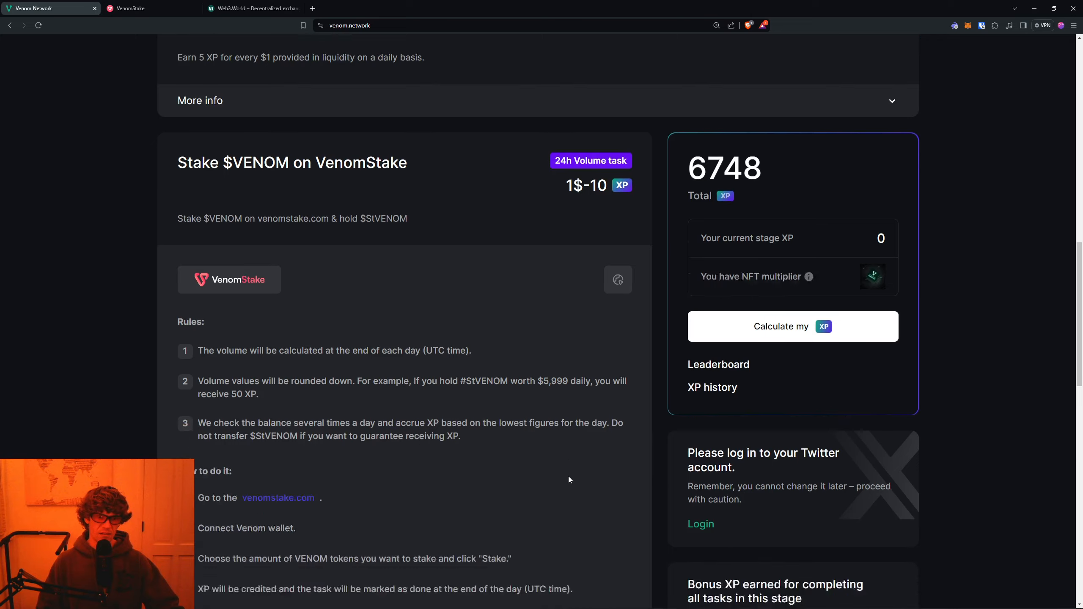
pyautogui.scroll(-3)
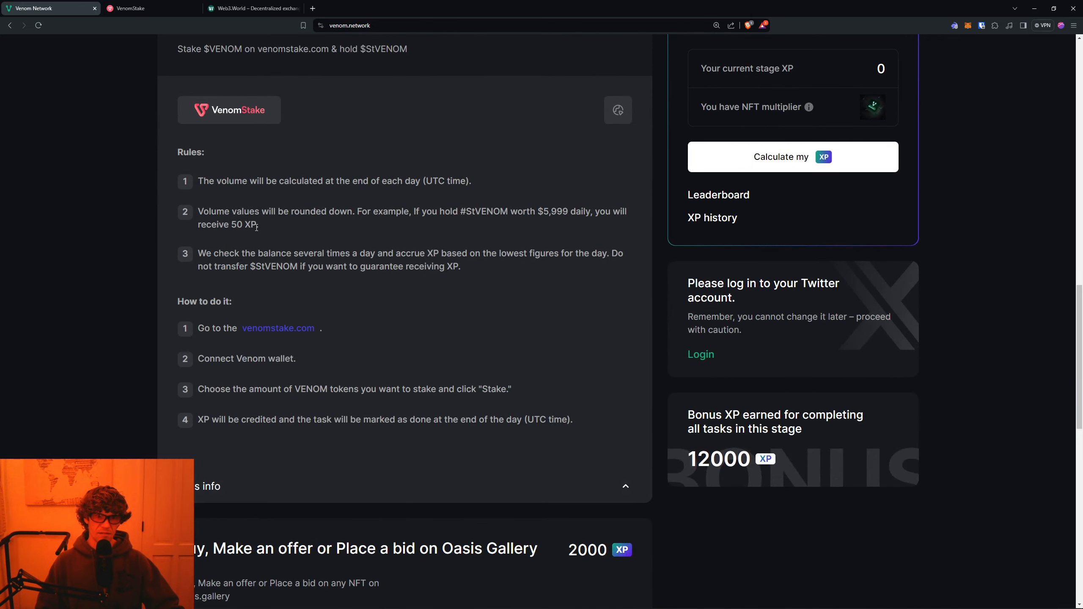
pyautogui.moveTo(269, 228)
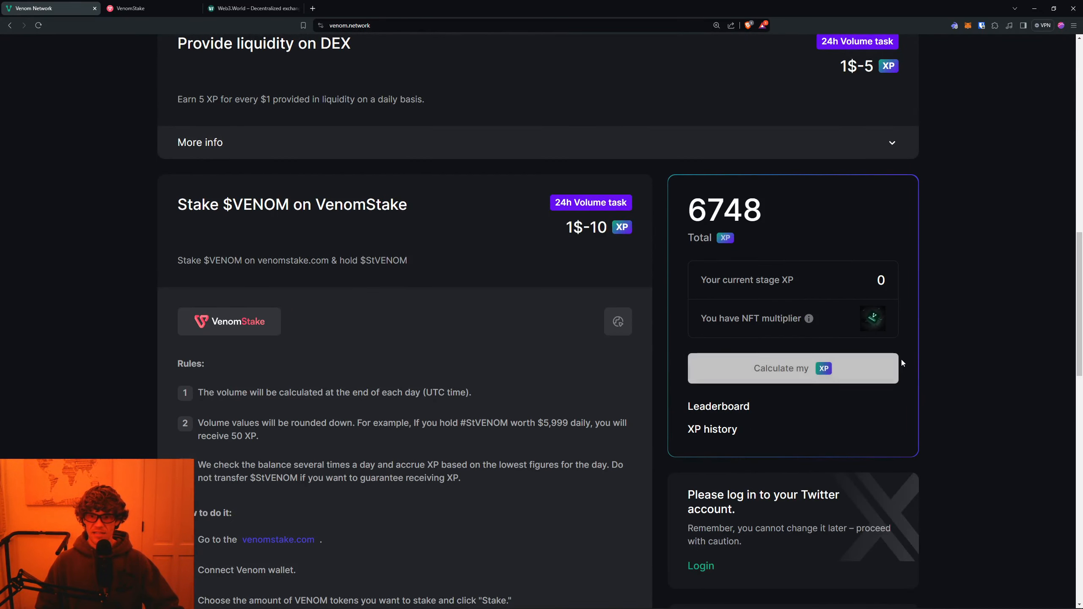
pyautogui.scroll(3)
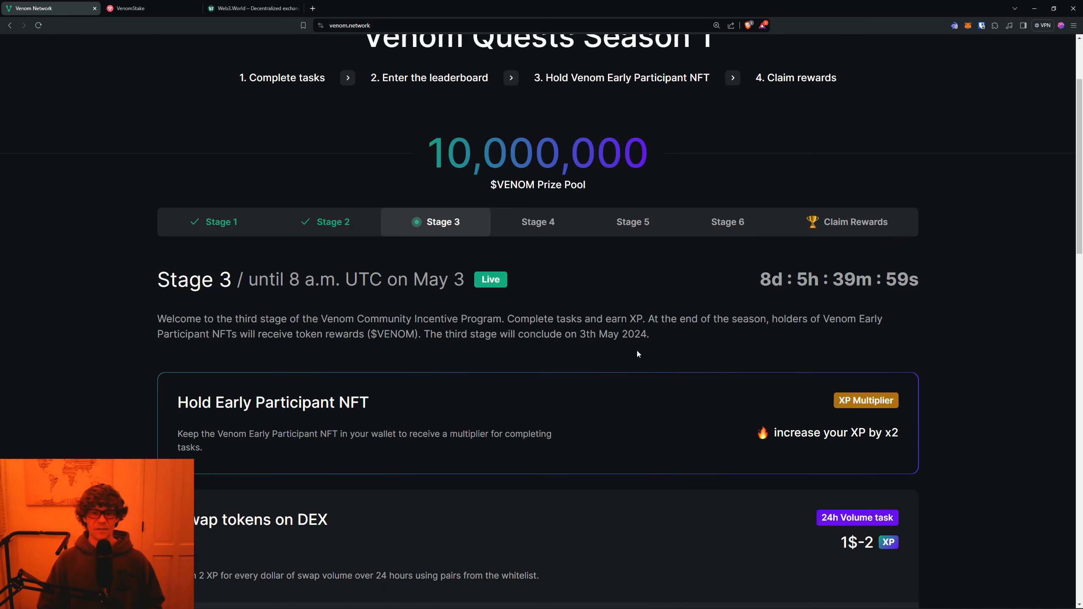
pyautogui.scroll(-3)
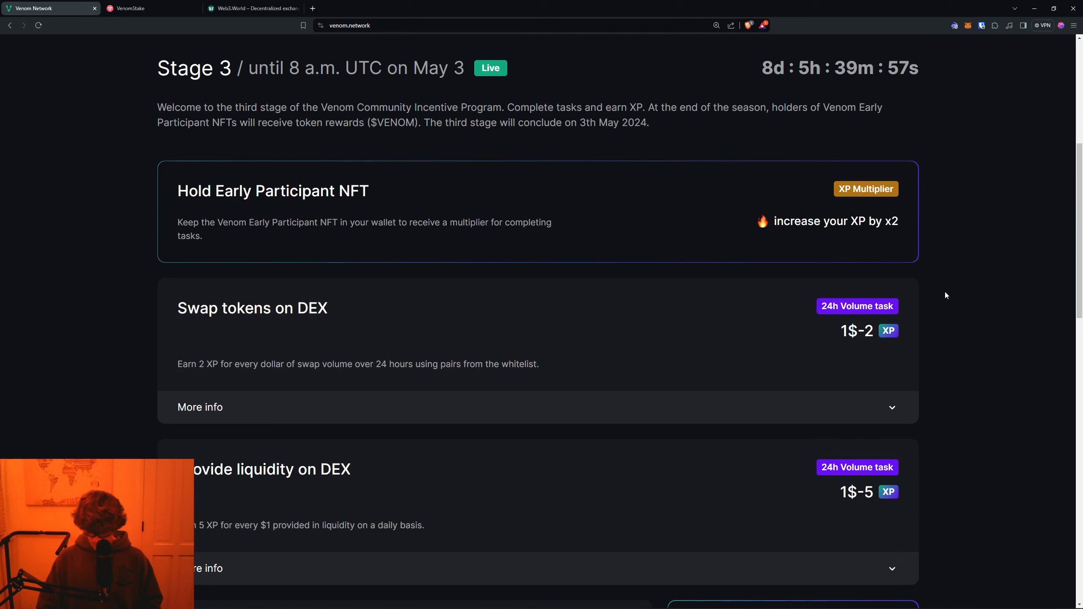
pyautogui.scroll(-3)
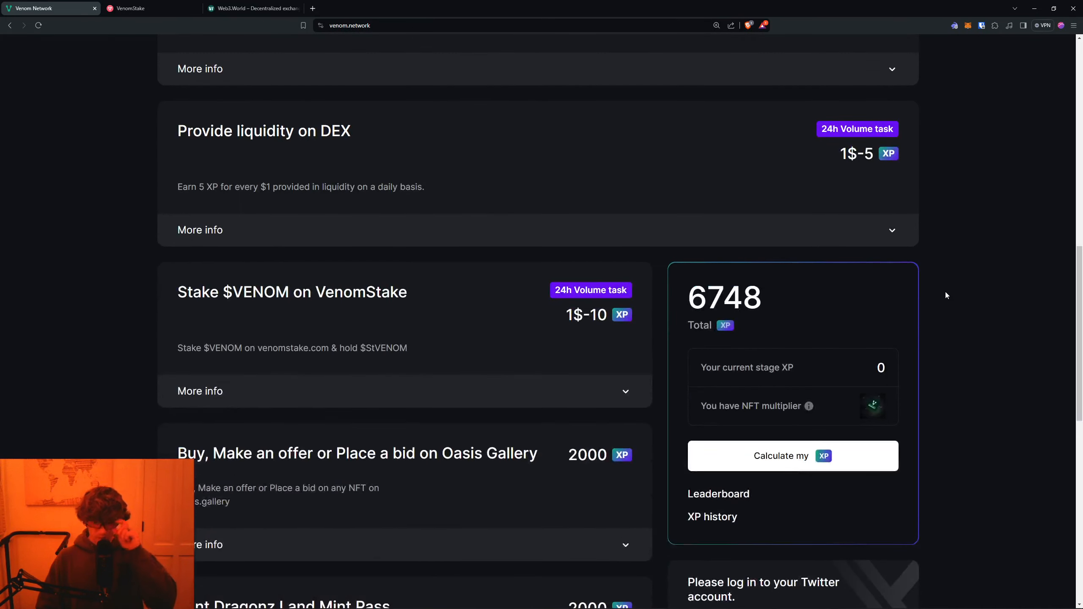
# Step: Recheck the VenomStake stake (3.351572 stVENOM) and return to the Oasis Gallery task on the quest list
pyautogui.click(144, 9)
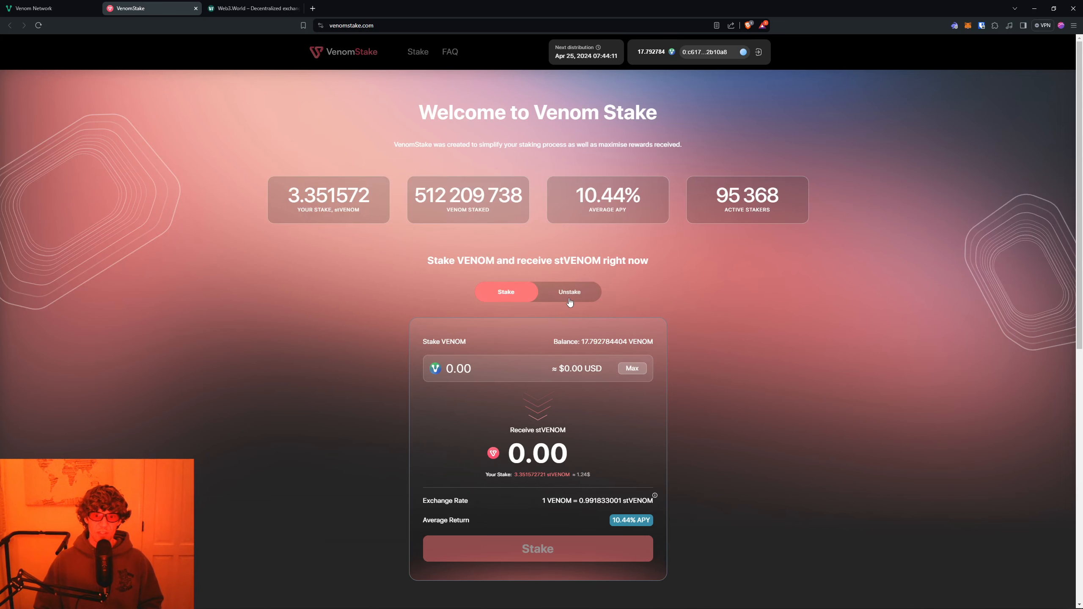
pyautogui.click(41, 8)
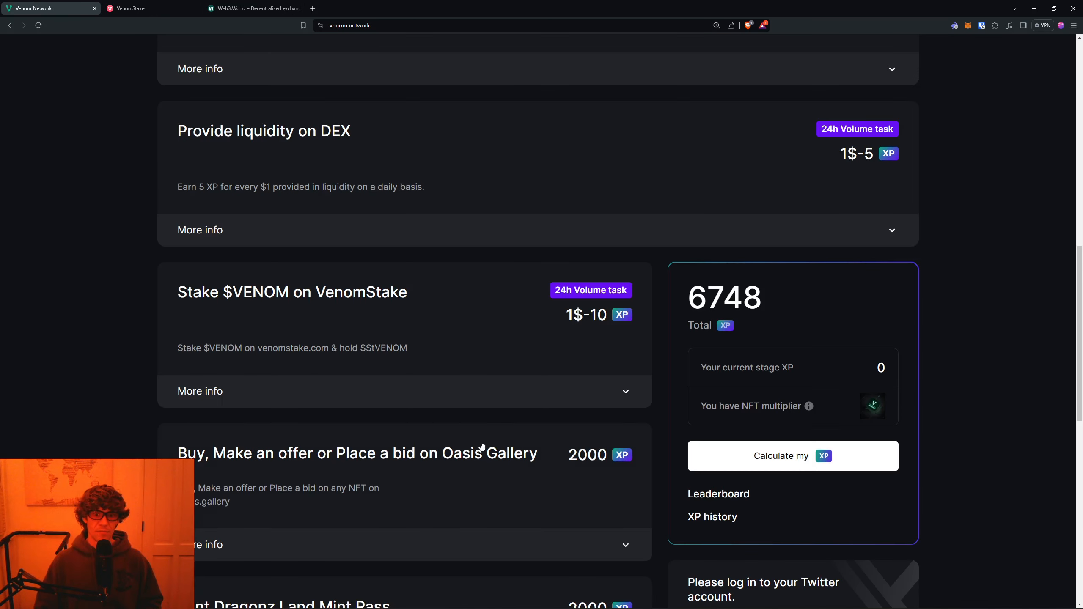
pyautogui.scroll(-3)
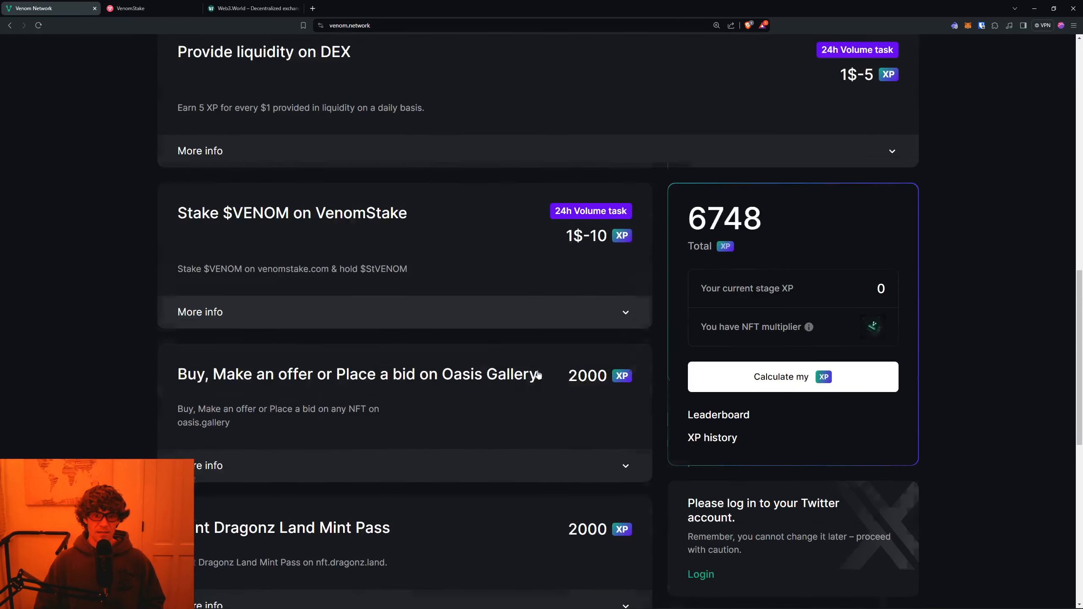
pyautogui.scroll(-3)
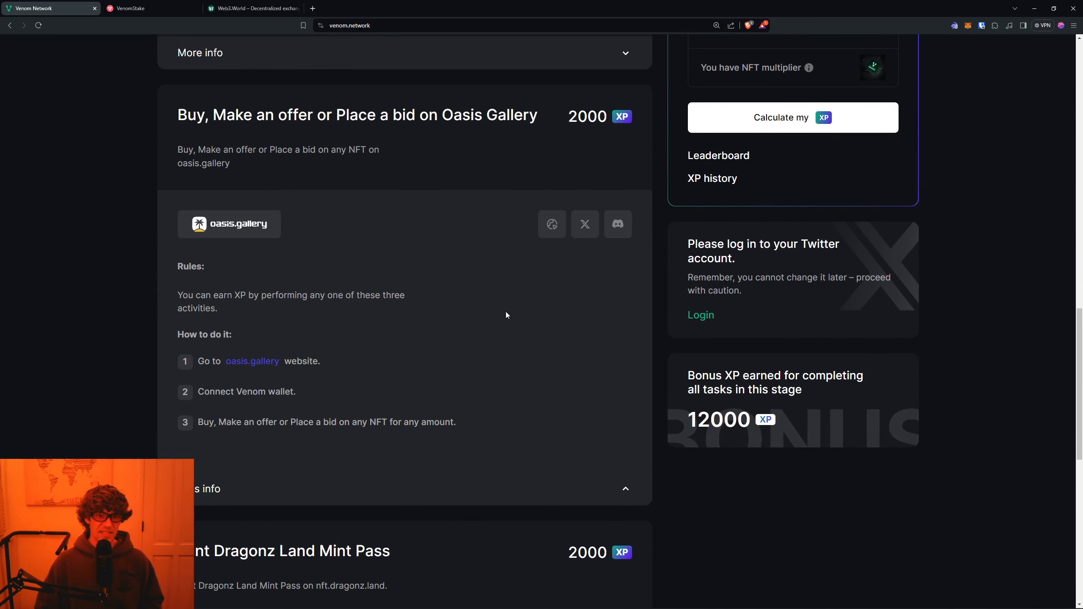
pyautogui.moveTo(356, 152)
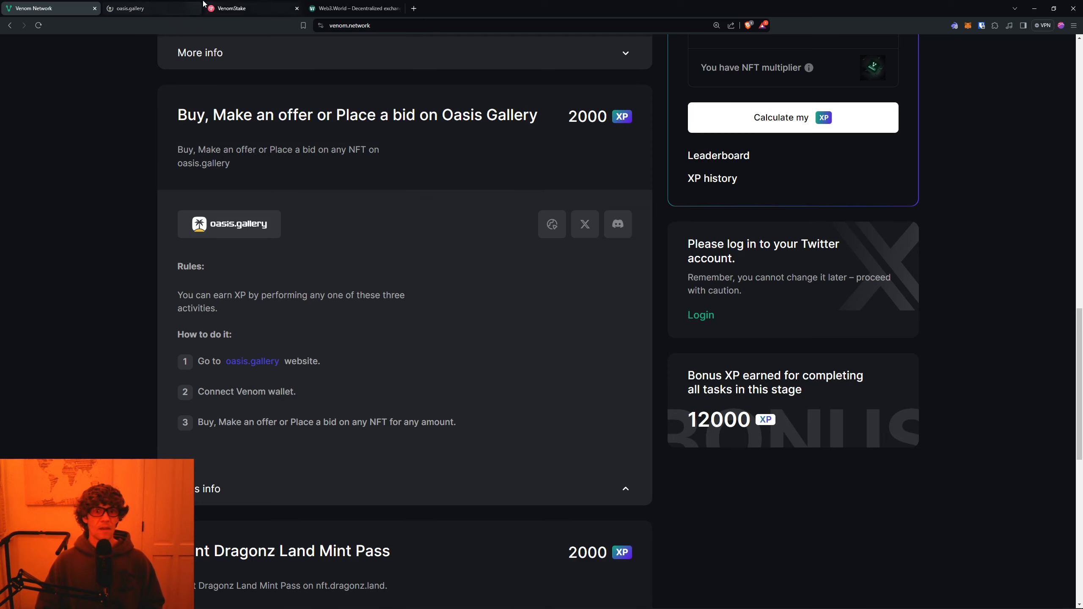
# Step: Connect the Venom wallet to Oasis Gallery and sign the login message
pyautogui.click(149, 7)
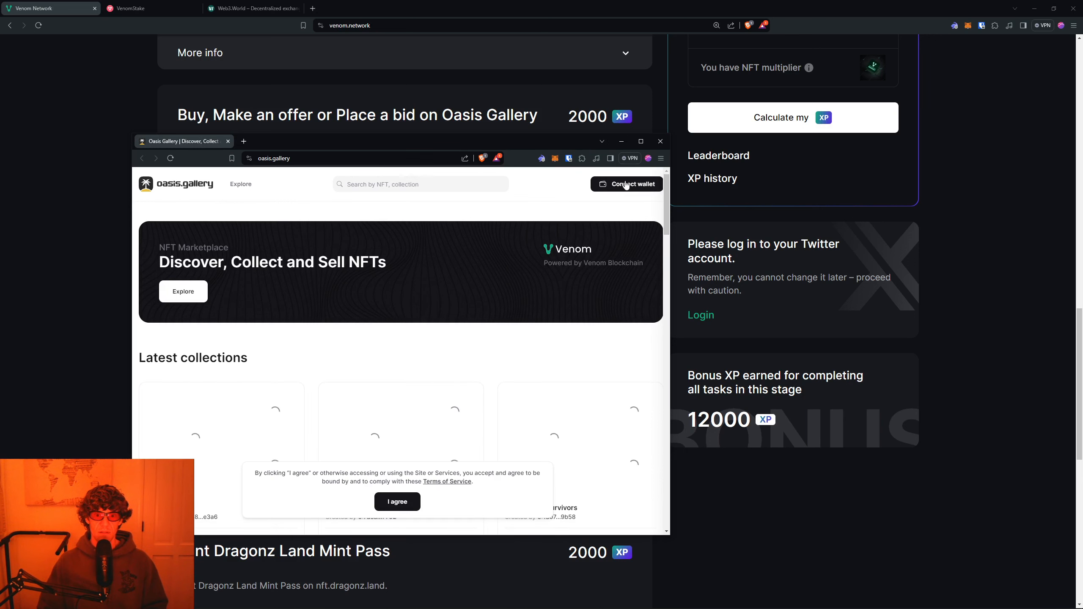
pyautogui.click(626, 183)
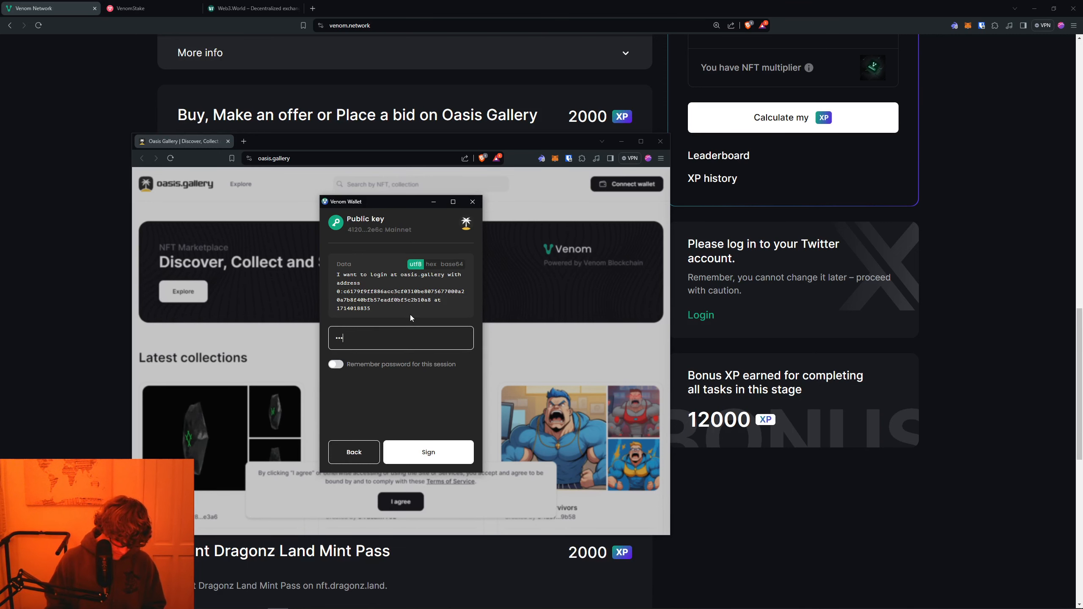
pyautogui.click(428, 452)
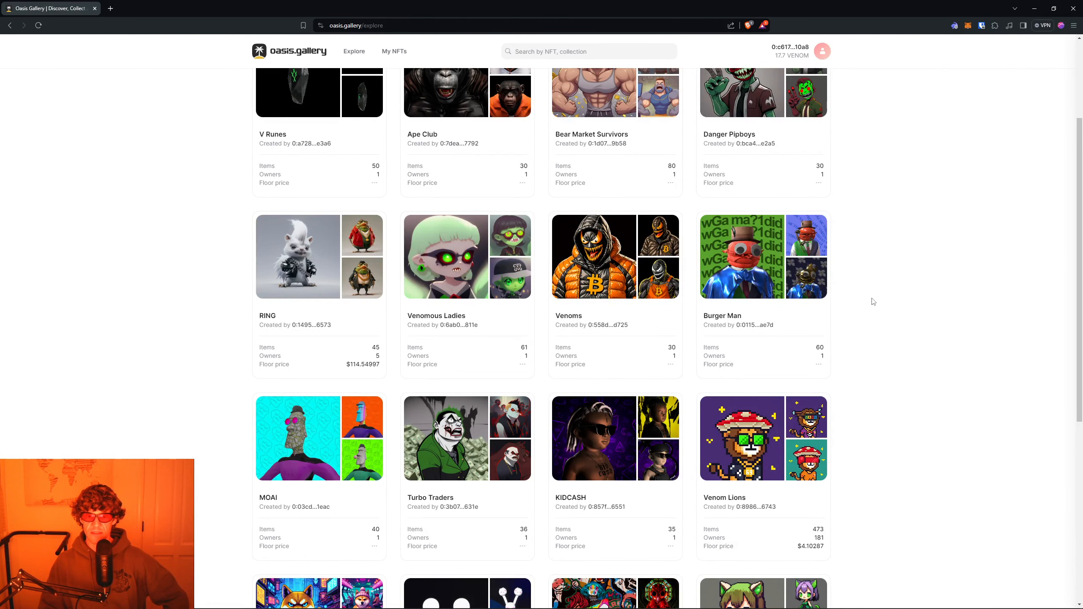
# Step: Browse the Explore collections list, loading more until Dragonz Land Mint Pass appears
pyautogui.scroll(-3)
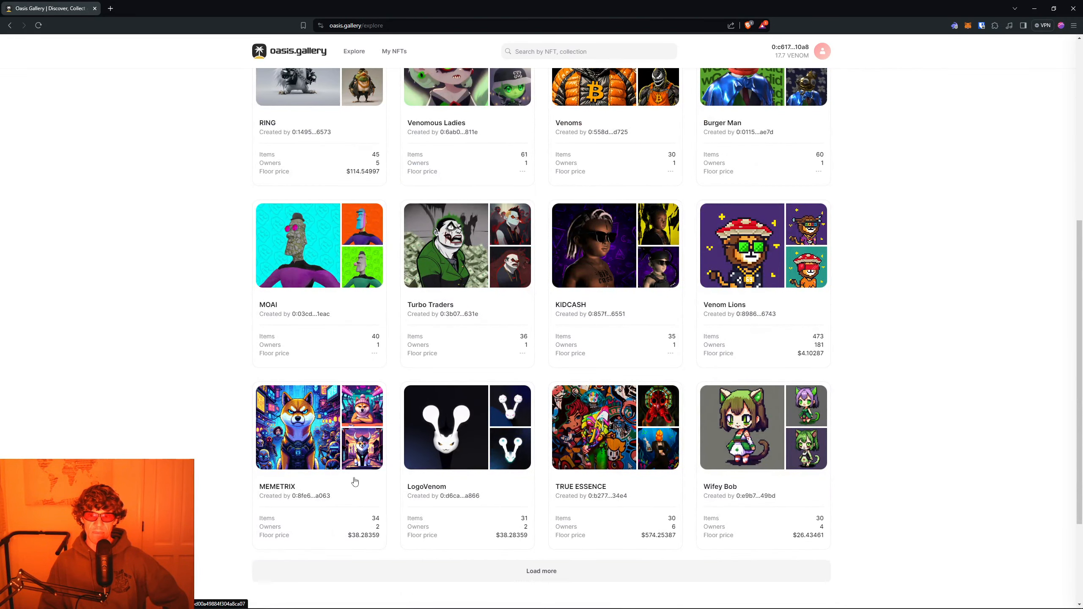
pyautogui.moveTo(748, 290)
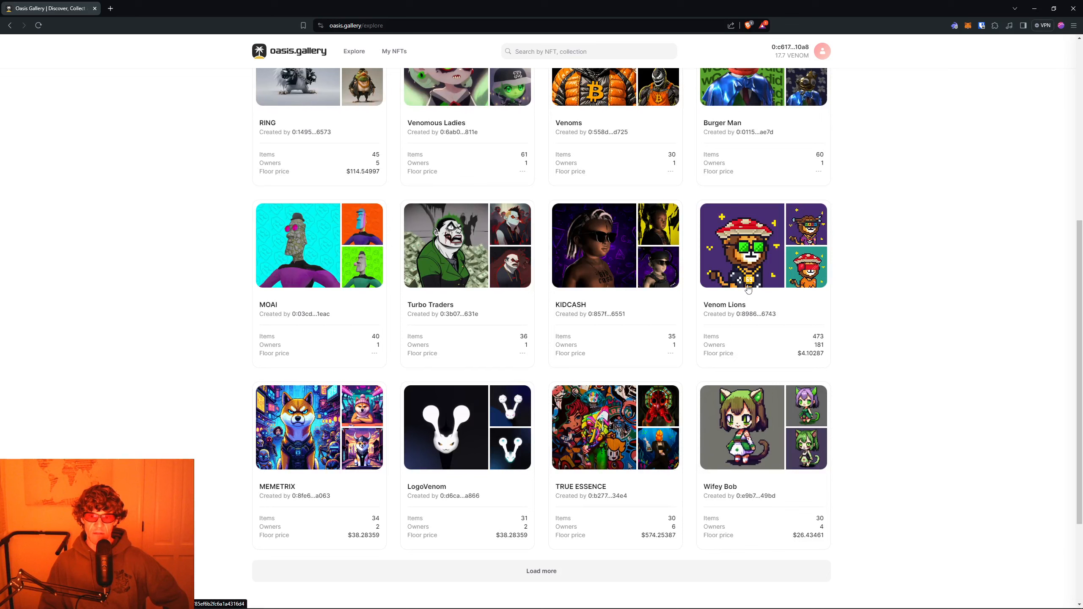
pyautogui.click(541, 571)
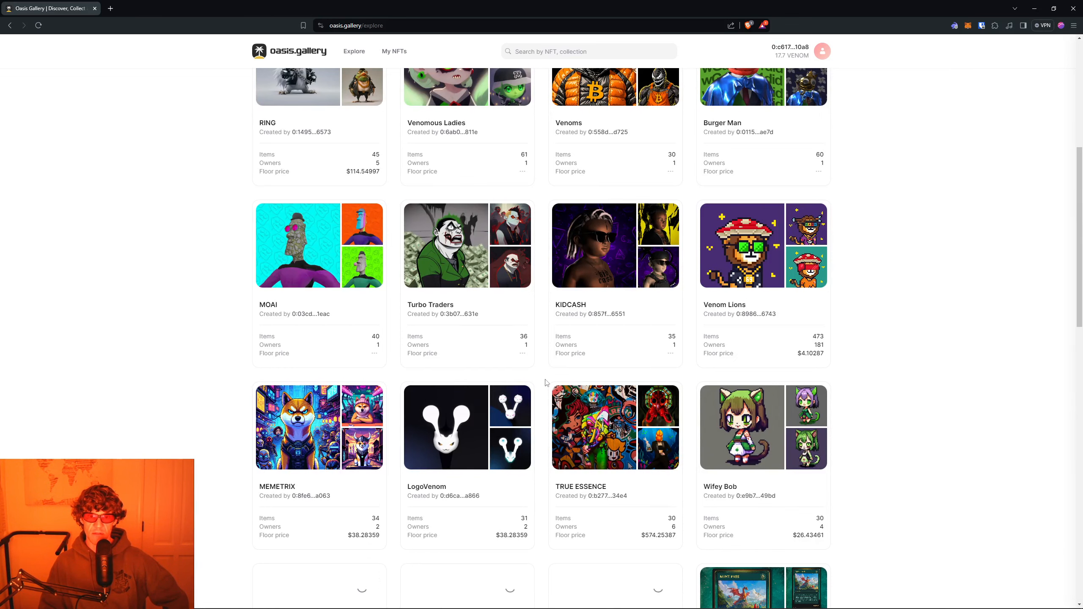
pyautogui.scroll(-3)
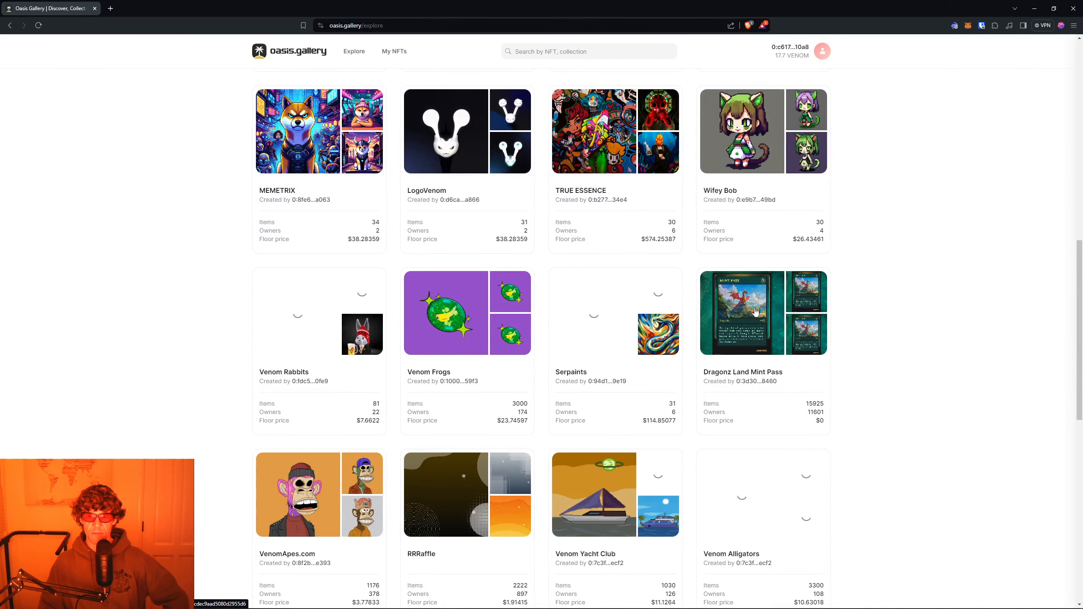
# Step: Filter the Dragonz Land Mint Pass collection to Buy now listings only
pyautogui.click(763, 314)
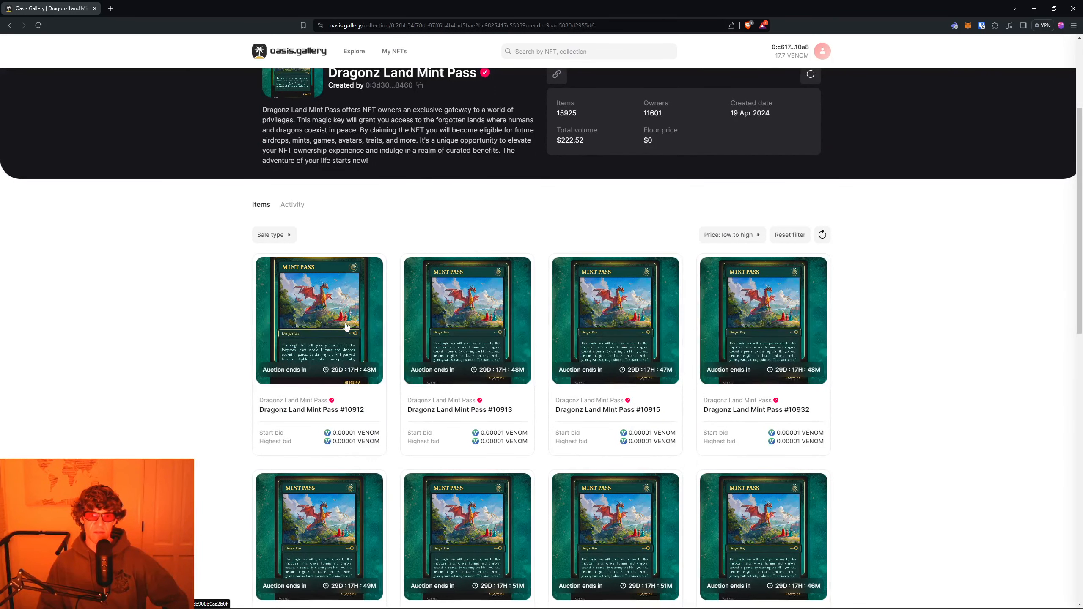
pyautogui.click(273, 235)
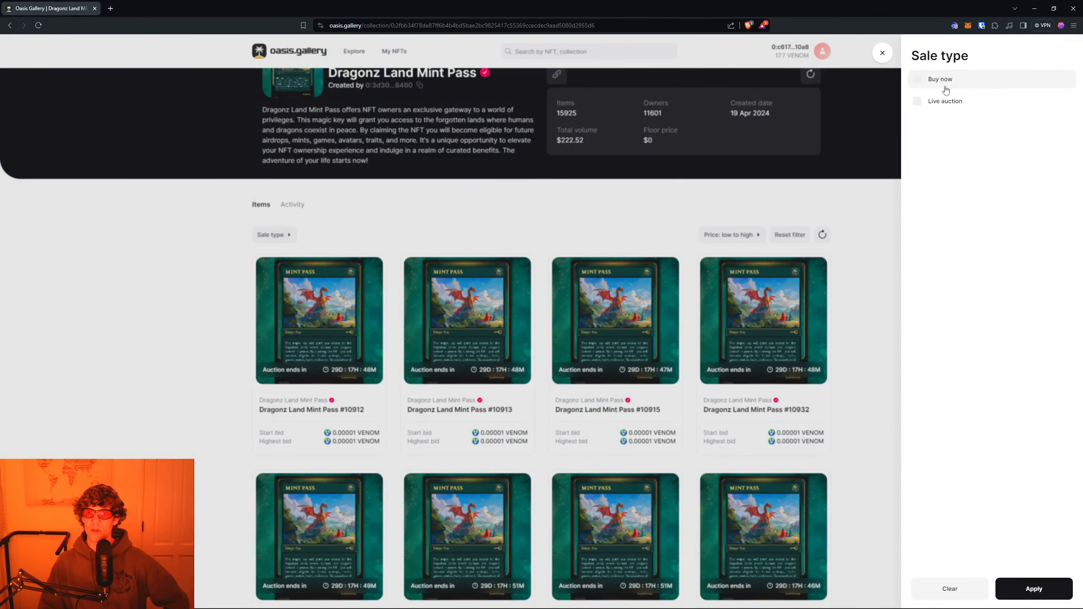
pyautogui.click(916, 79)
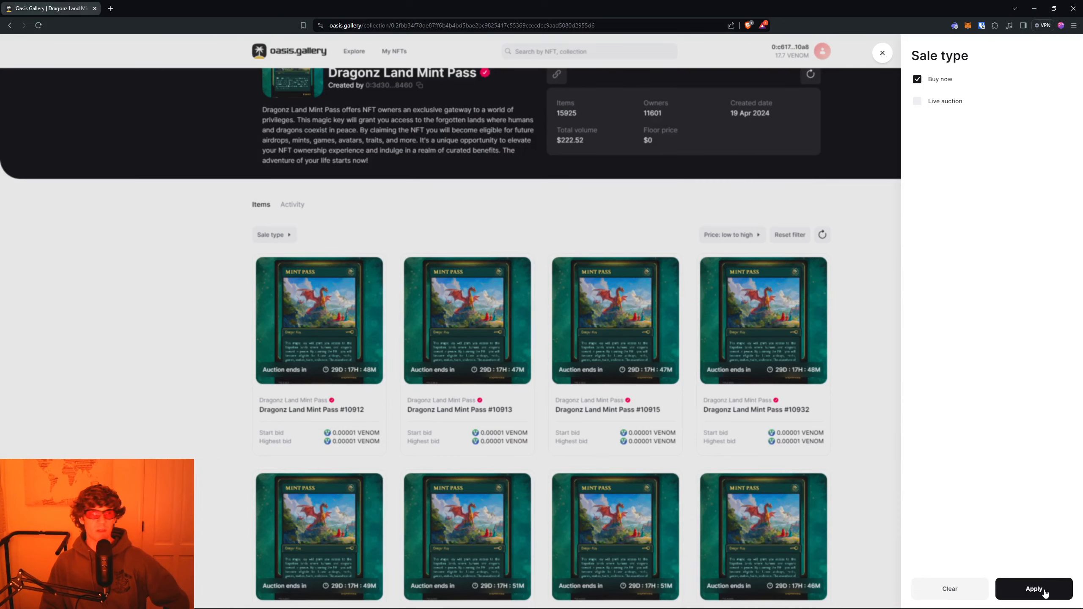
pyautogui.click(1032, 590)
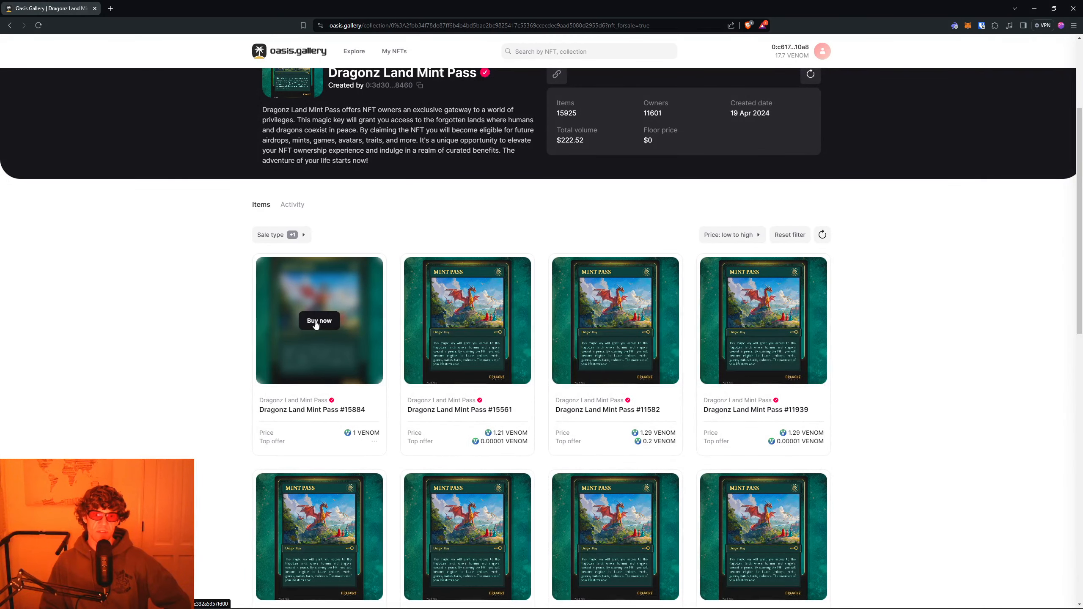
# Step: Buy Dragonz Land Mint Pass #15884 for 1 VENOM, approving the transaction in the wallet
pyautogui.click(318, 320)
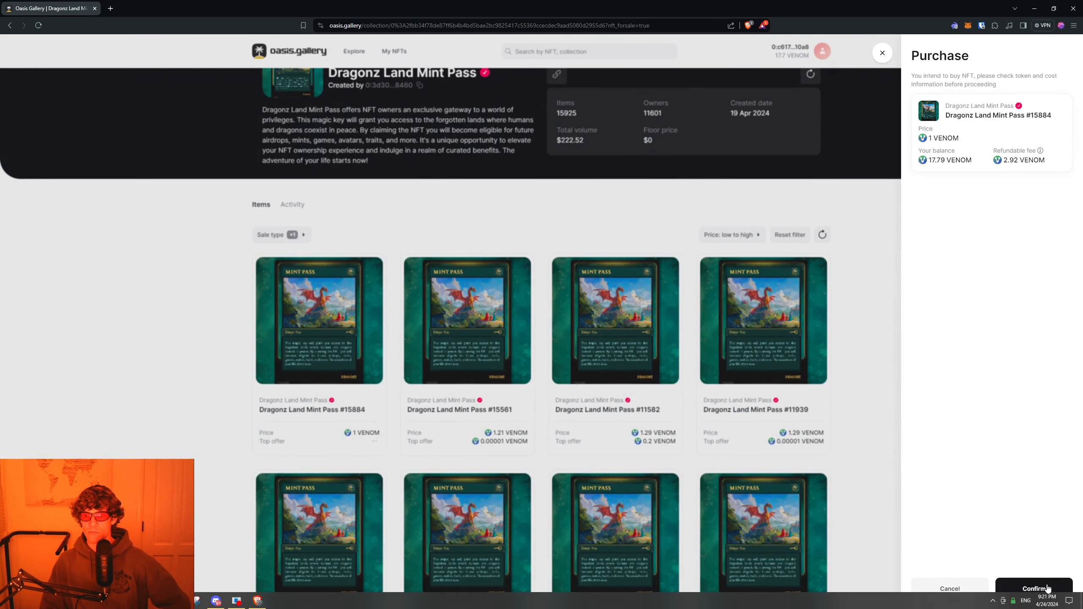
pyautogui.click(1035, 589)
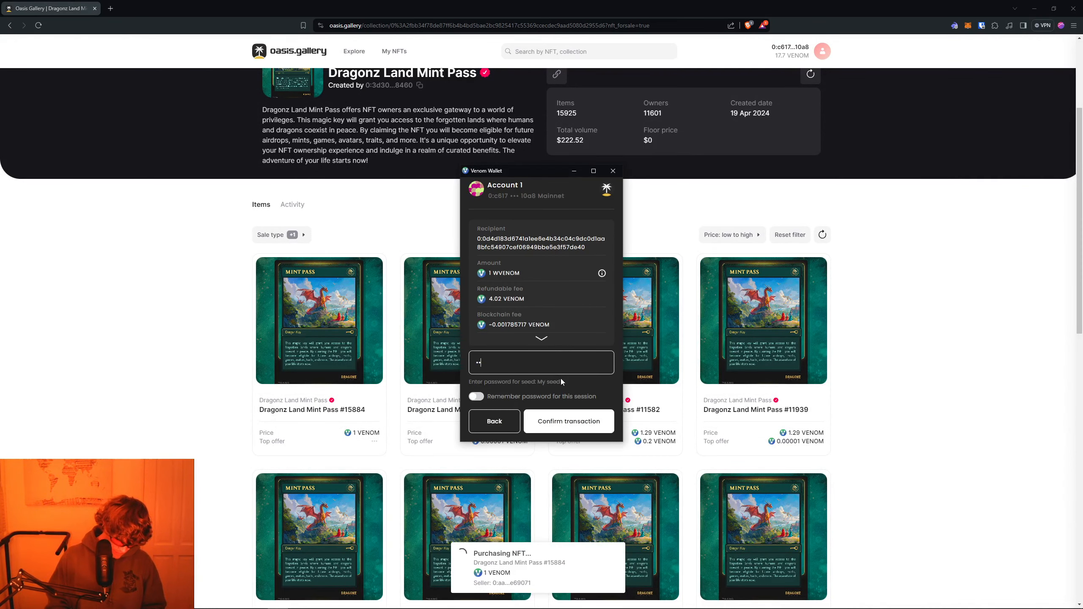
pyautogui.click(568, 422)
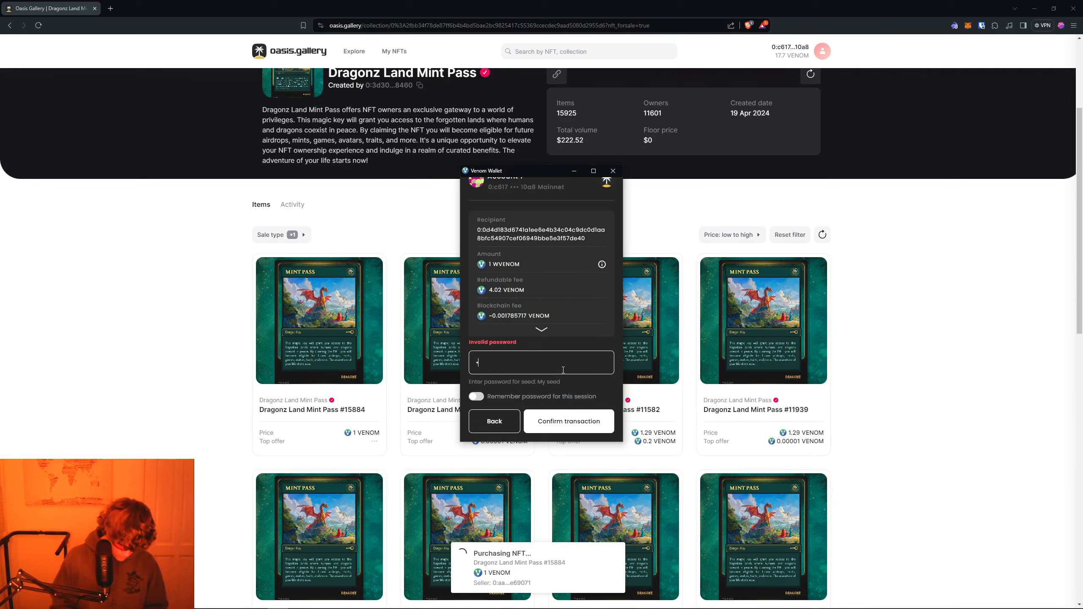
pyautogui.click(568, 421)
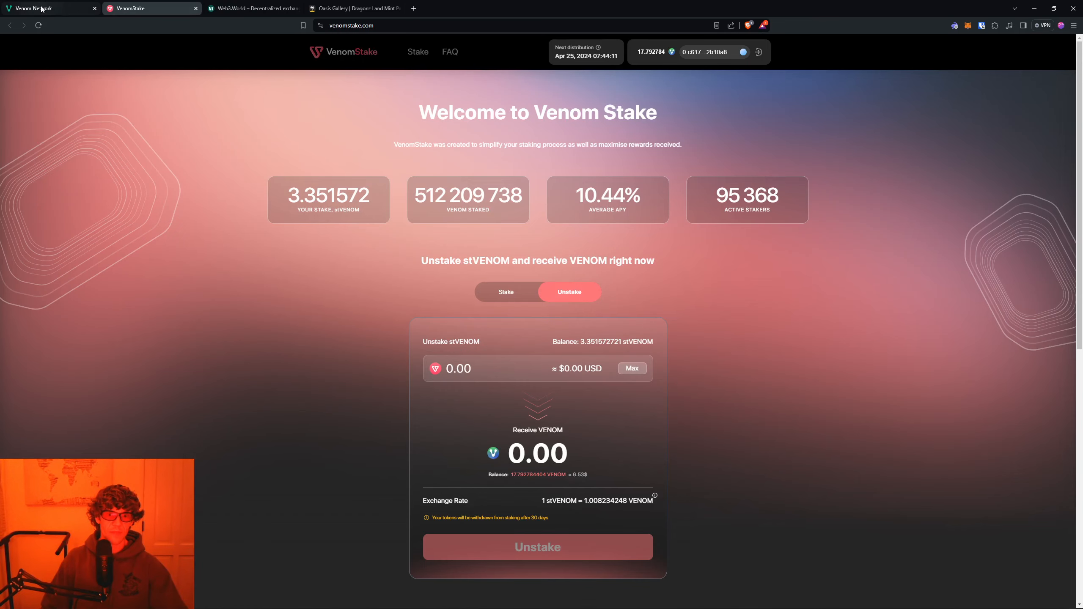
pyautogui.click(354, 8)
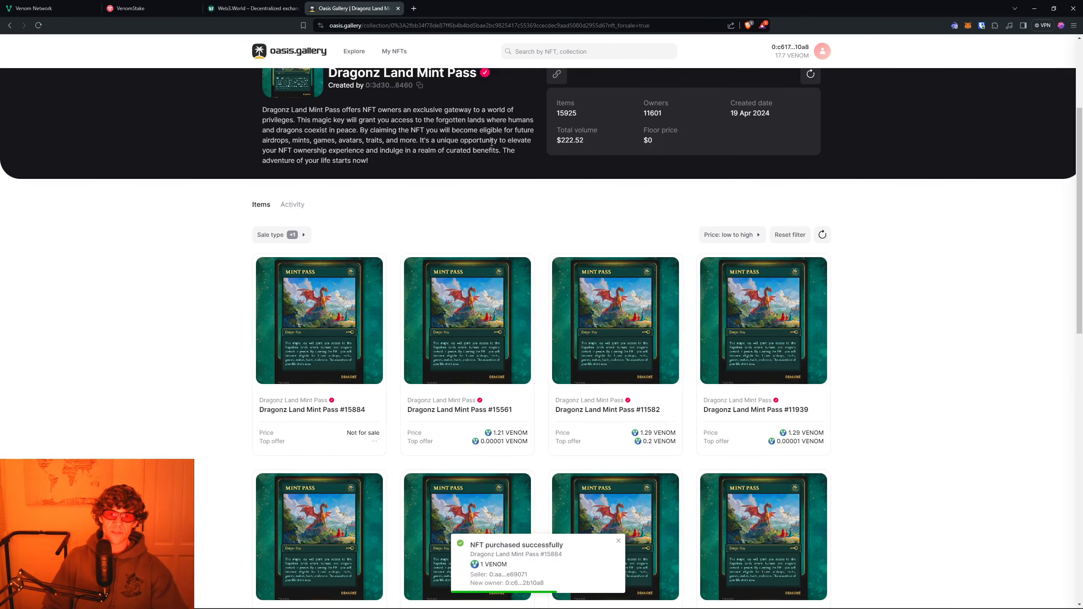
pyautogui.moveTo(300, 238)
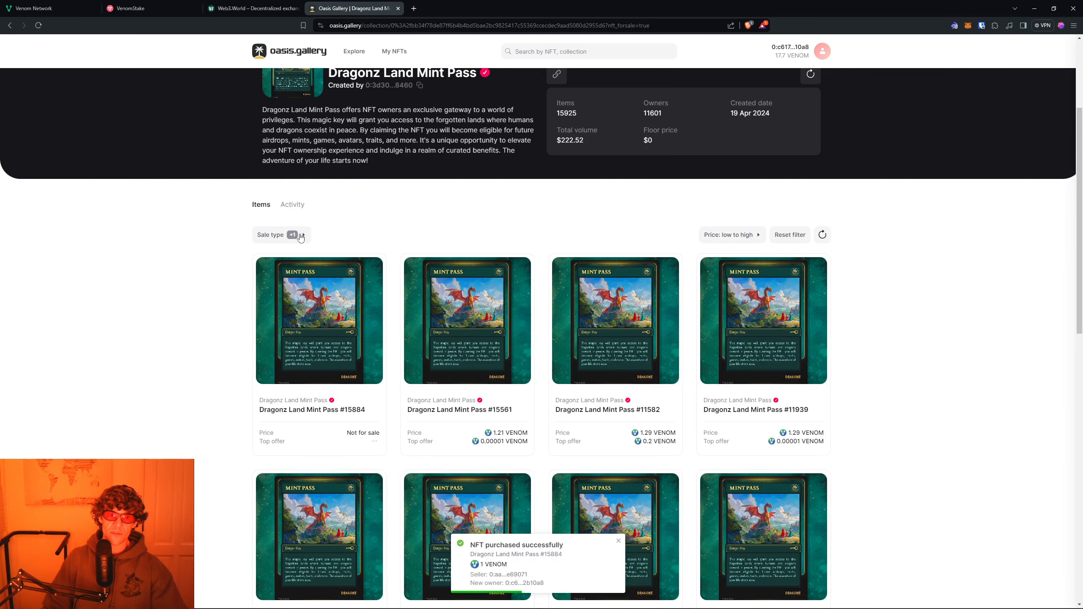
# Step: Switch the filter to auctions and start a bid on Dragonz Land Mint Pass #10912
pyautogui.click(270, 235)
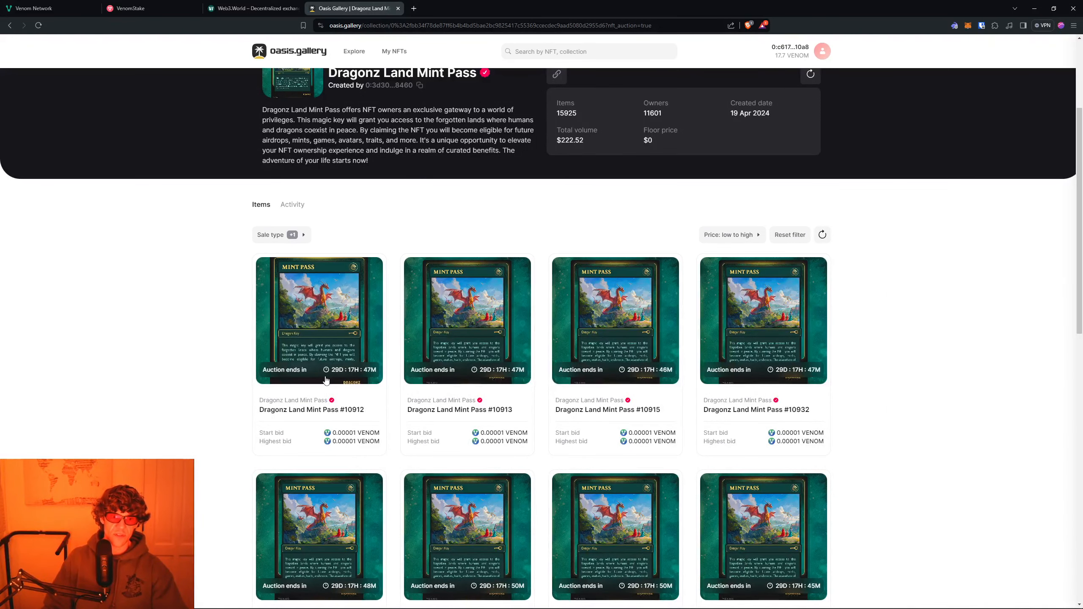
pyautogui.click(319, 319)
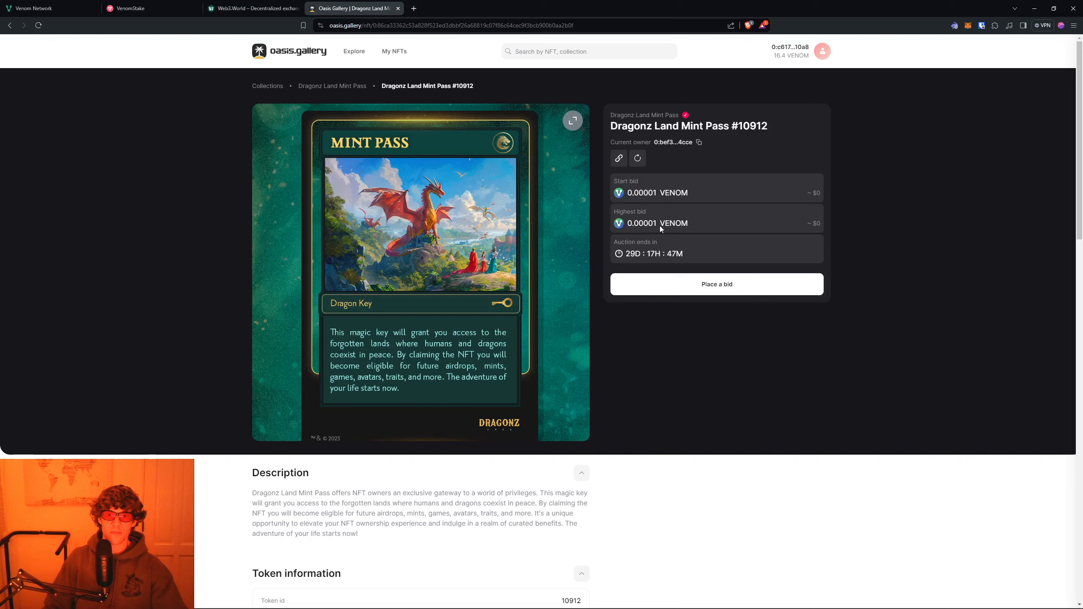
pyautogui.click(717, 285)
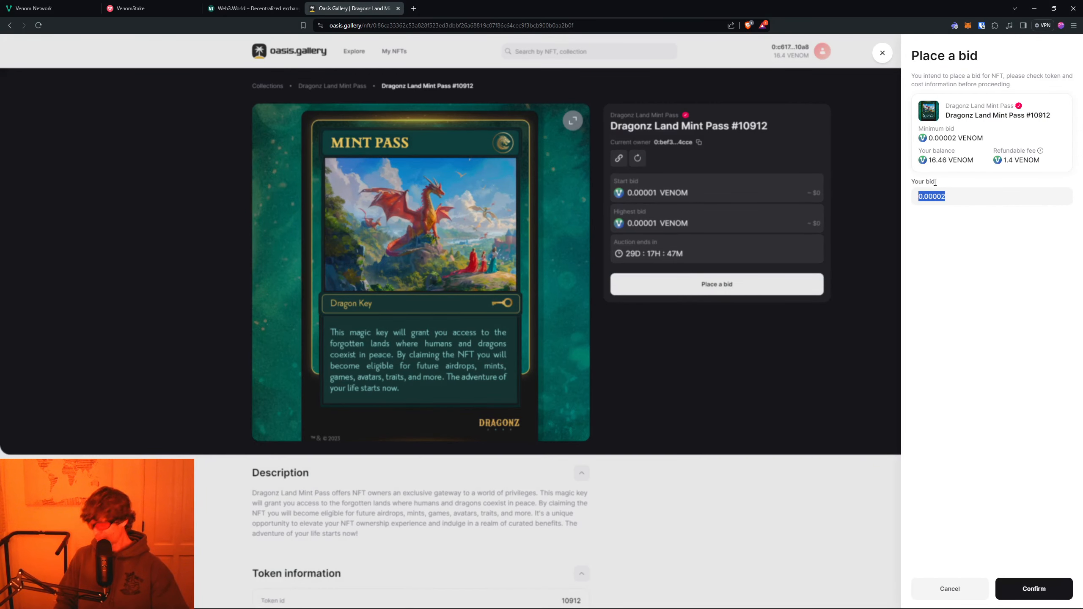
# Step: Enter a bid of 0.00002 VENOM for #10912, then move to the Web3.World liquidity page
pyautogui.write('0.')
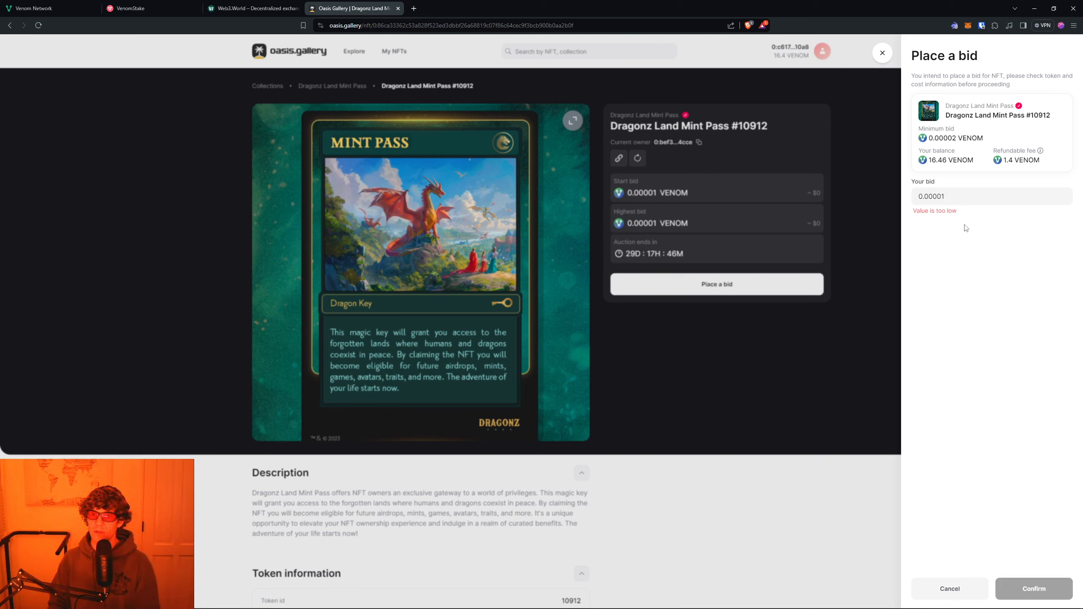
pyautogui.press('Backspace')
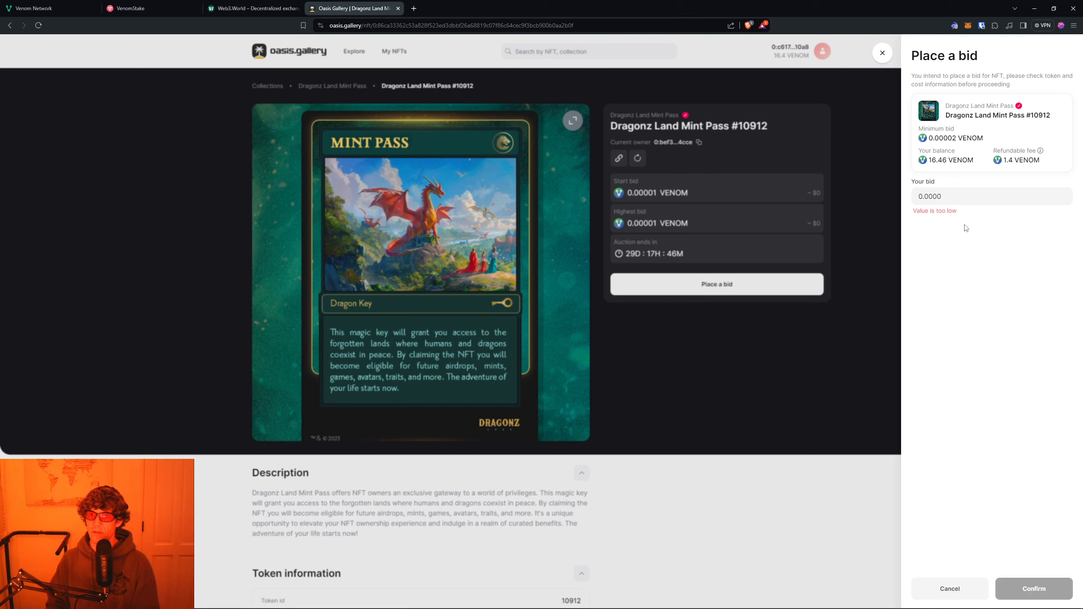
pyautogui.write('0.00002')
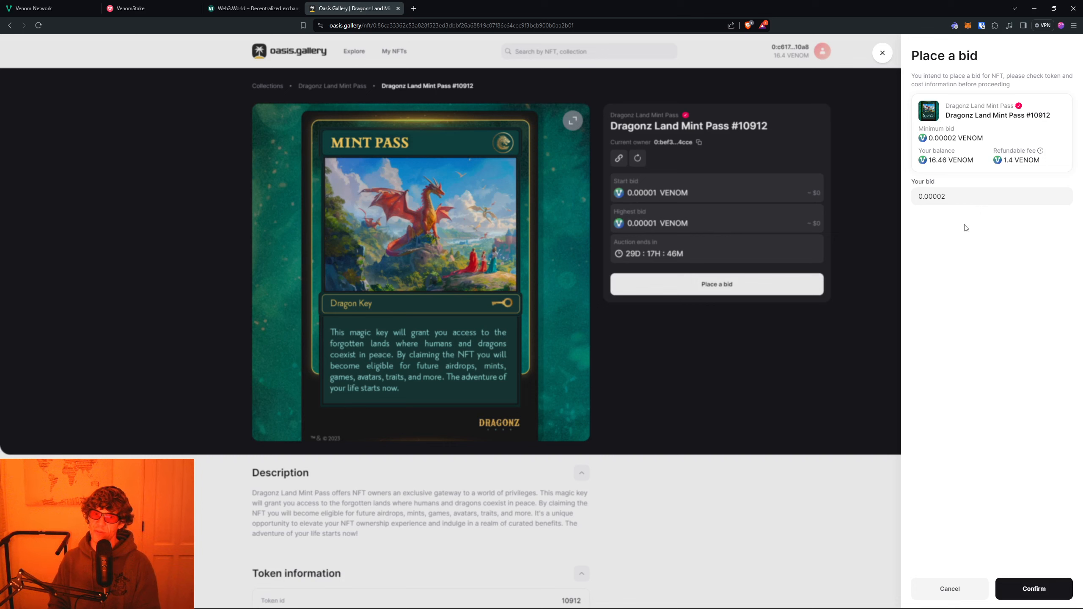
pyautogui.moveTo(640, 219)
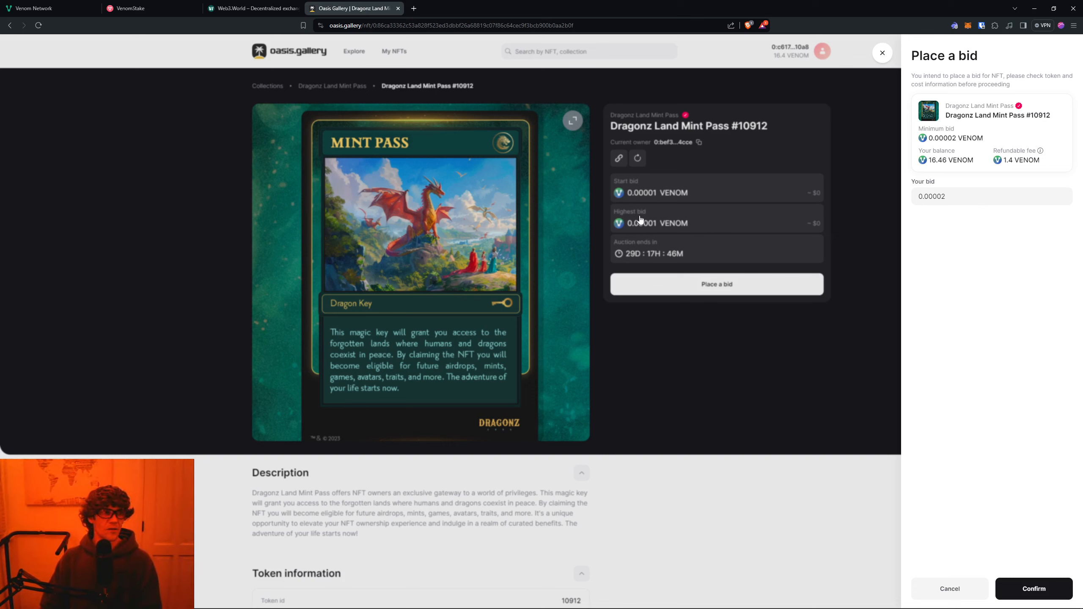
pyautogui.click(991, 196)
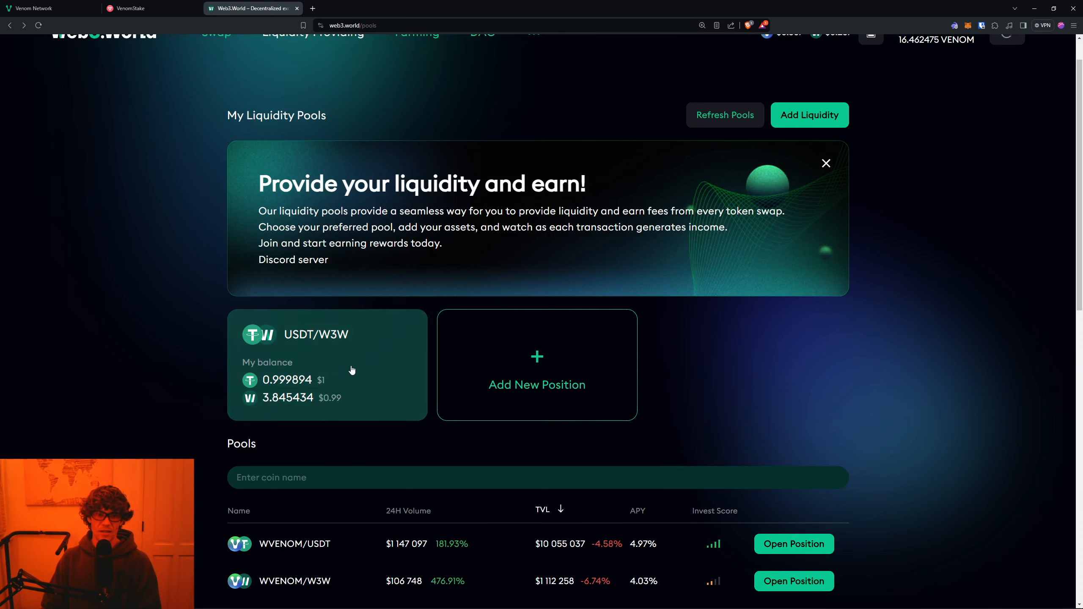
# Step: Find the Mint Dragonz Land Mint Pass task on the quest list and follow its nft.dragonz.land link
pyautogui.click(145, 7)
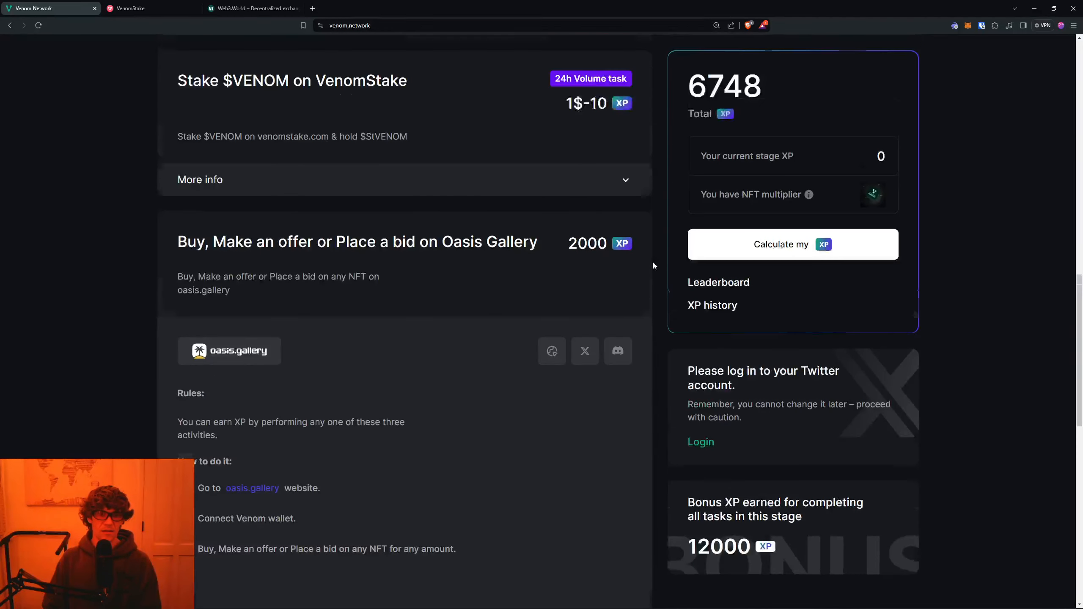
pyautogui.moveTo(572, 260)
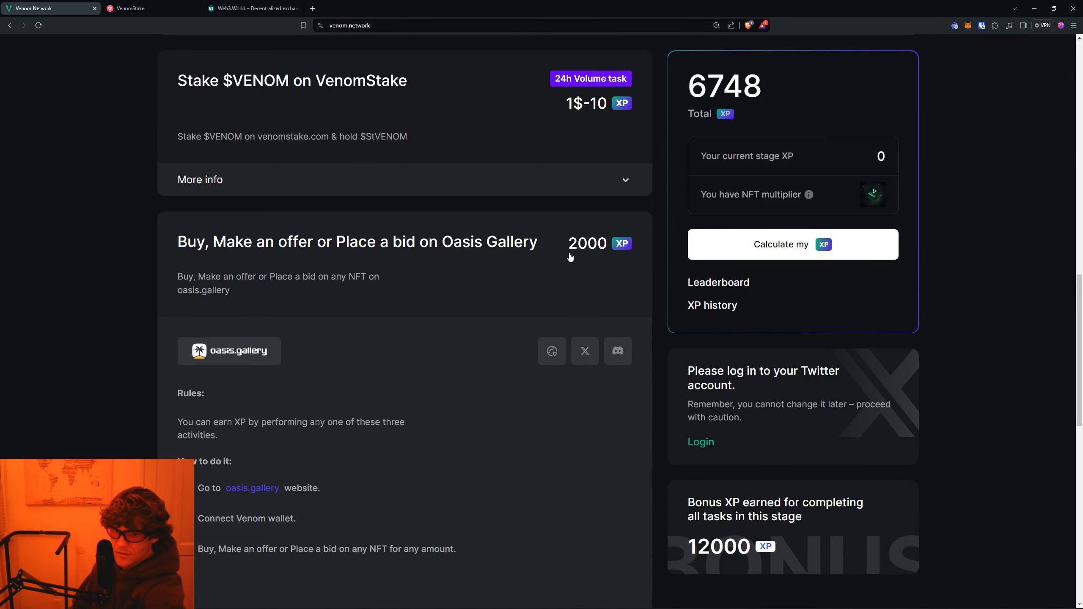
pyautogui.scroll(-3)
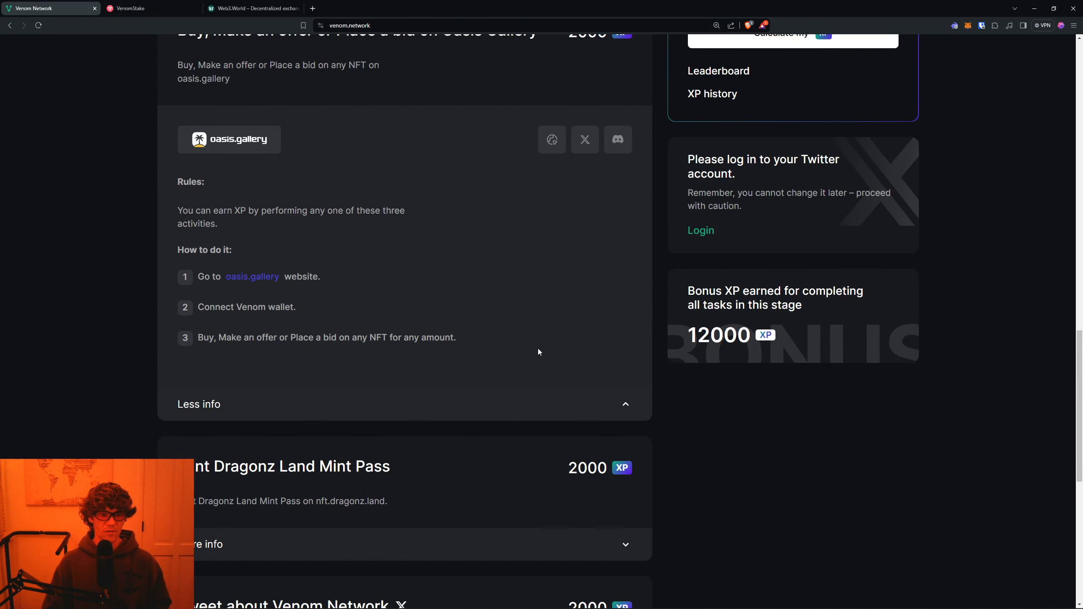
pyautogui.moveTo(688, 433)
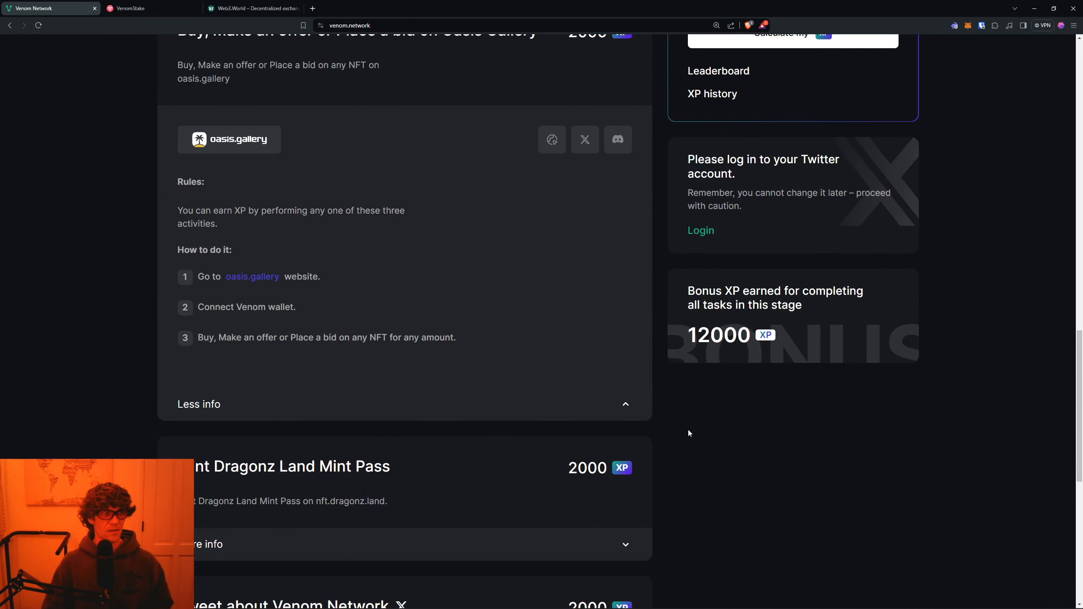
pyautogui.moveTo(619, 444)
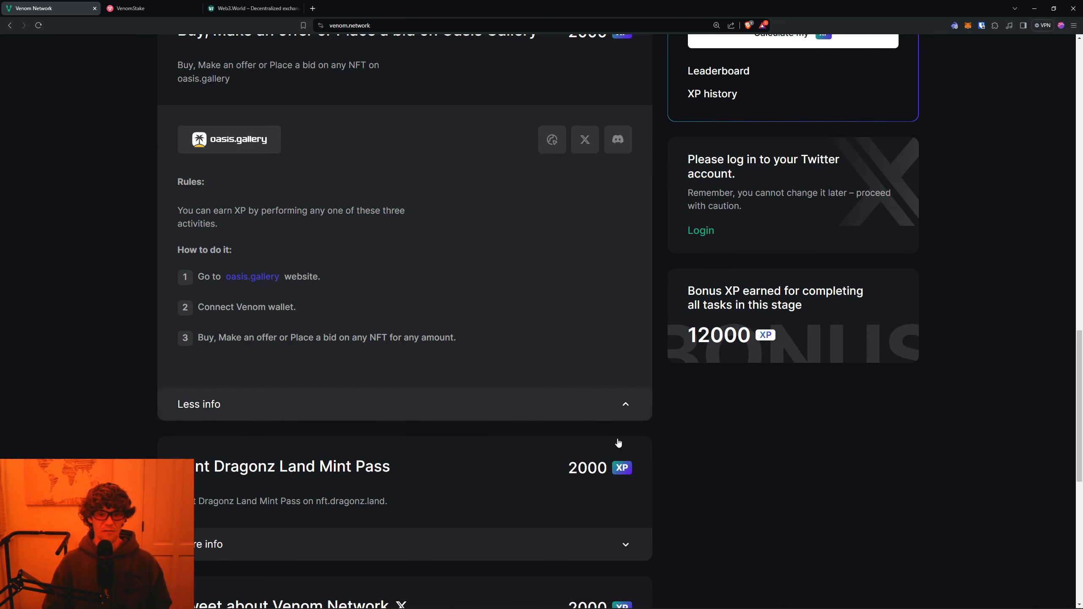
pyautogui.scroll(-3)
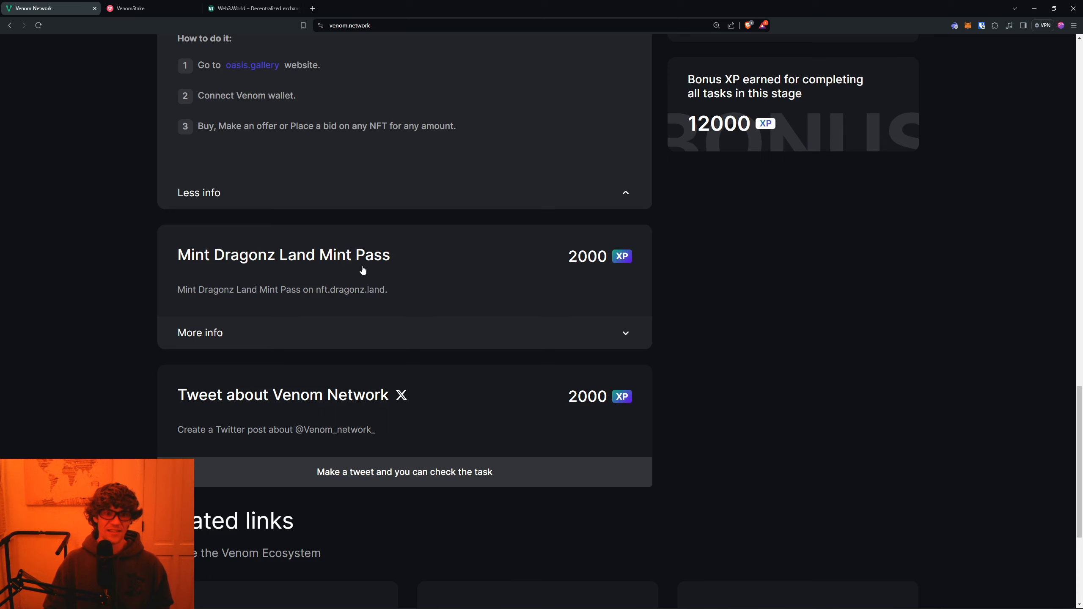
pyautogui.moveTo(570, 338)
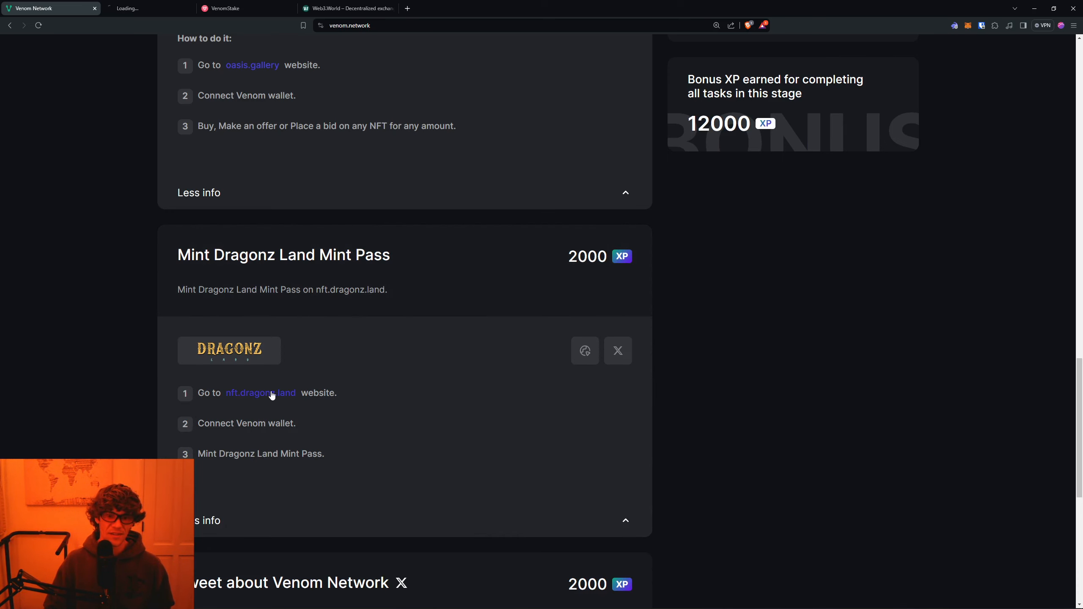
pyautogui.click(261, 393)
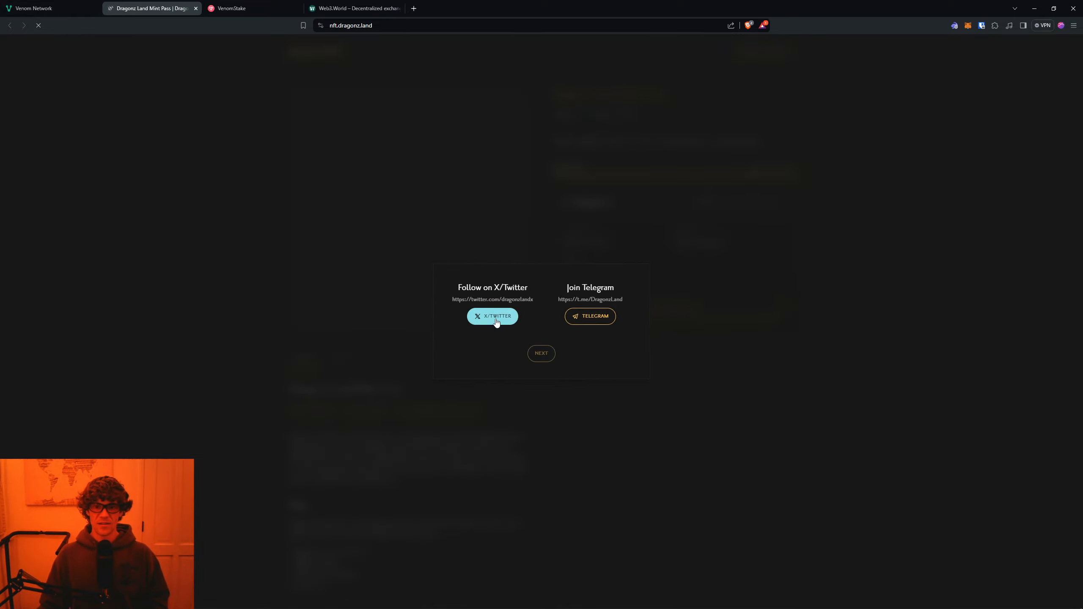
# Step: Visit the Dragonz Land X profile and open its Telegram channel in Telegram Desktop
pyautogui.click(492, 315)
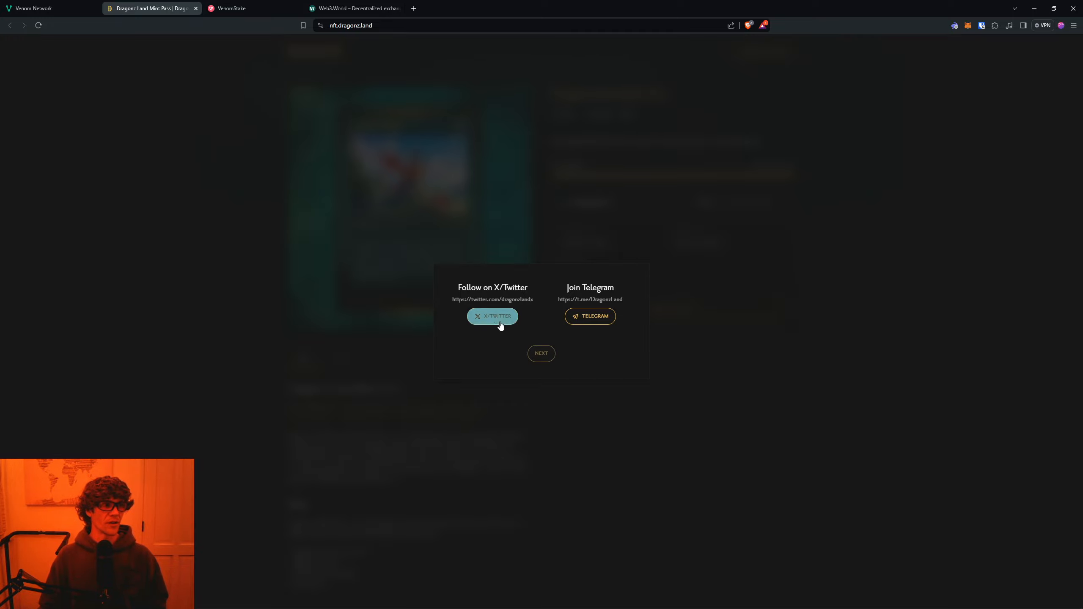
pyautogui.click(492, 316)
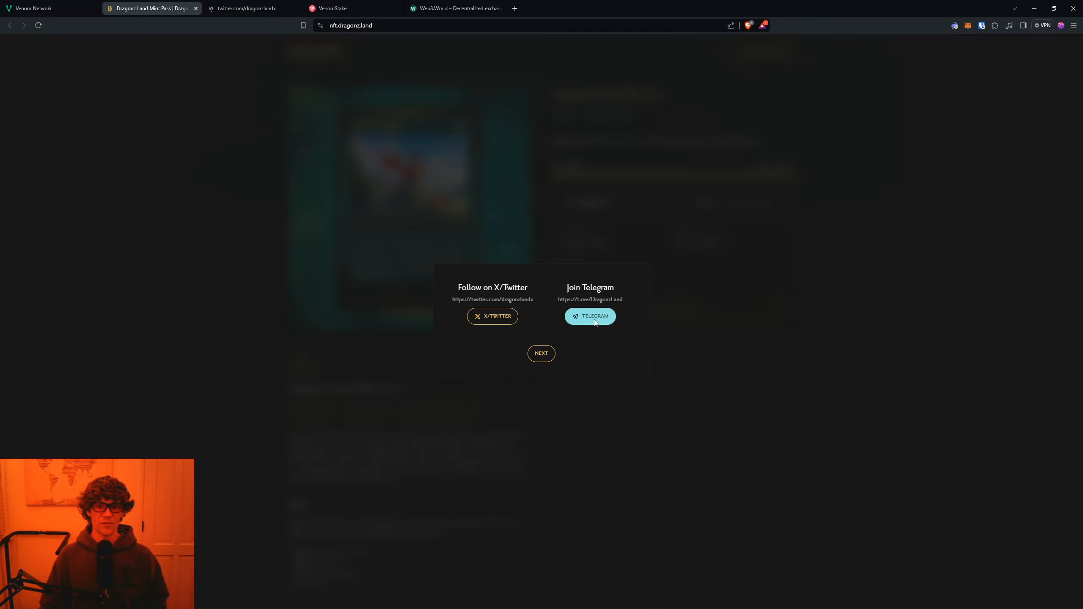
pyautogui.click(590, 317)
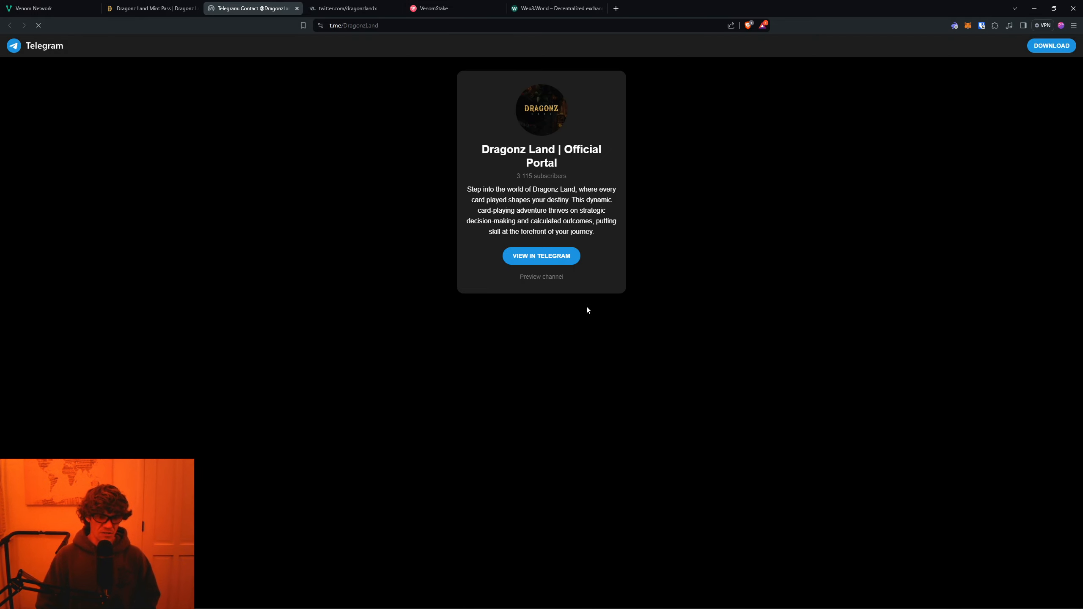
pyautogui.click(541, 255)
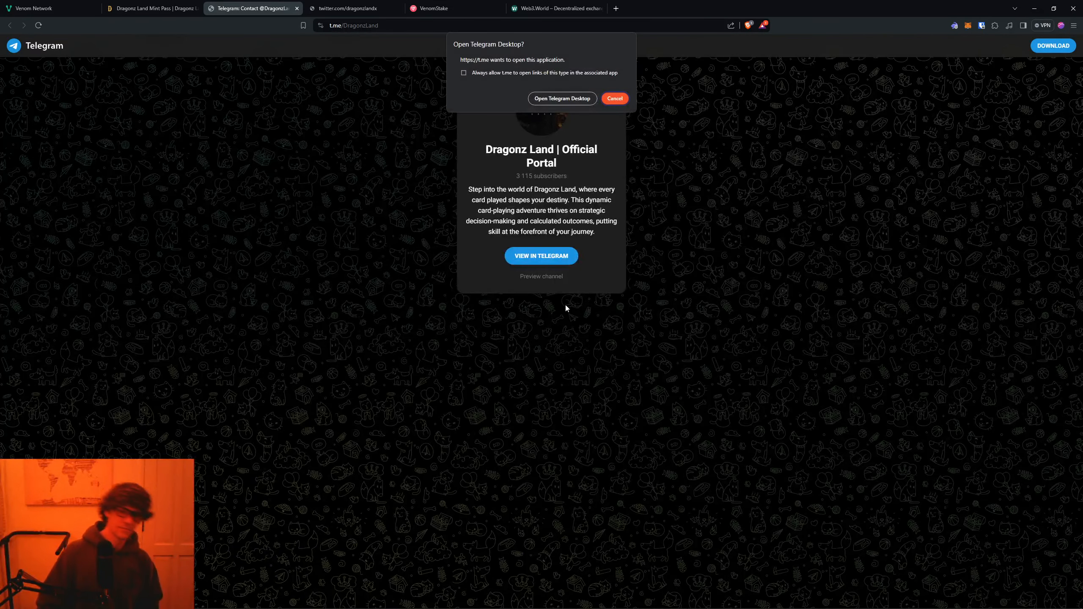
pyautogui.click(614, 99)
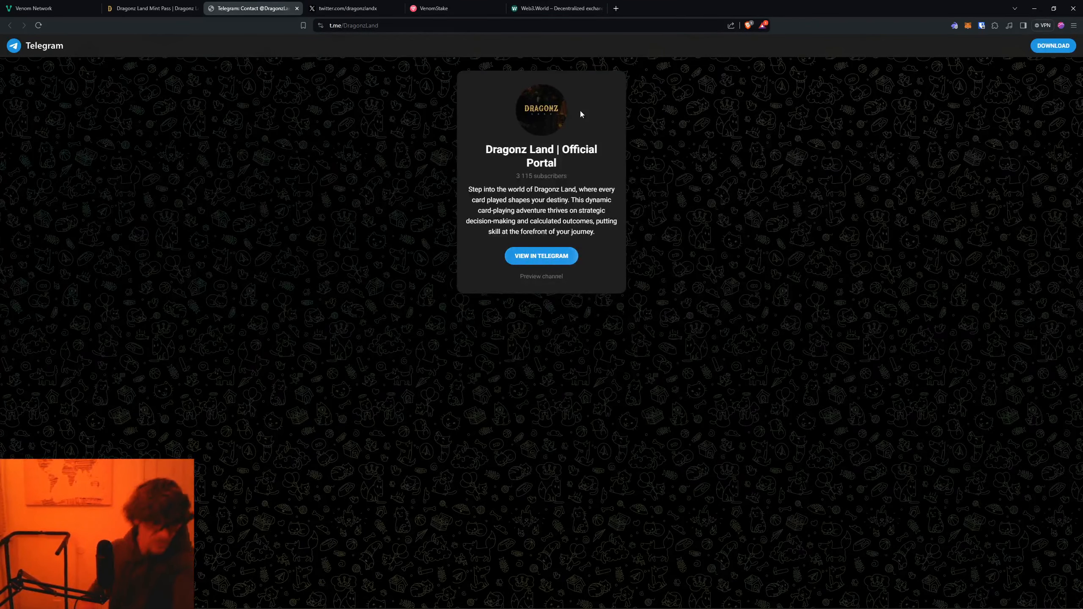
# Step: Join the Dragonz Land Official Portal channel and return to the mint page
pyautogui.click(541, 256)
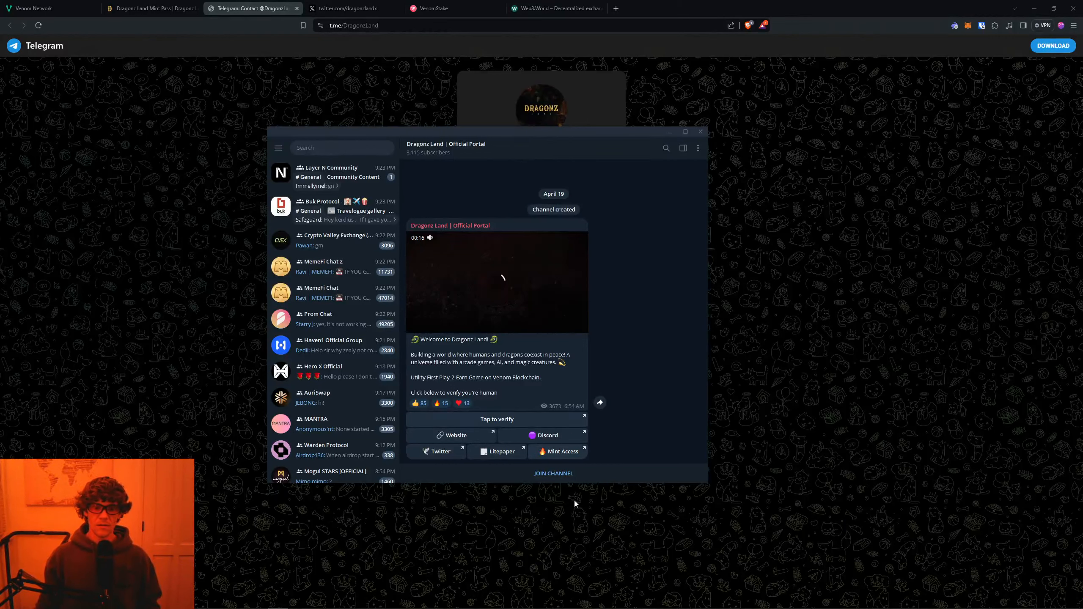
pyautogui.click(552, 473)
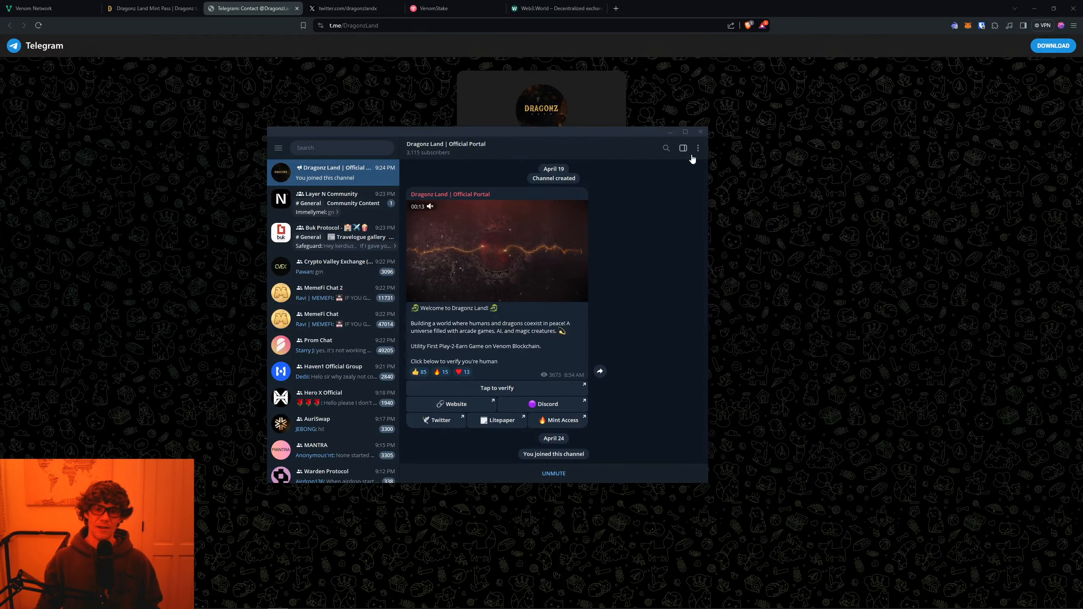
pyautogui.click(700, 132)
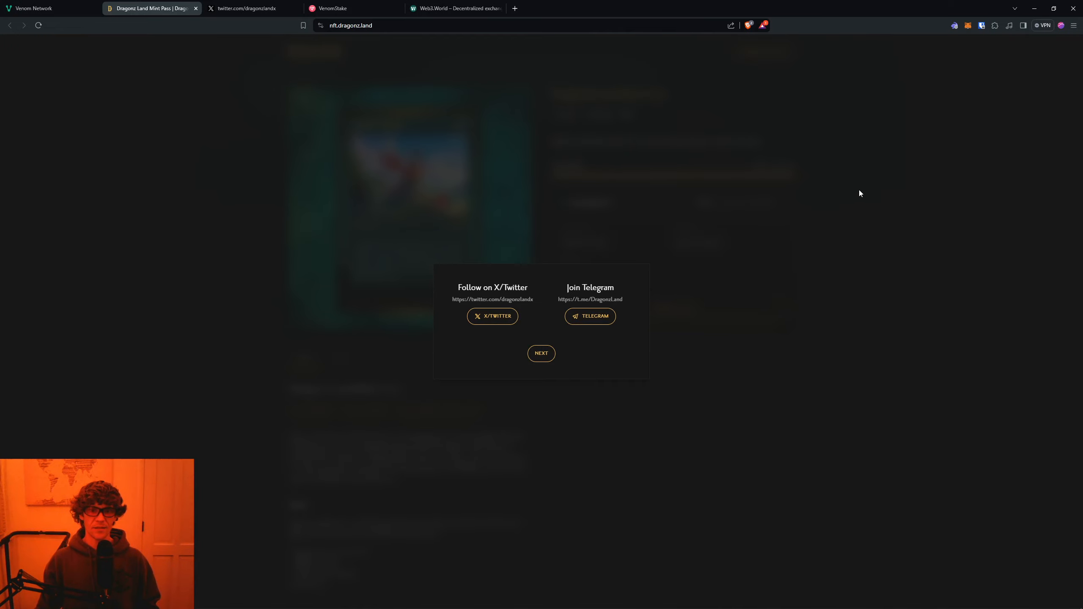
pyautogui.click(492, 316)
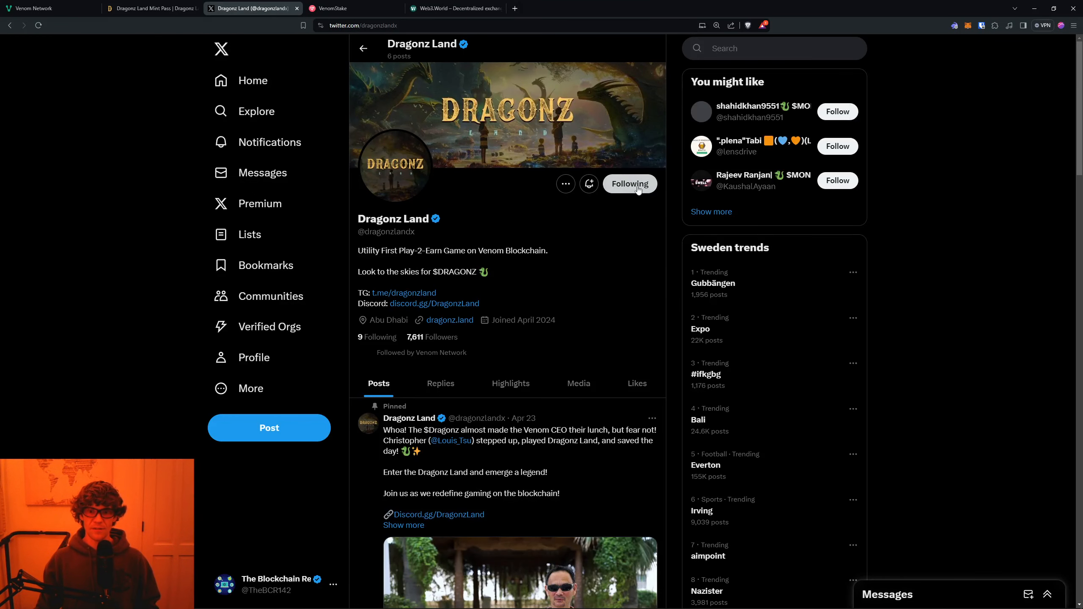
pyautogui.click(149, 9)
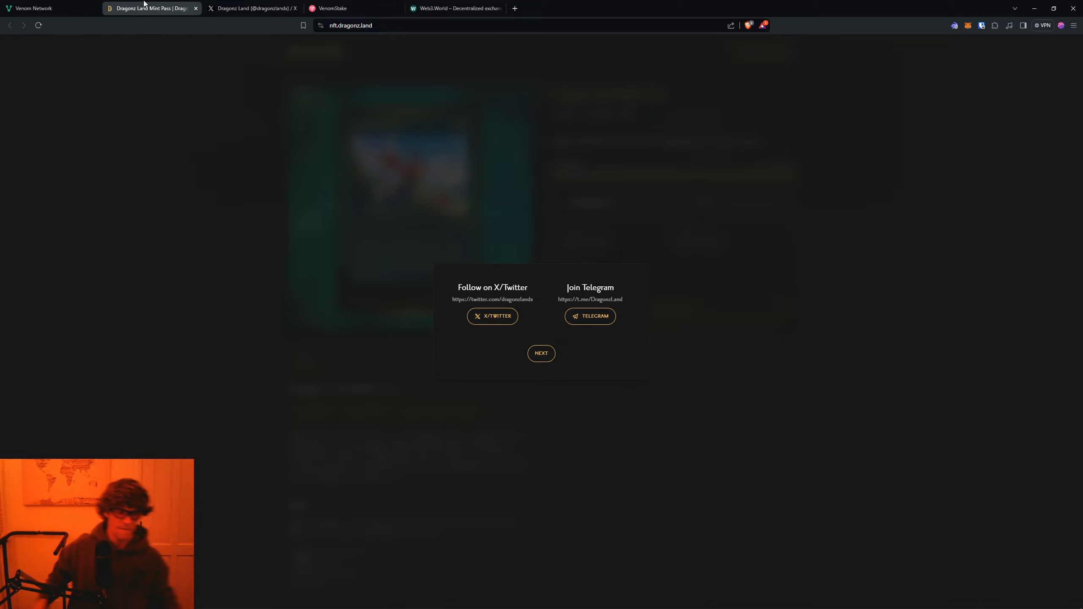
pyautogui.moveTo(544, 324)
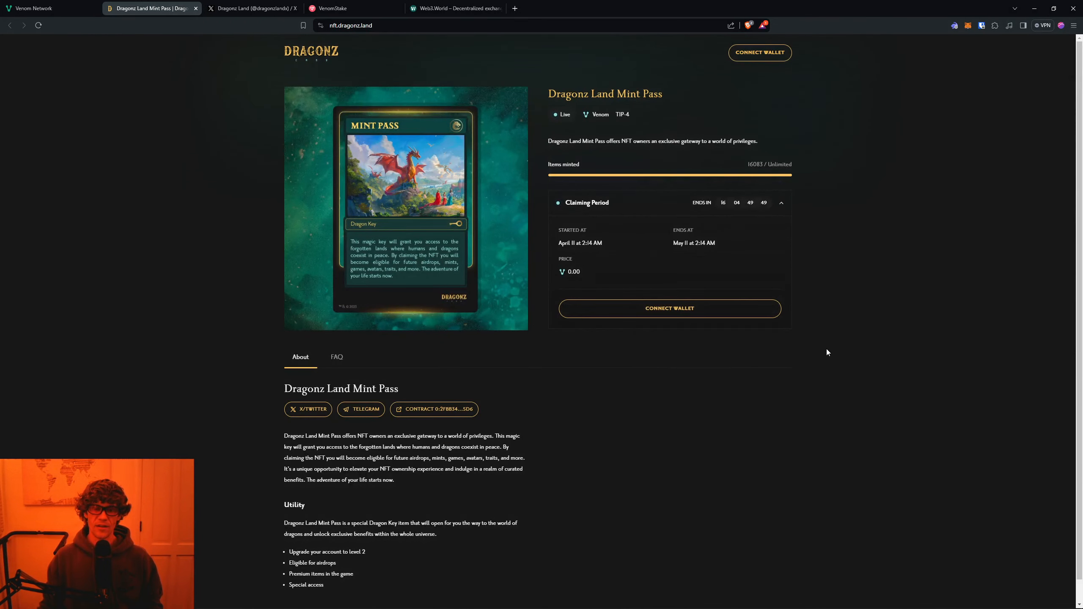
# Step: Connect Venom Wallet Account 1 to nft.dragonz.land through the browser extension
pyautogui.click(760, 52)
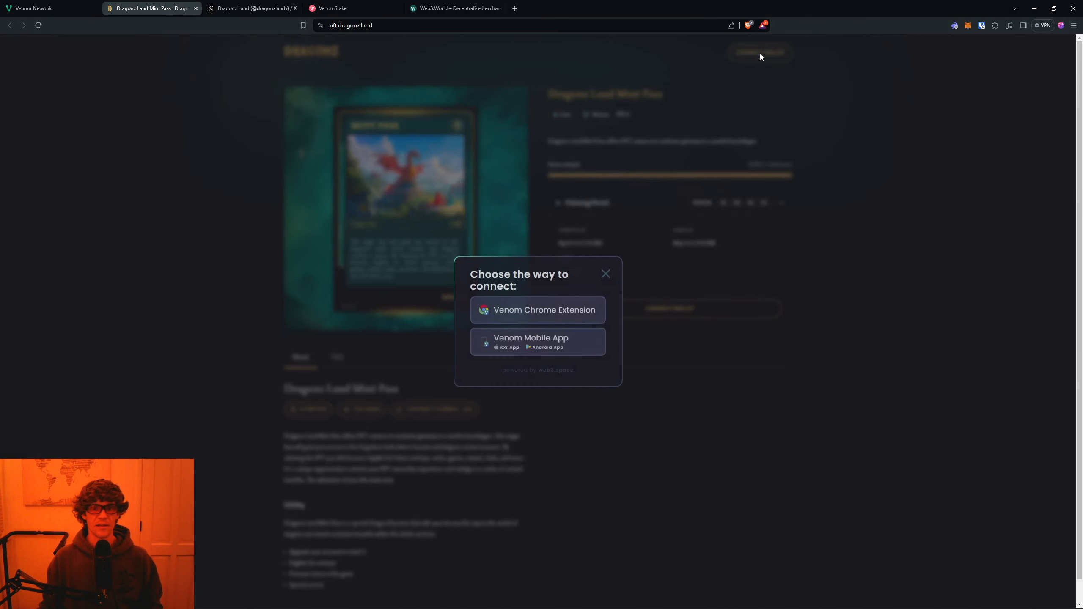
pyautogui.click(537, 310)
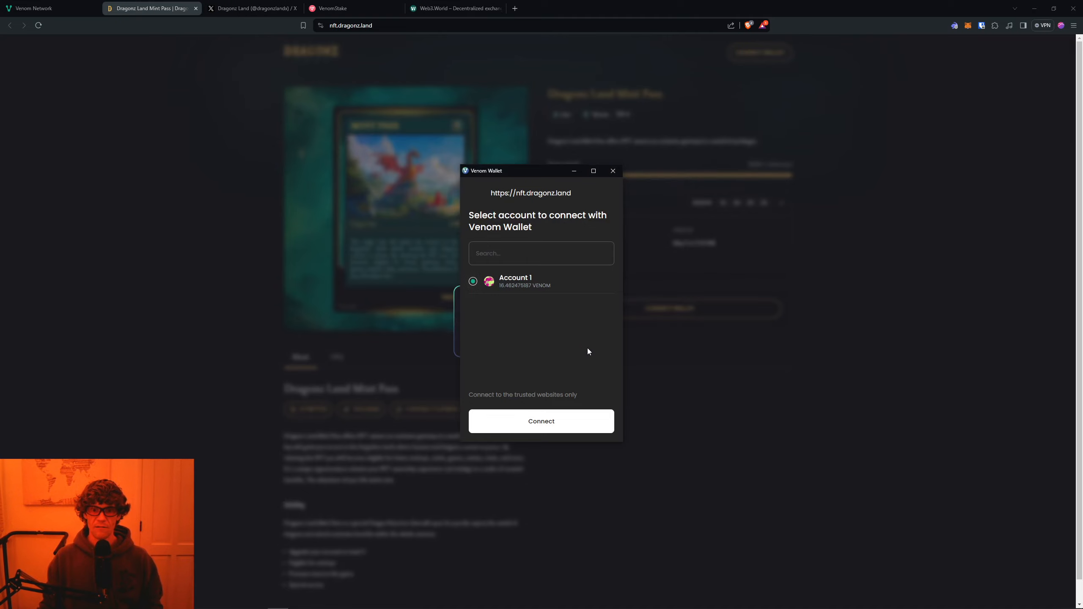
pyautogui.click(541, 420)
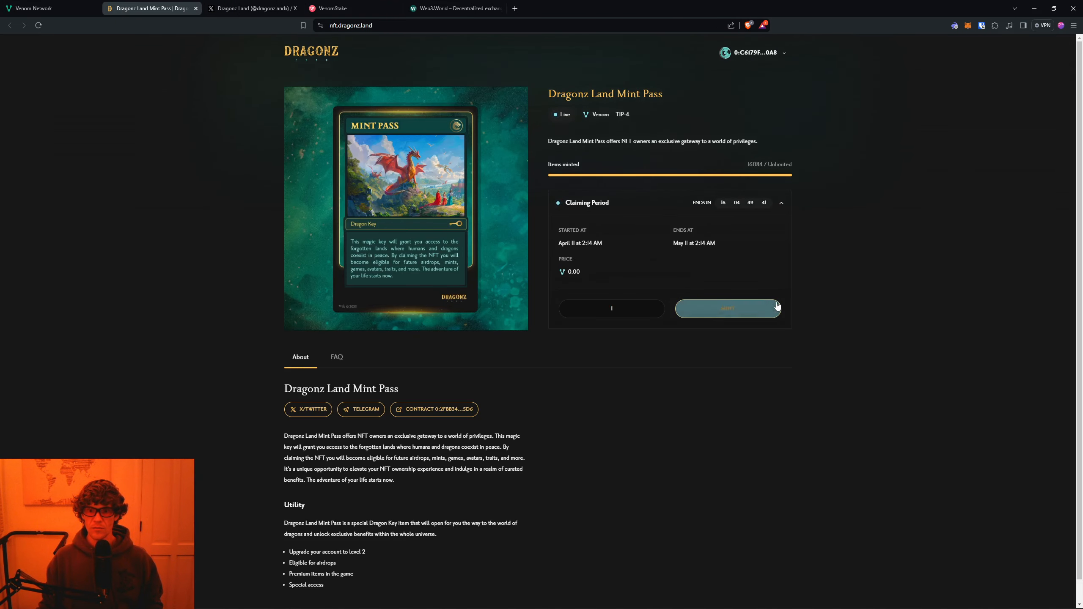
# Step: Mint one Dragonz Land Mint Pass, confirm the transaction, and close the VenomStake and Web3.World tabs
pyautogui.click(728, 308)
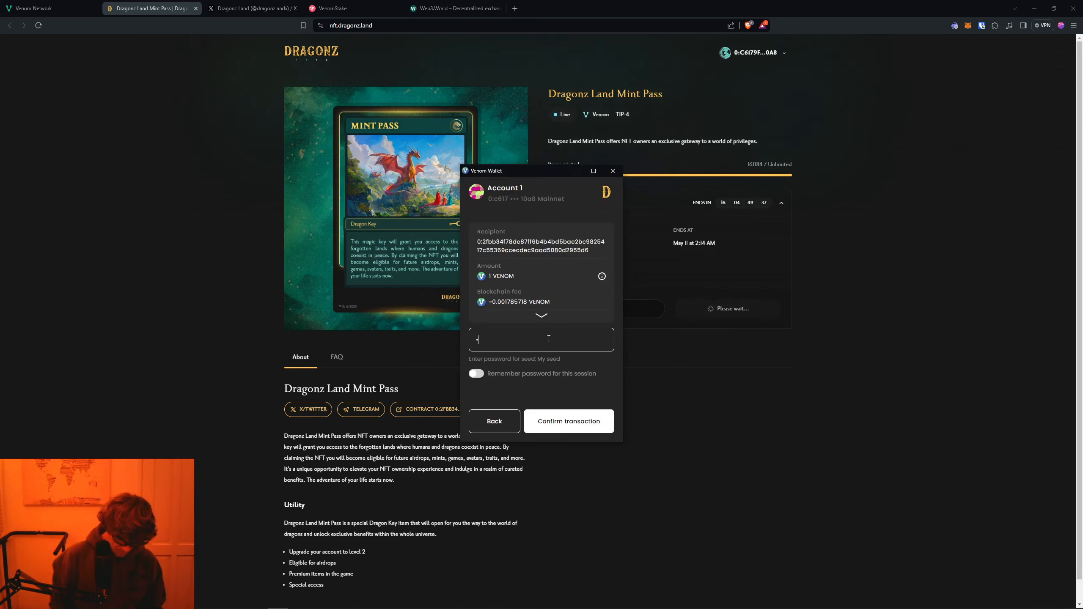
pyautogui.click(568, 421)
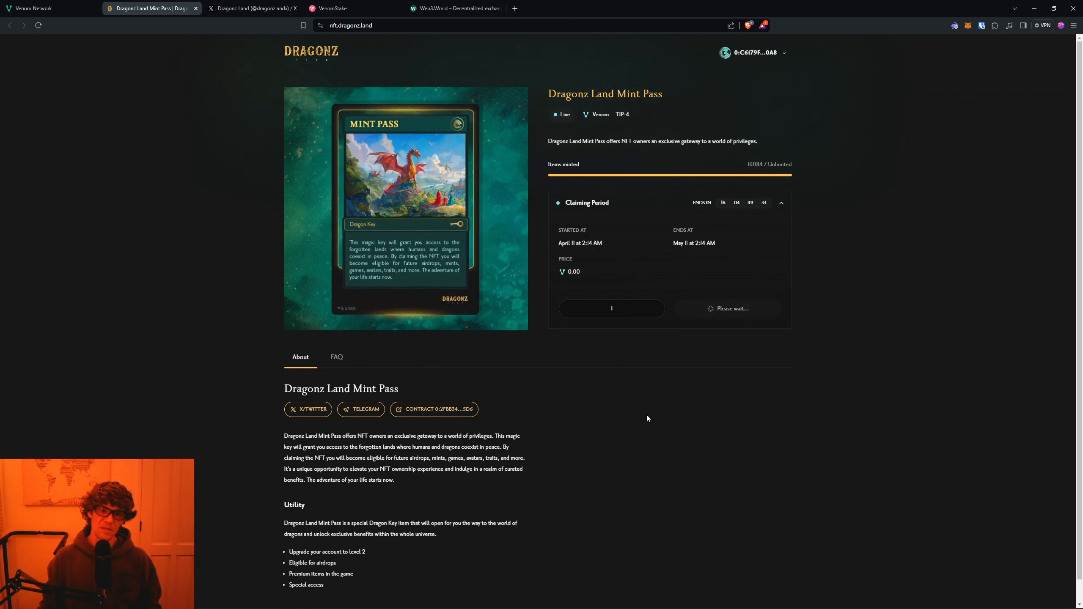
pyautogui.moveTo(807, 109)
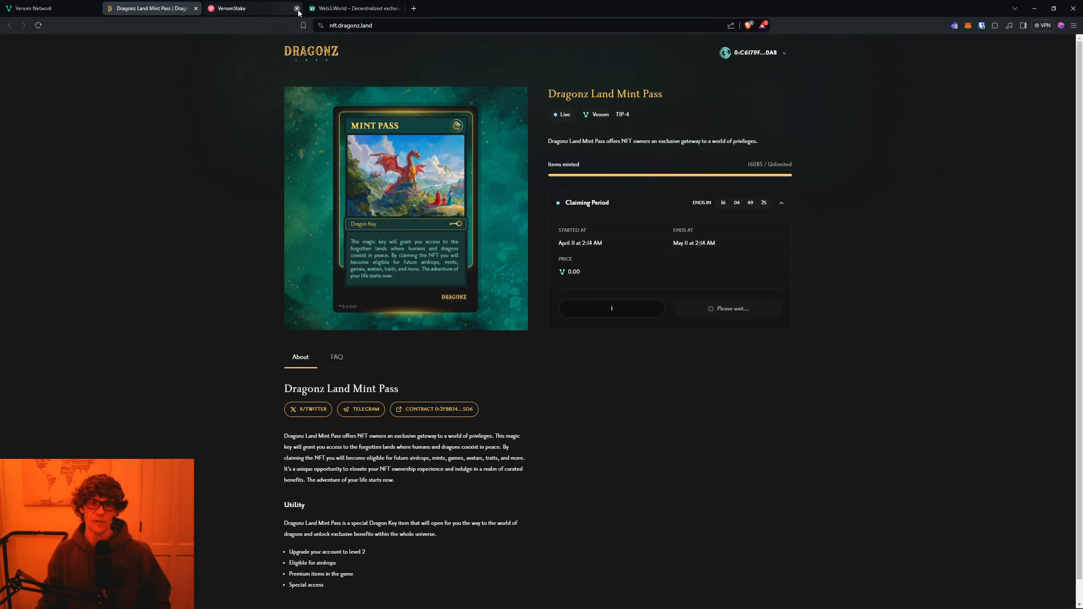
pyautogui.click(296, 8)
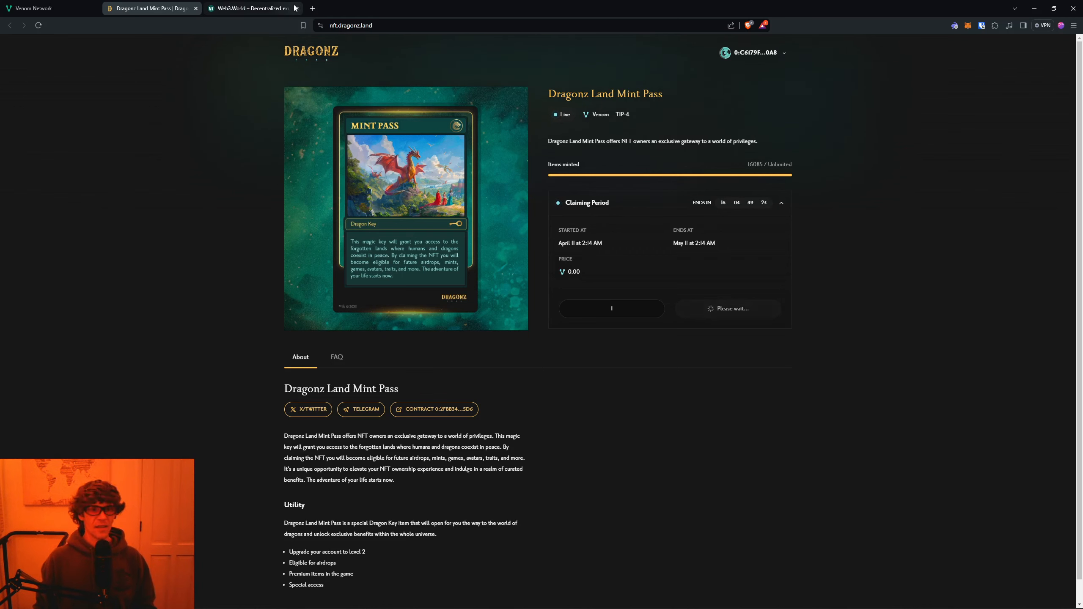
pyautogui.click(248, 8)
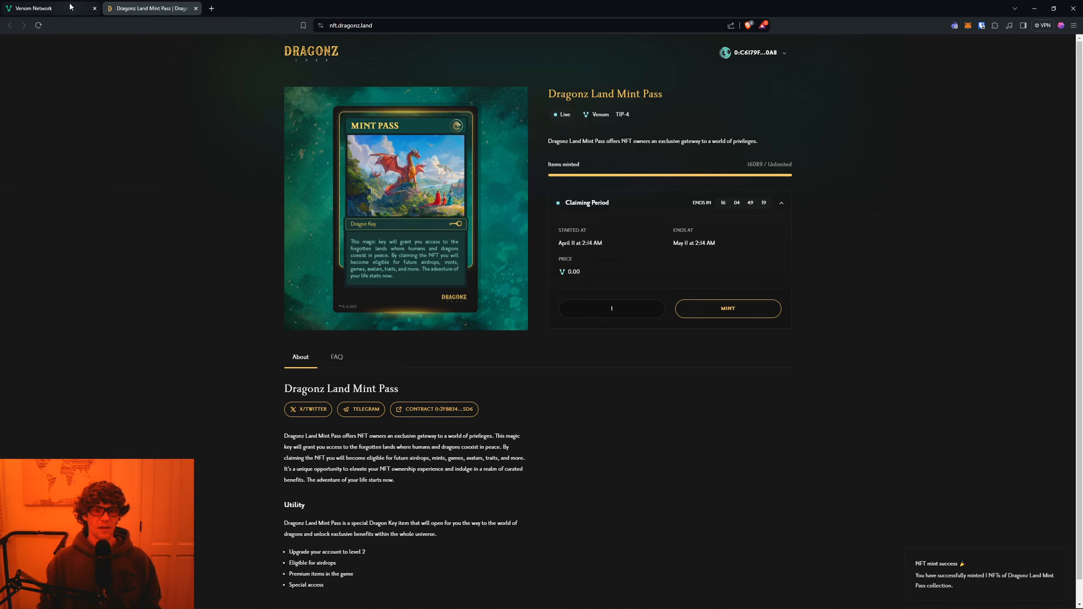
pyautogui.moveTo(32, 8)
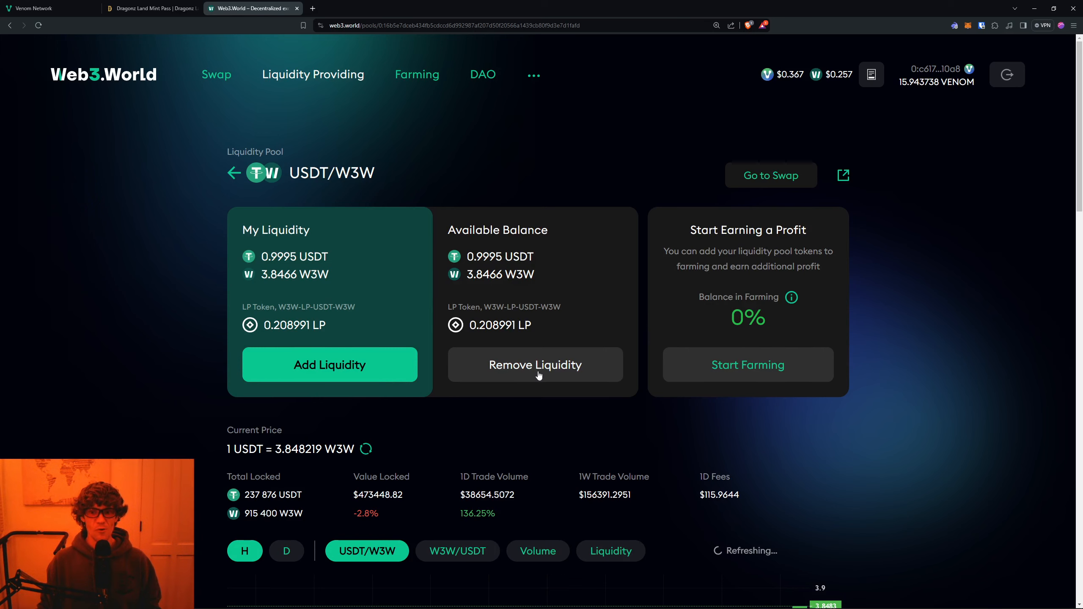
# Step: Open the remove-liquidity form for the 0.208991 LP USDT/W3W position, then close it
pyautogui.click(535, 365)
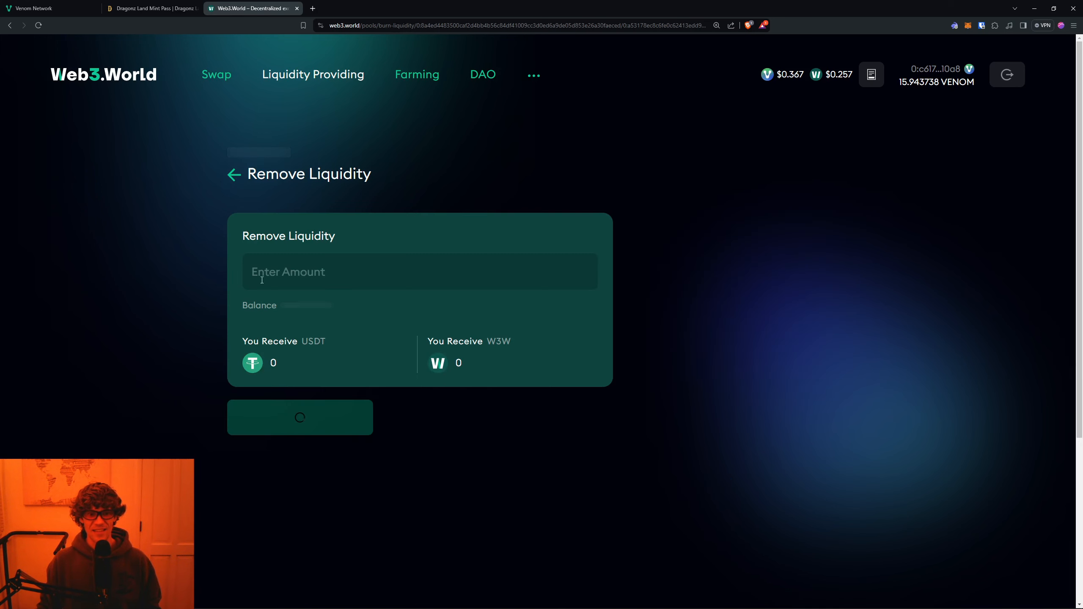
pyautogui.moveTo(290, 311)
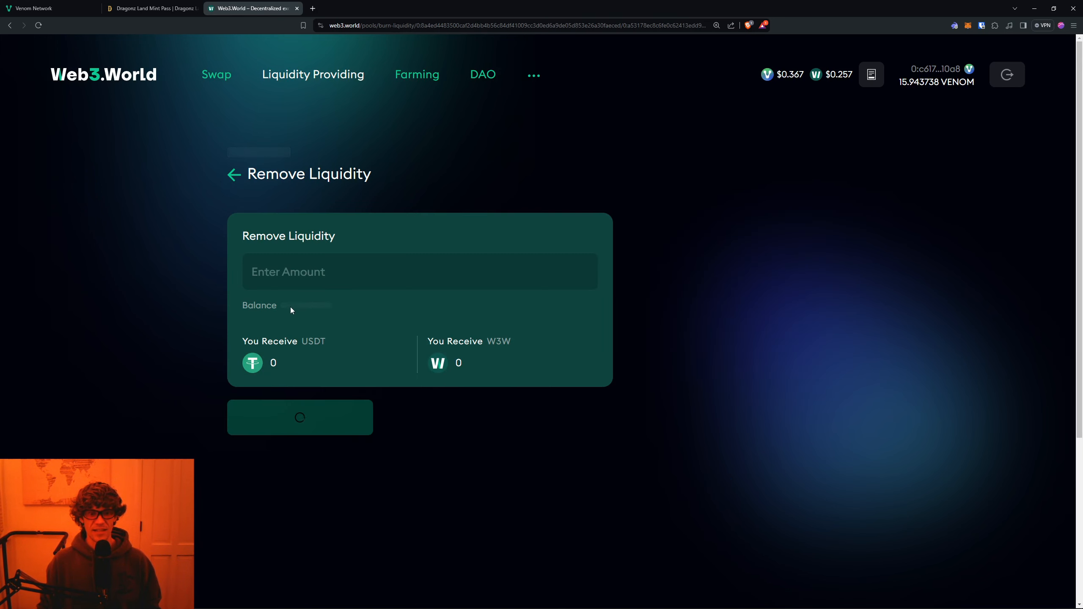
pyautogui.moveTo(341, 301)
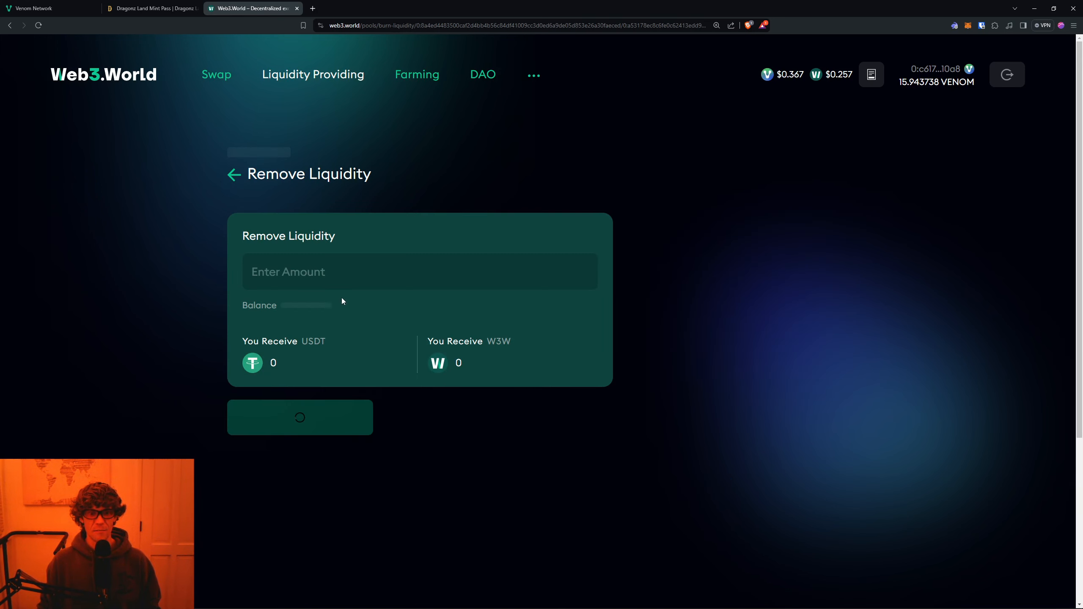
pyautogui.click(151, 8)
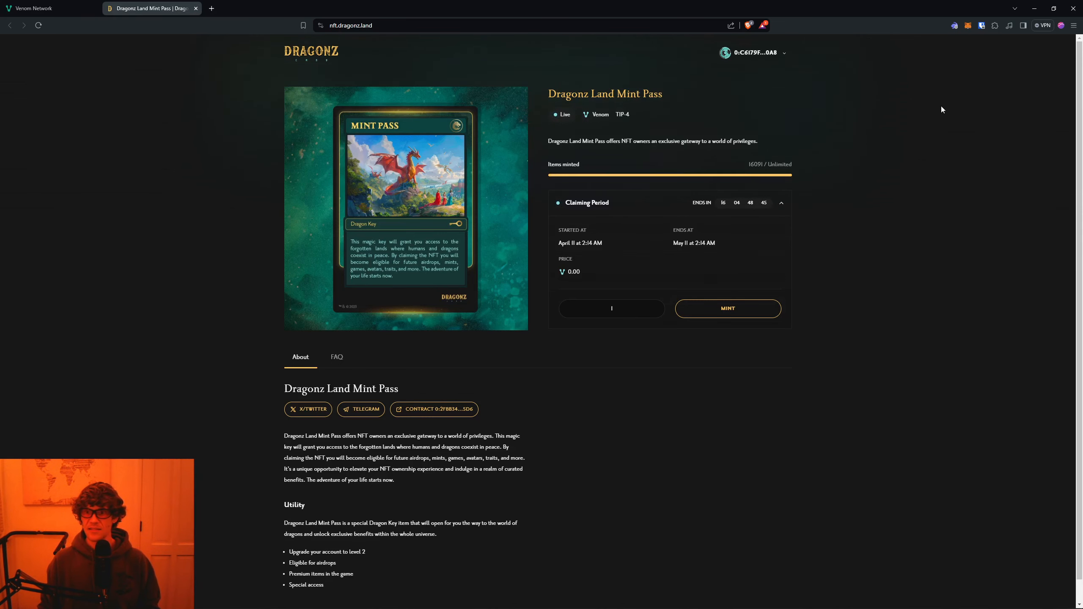
# Step: View the Venom Wallet account on VenomScan via the account options' View in Explorer
pyautogui.click(996, 26)
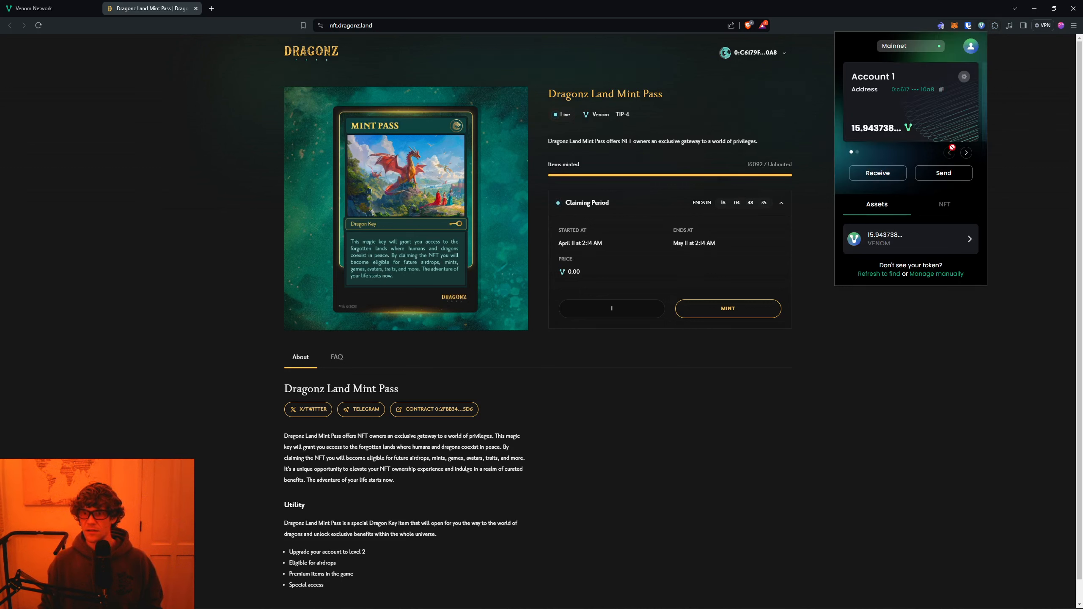
pyautogui.click(949, 153)
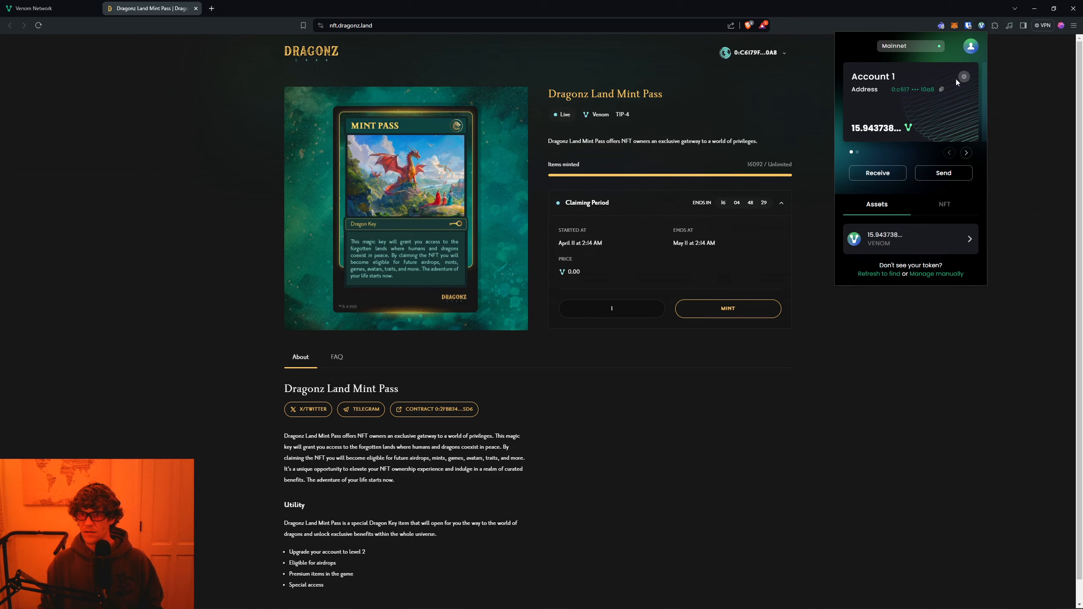
pyautogui.click(965, 77)
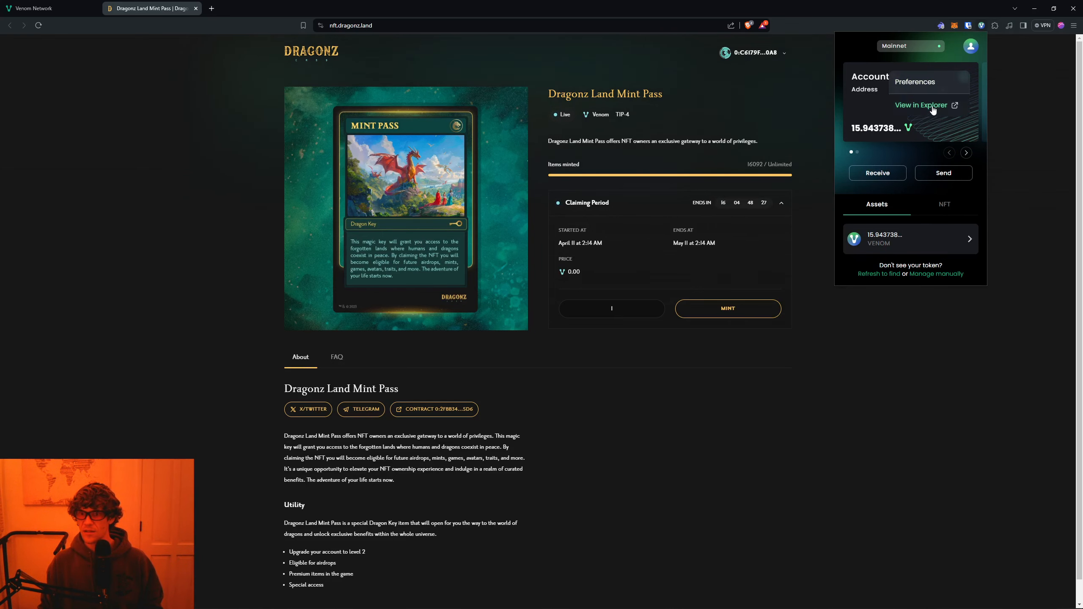
pyautogui.click(921, 105)
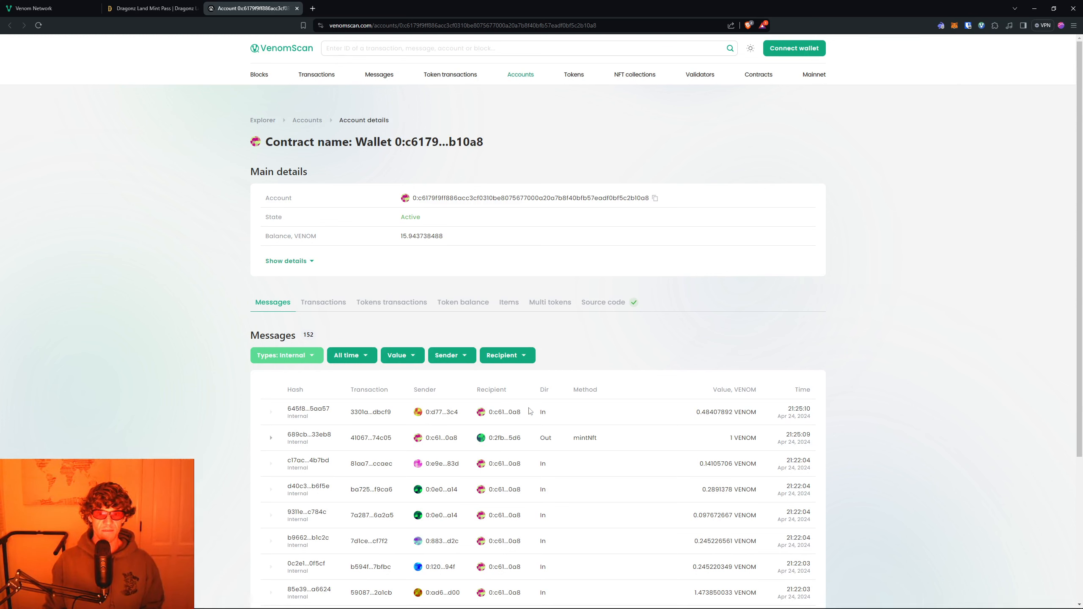
pyautogui.moveTo(628, 446)
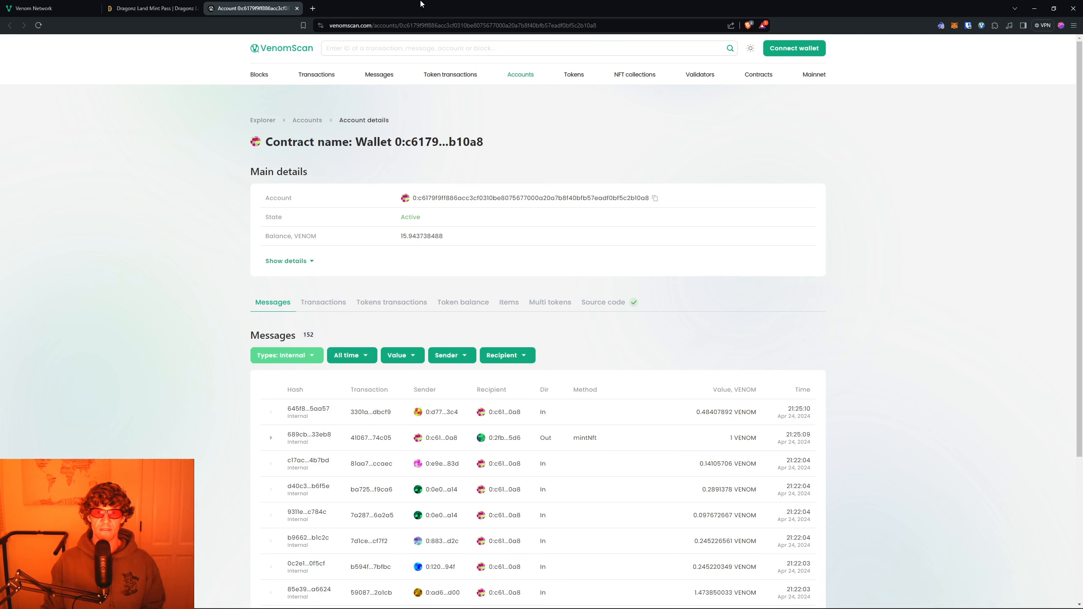
# Step: Close the VenomScan explorer after reviewing the mintNft message in the account history
pyautogui.click(151, 8)
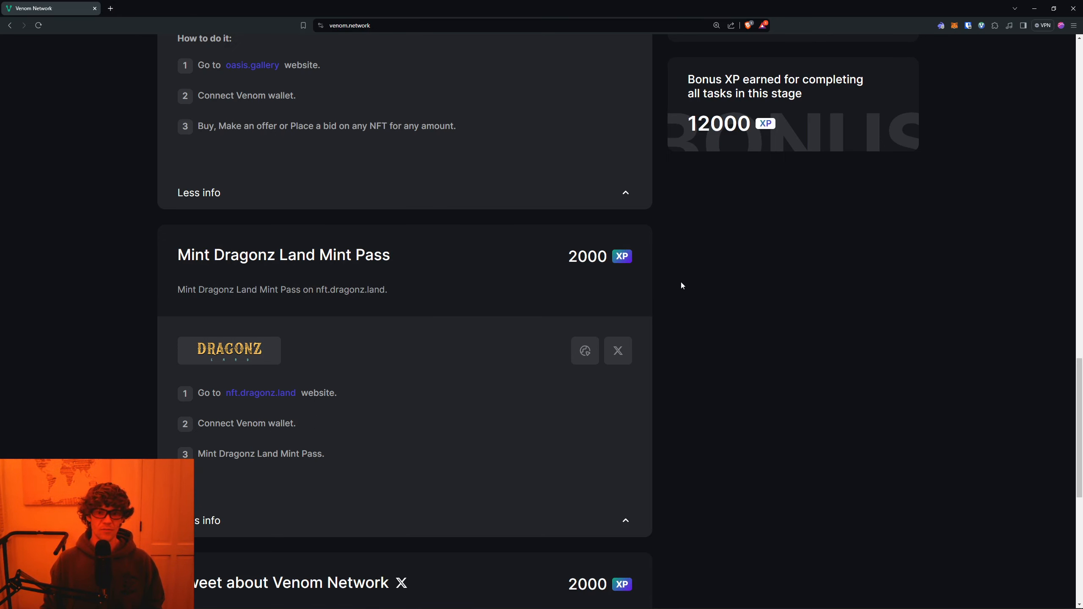
# Step: Log into Twitter from the Login required notice beside the Mint Dragonz Land Mint Pass task
pyautogui.scroll(-3)
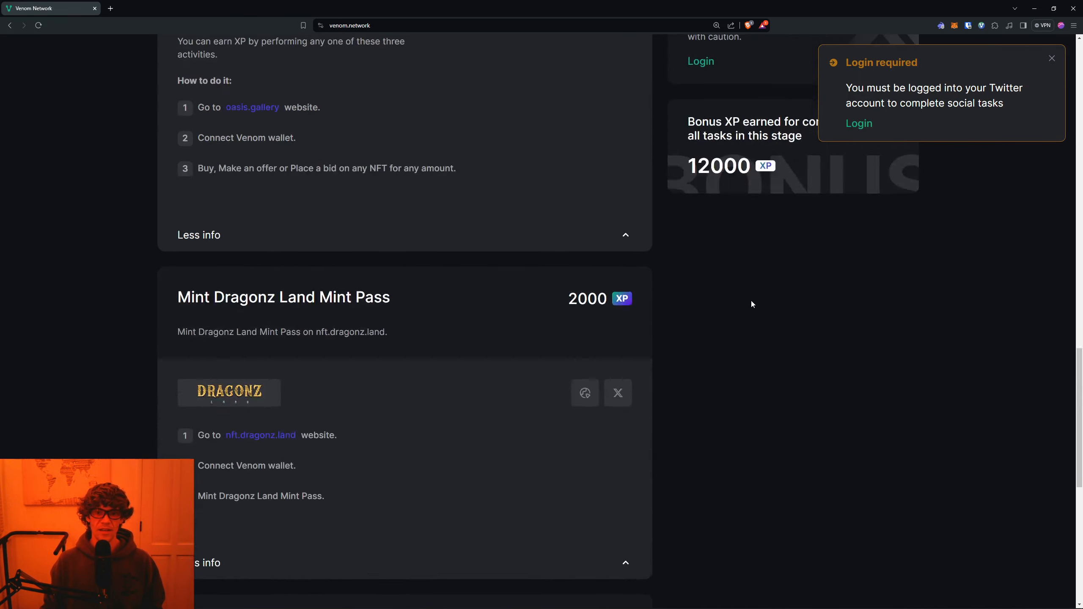
pyautogui.click(859, 122)
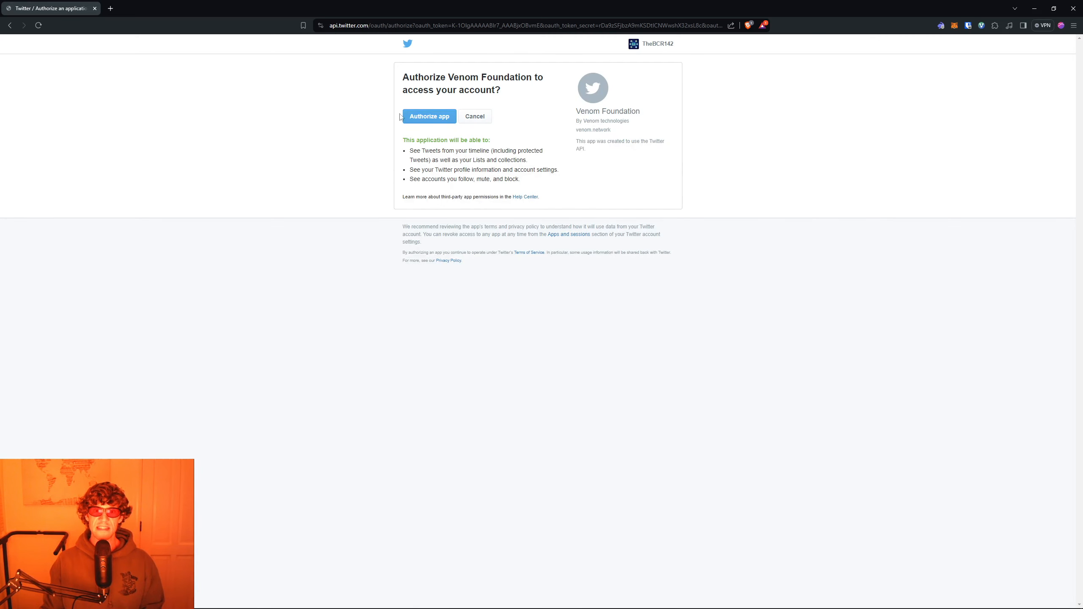
# Step: Authorize the Venom Foundation app's access to the Twitter account
pyautogui.click(429, 116)
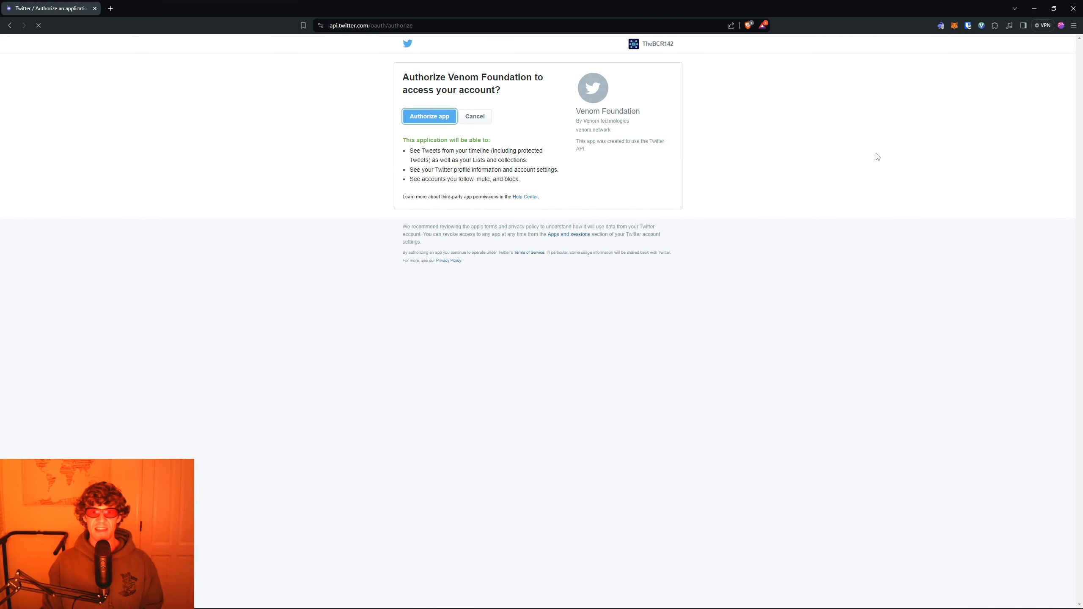
pyautogui.click(429, 116)
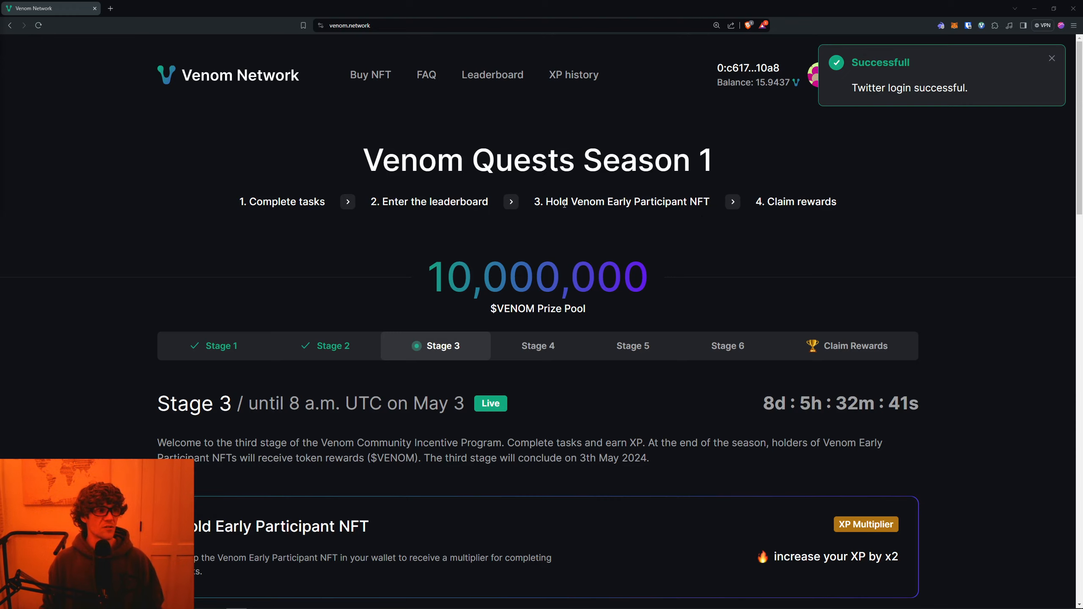
# Step: Post the prefilled tweet about Venom Network and verify the task until it shows Task completed
pyautogui.scroll(-3)
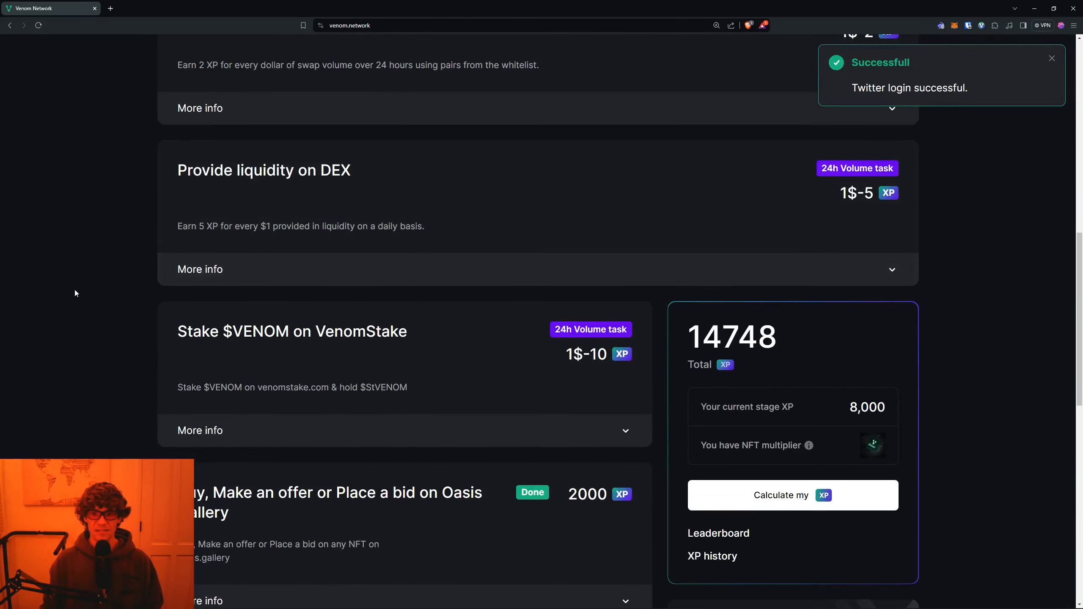
pyautogui.scroll(-3)
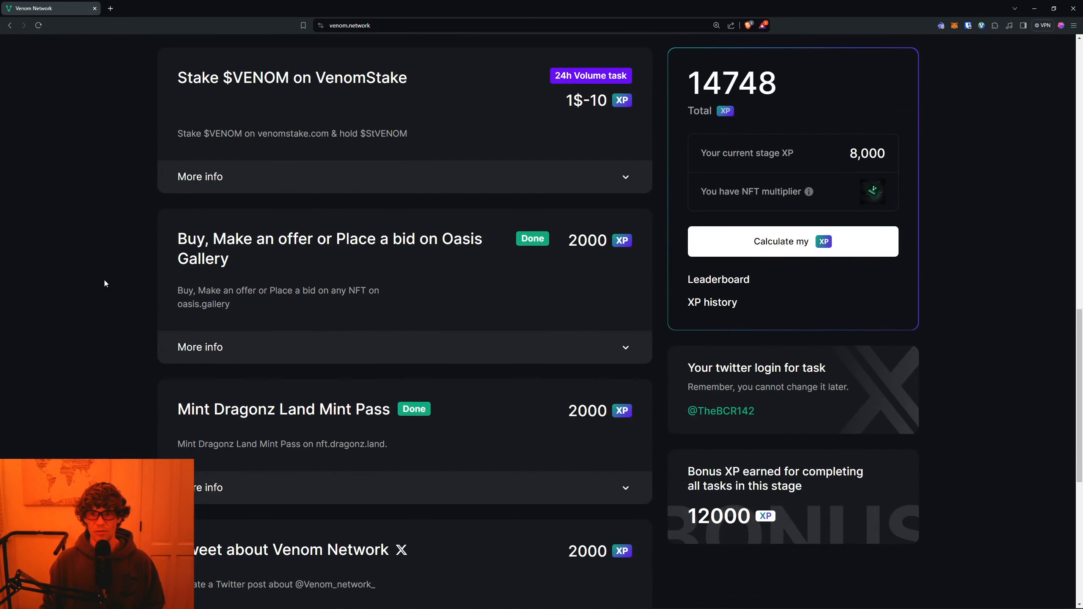
pyautogui.scroll(-3)
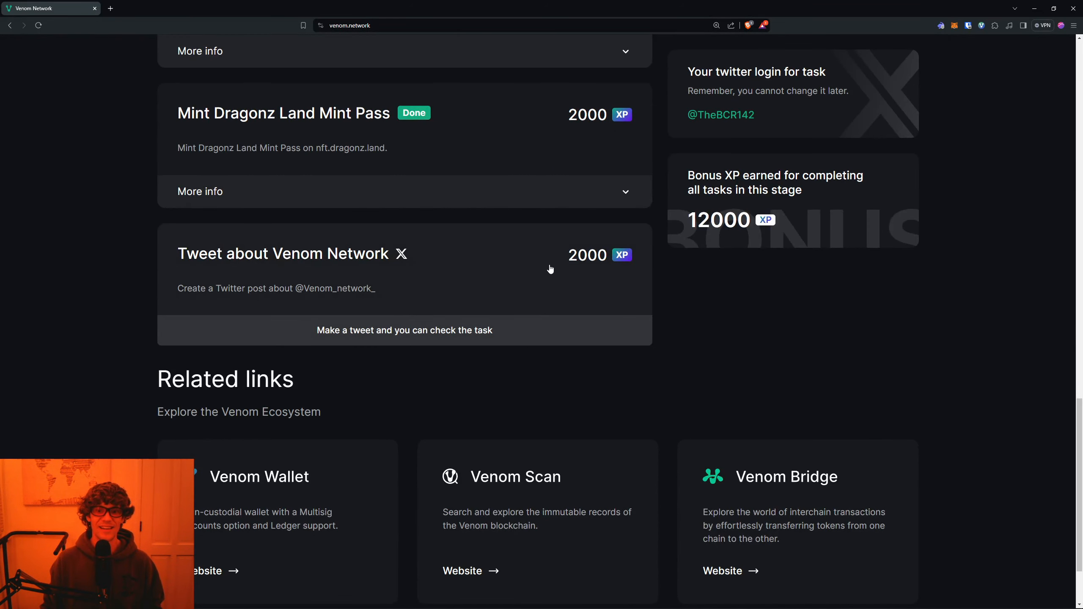
pyautogui.click(405, 330)
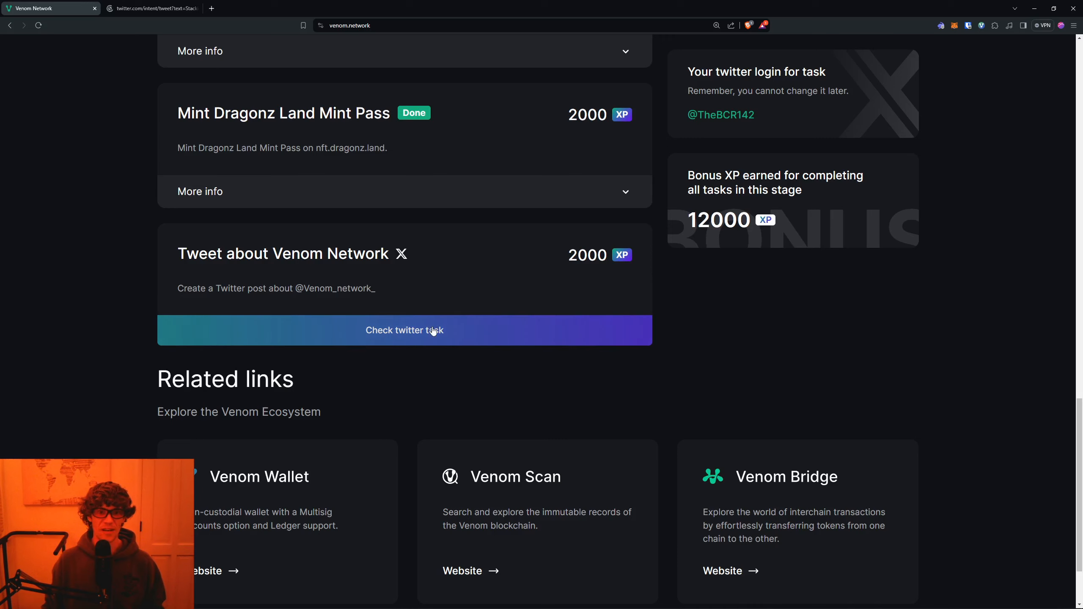
pyautogui.click(405, 330)
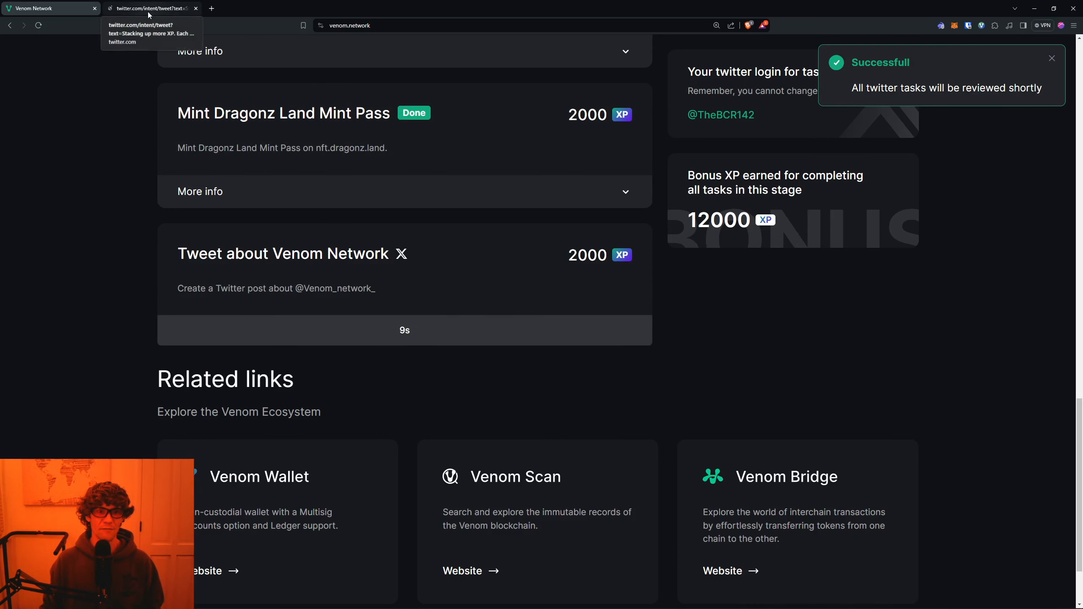
pyautogui.click(145, 9)
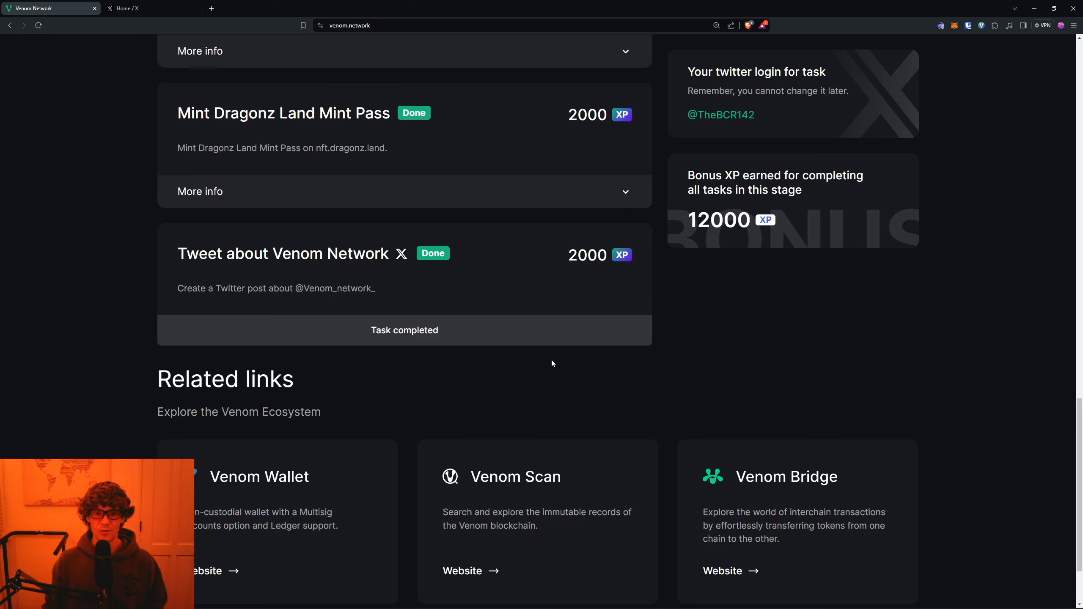
pyautogui.moveTo(1017, 242)
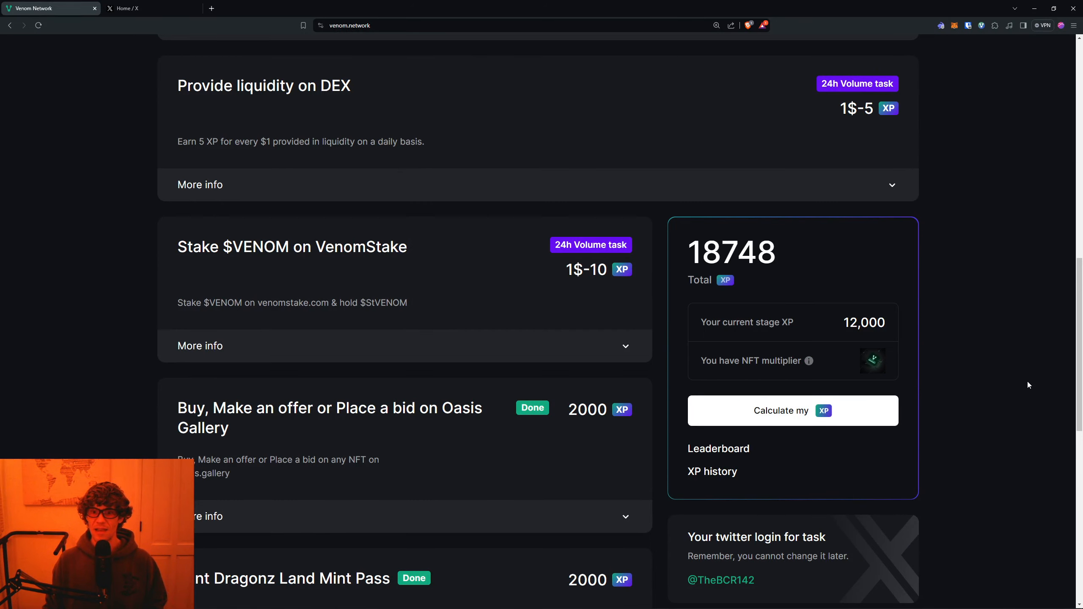
pyautogui.scroll(3)
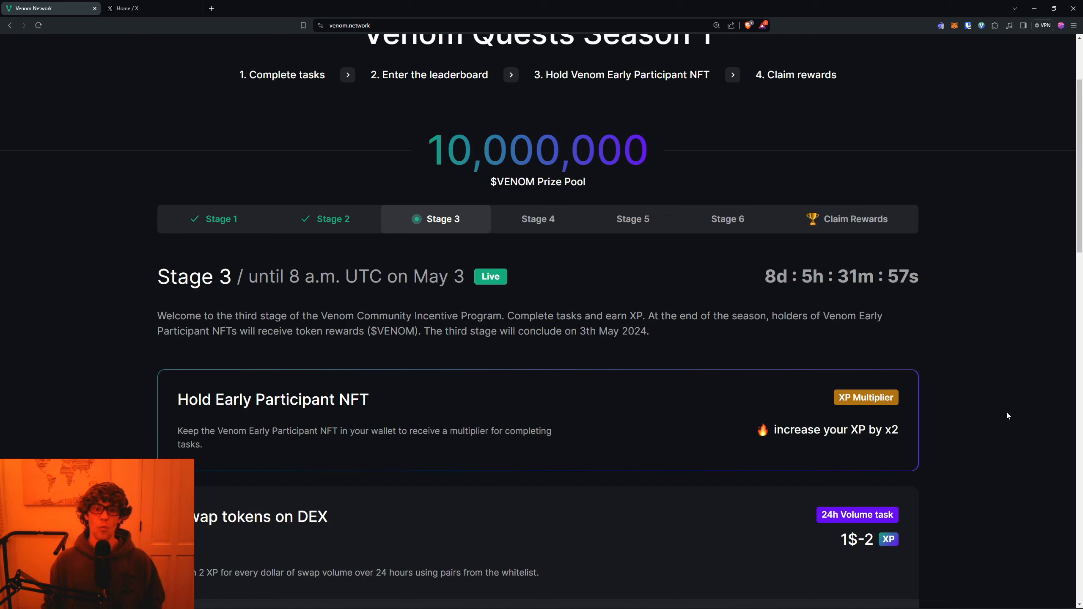
pyautogui.moveTo(989, 428)
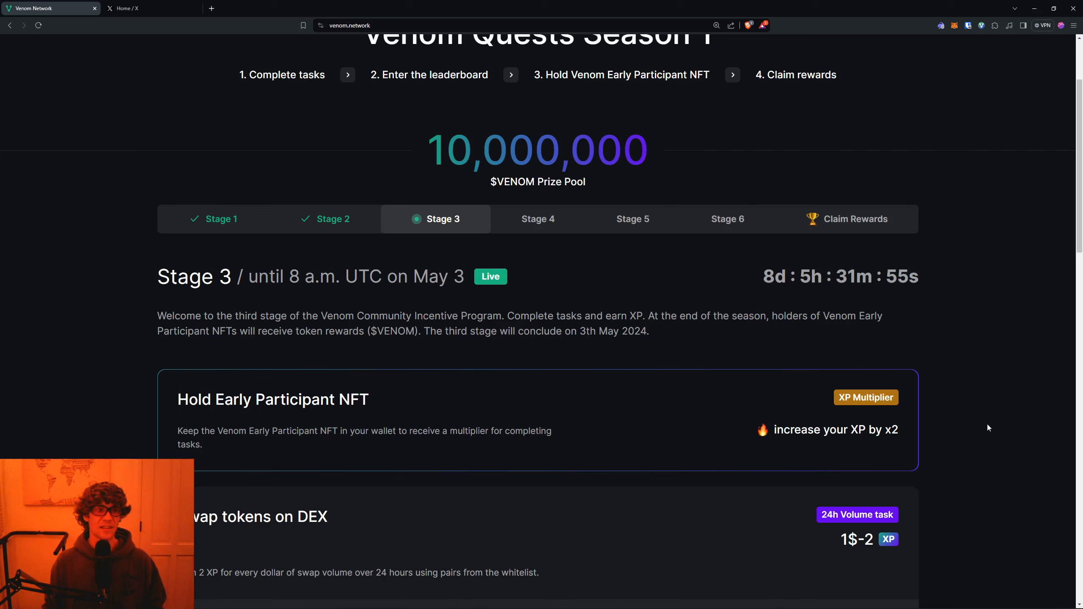